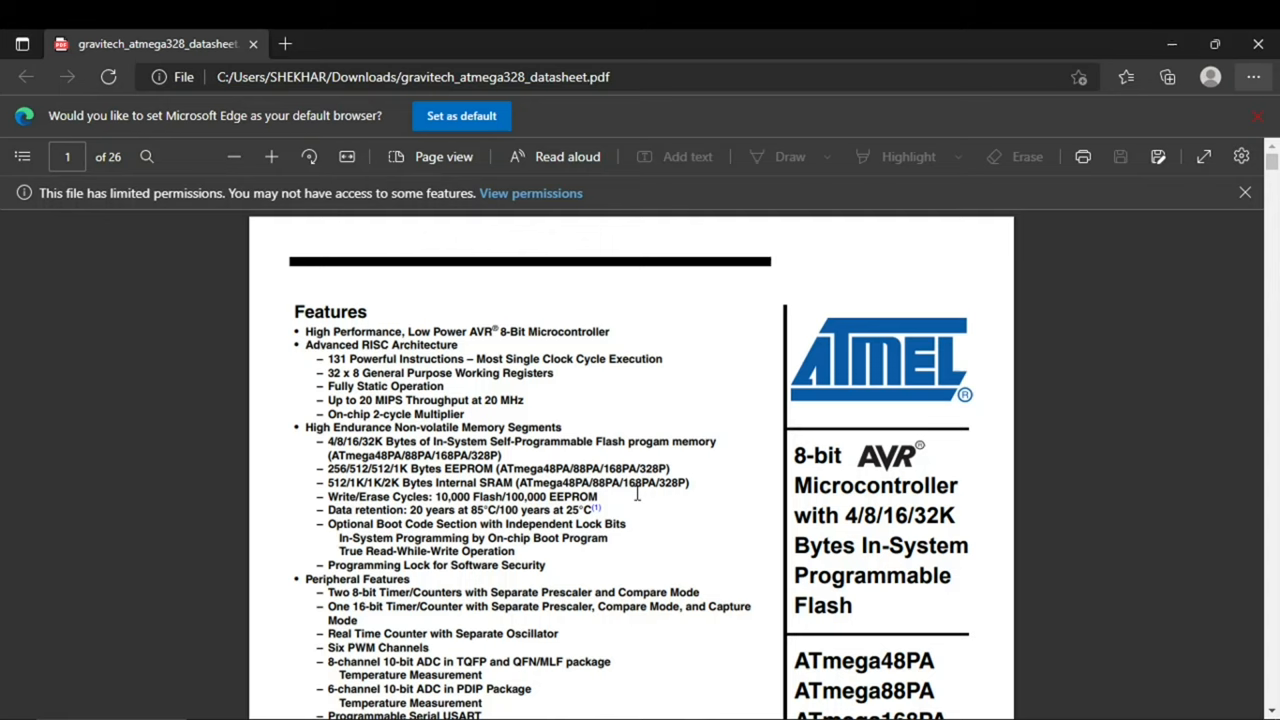
mouse_move(524, 390)
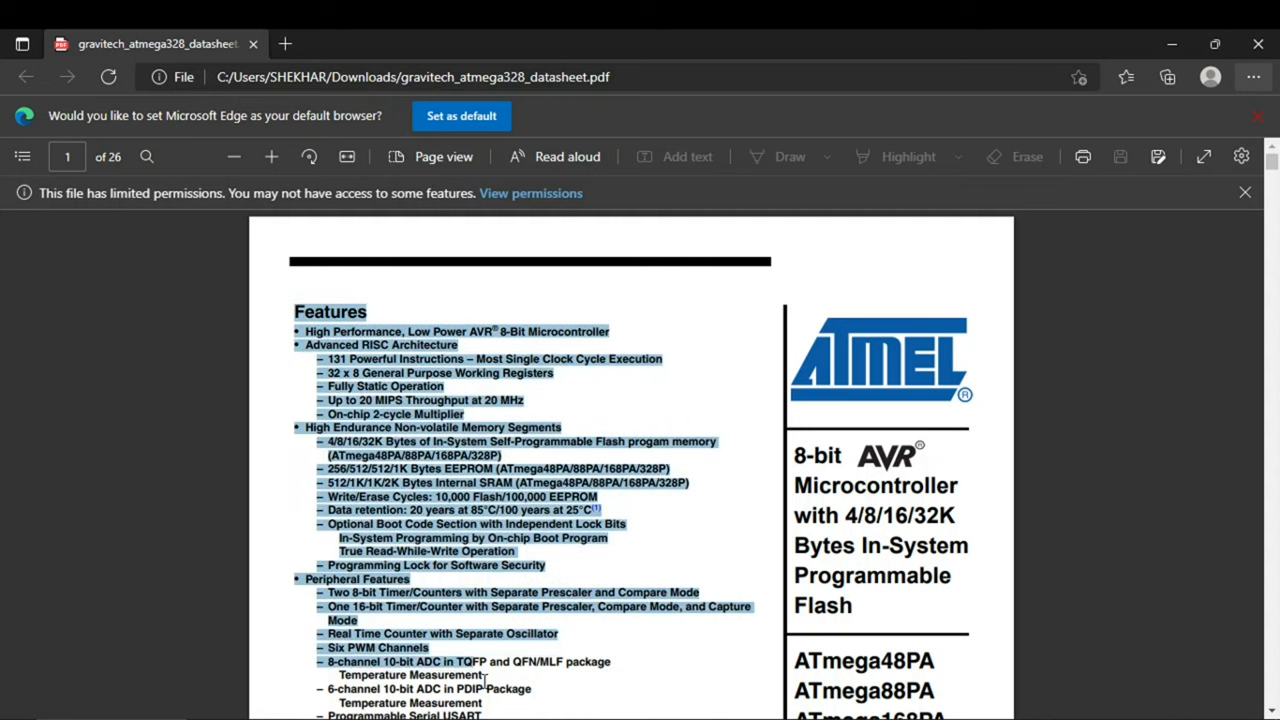
Scroll the ATmega328 datasheet to the page-2 Pin Configurations figure with TQFP and PDIP drawings.
scroll(down, 3)
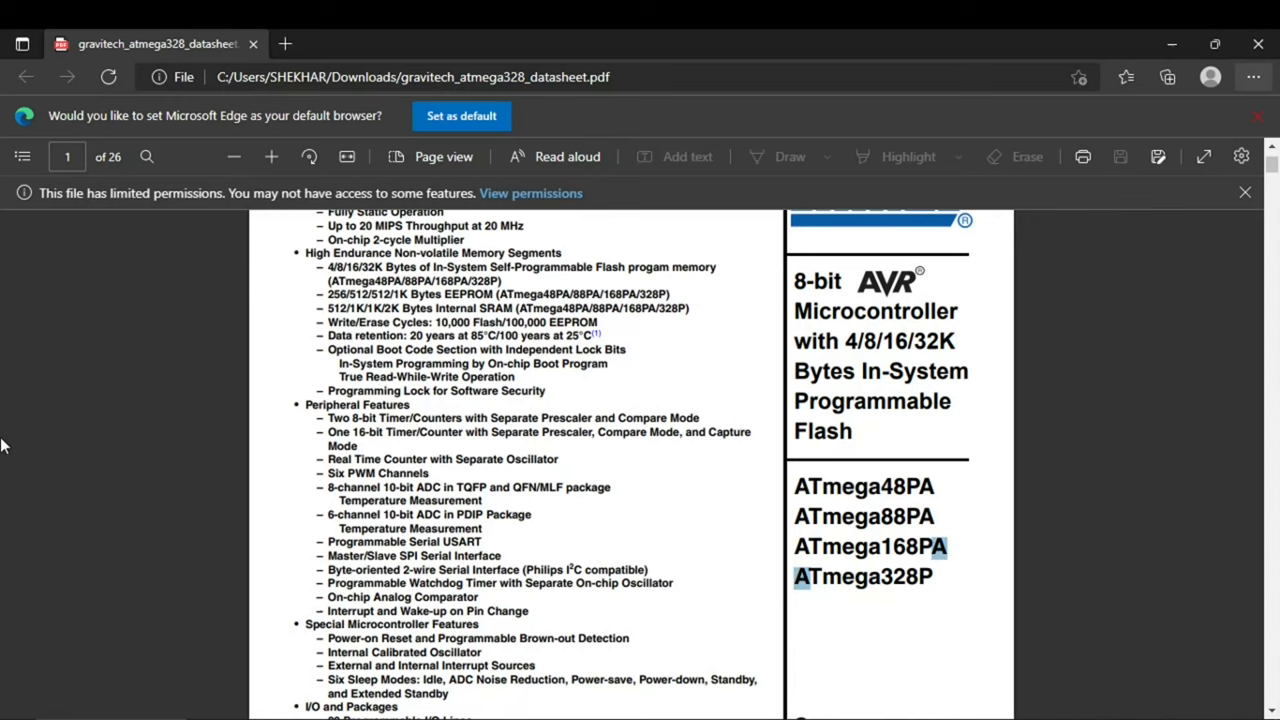
scroll(down, 3)
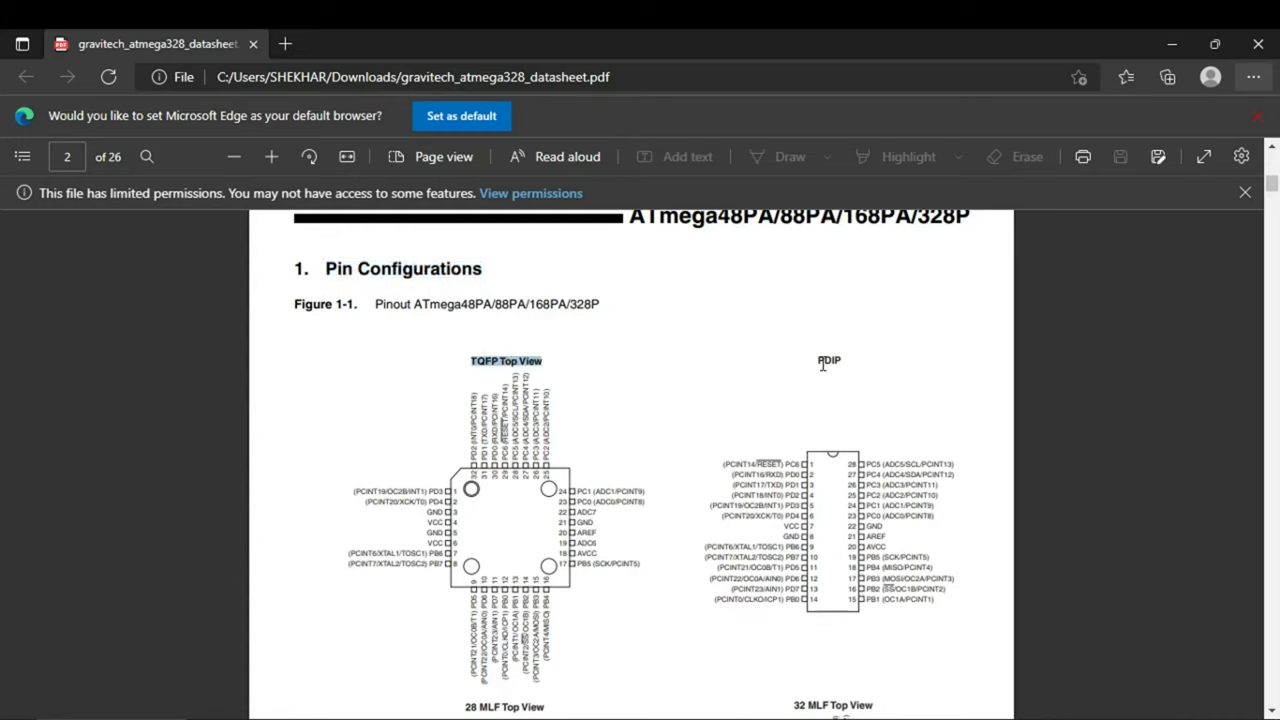
scroll(down, 3)
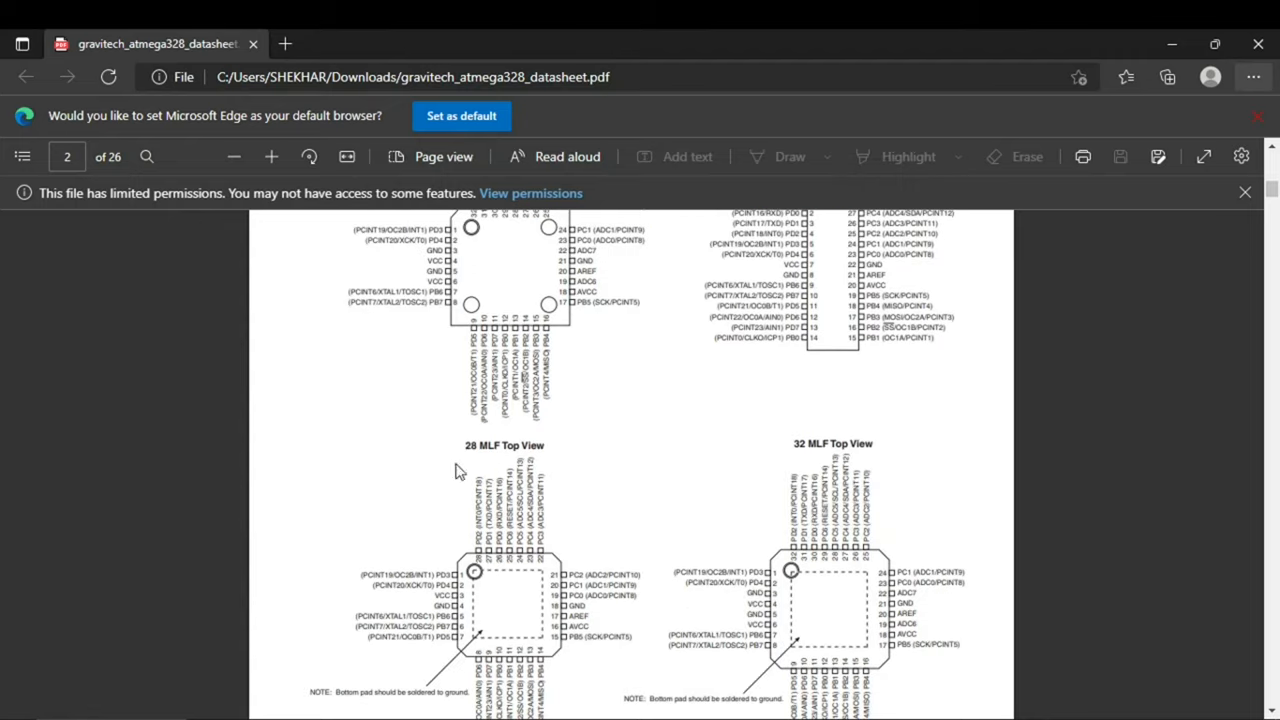
double_click(504, 444)
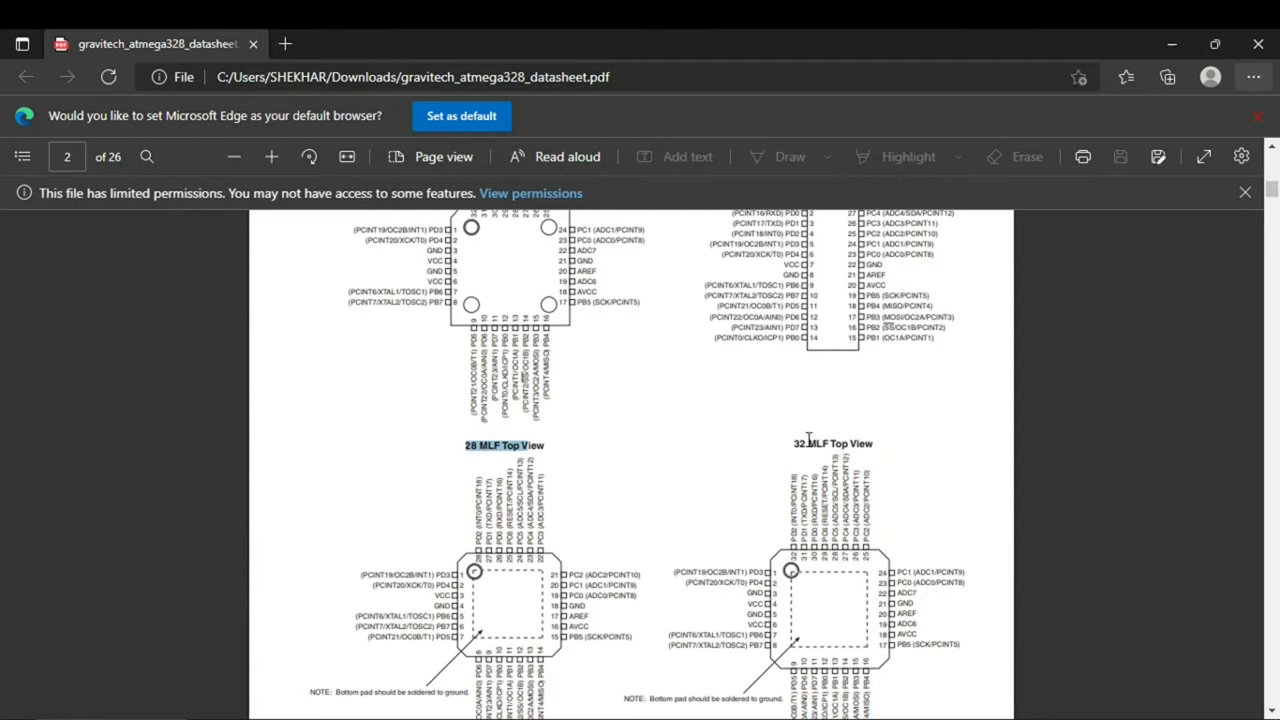
scroll(down, 3)
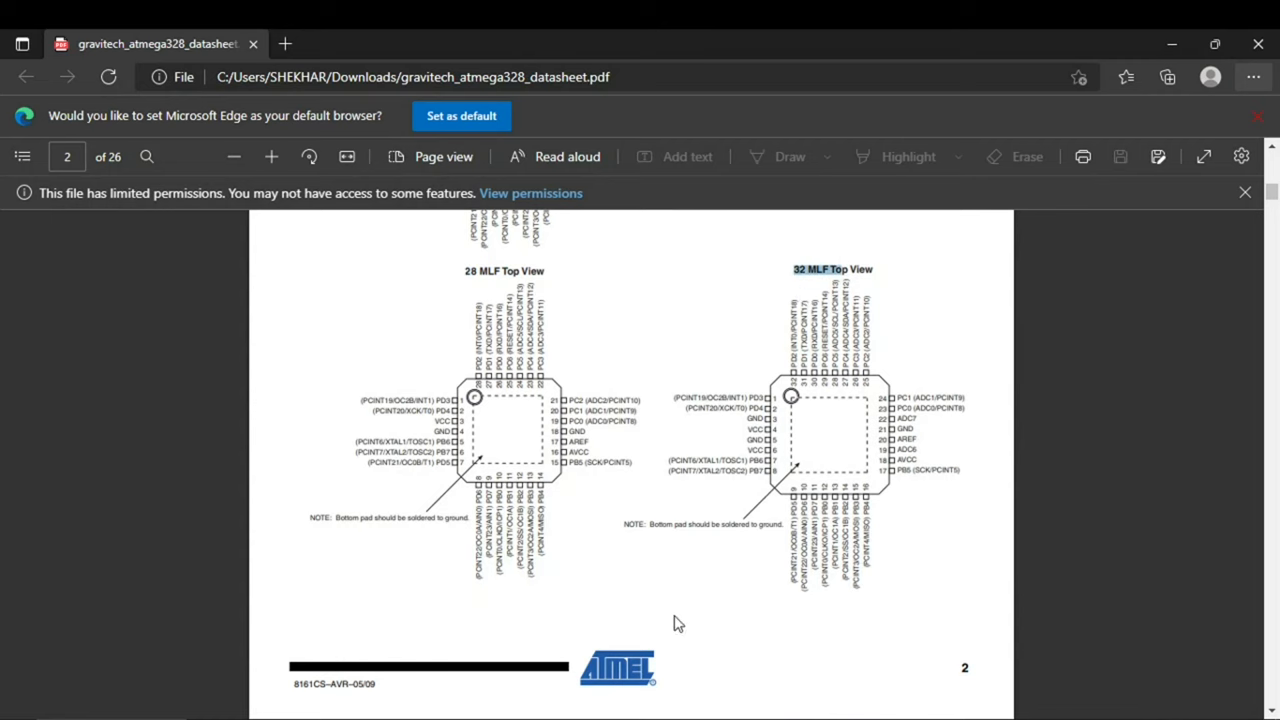
scroll(up, 3)
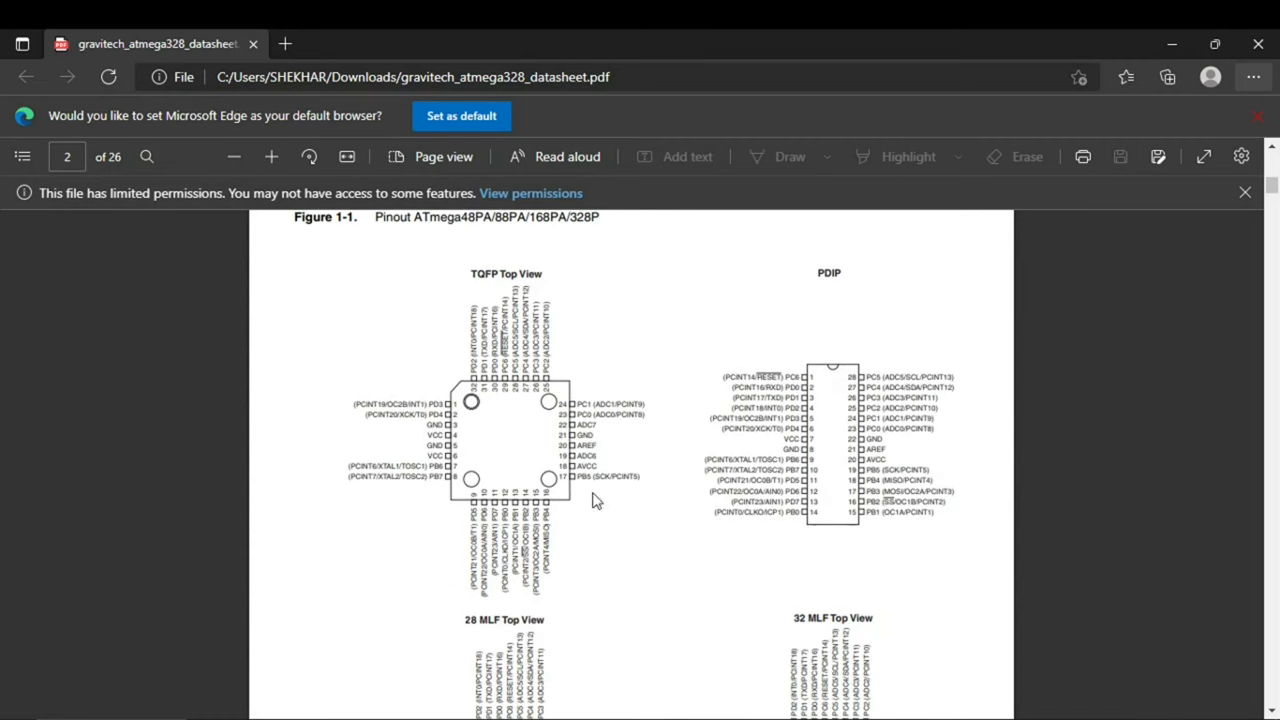
mouse_move(460, 340)
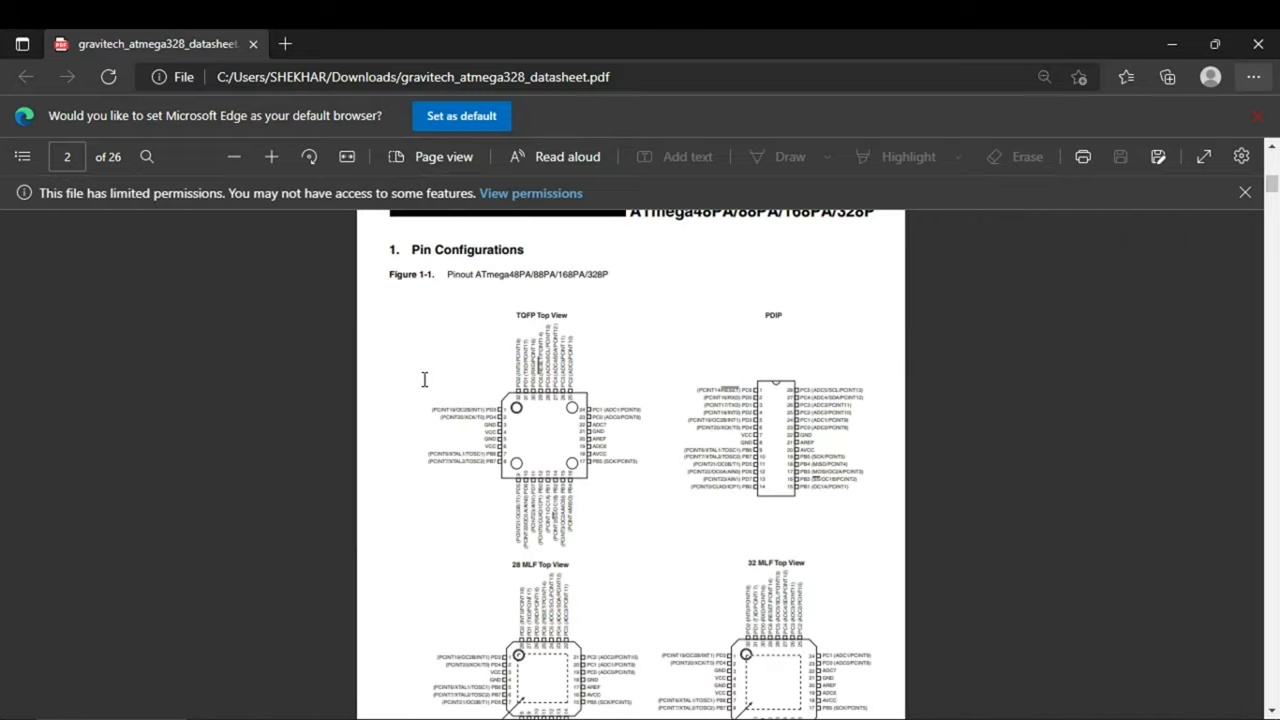
Skim the pin description pages, highlighting the Port B heading.
scroll(down, 3)
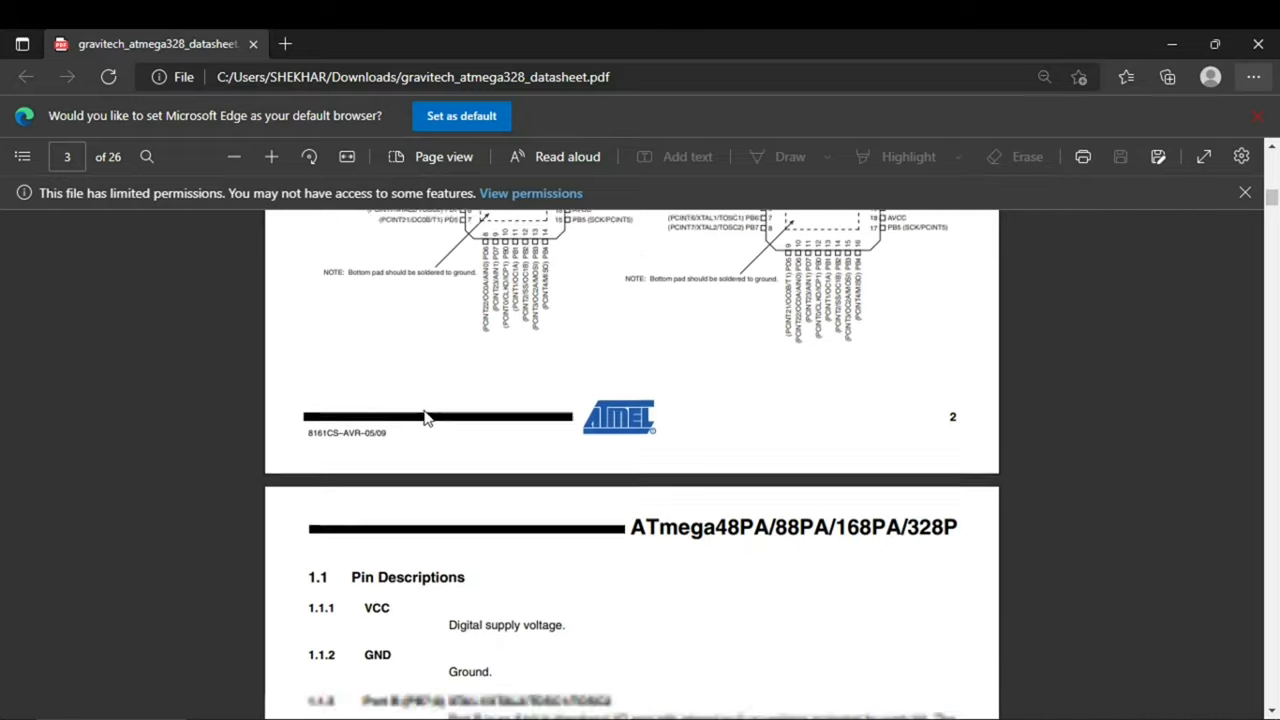
scroll(down, 3)
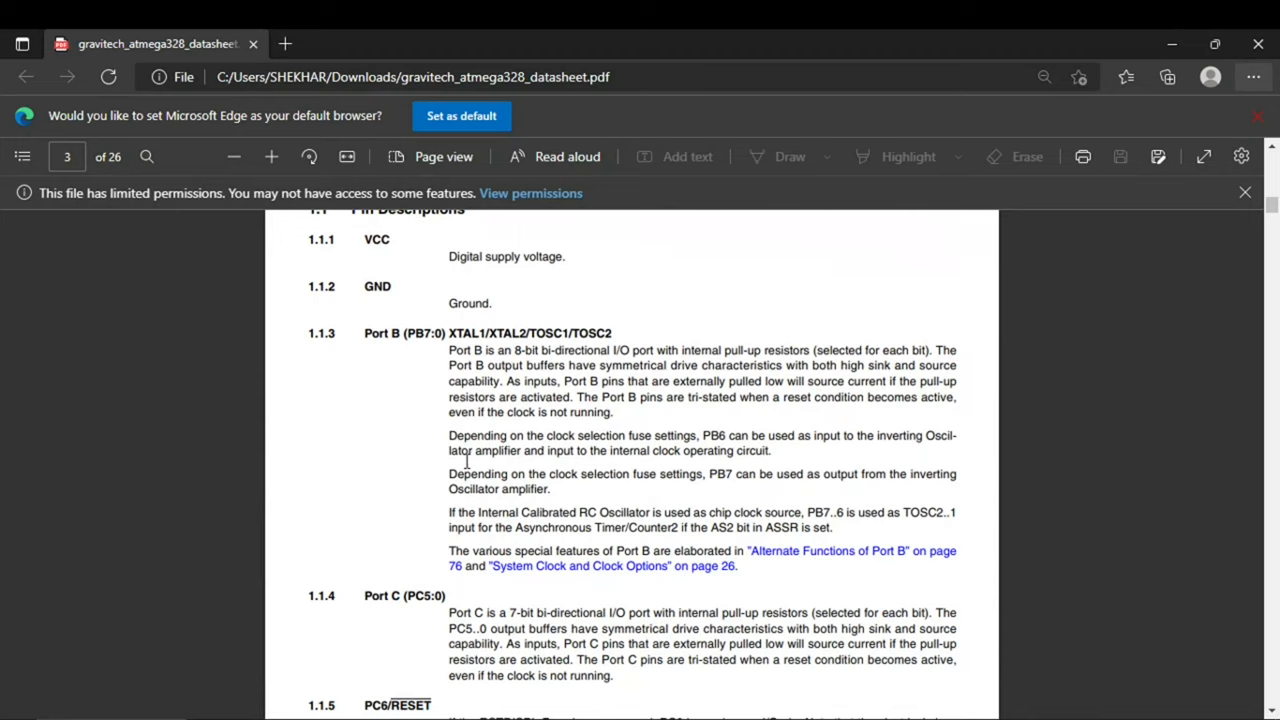
scroll(up, 3)
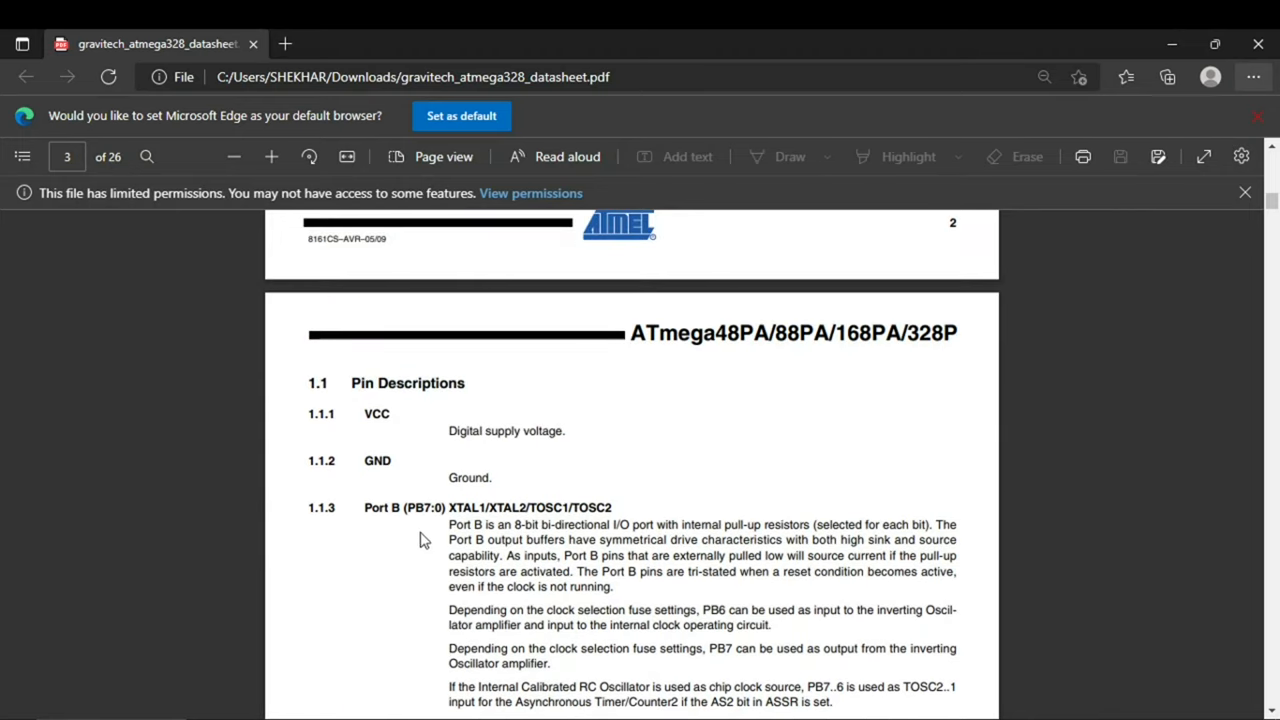
double_click(380, 508)
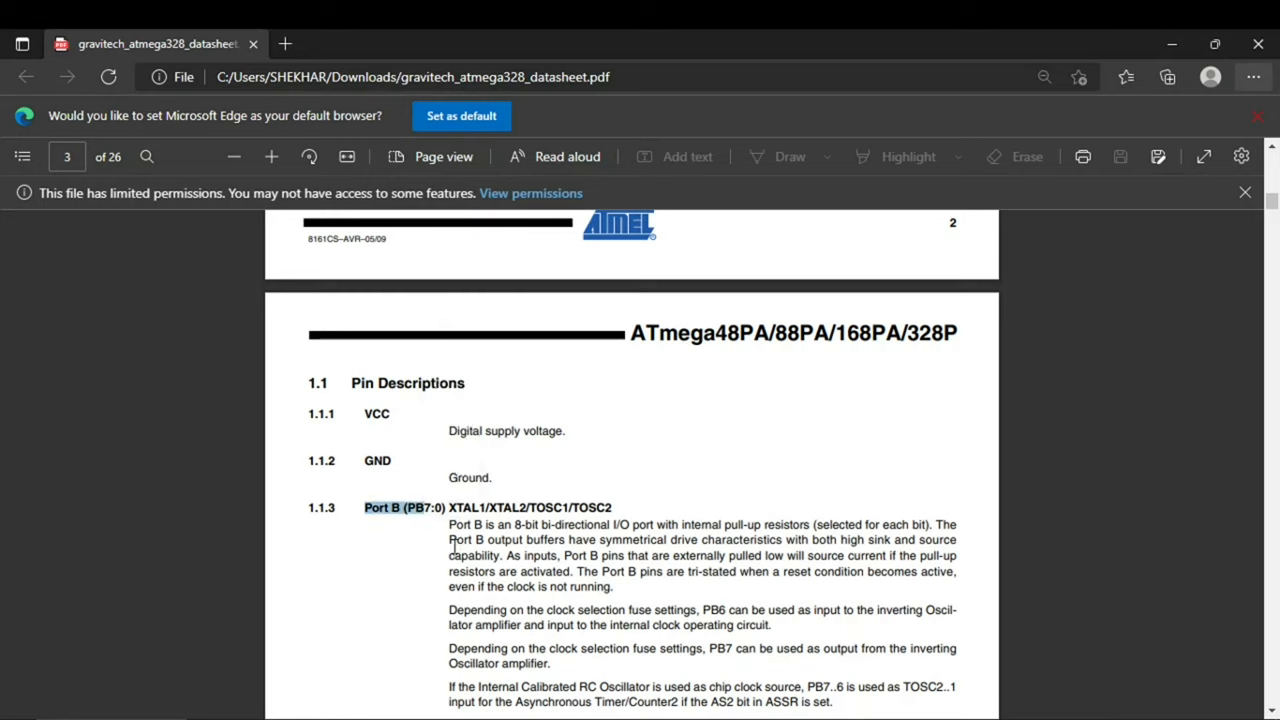
scroll(down, 3)
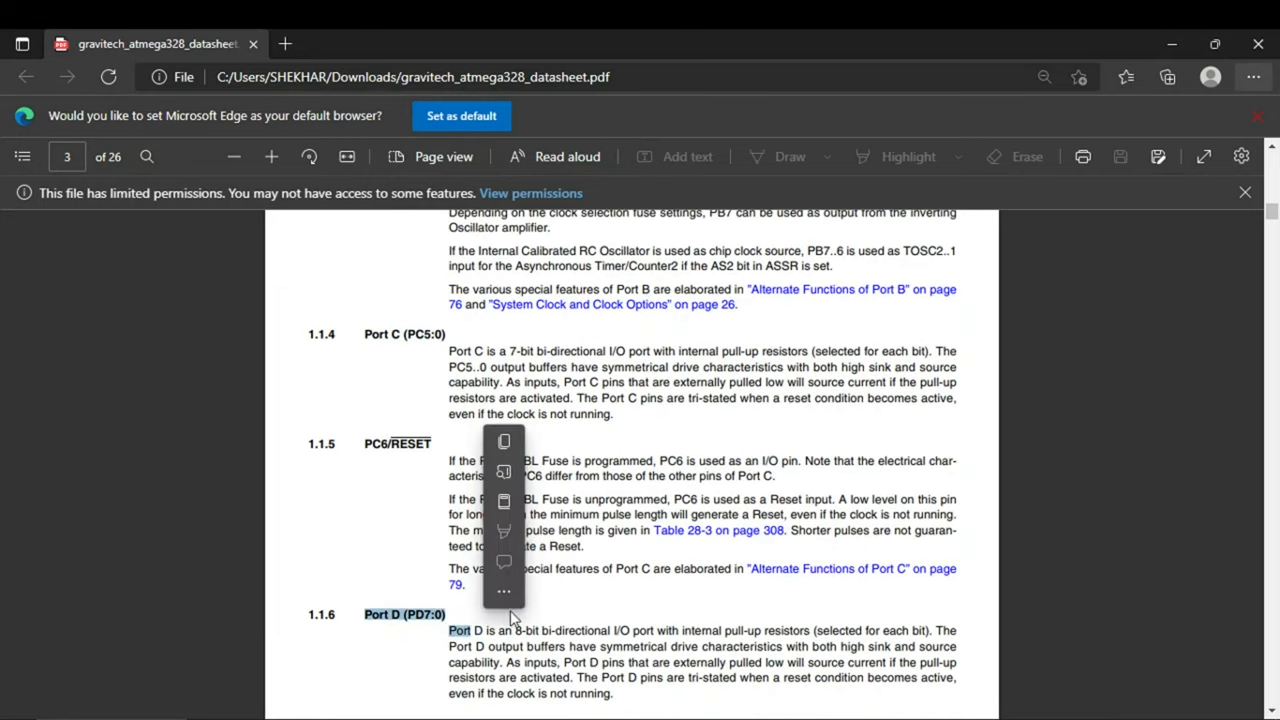
scroll(down, 3)
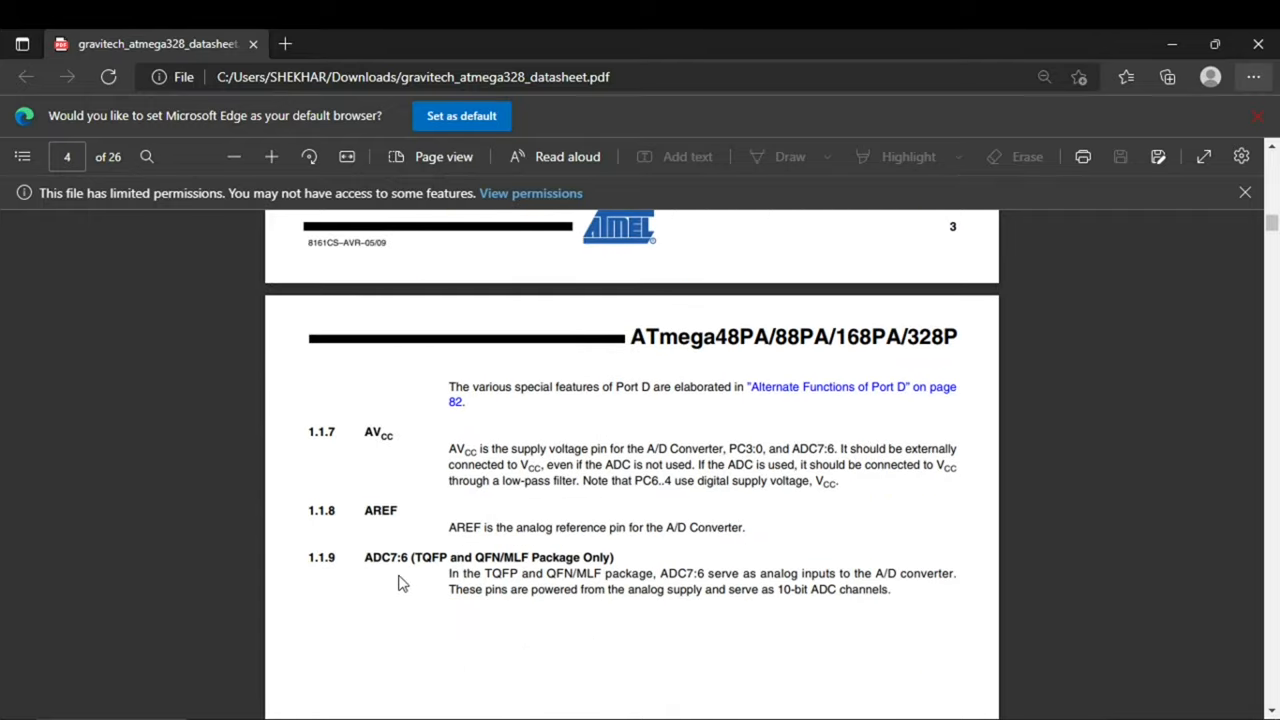
Browse the block diagram and data-retention pages before returning to the KiCad schematic.
scroll(down, 3)
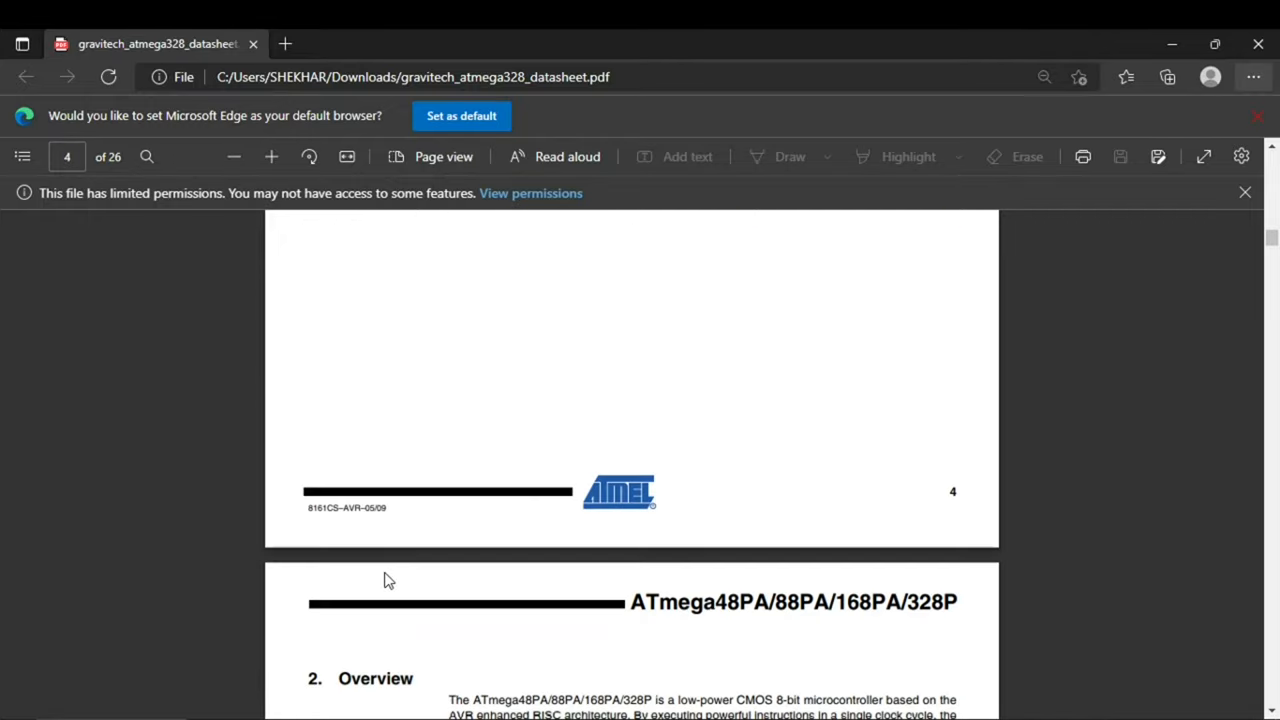
scroll(down, 3)
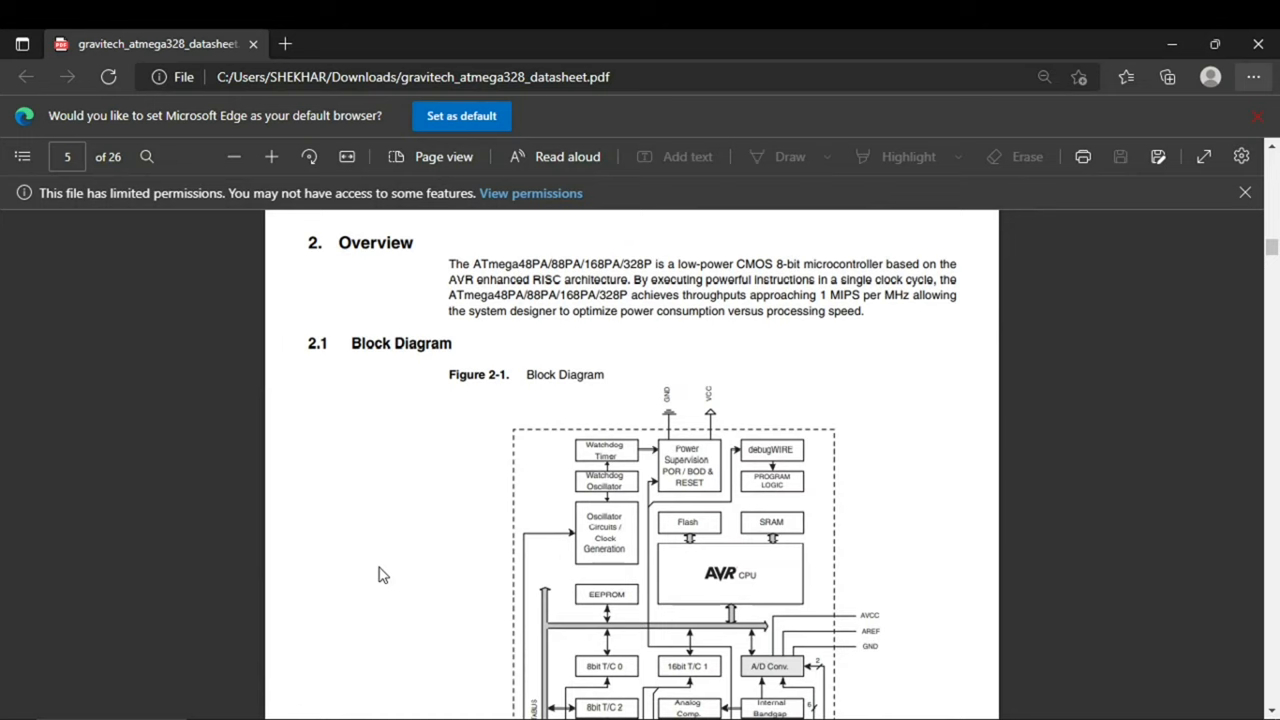
scroll(down, 3)
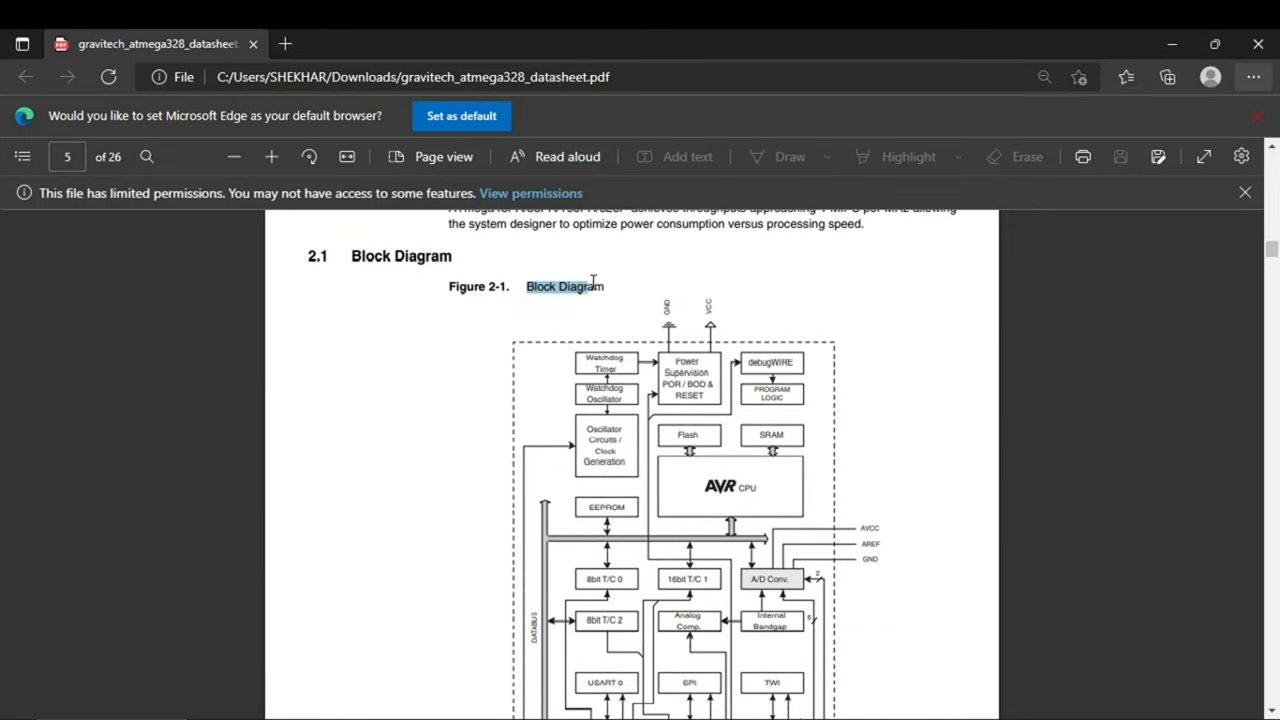
scroll(down, 3)
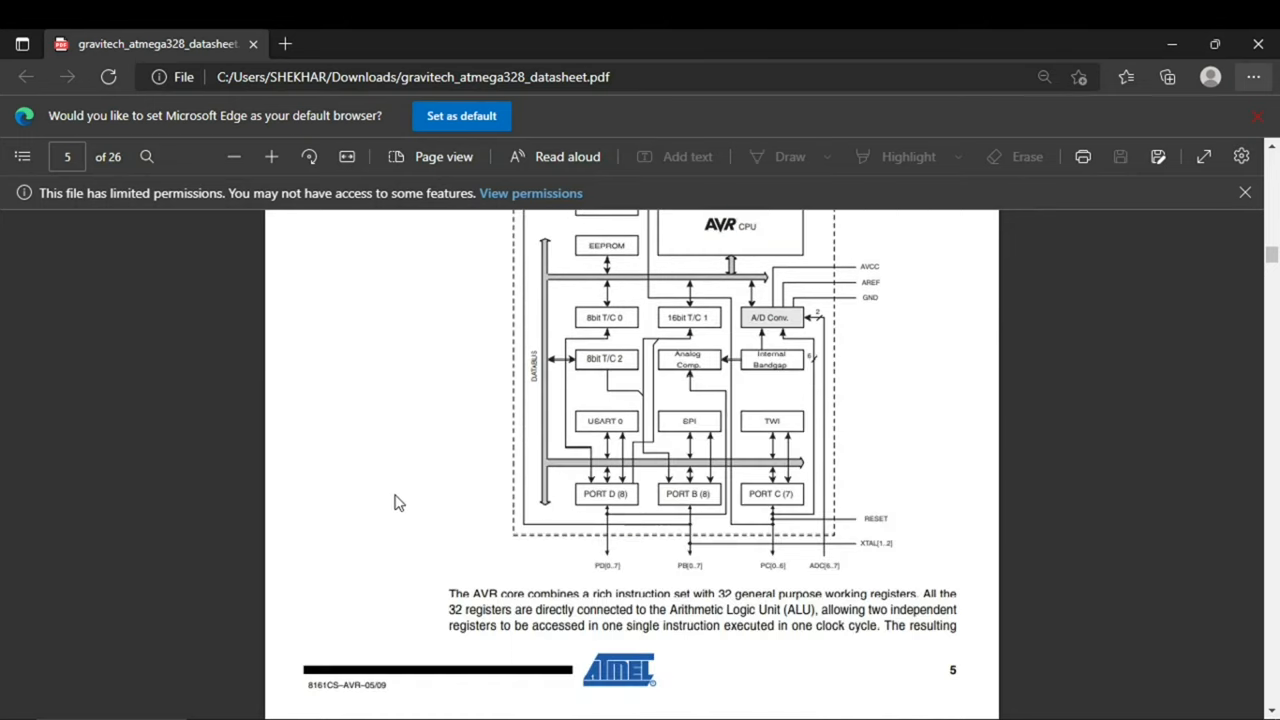
scroll(down, 3)
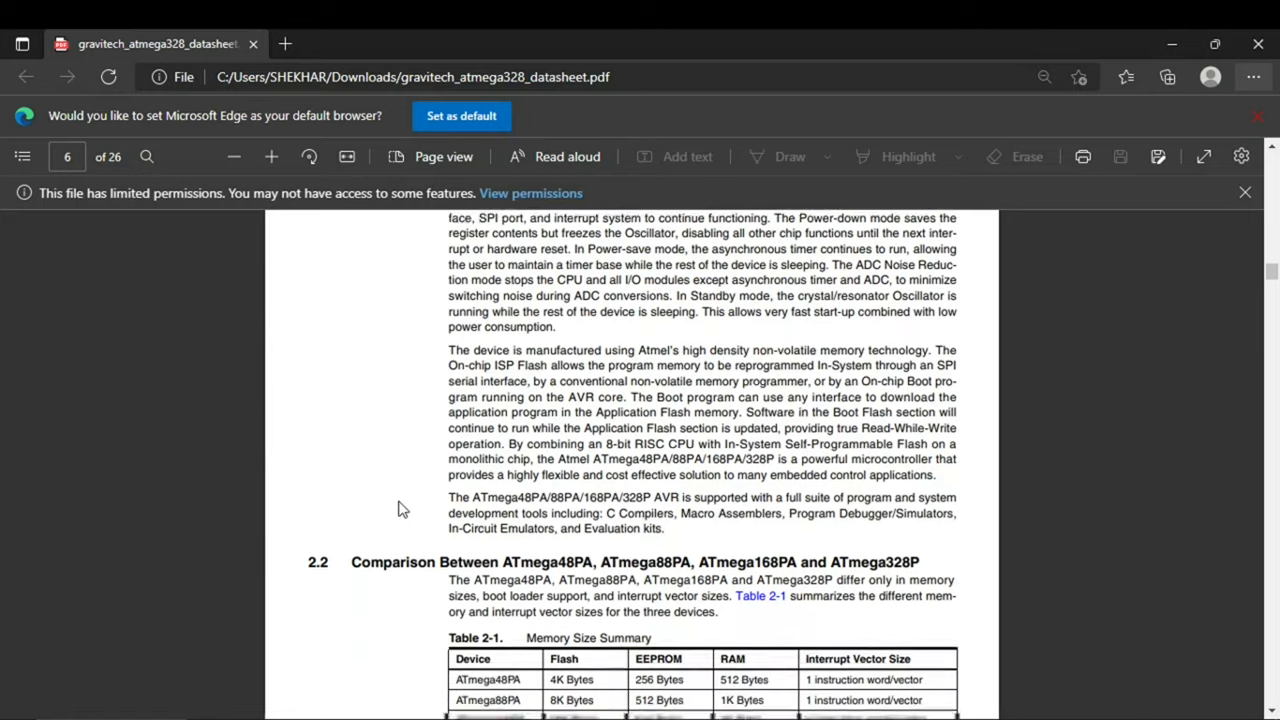
scroll(down, 3)
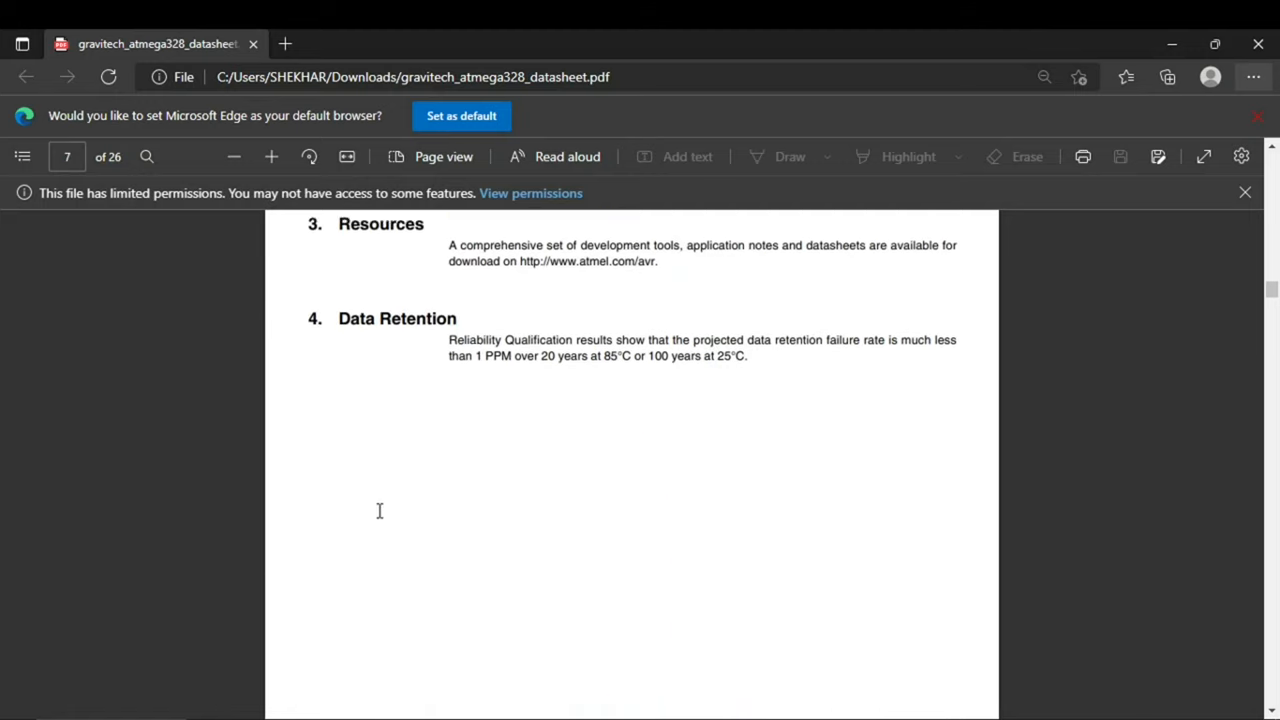
scroll(up, 3)
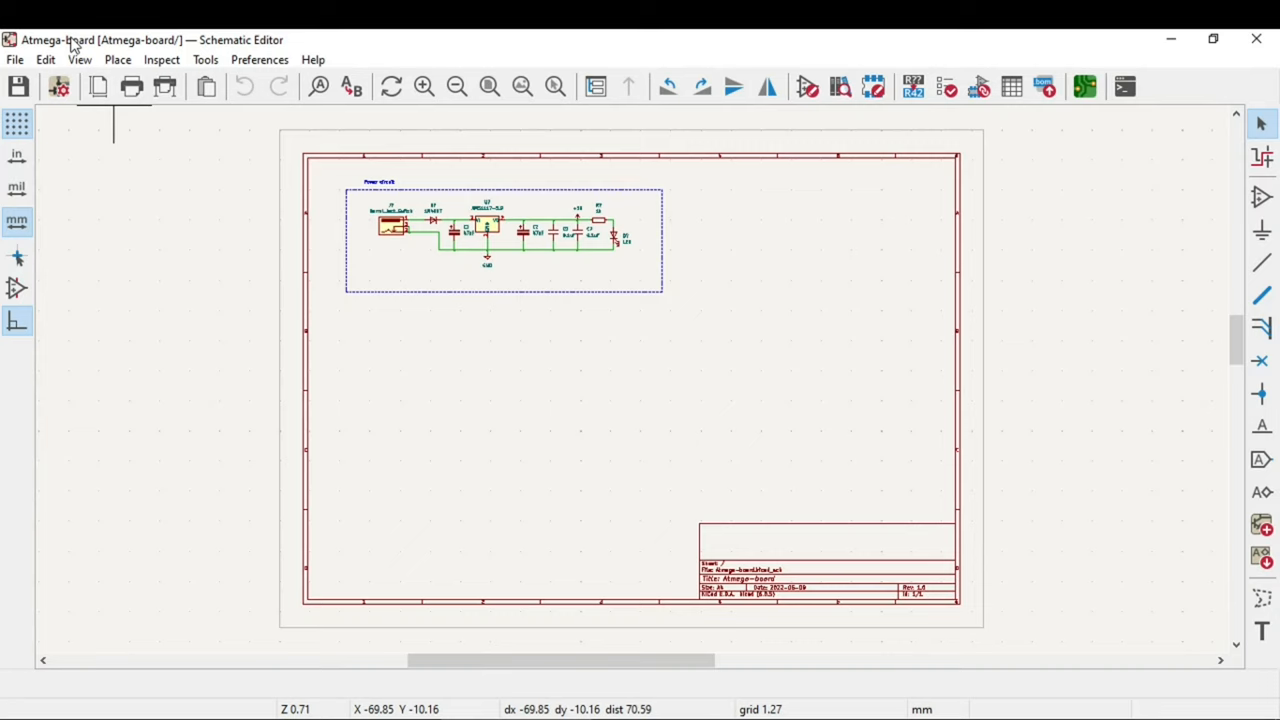
mouse_move(1116, 62)
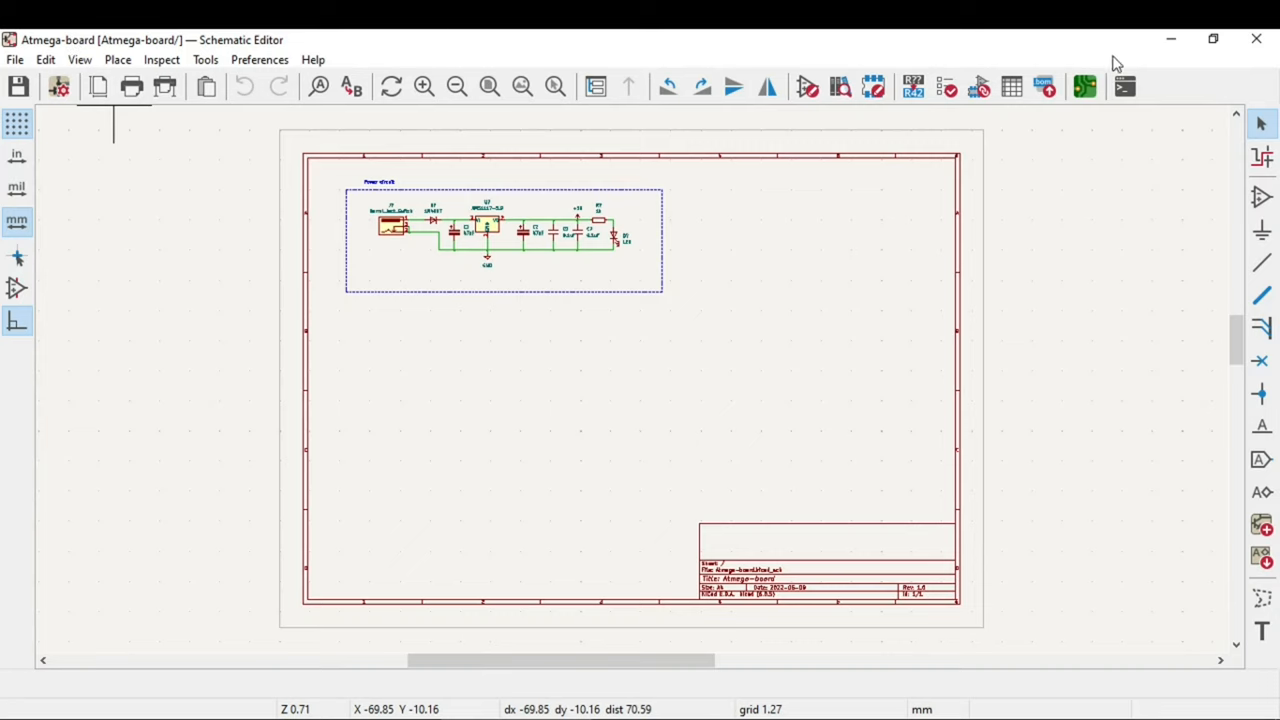
mouse_move(1260, 198)
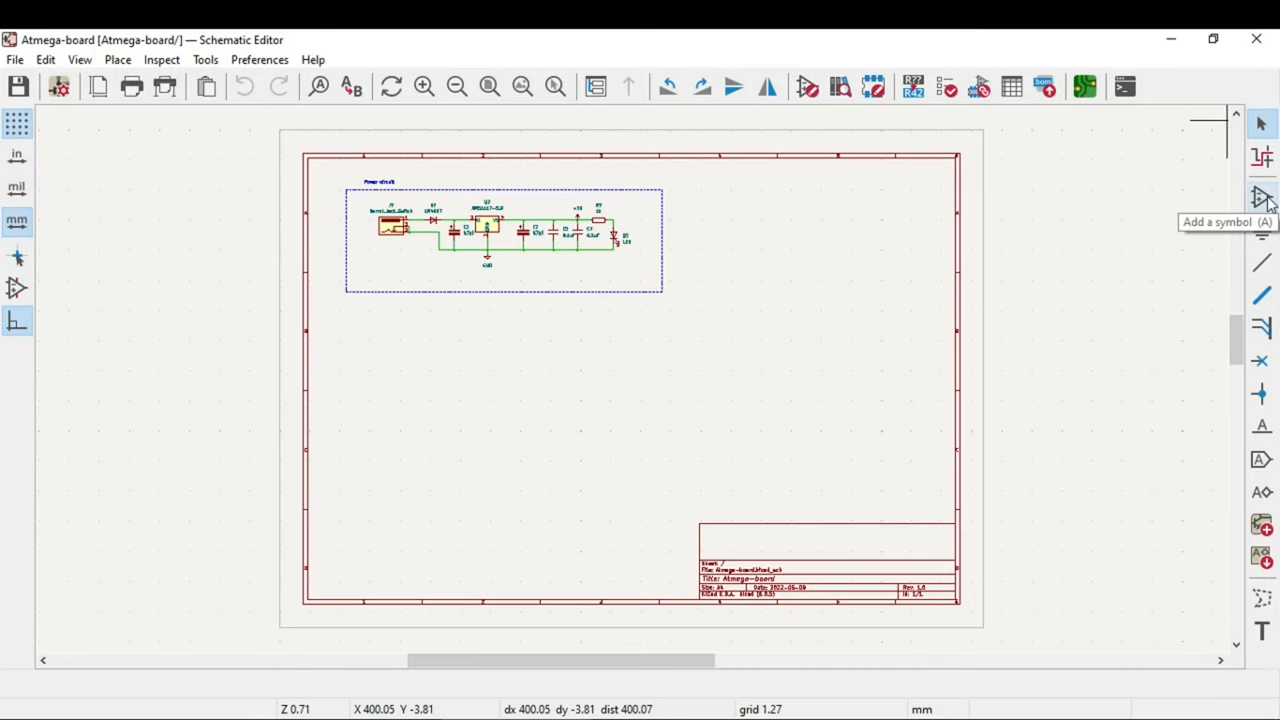
Start the Add Symbol tool for a new component below the power circuit.
click(1260, 196)
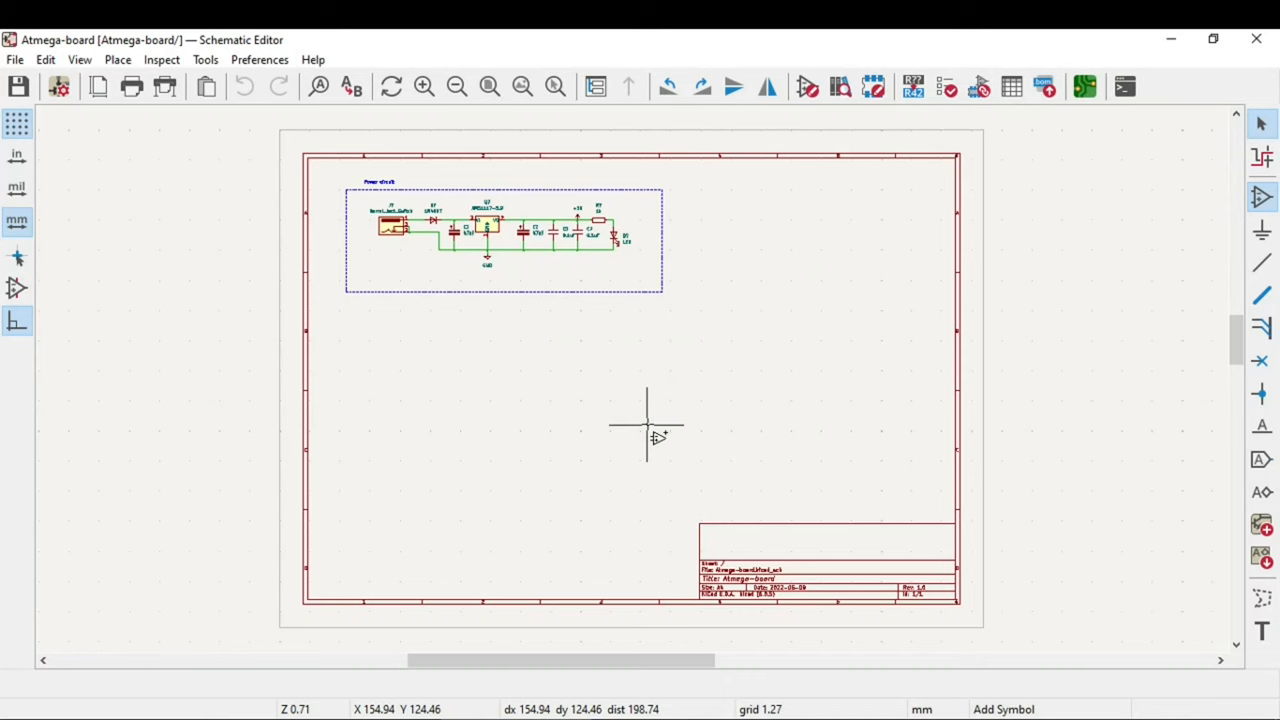
Pick a spot on the sheet and search the symbol chooser for 'atmega32'.
click(648, 436)
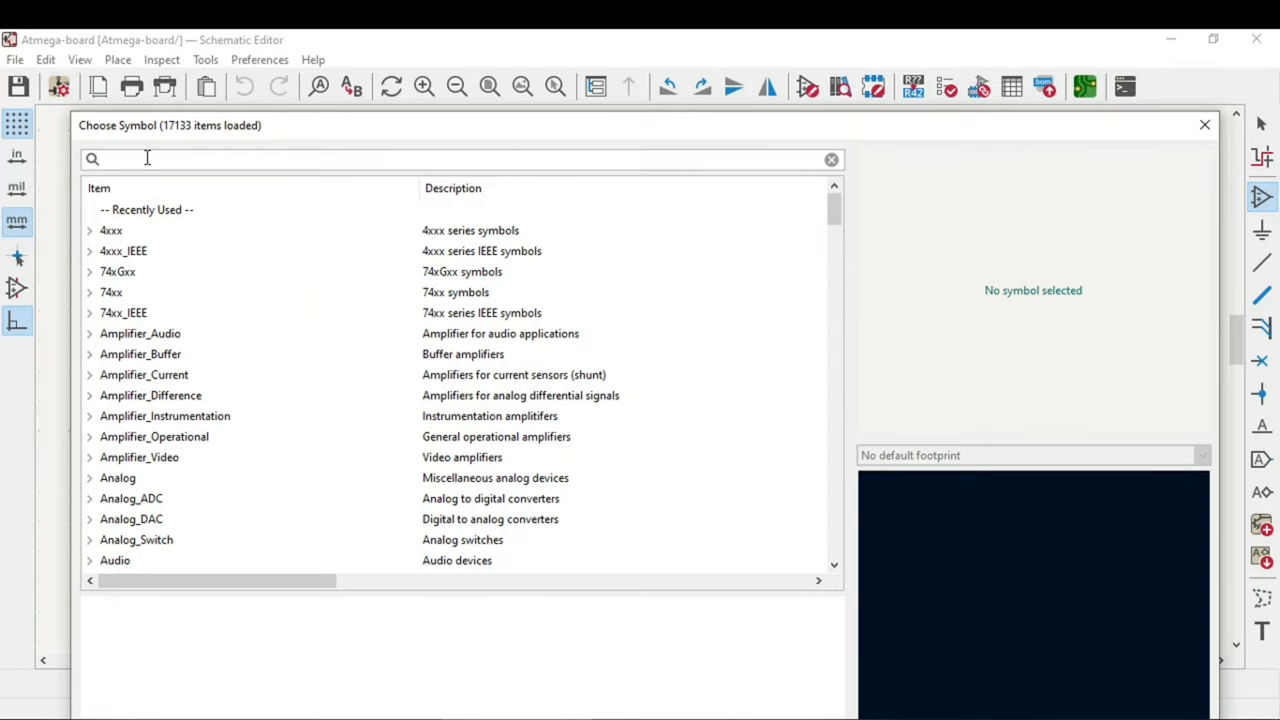
text(a)
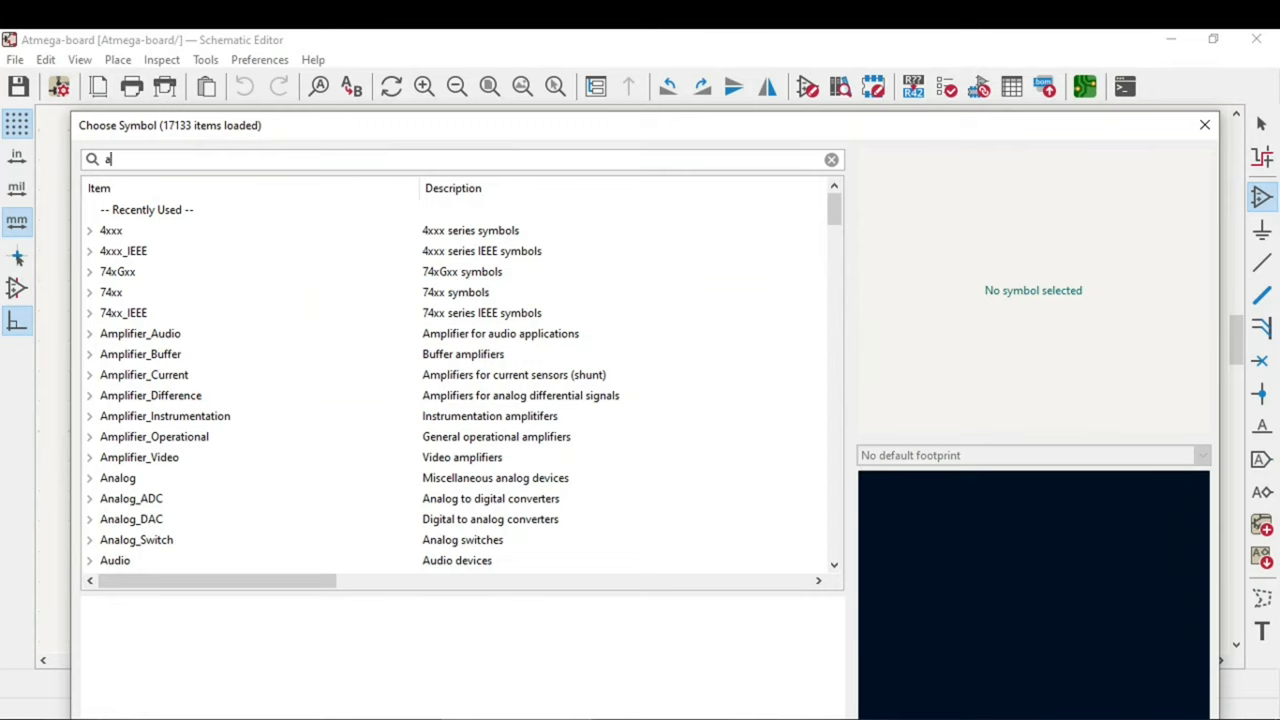
text(tmega328p)
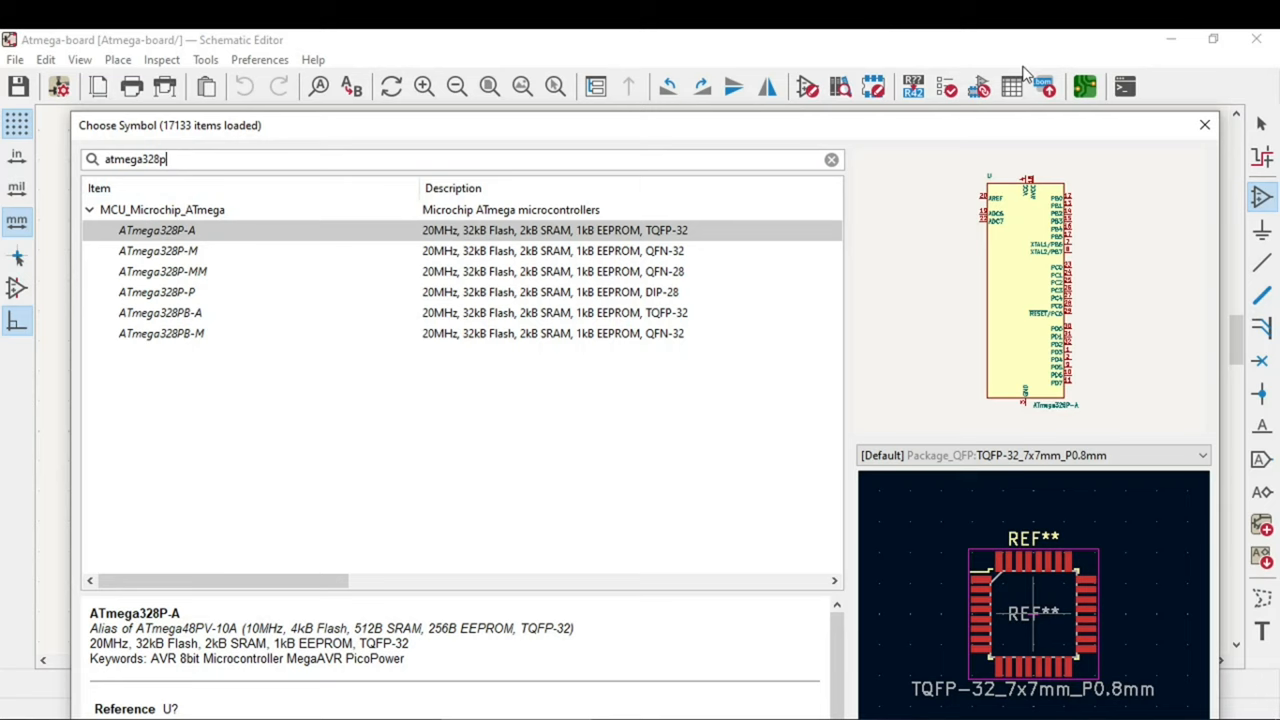
mouse_move(1104, 620)
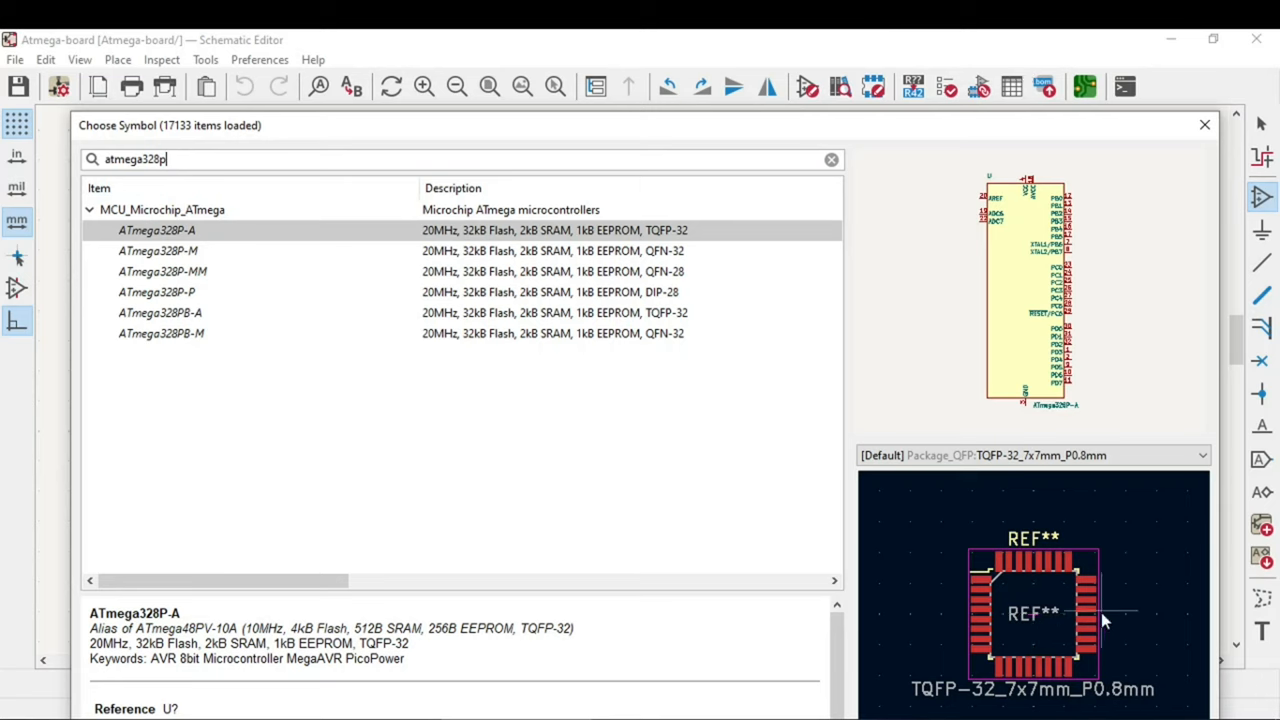
mouse_move(1032, 698)
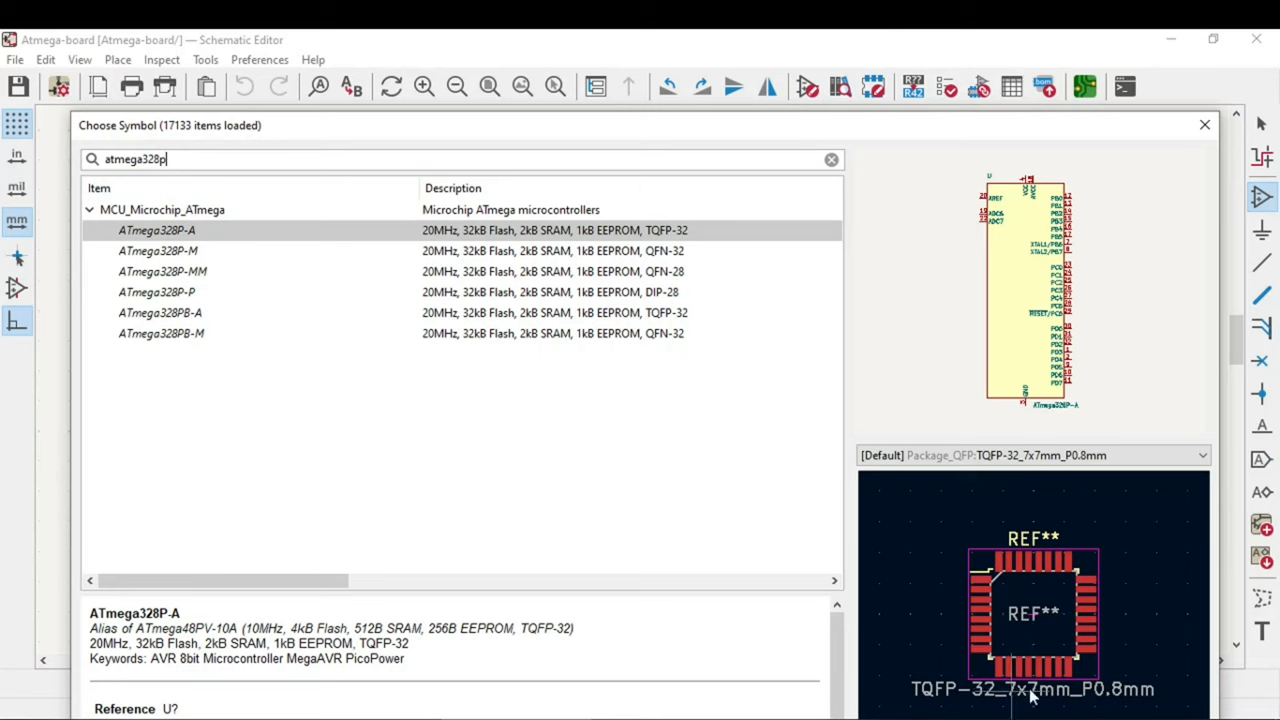
Compare the QFN, DIP and PB variants and settle on ATmega328P-A in TQFP-32.
click(156, 250)
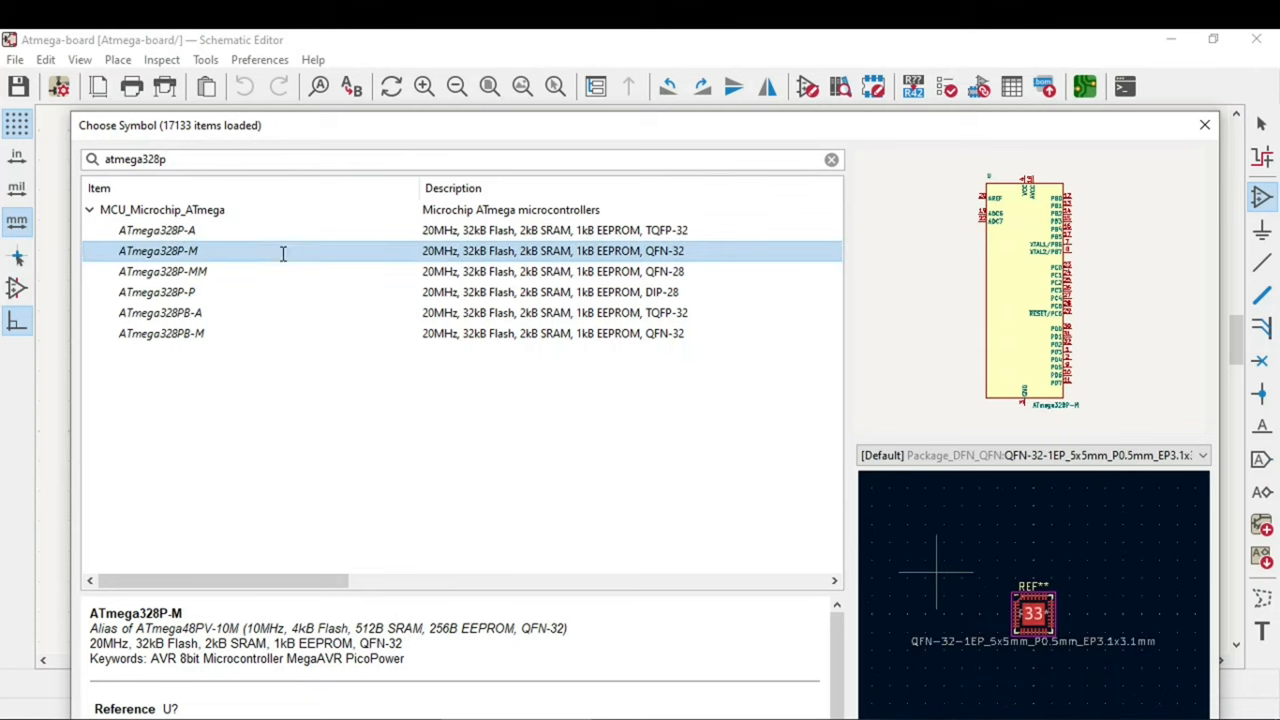
mouse_move(292, 280)
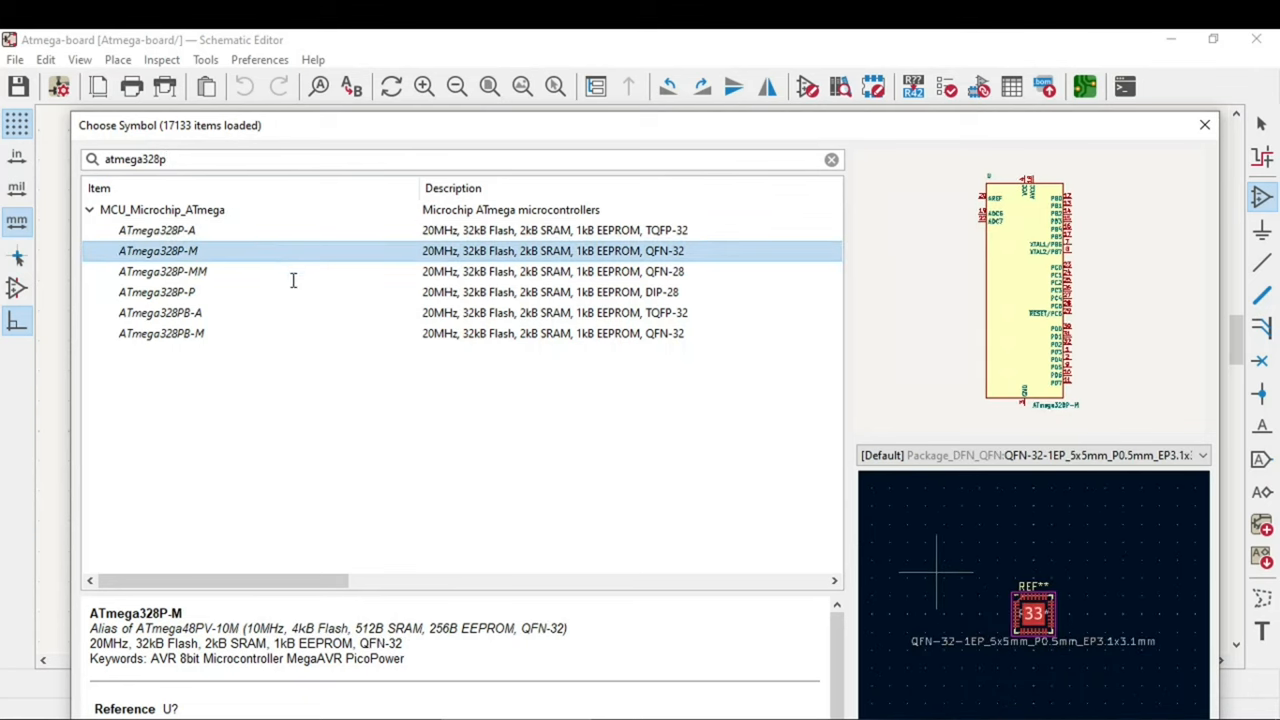
click(162, 272)
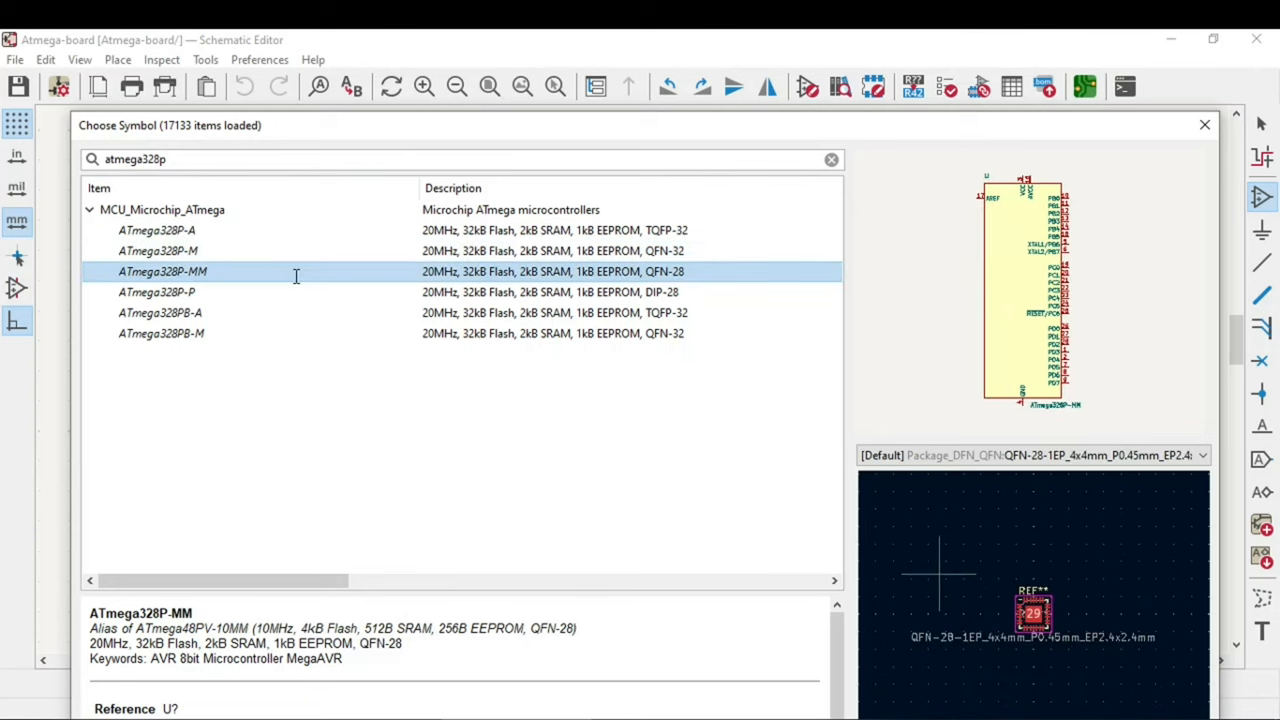
click(156, 292)
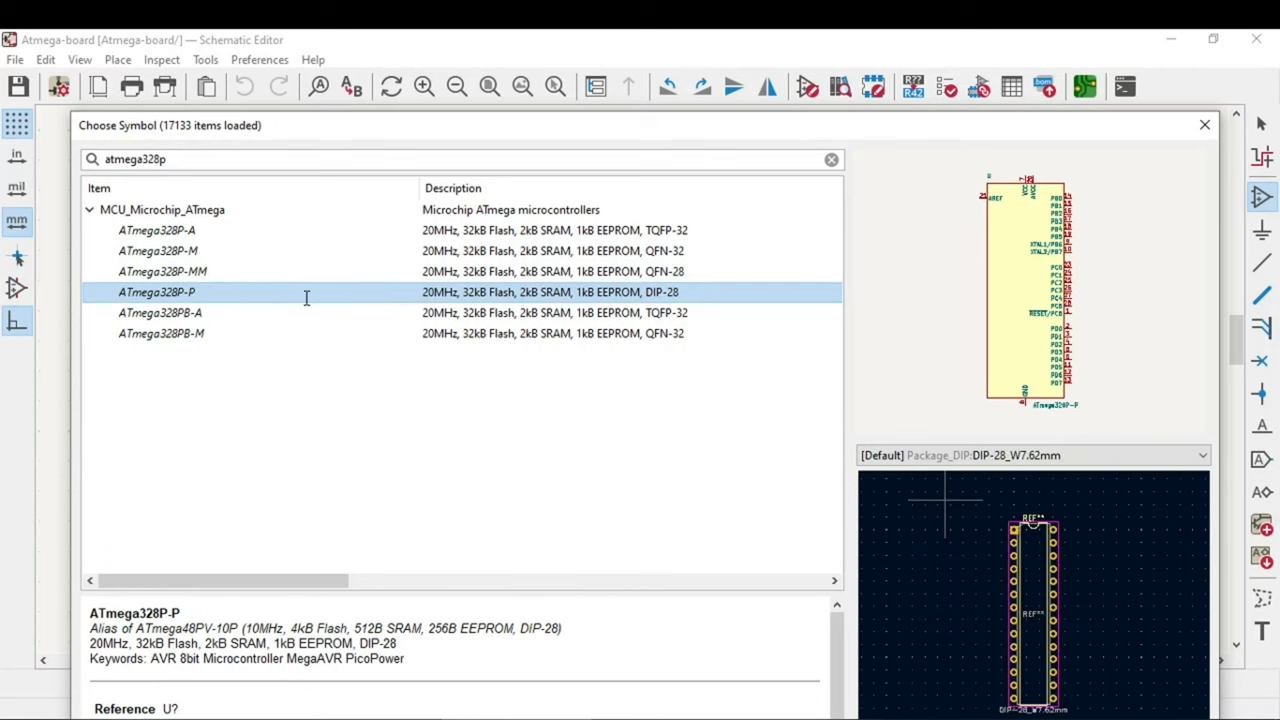
mouse_move(1030, 690)
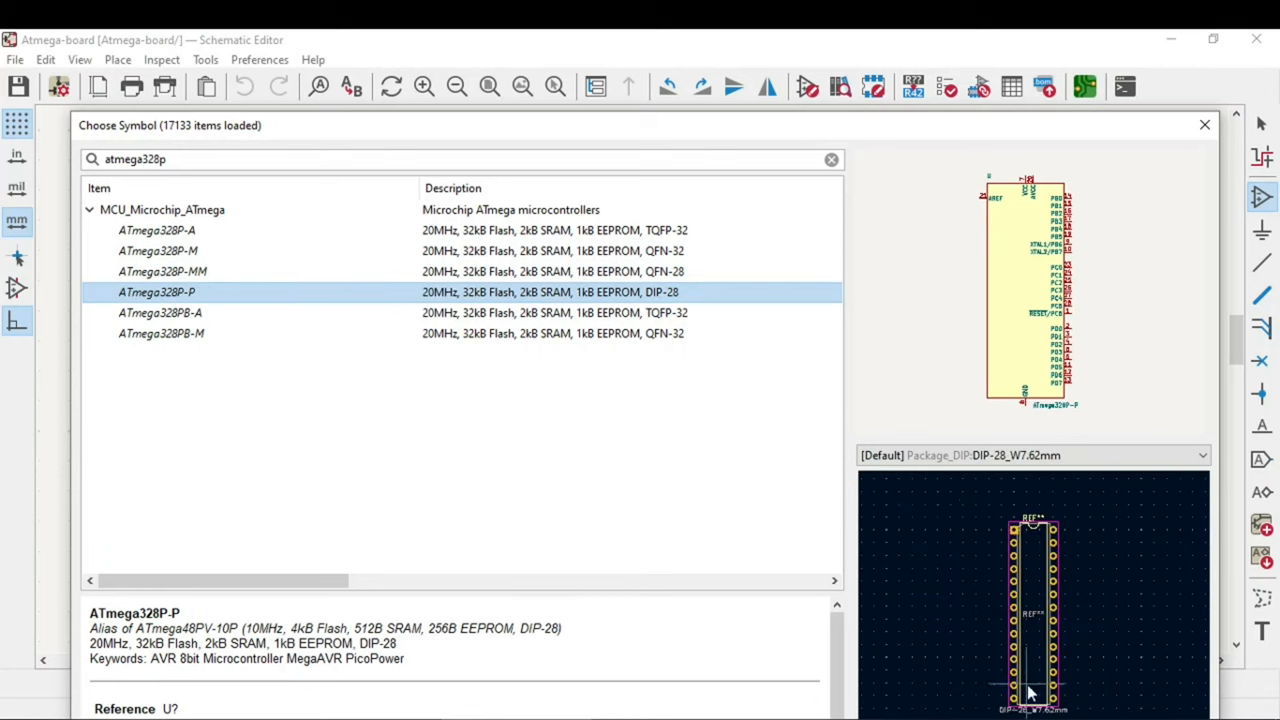
click(160, 312)
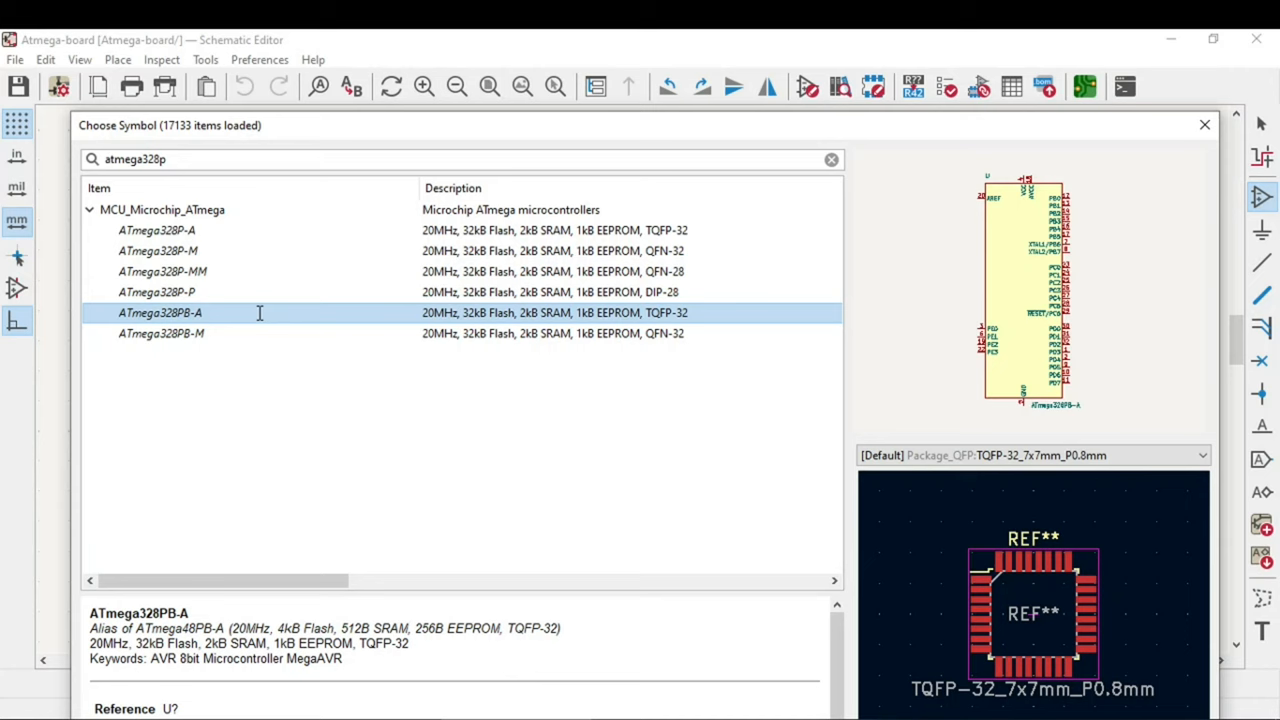
click(160, 332)
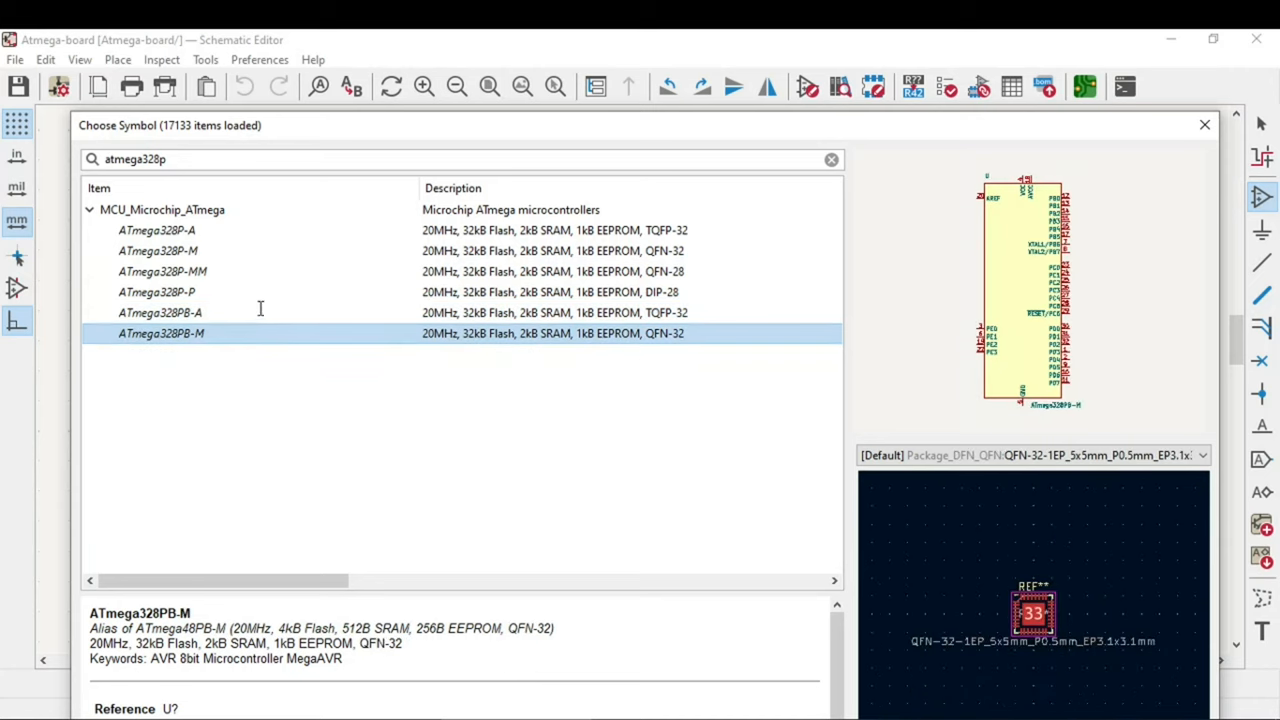
click(156, 250)
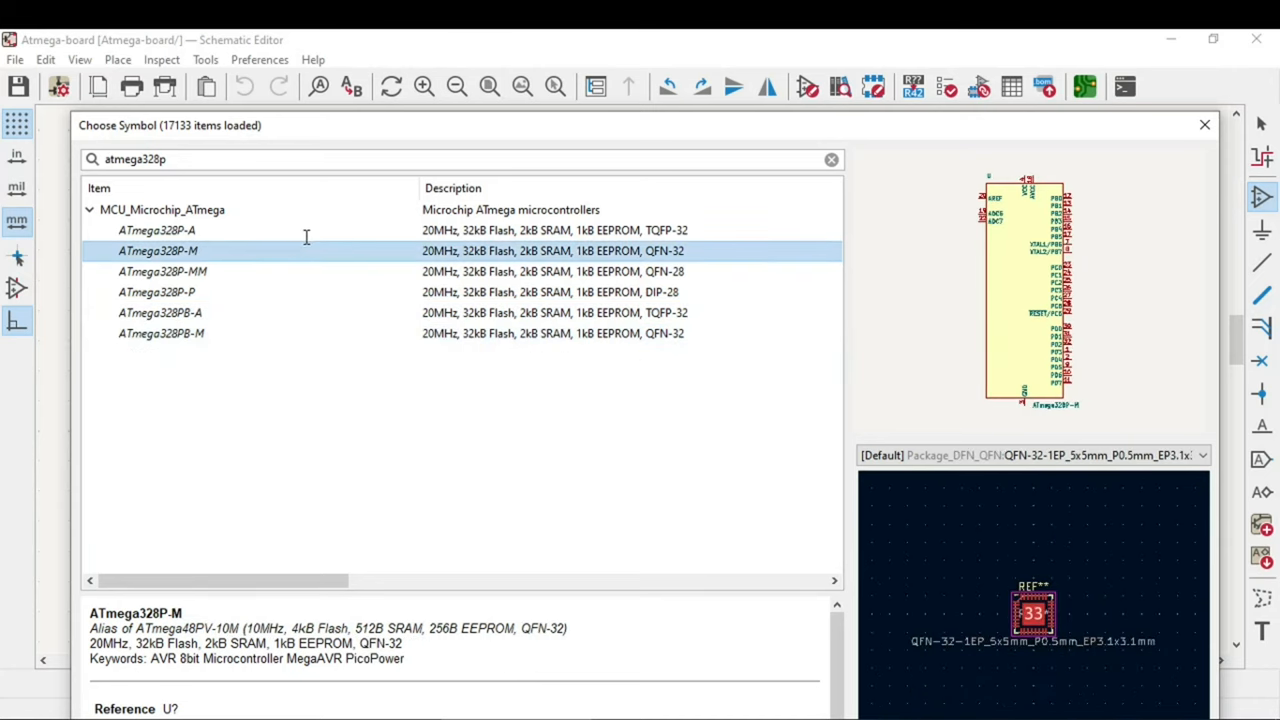
mouse_move(310, 232)
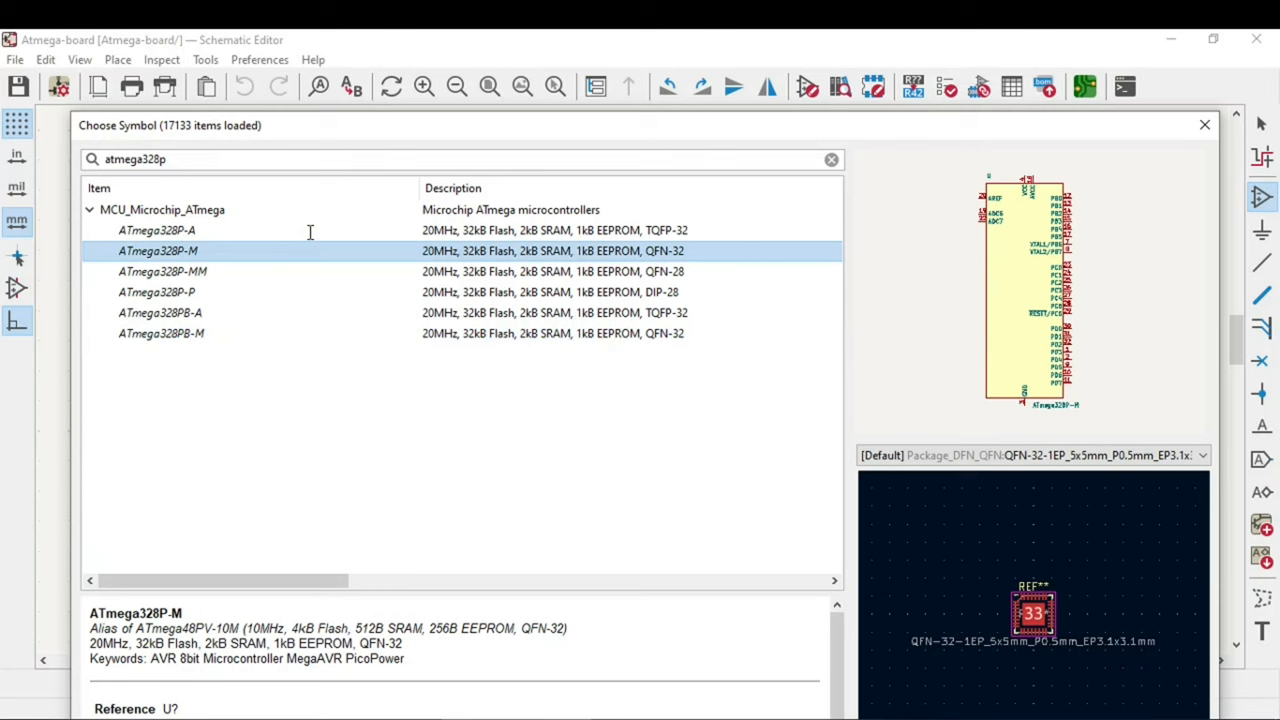
click(156, 230)
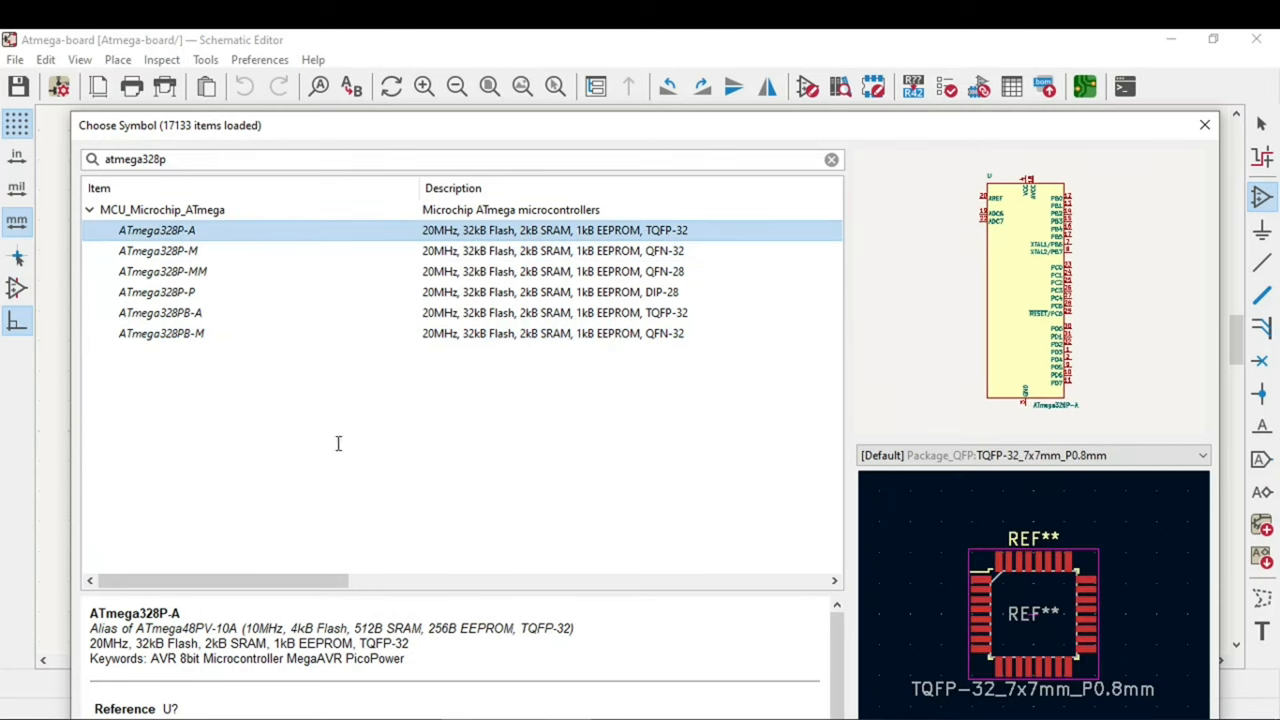
mouse_move(390, 584)
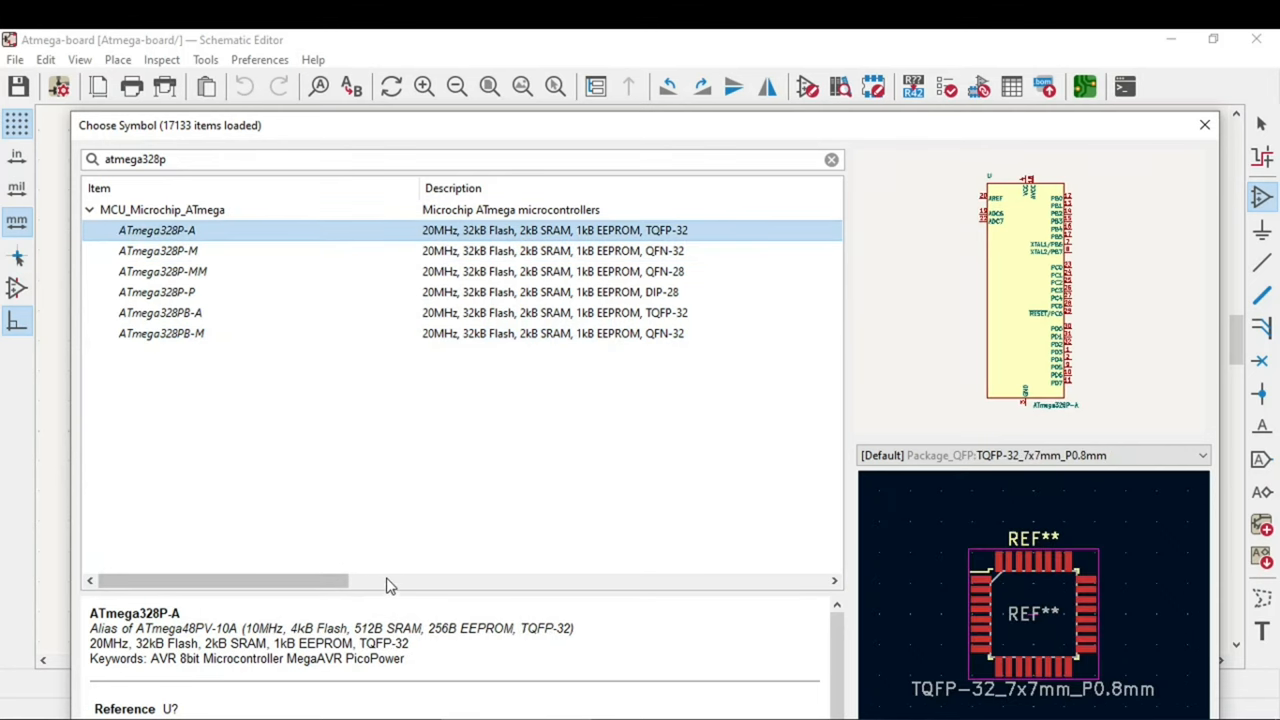
mouse_move(130, 640)
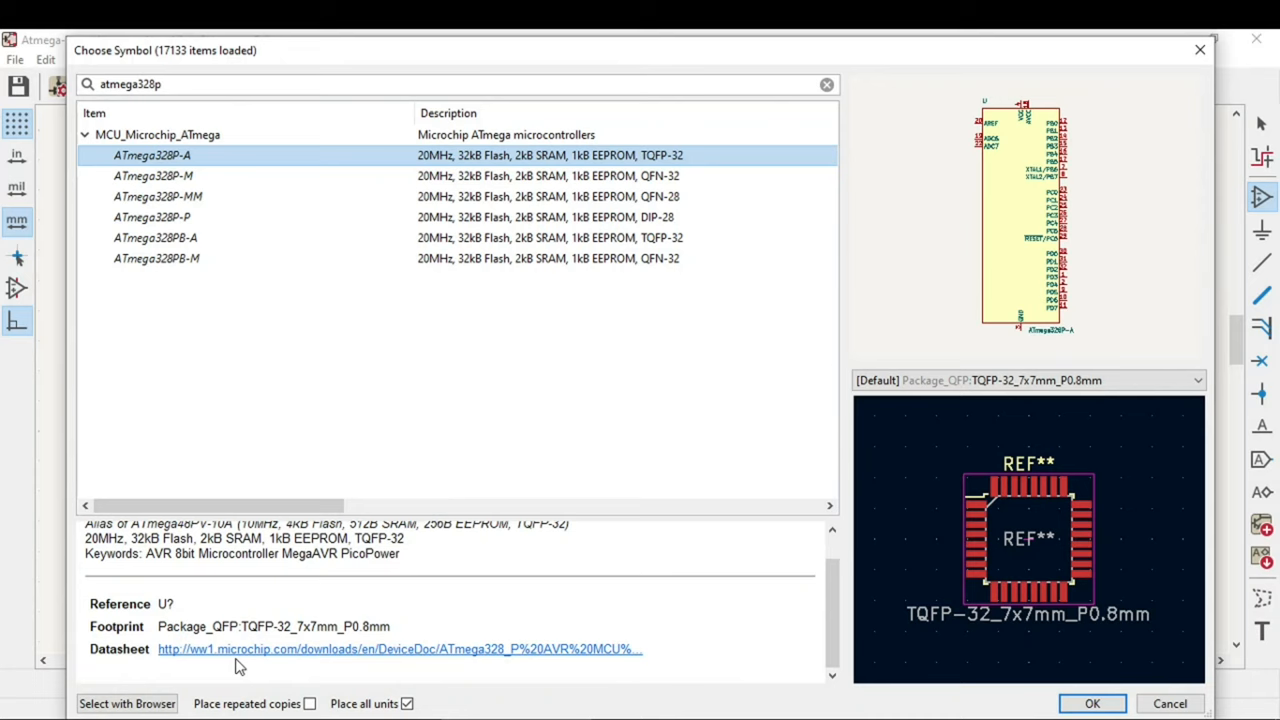
scroll(up, 3)
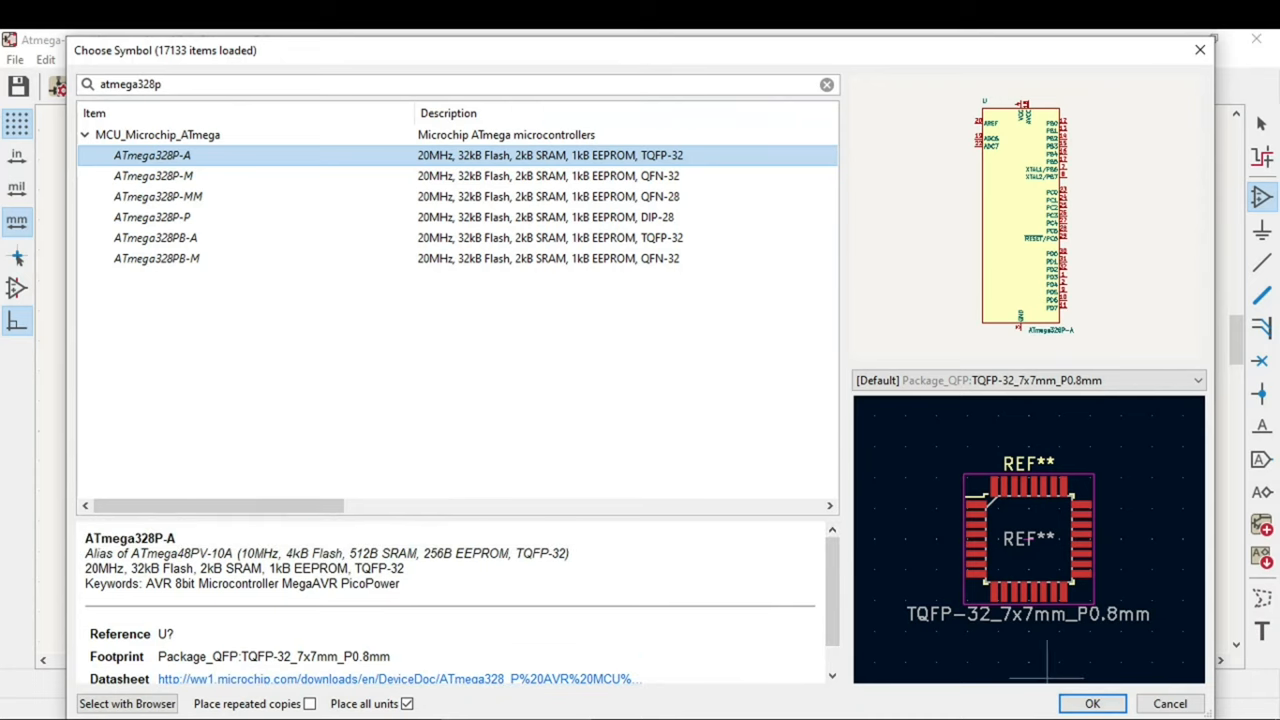
Confirm the ATmega328P-A and drop it below the dashed power-supply block.
click(1092, 704)
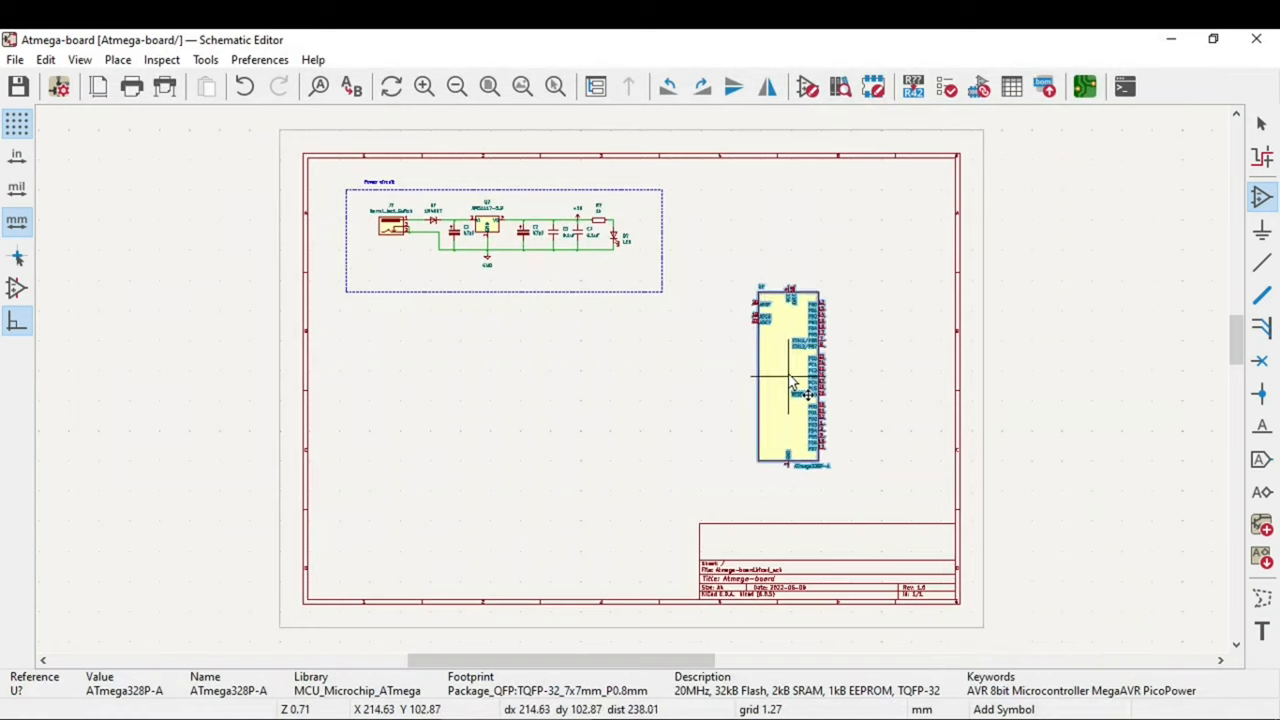
drag(790, 378, 636, 390)
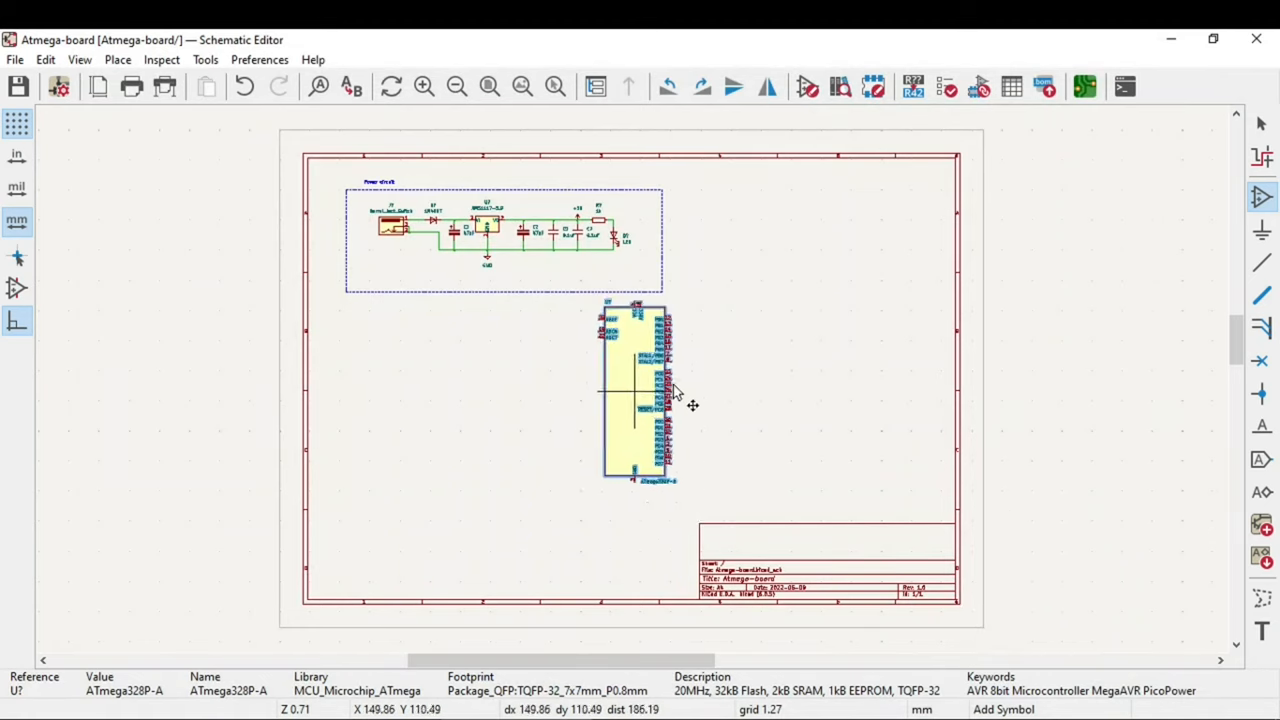
drag(640, 390, 816, 344)
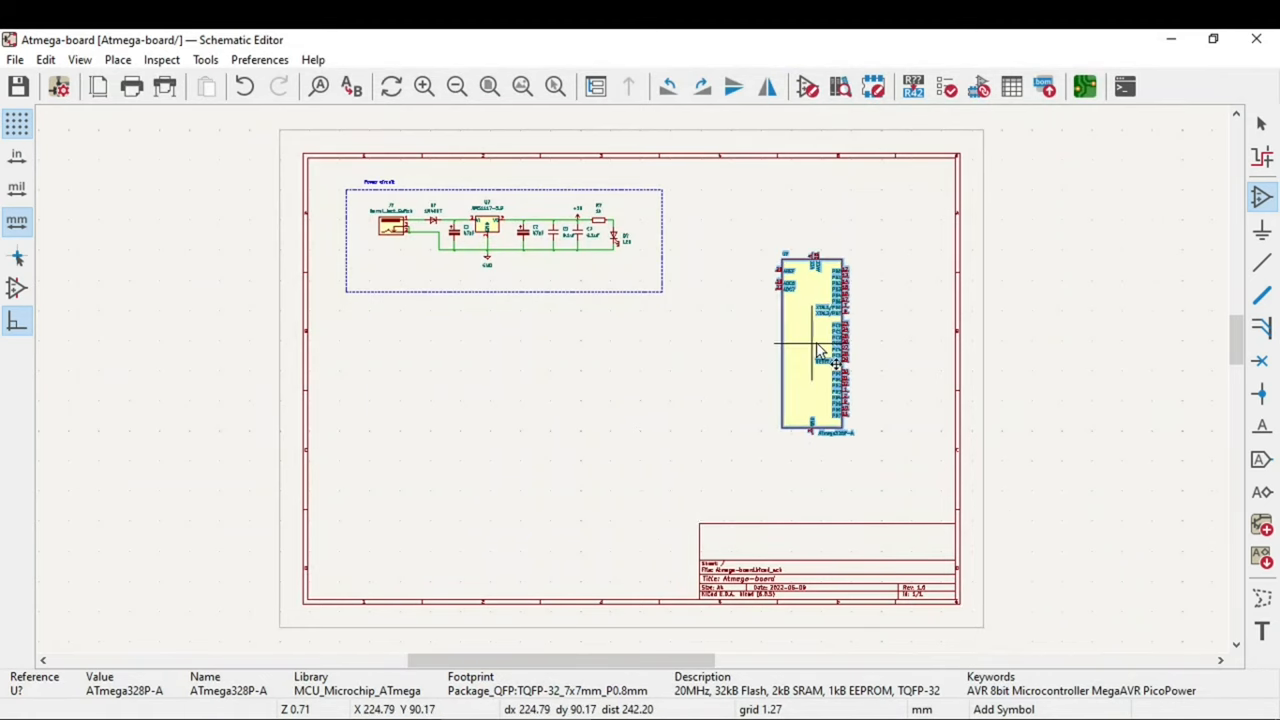
drag(810, 344, 470, 464)
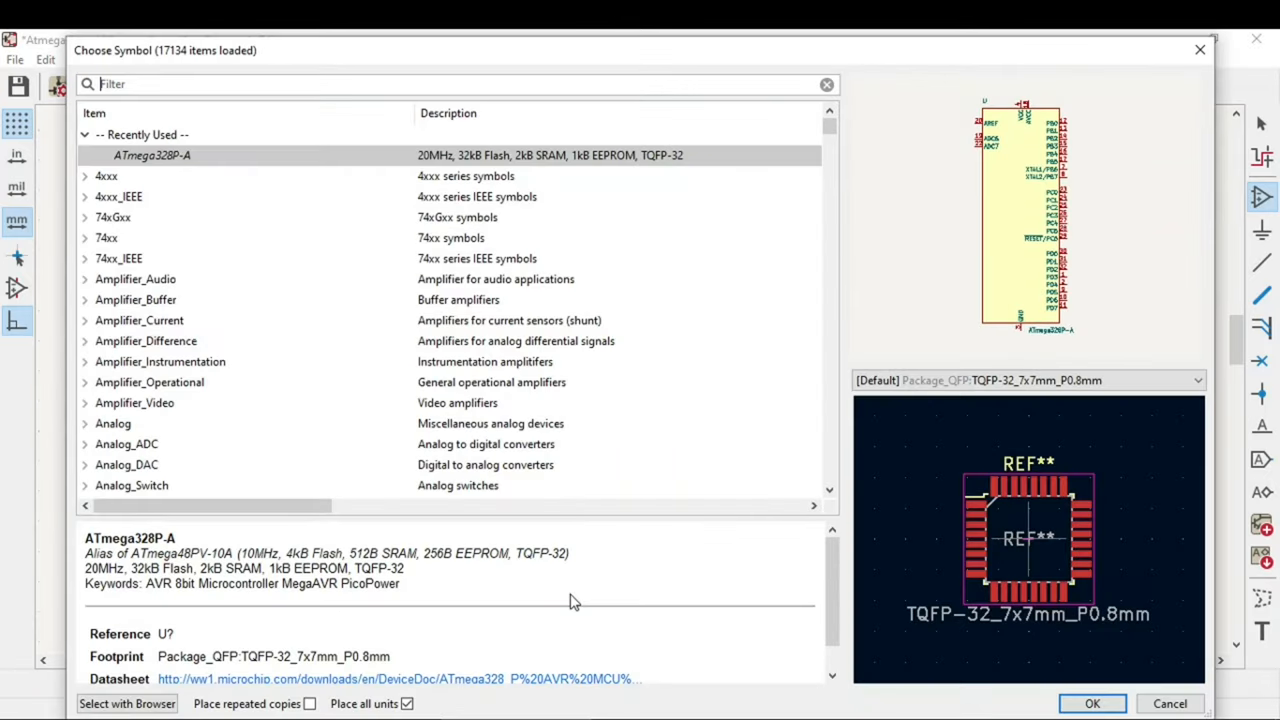
mouse_move(296, 84)
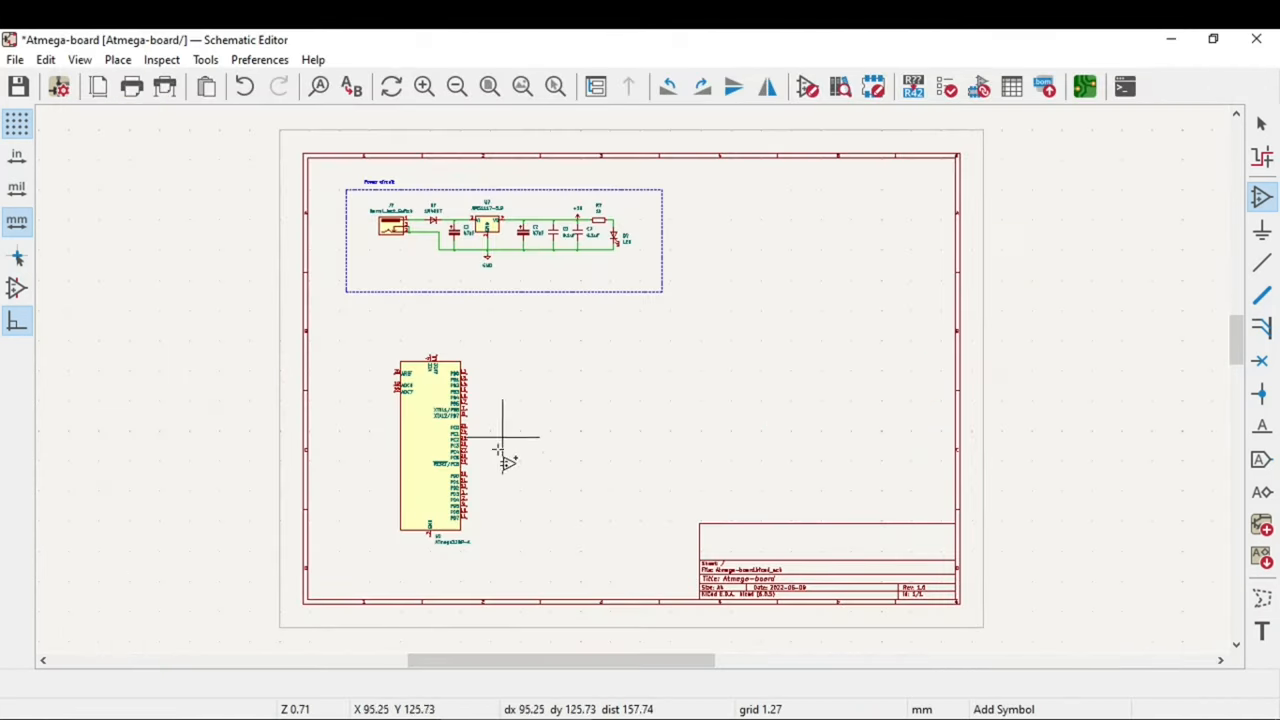
Zoom onto the chip and wire pin 4 VCC across to pin 18 AVCC.
scroll(up, 3)
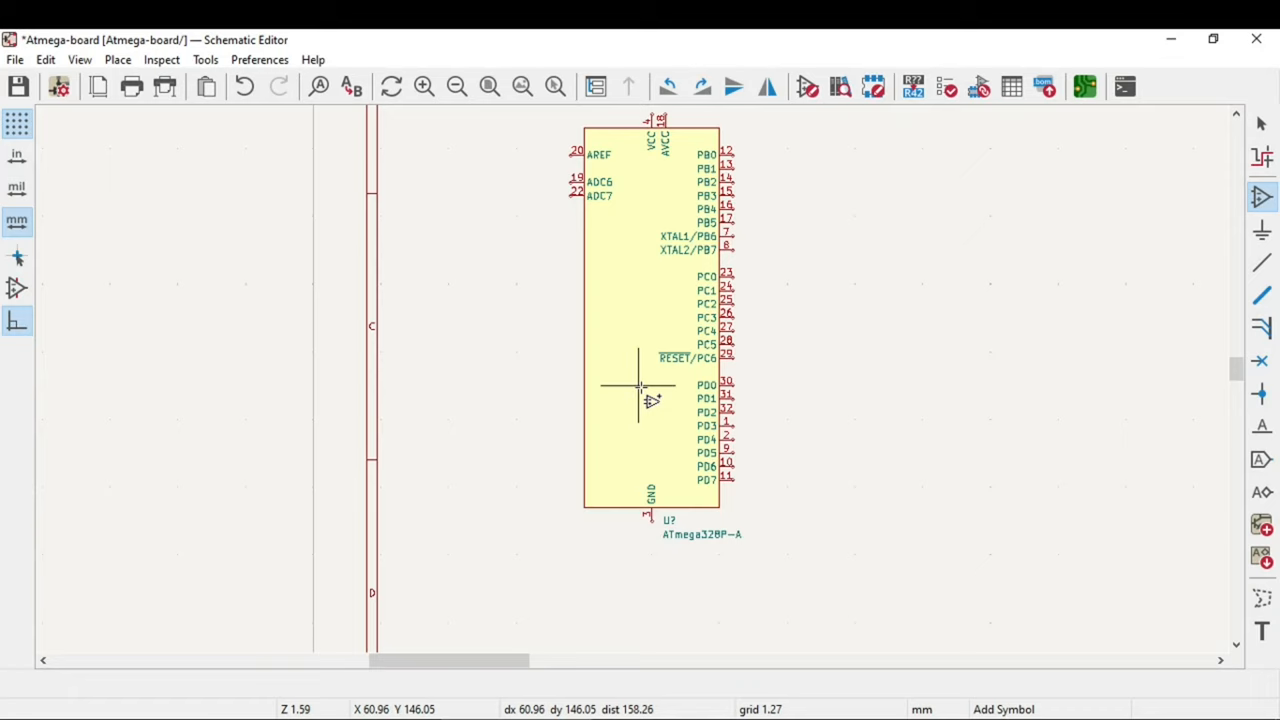
mouse_move(664, 350)
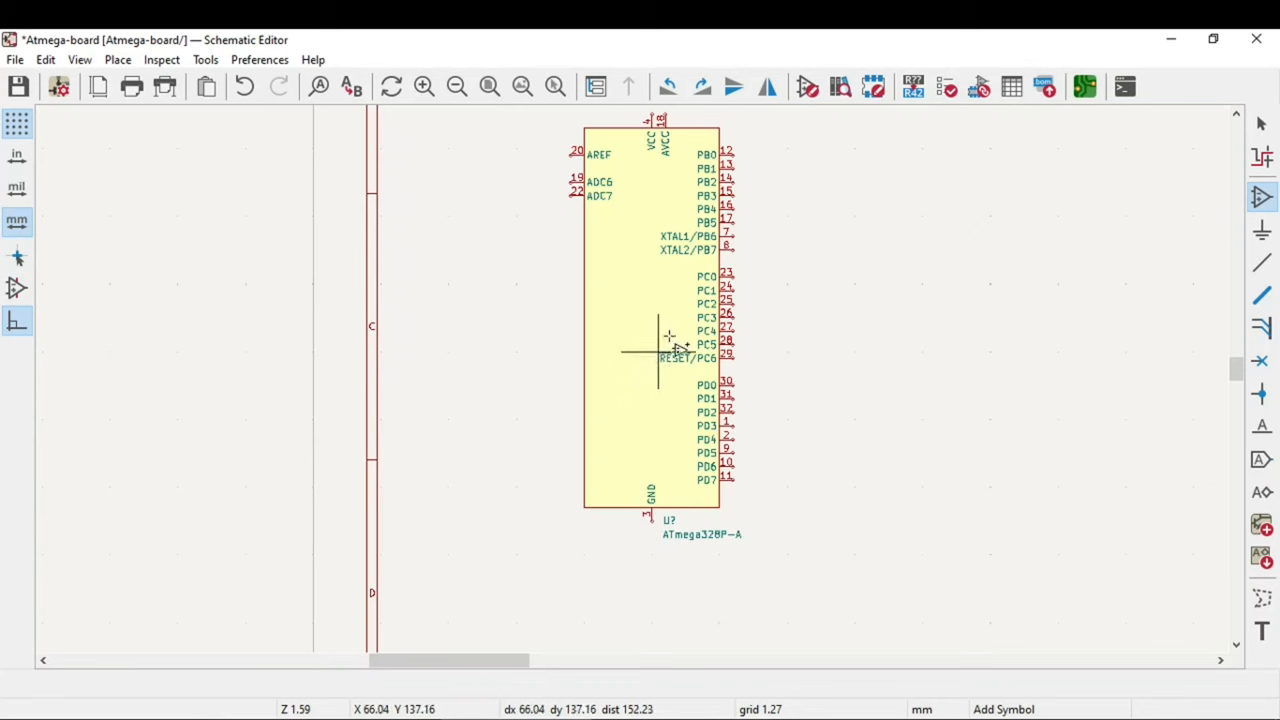
scroll(up, 3)
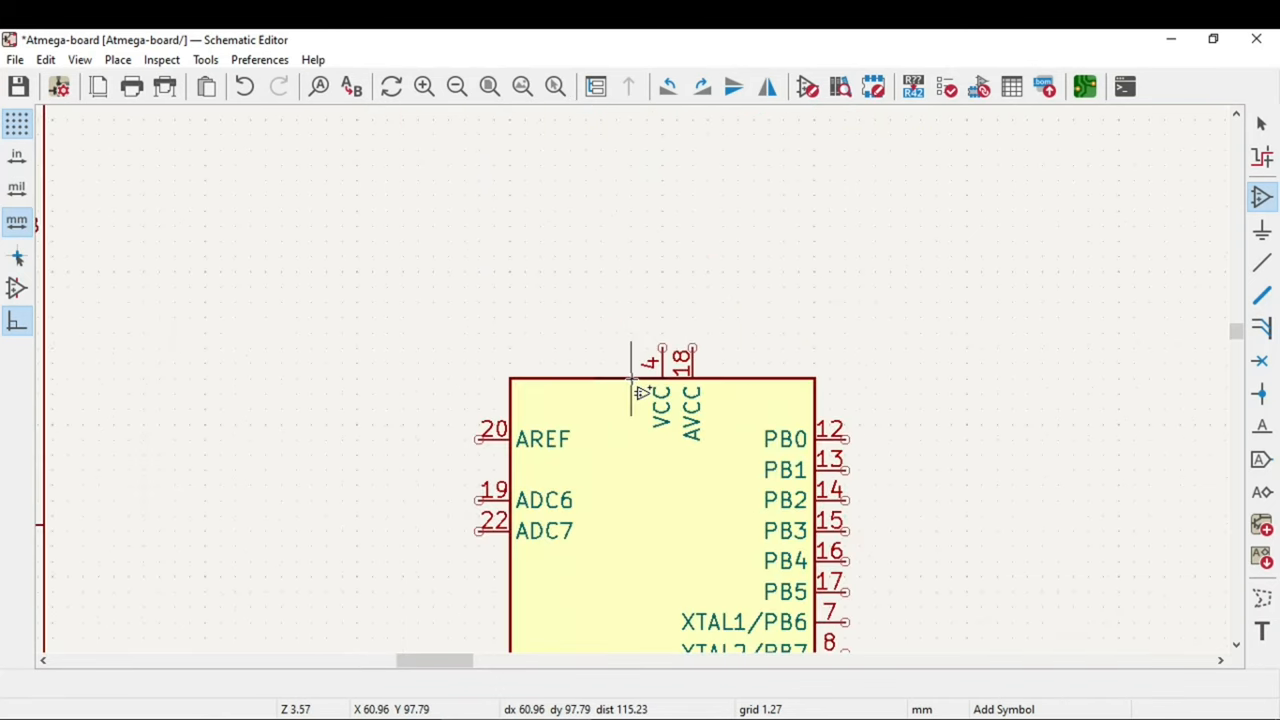
mouse_move(1260, 264)
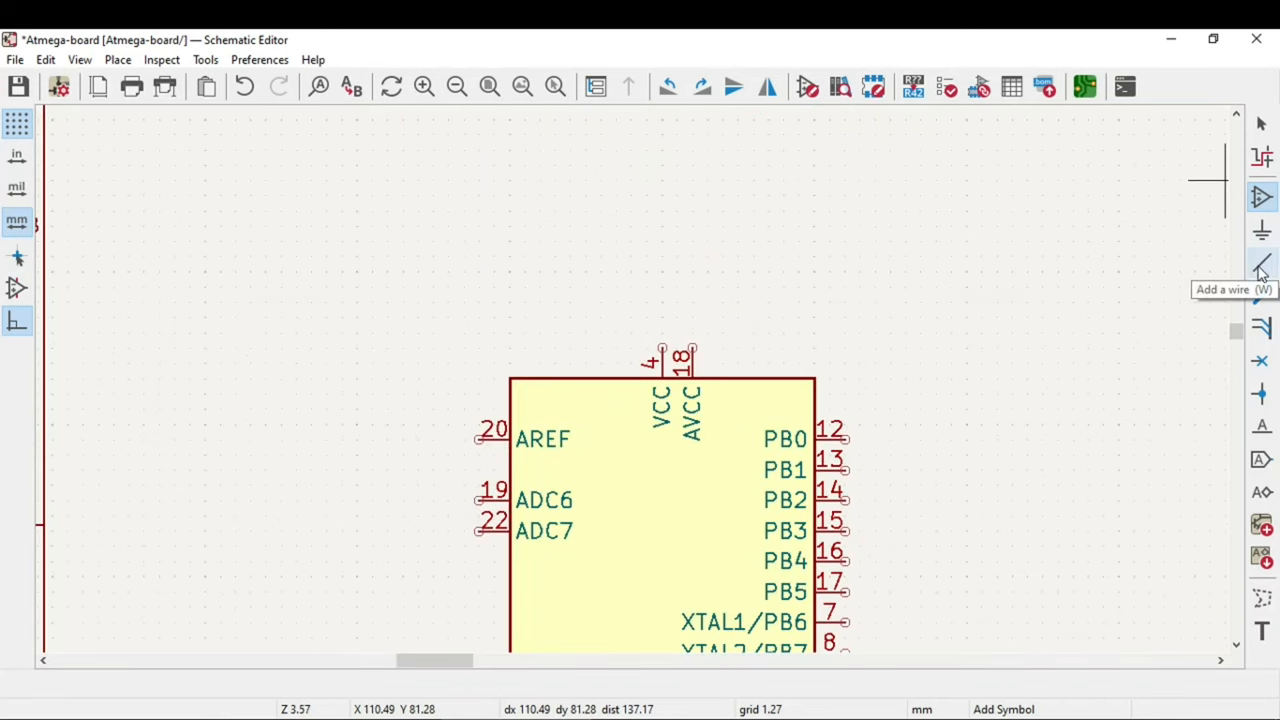
click(1260, 264)
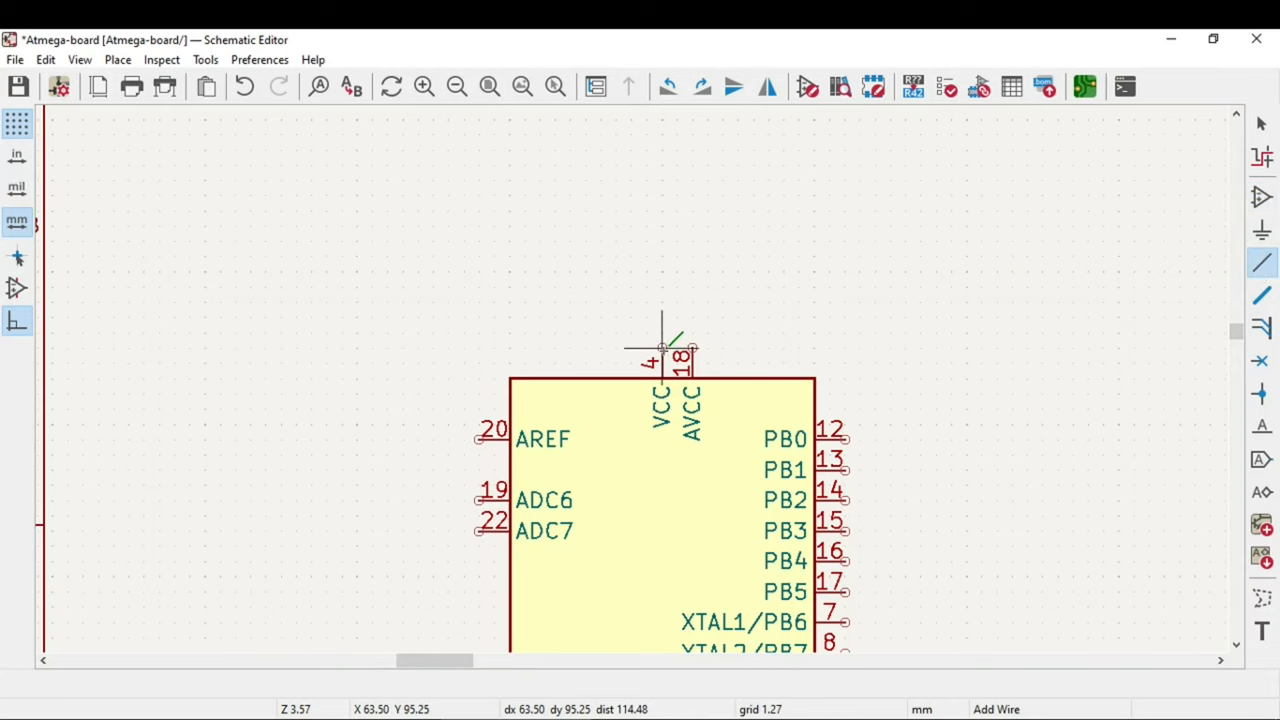
mouse_move(660, 290)
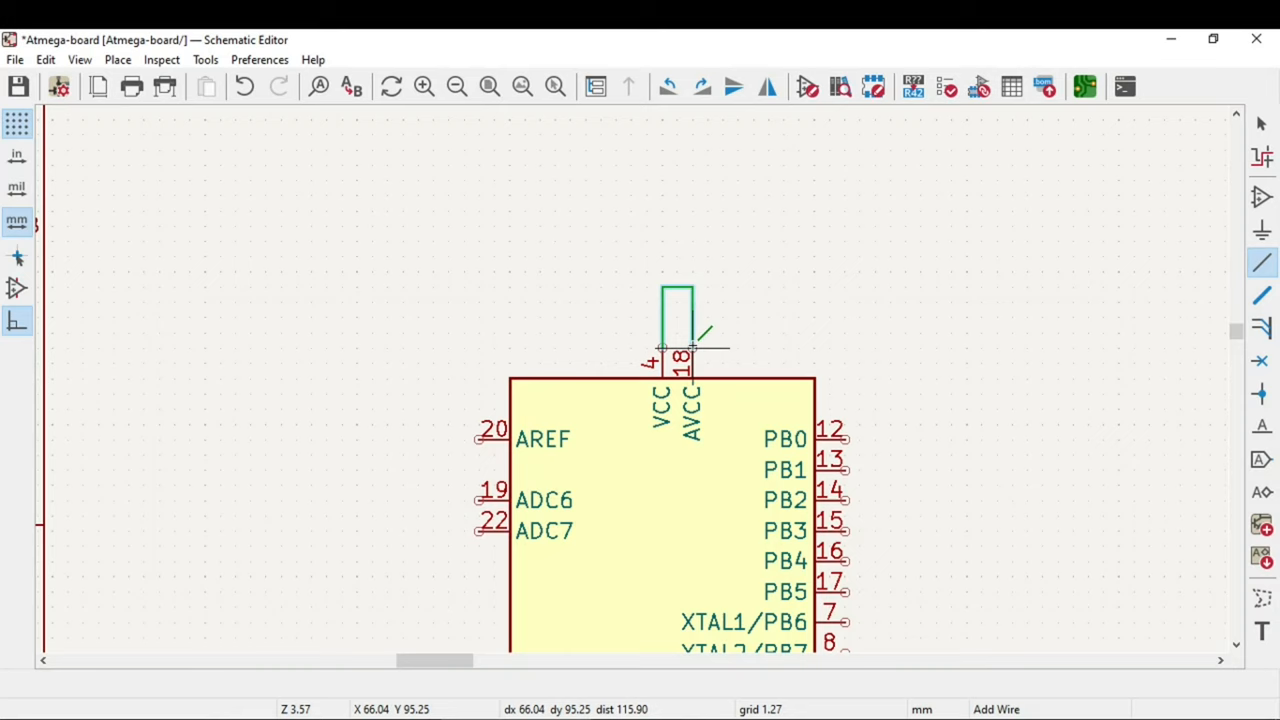
mouse_move(692, 408)
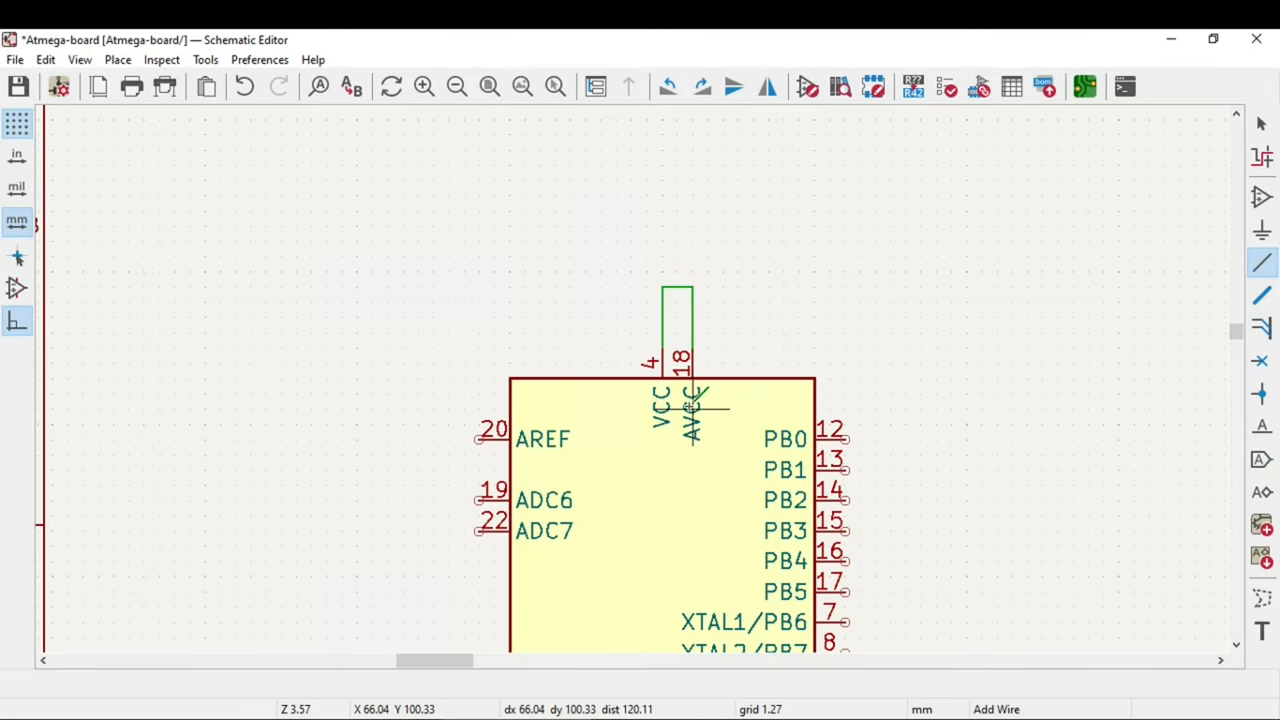
mouse_move(710, 362)
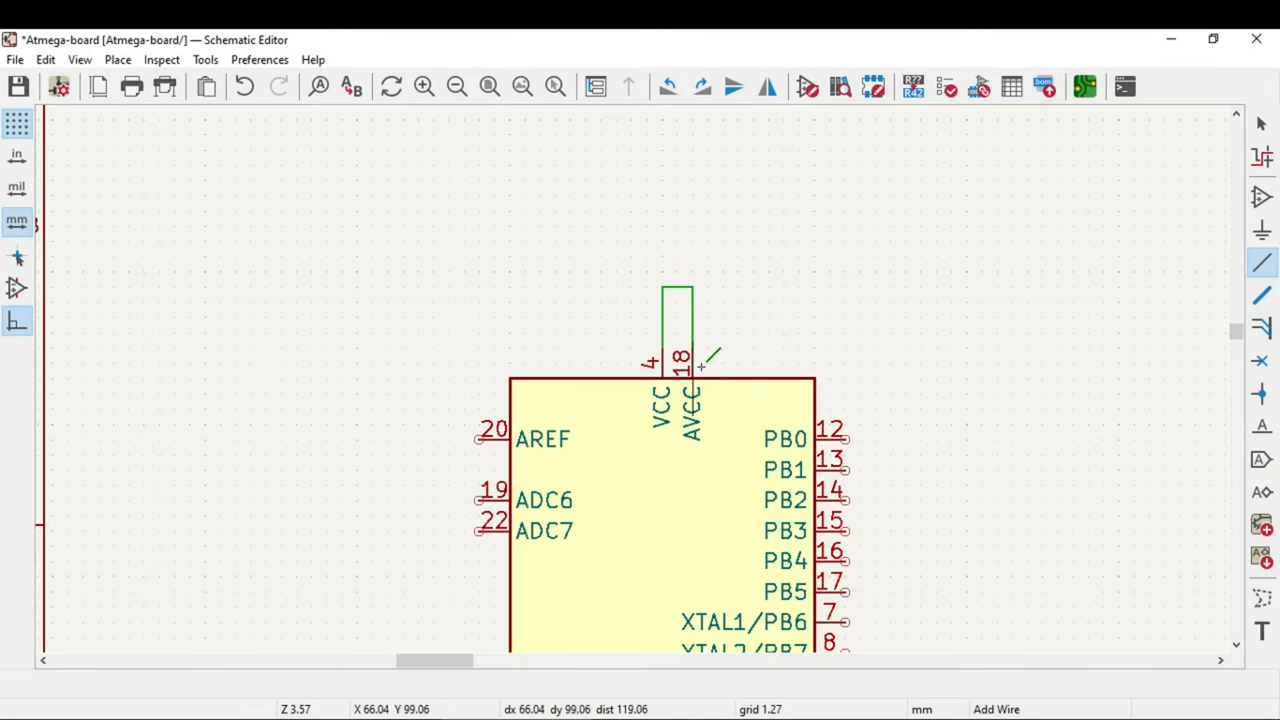
scroll(down, 3)
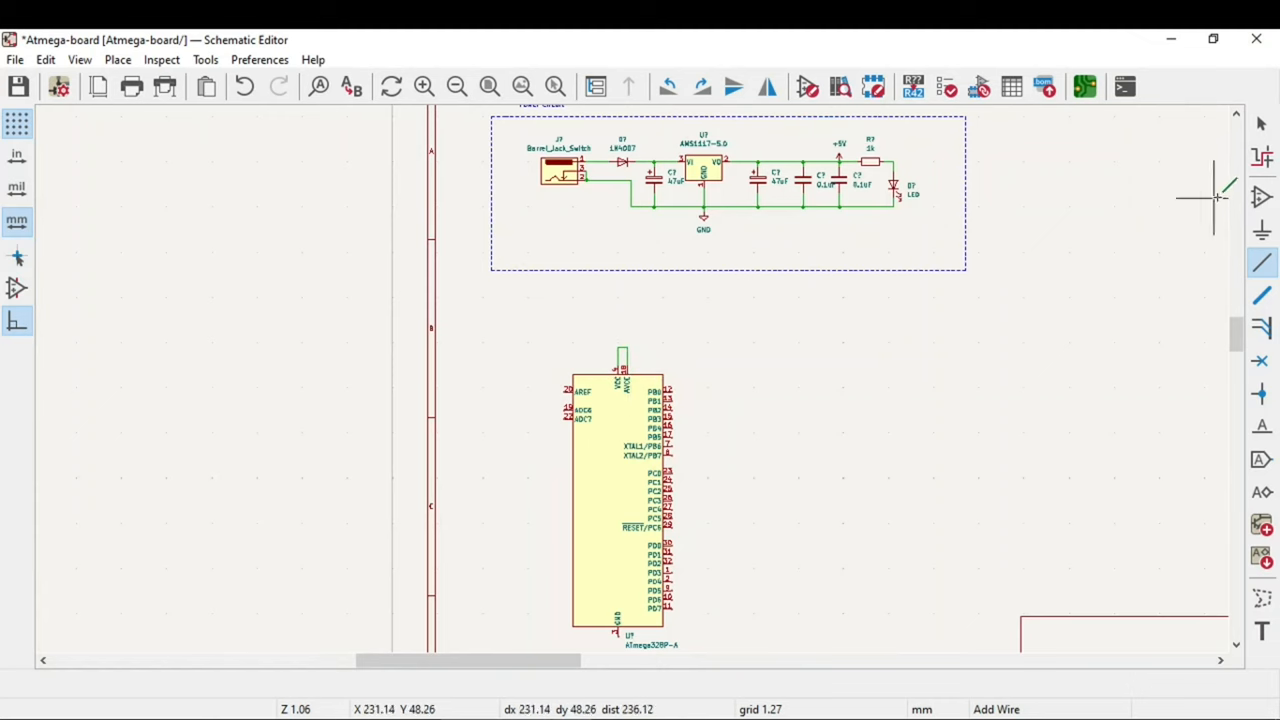
Bring a +5V symbol and two 0.1uF decoupling capacitors above the chip.
scroll(up, 3)
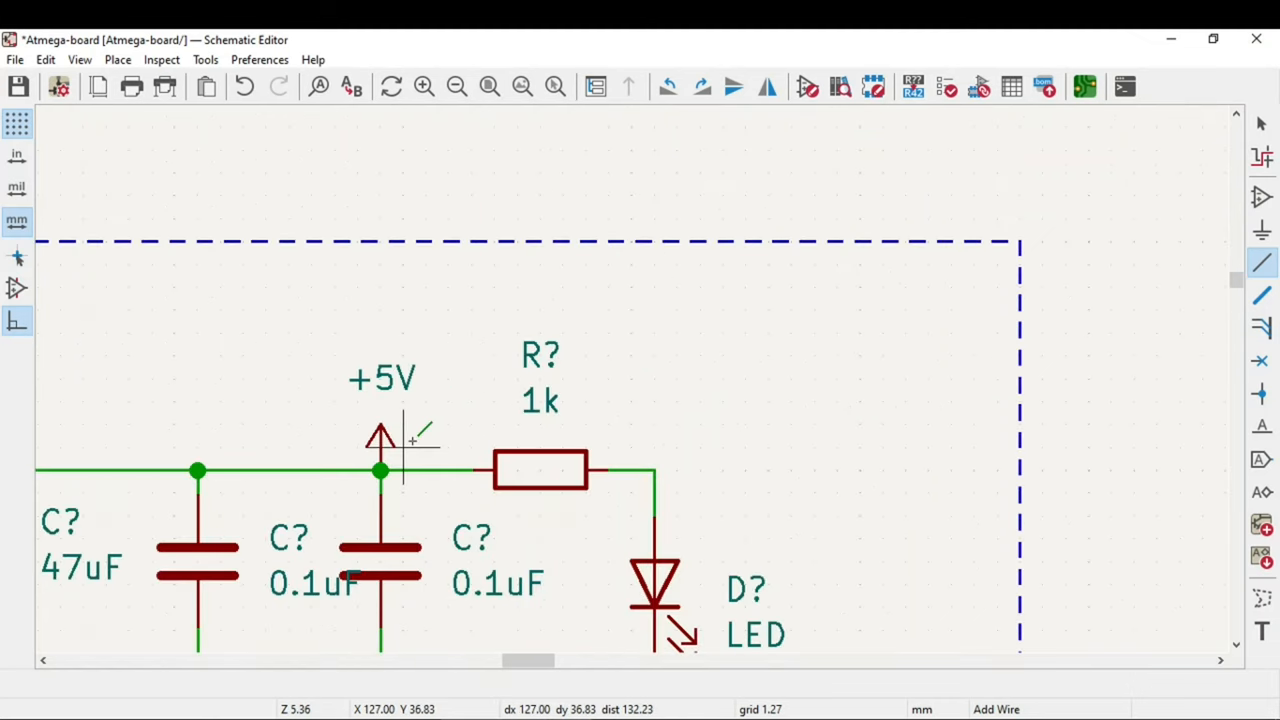
click(380, 440)
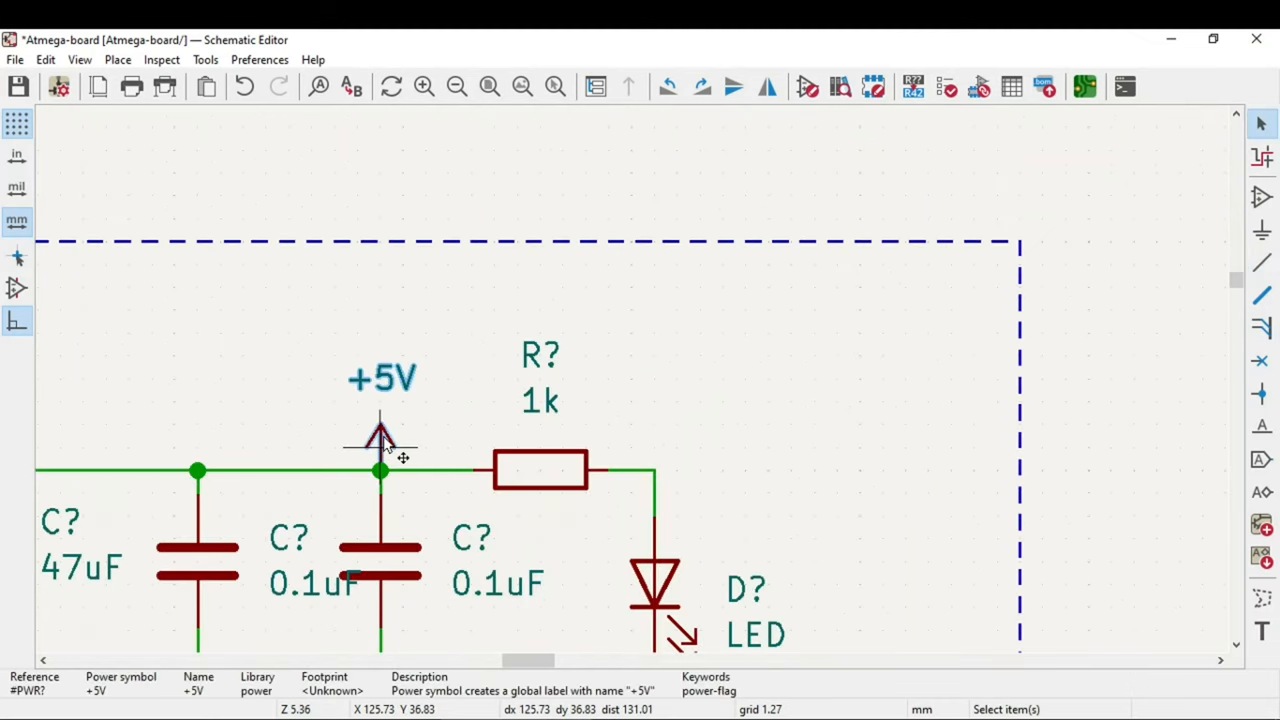
scroll(down, 3)
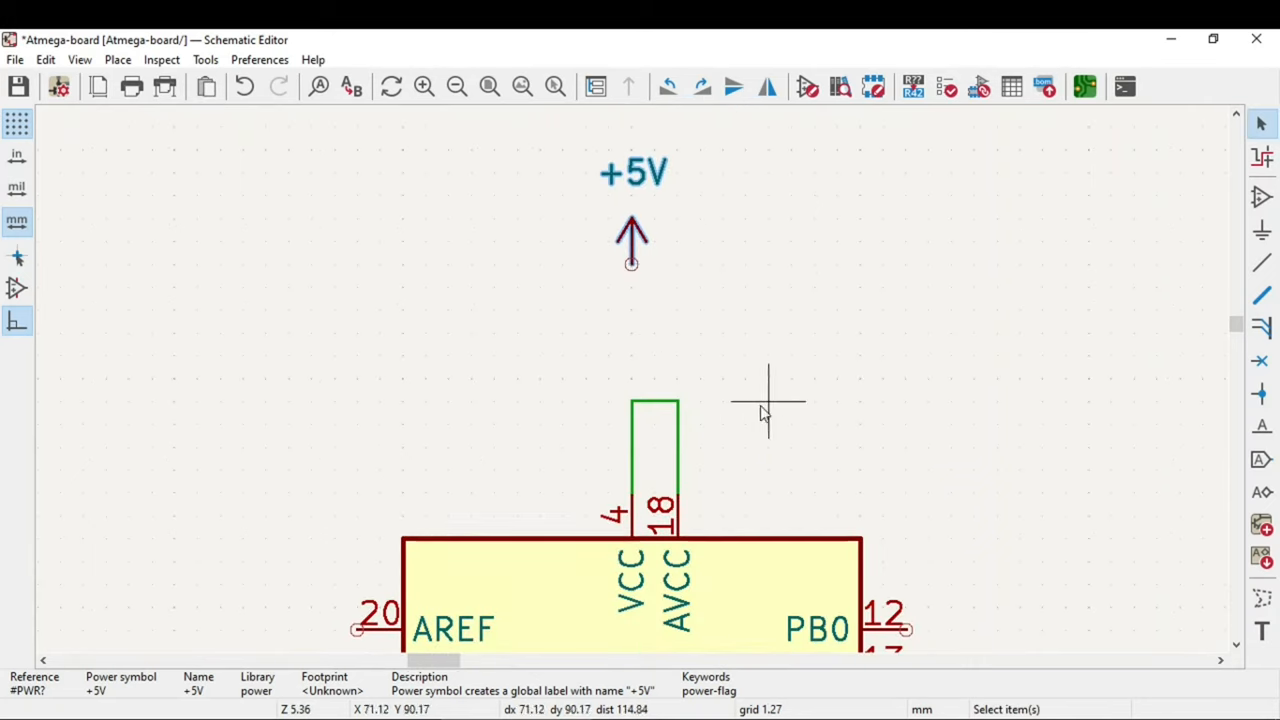
mouse_move(1210, 264)
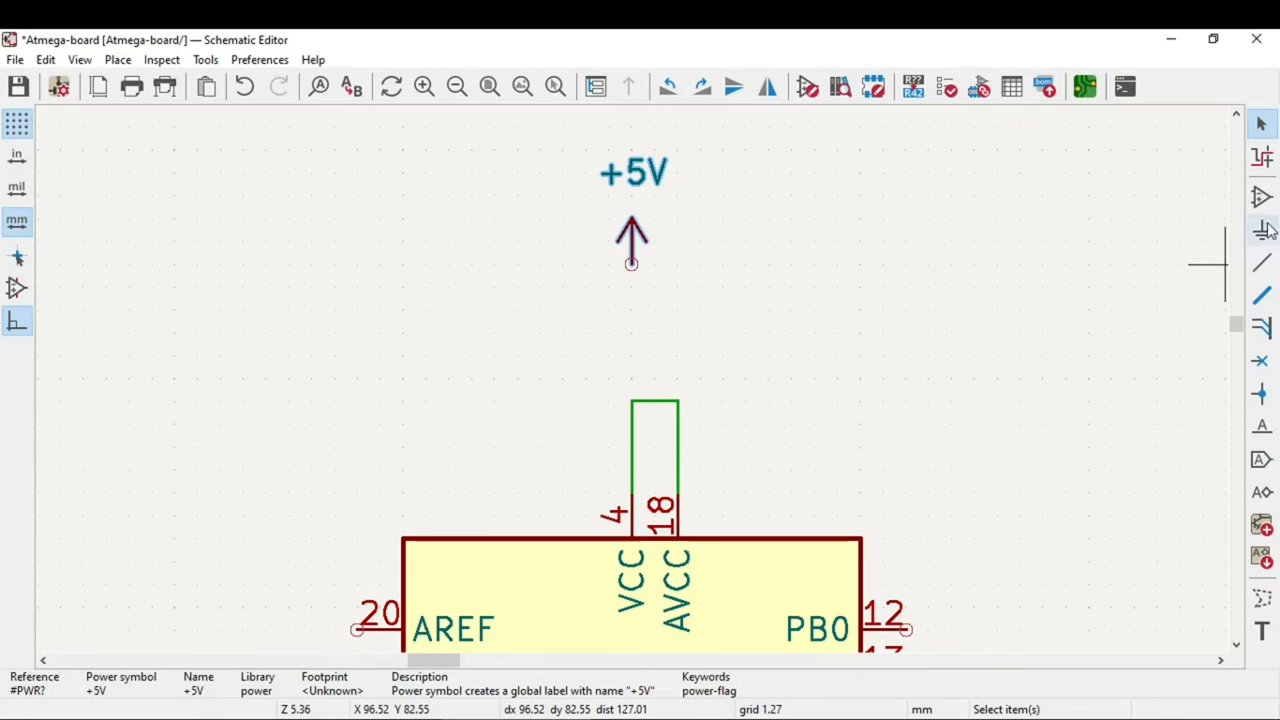
mouse_move(1262, 198)
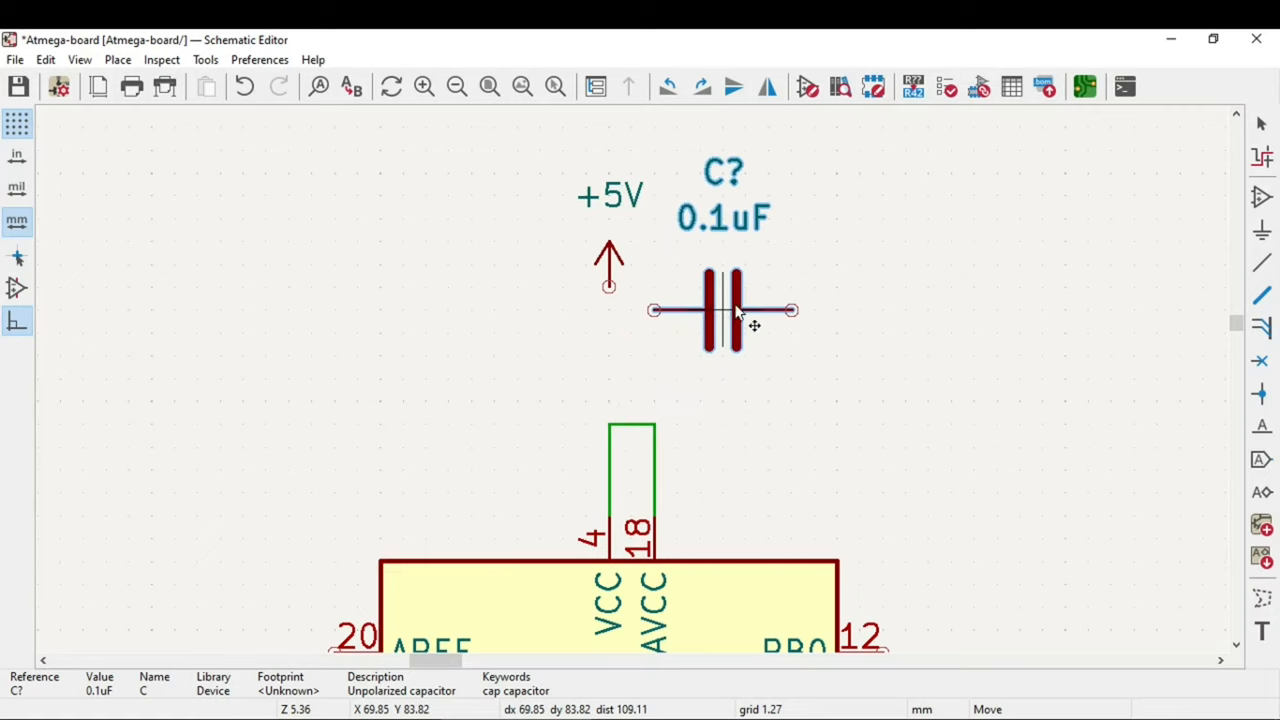
click(744, 310)
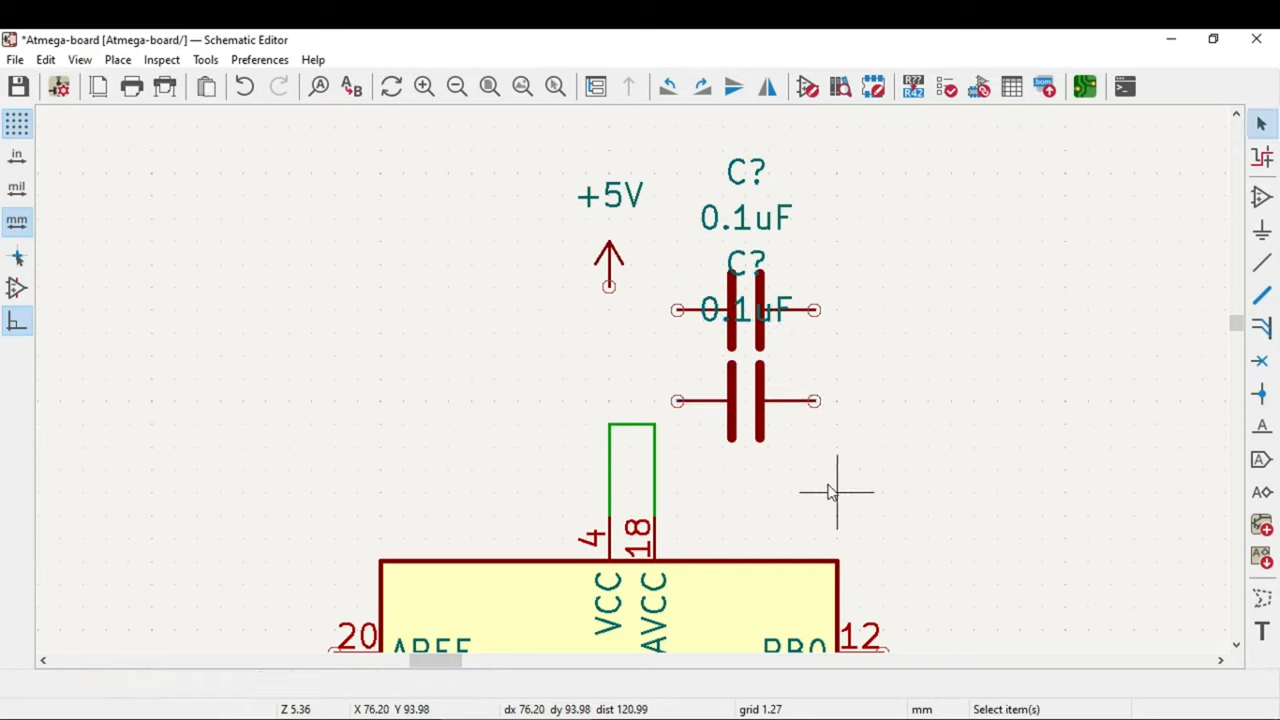
mouse_move(736, 336)
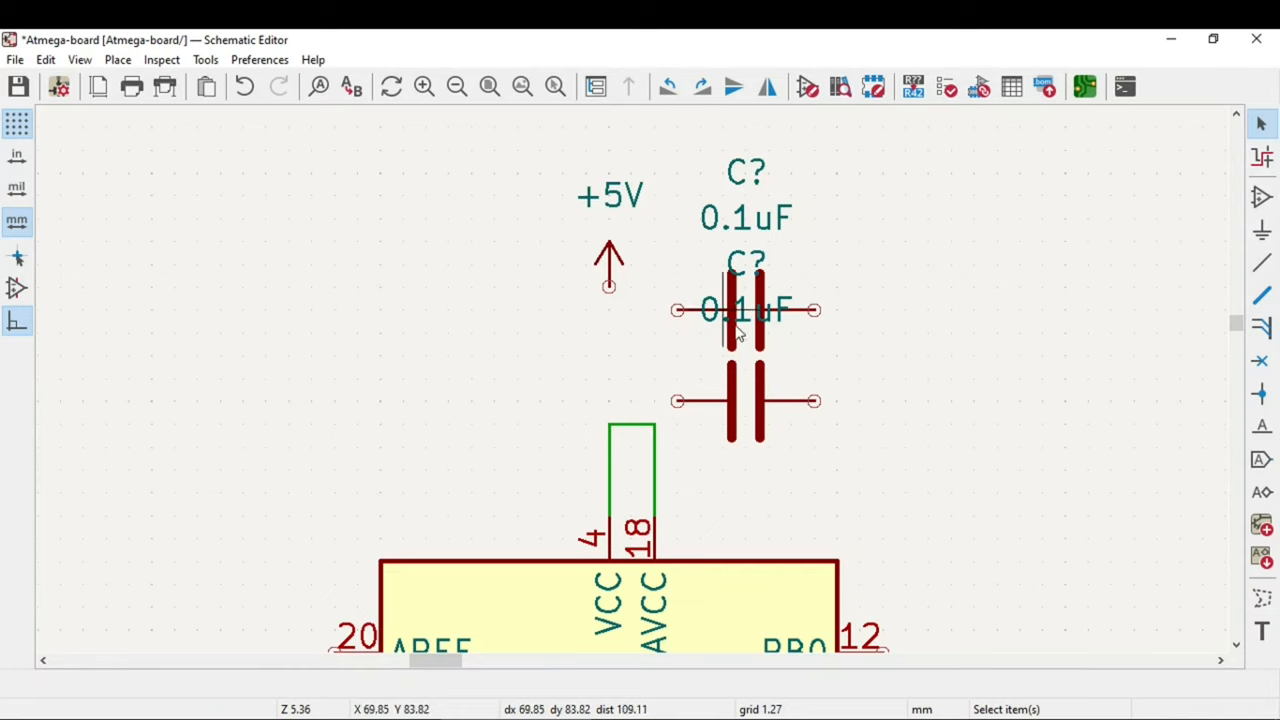
Tidy the capacitor labels and wire +5V, VCC, AVCC and the capacitors' left pins together.
click(744, 308)
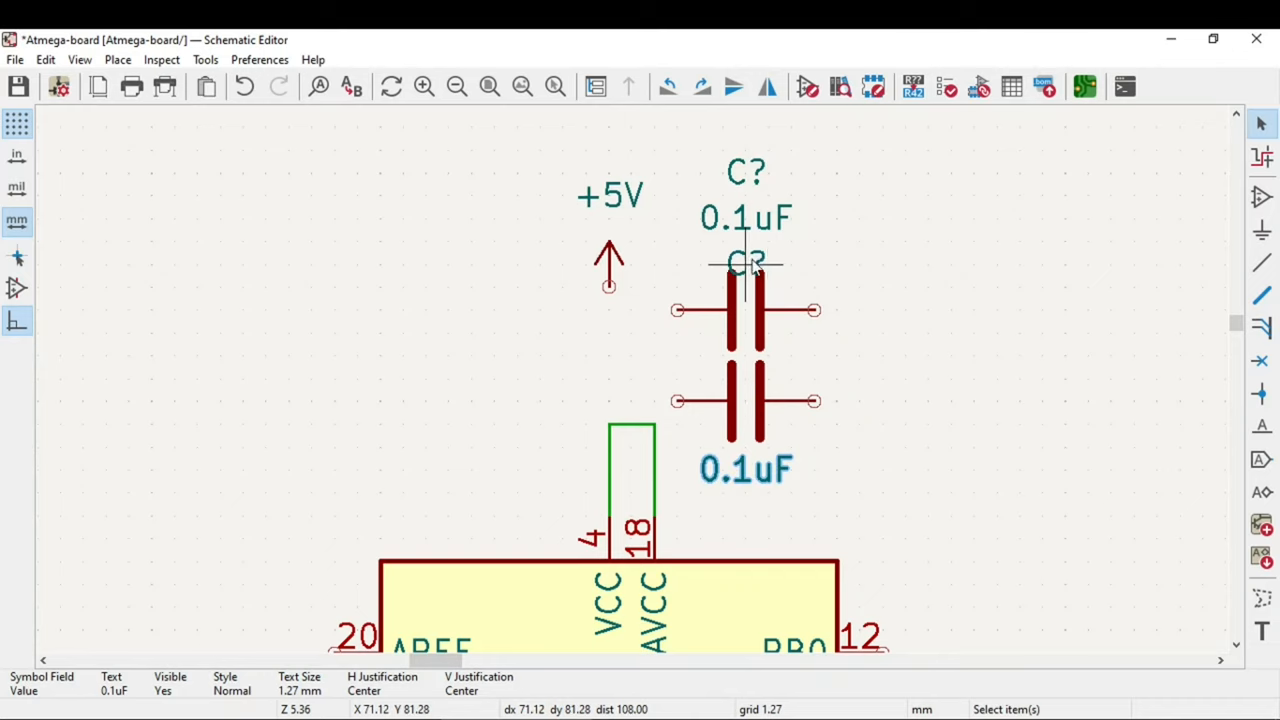
drag(746, 262, 996, 356)
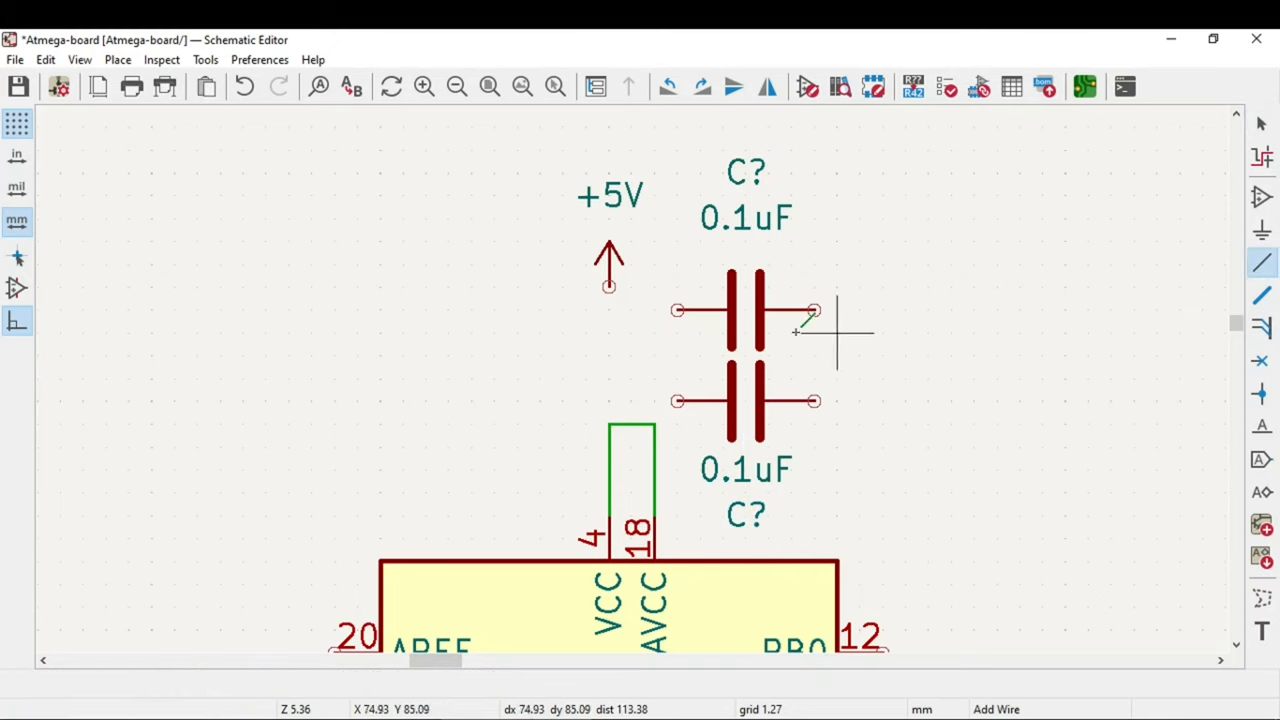
click(608, 424)
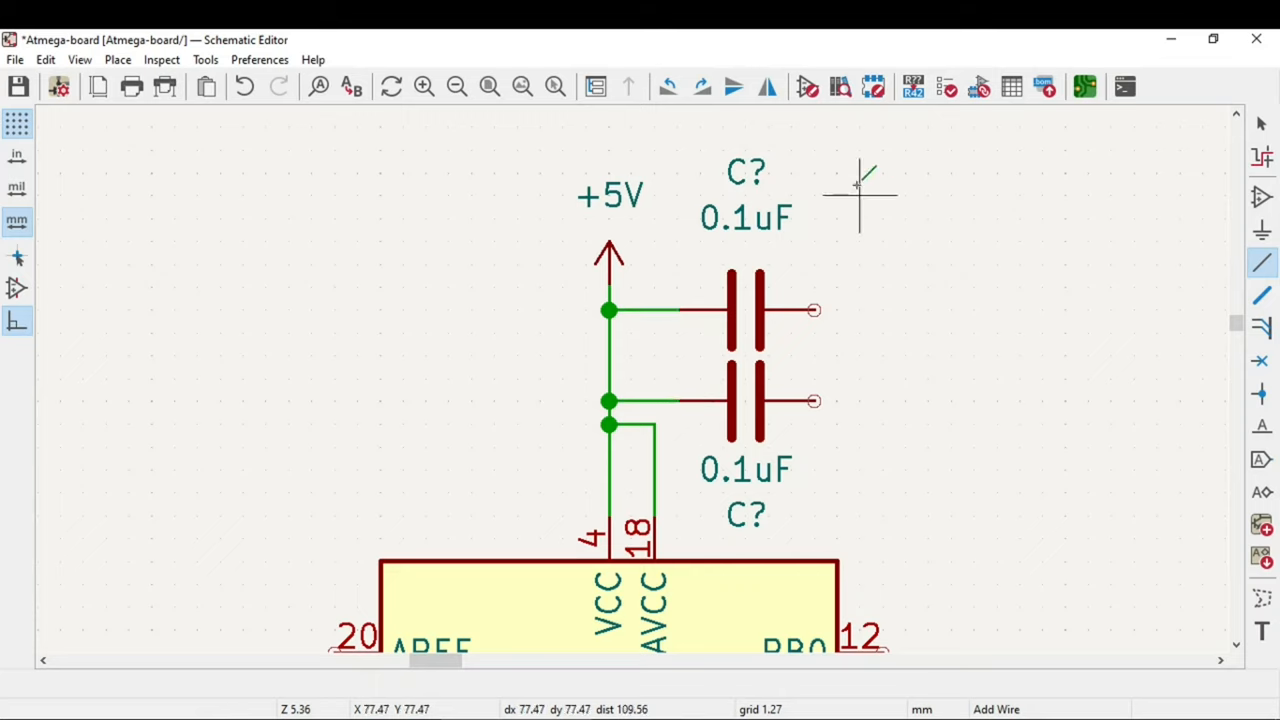
mouse_move(816, 310)
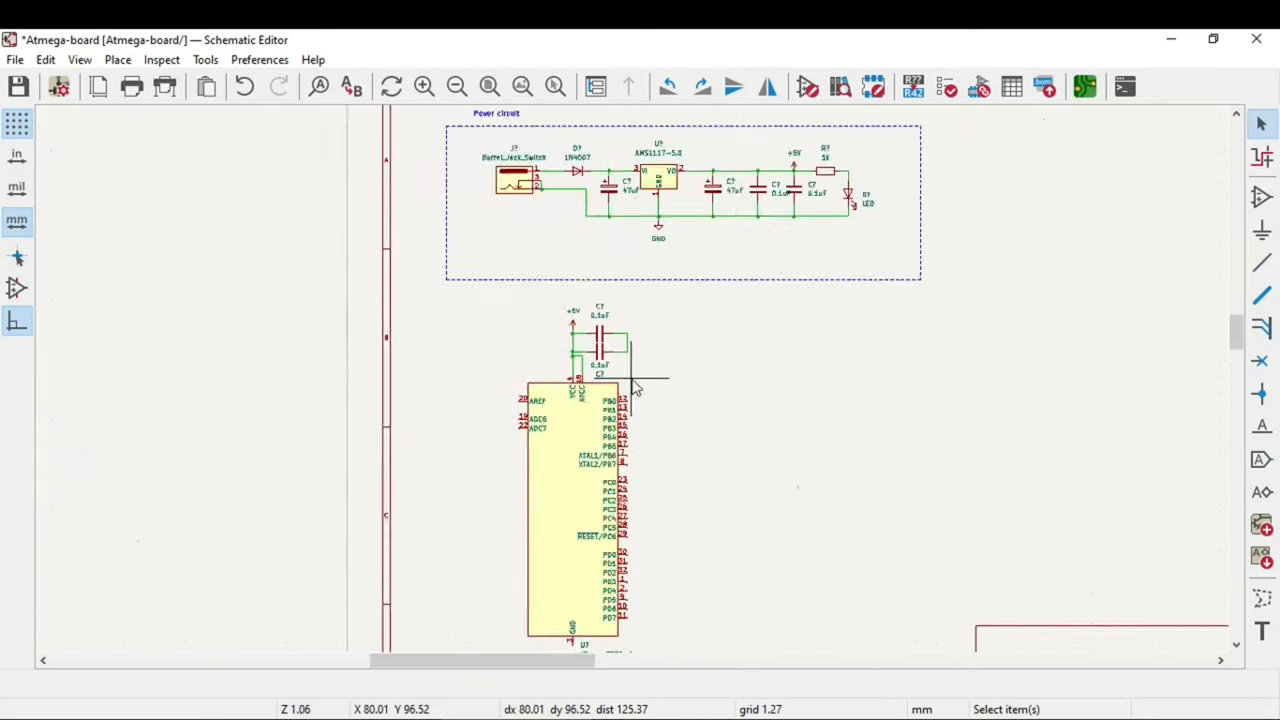
Ground the capacitors' right ends with a GND symbol, confirm GND on pin 3, and save.
scroll(up, 3)
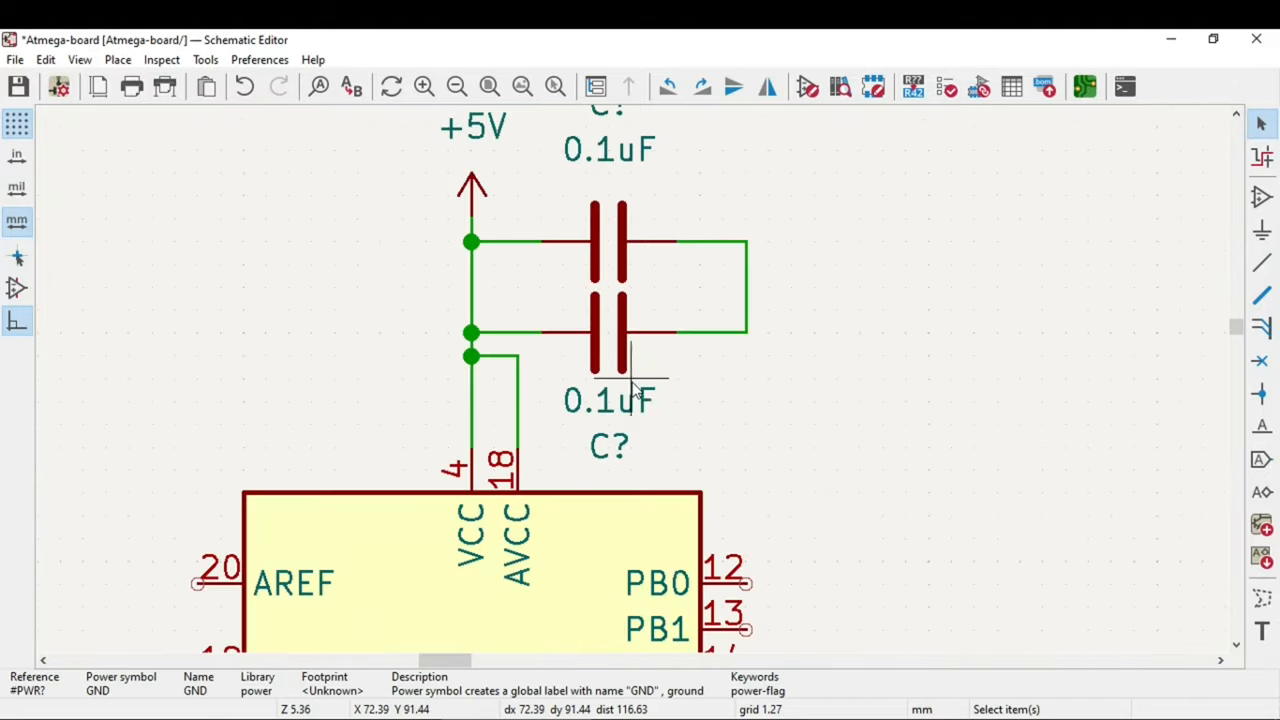
click(744, 380)
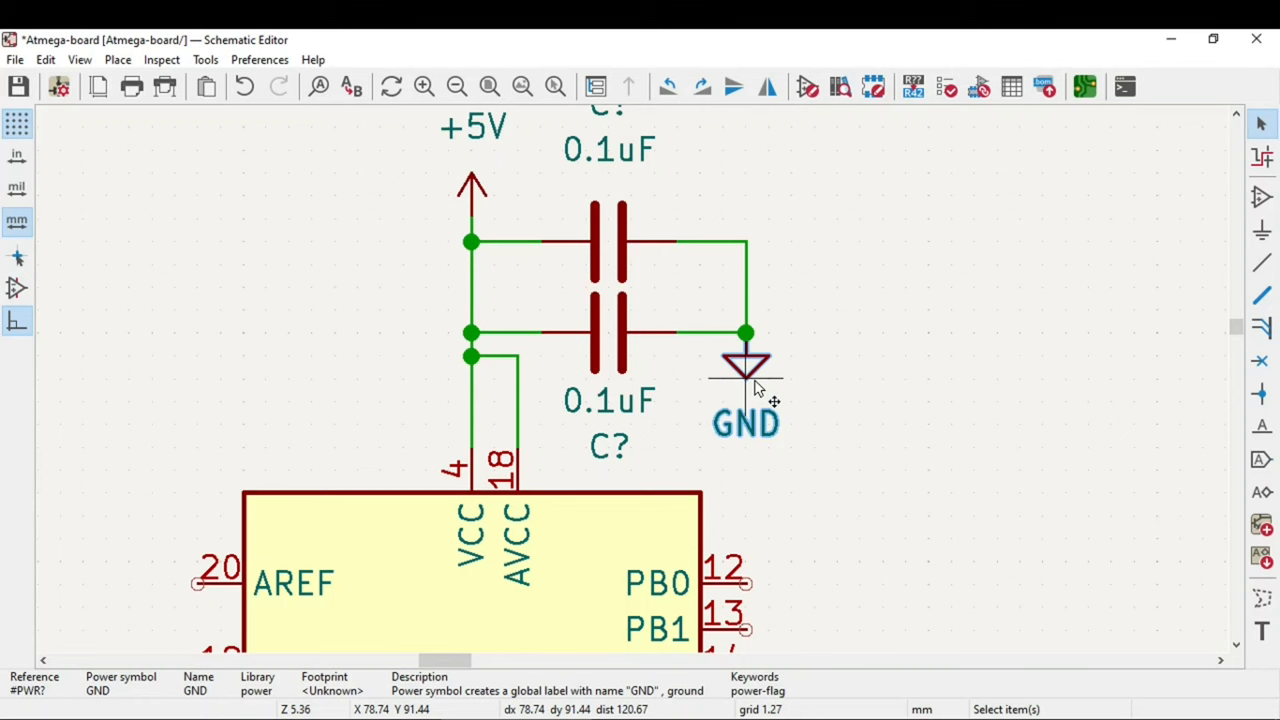
scroll(down, 3)
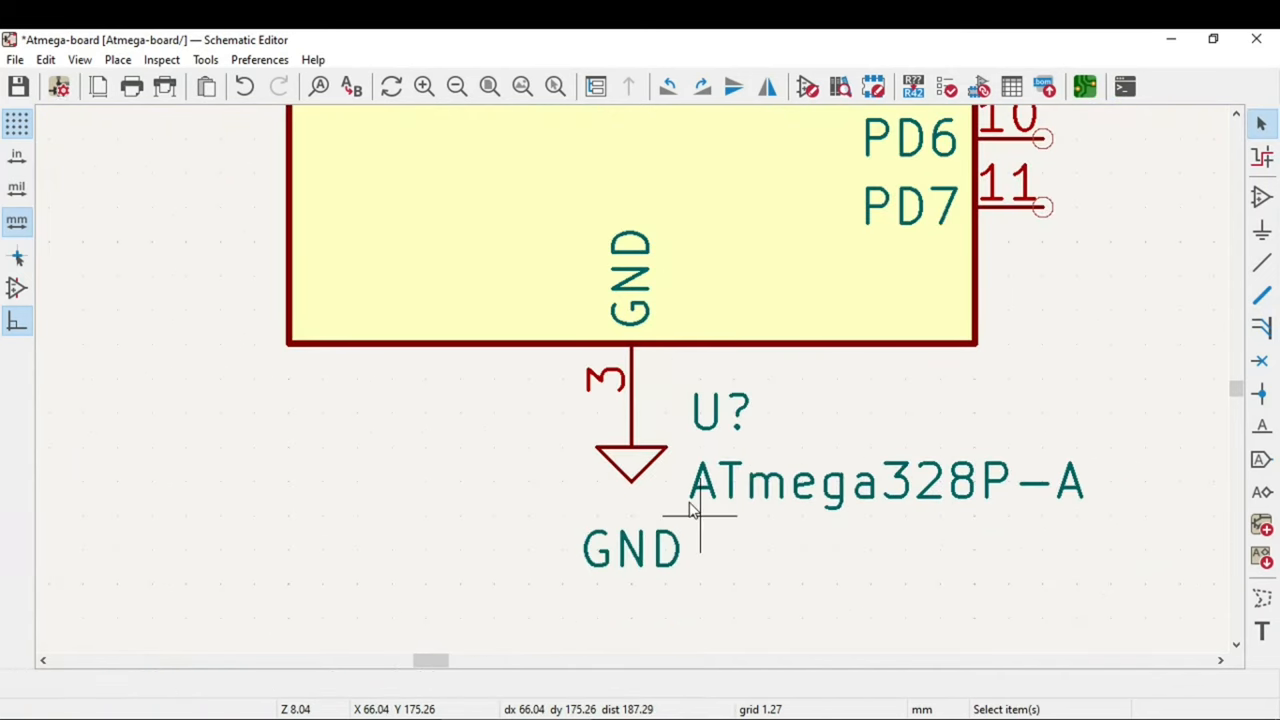
key(ctrl+s)
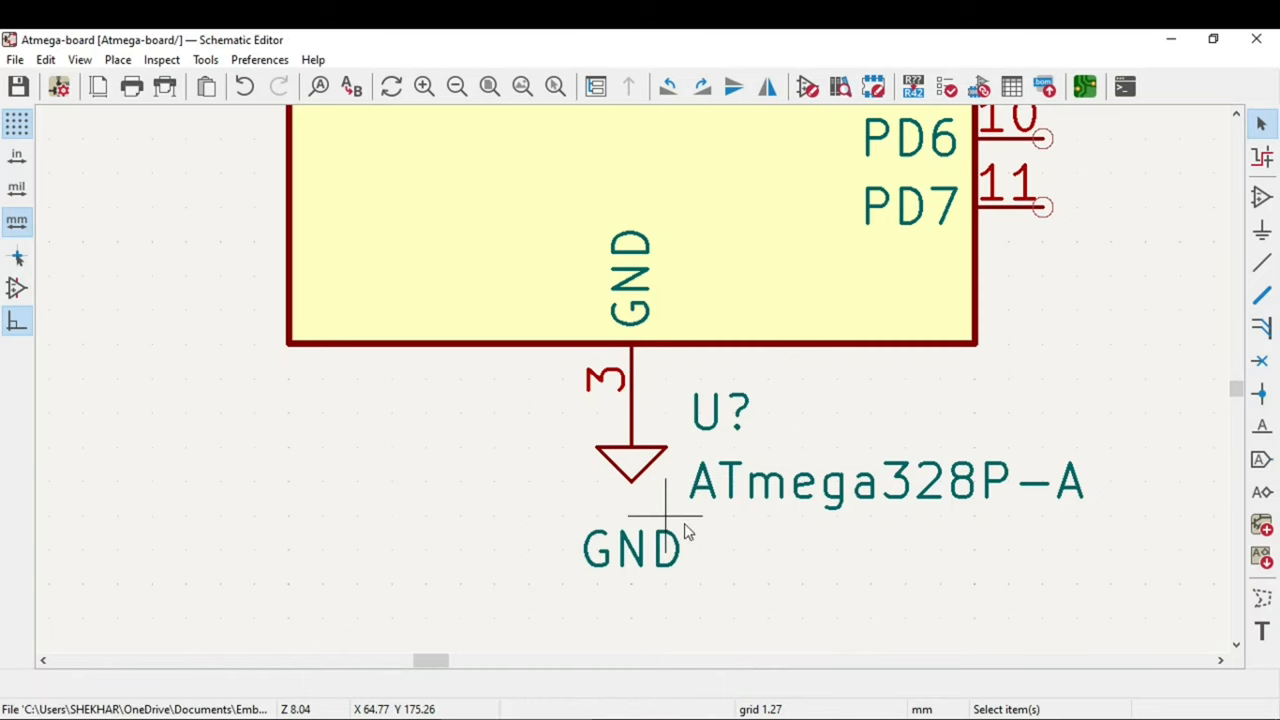
scroll(down, 3)
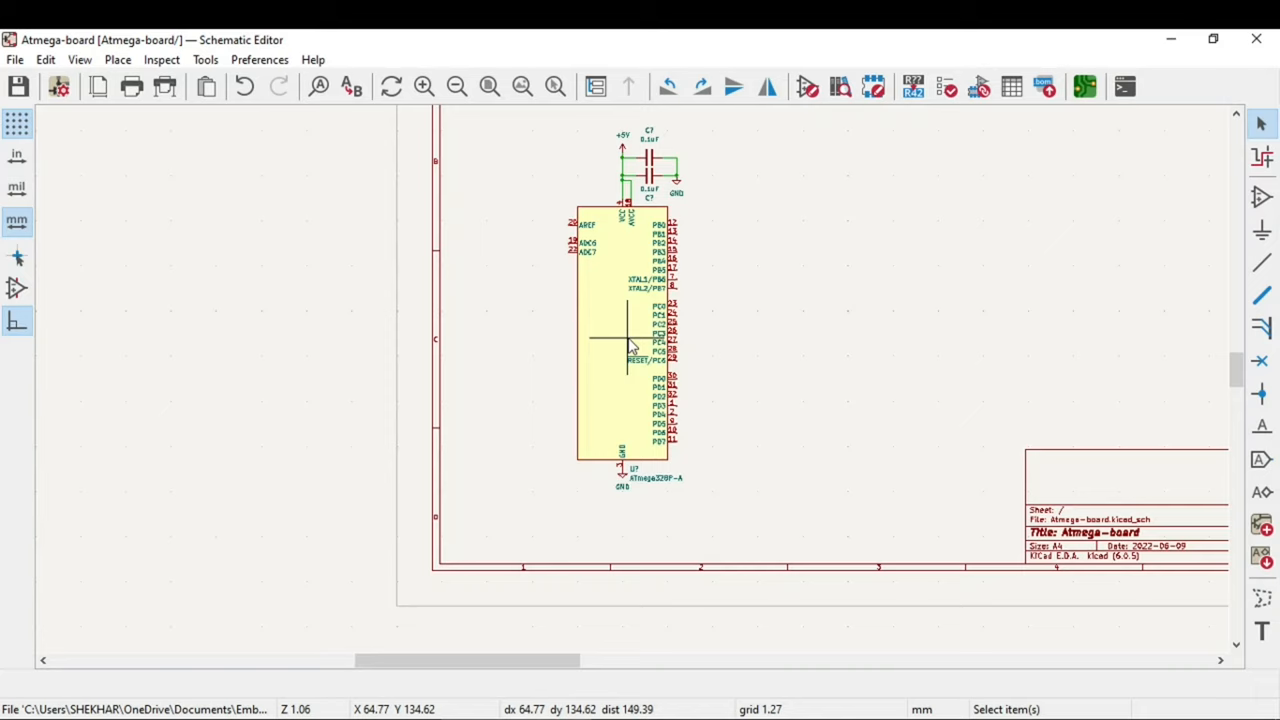
mouse_move(612, 236)
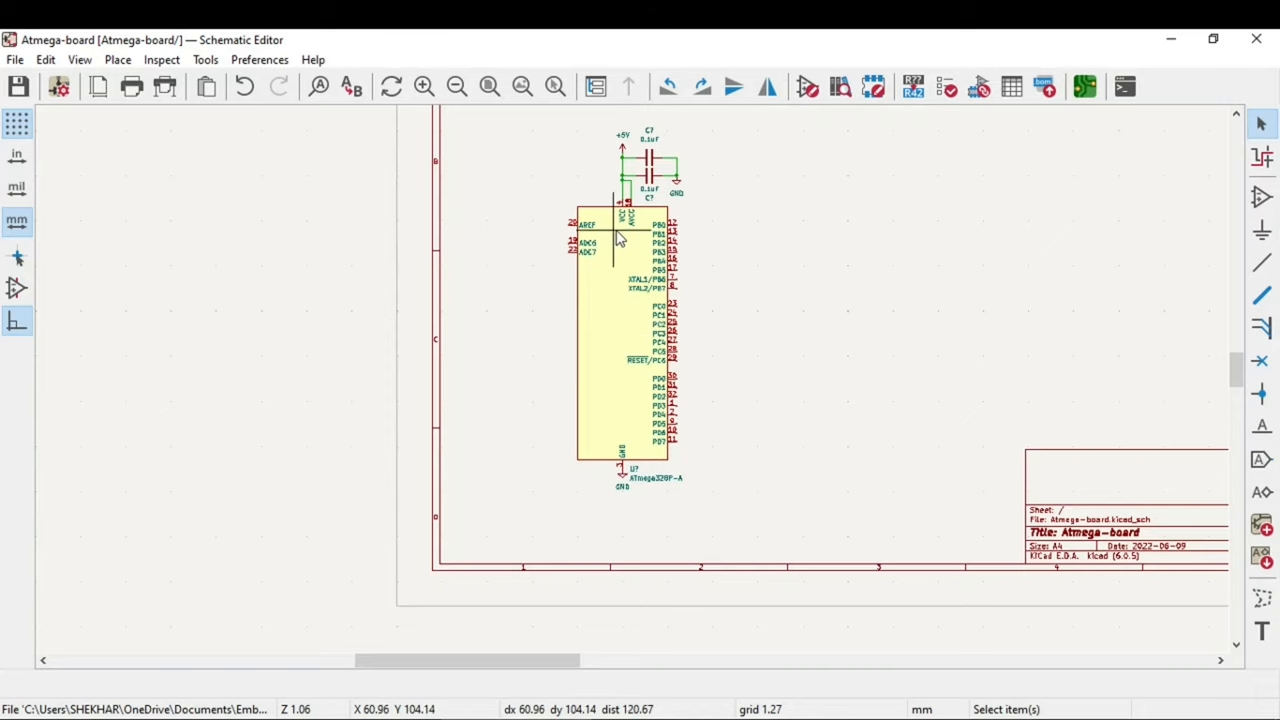
Add a third 0.1uF capacitor from pin 20 AREF to its own GND symbol.
scroll(up, 3)
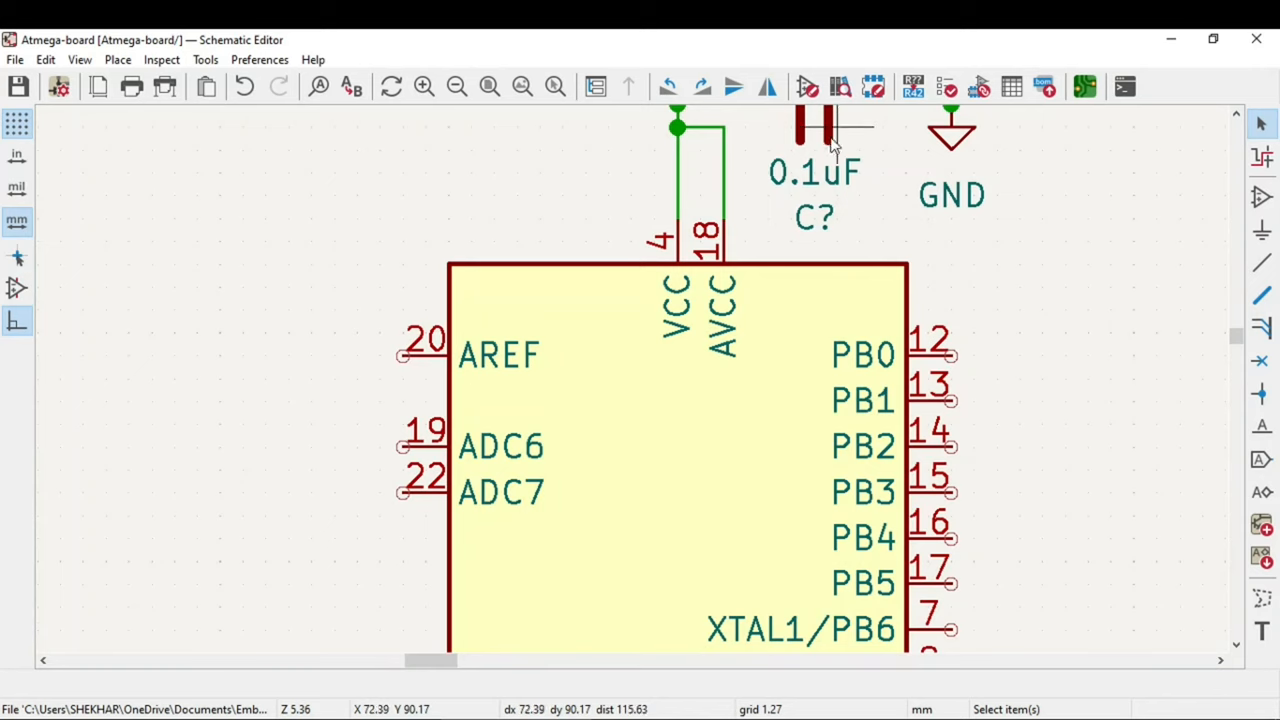
click(820, 124)
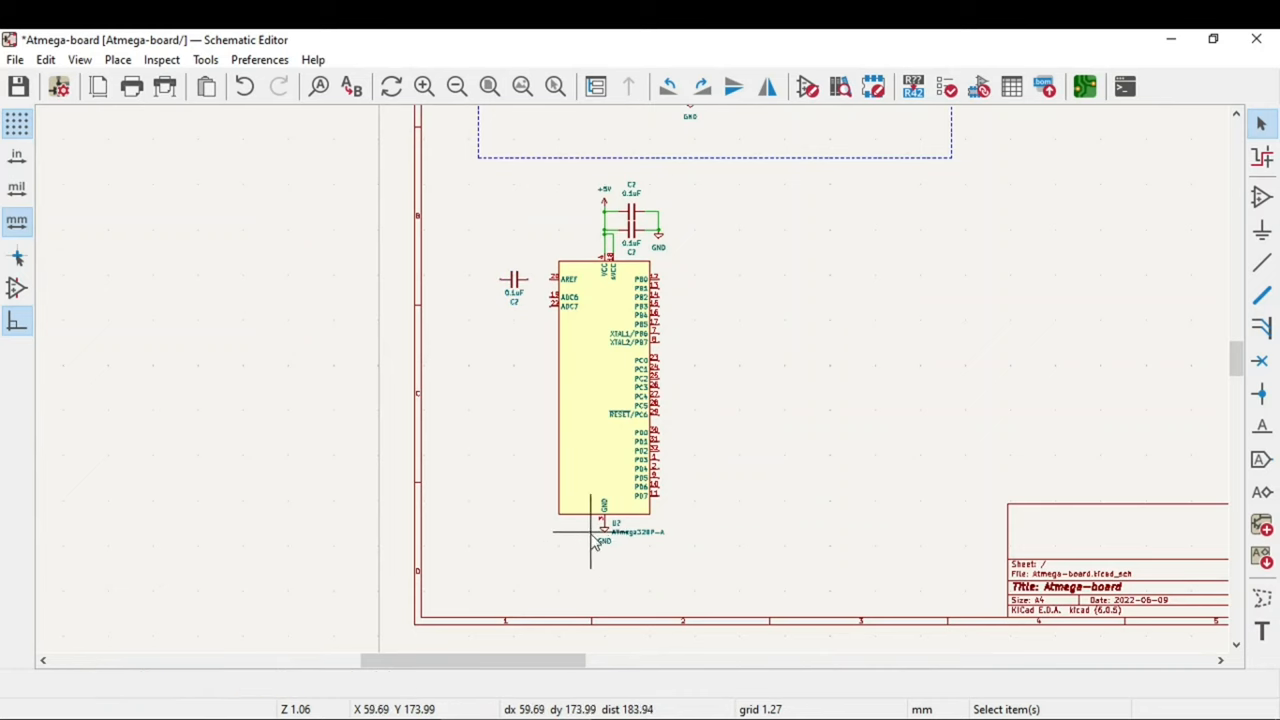
click(604, 530)
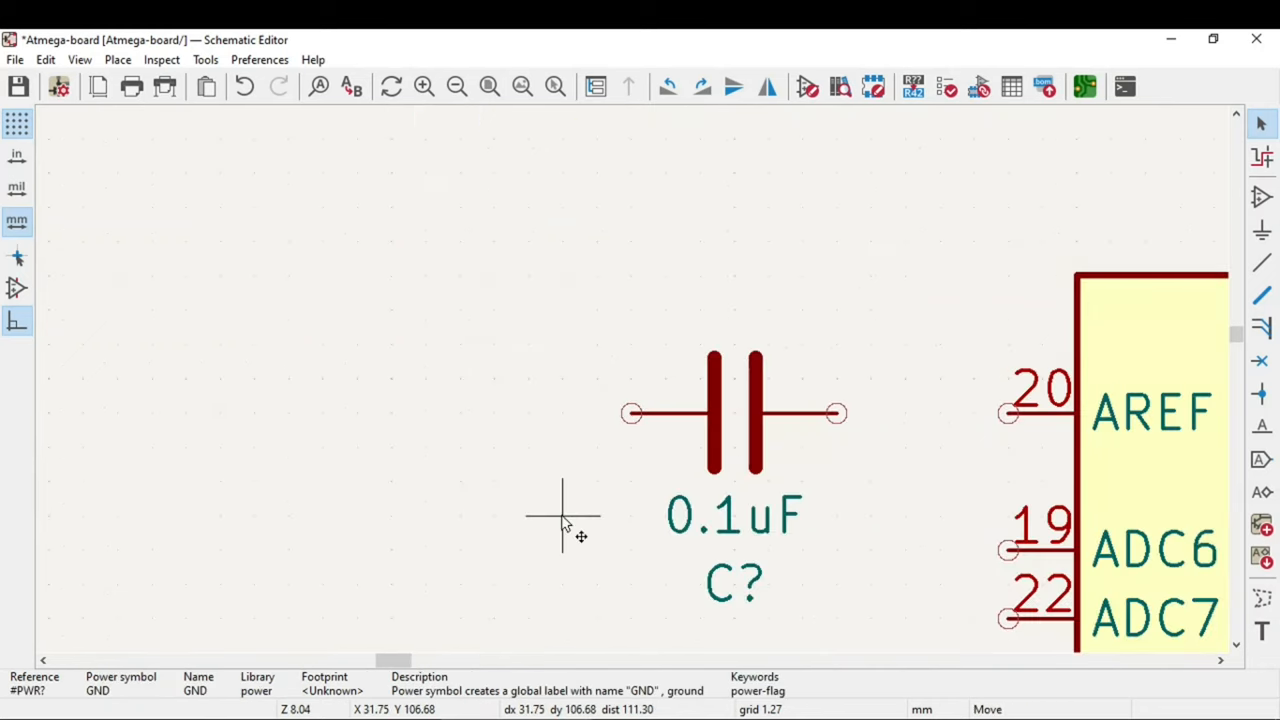
click(564, 520)
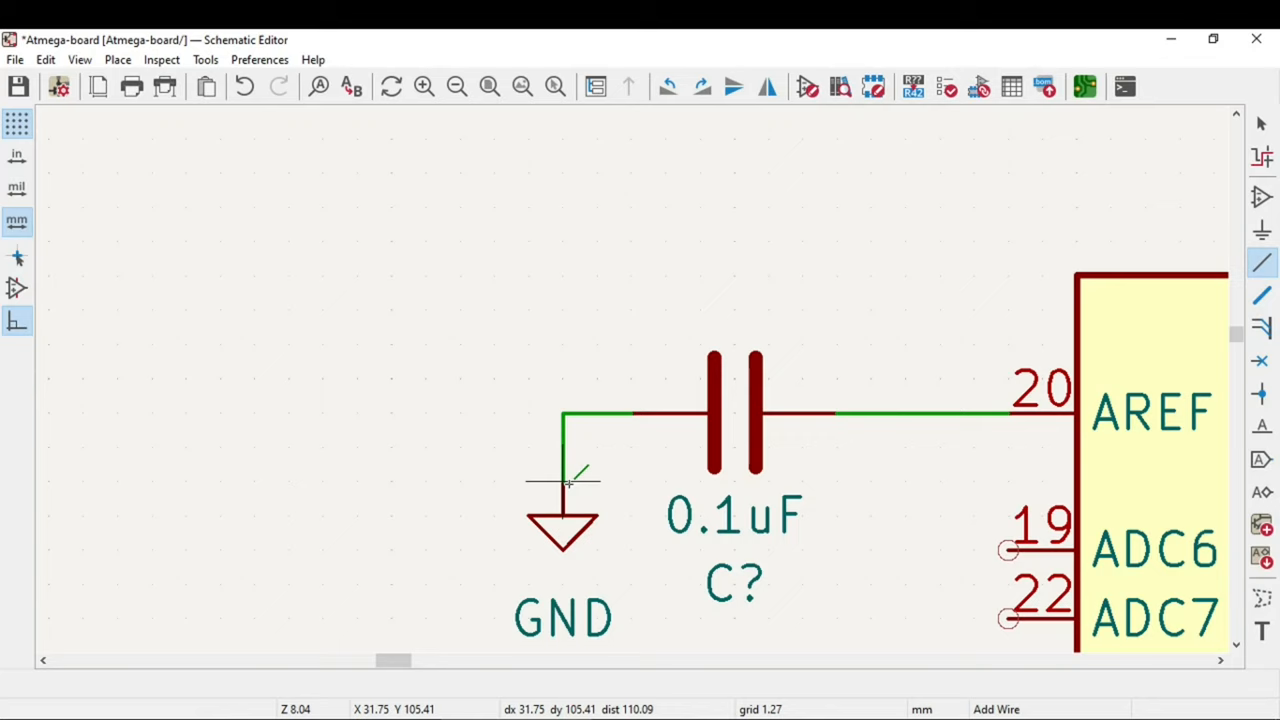
mouse_move(588, 490)
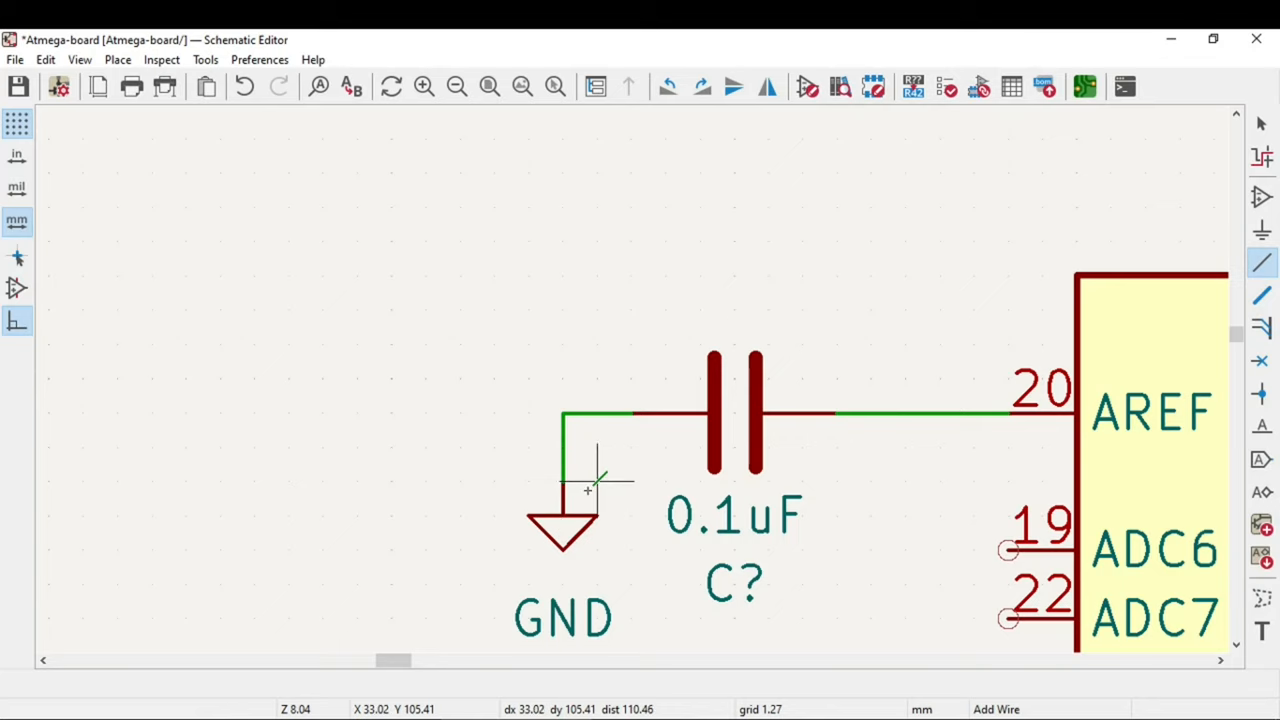
mouse_move(430, 470)
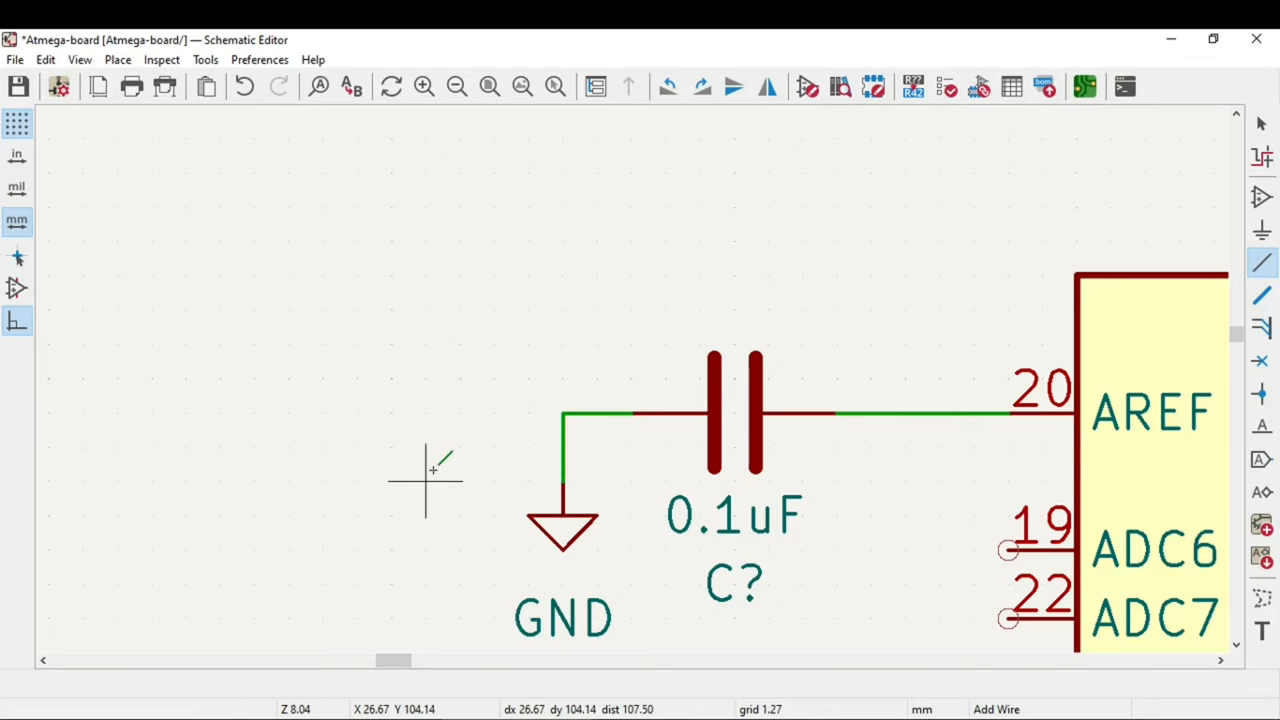
scroll(down, 3)
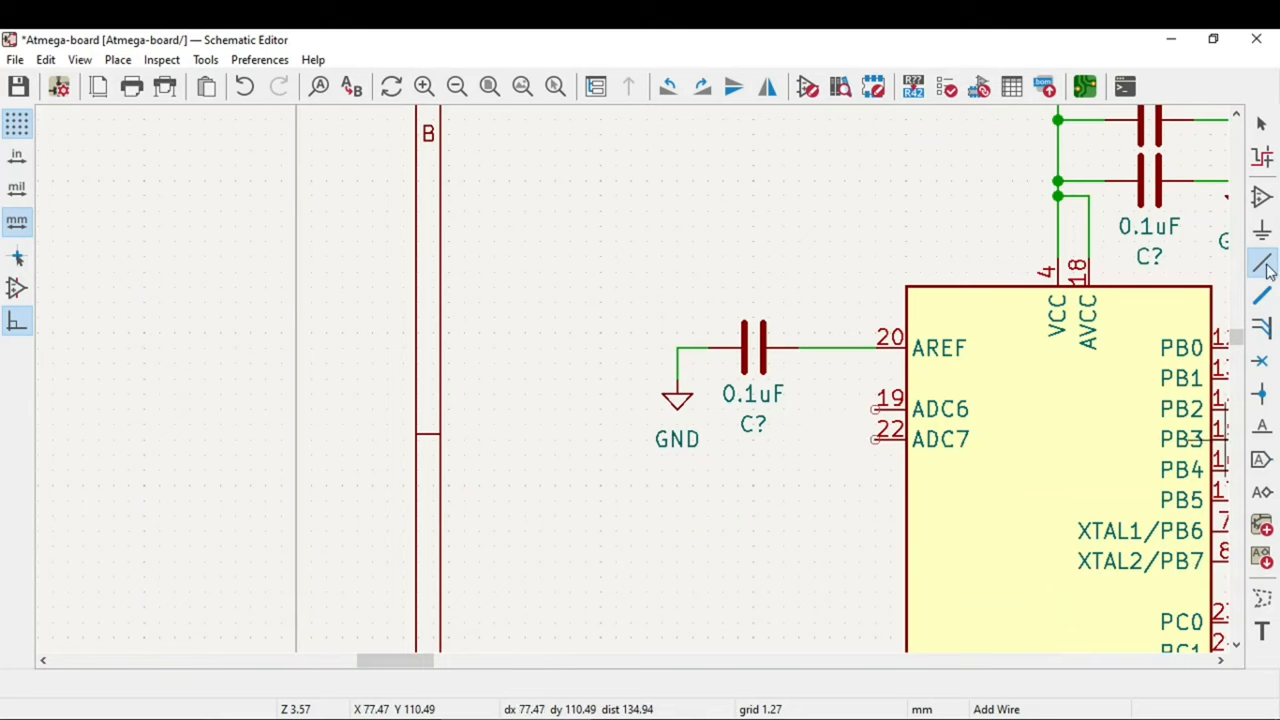
mouse_move(1262, 362)
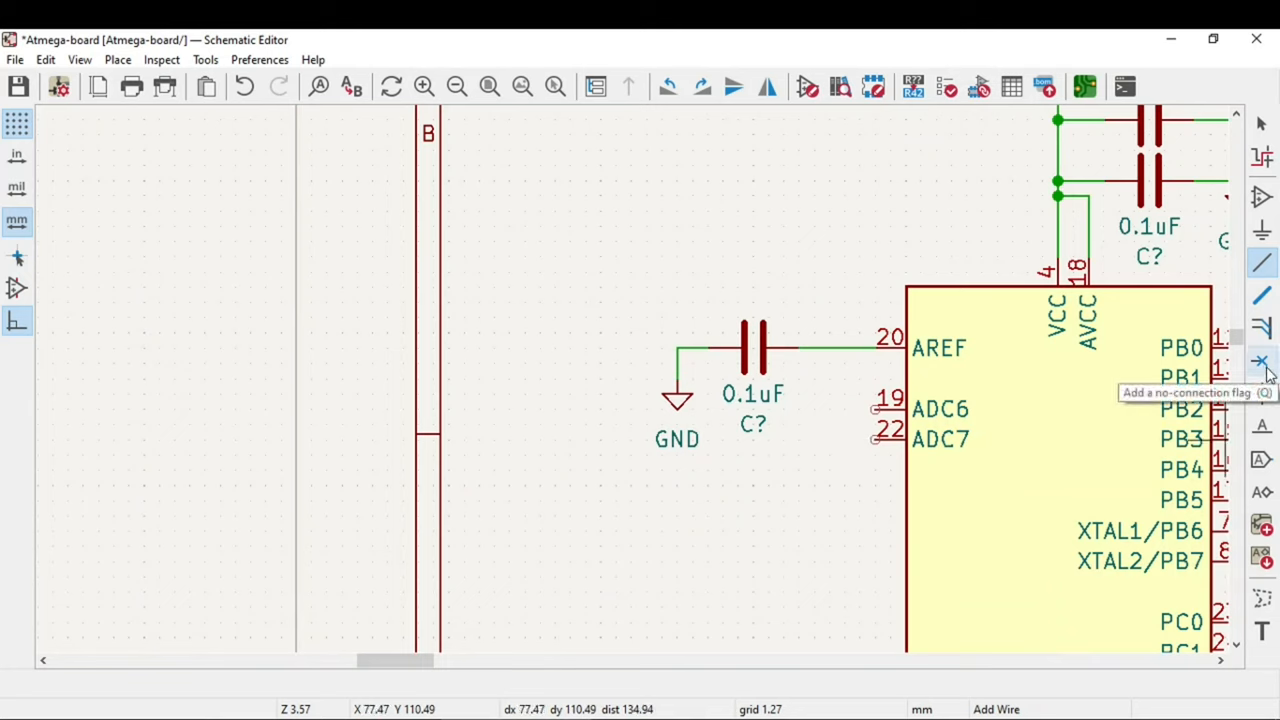
Flag pins 19 and 22 (ADC6, ADC7) with no-connect markers and zoom out.
click(1260, 362)
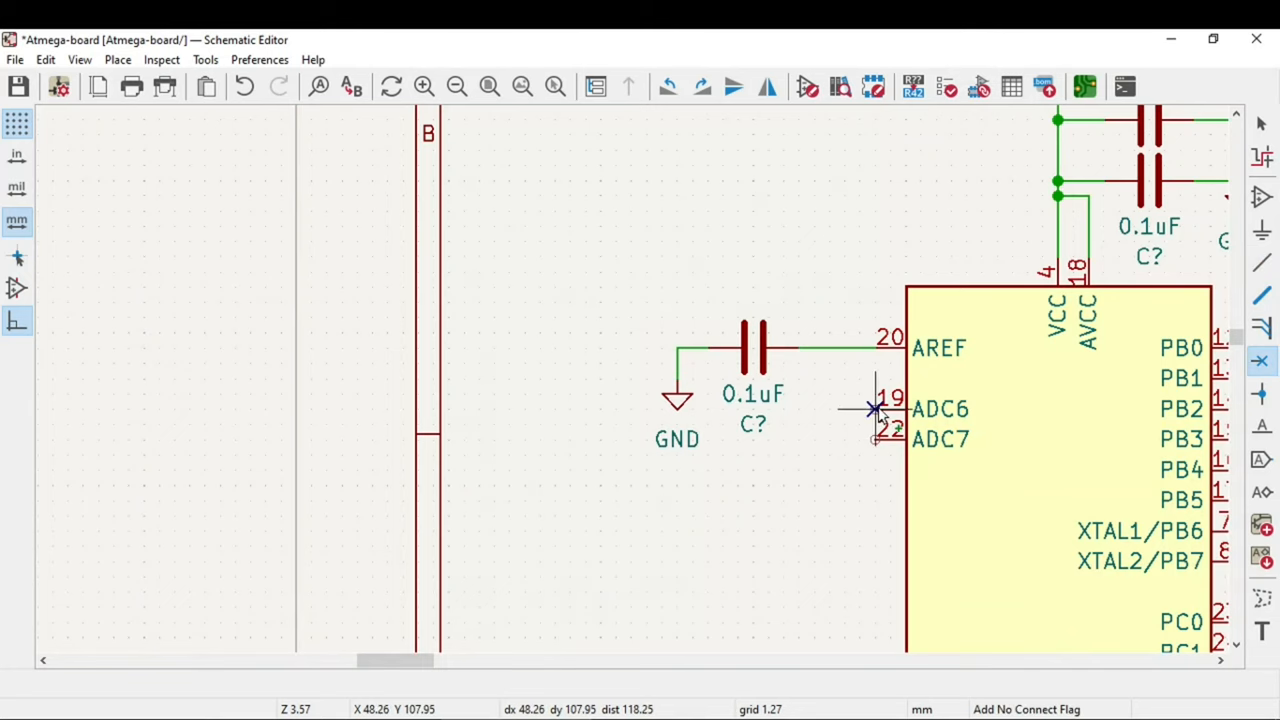
click(876, 408)
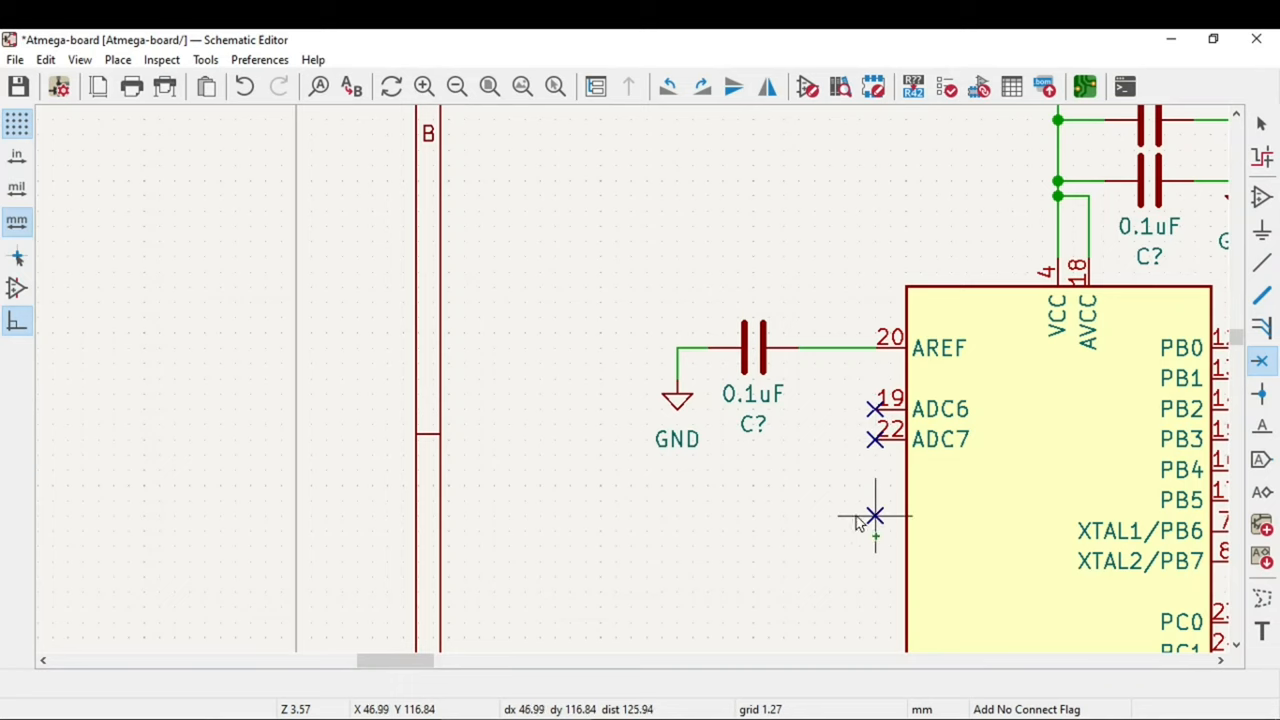
key(Escape)
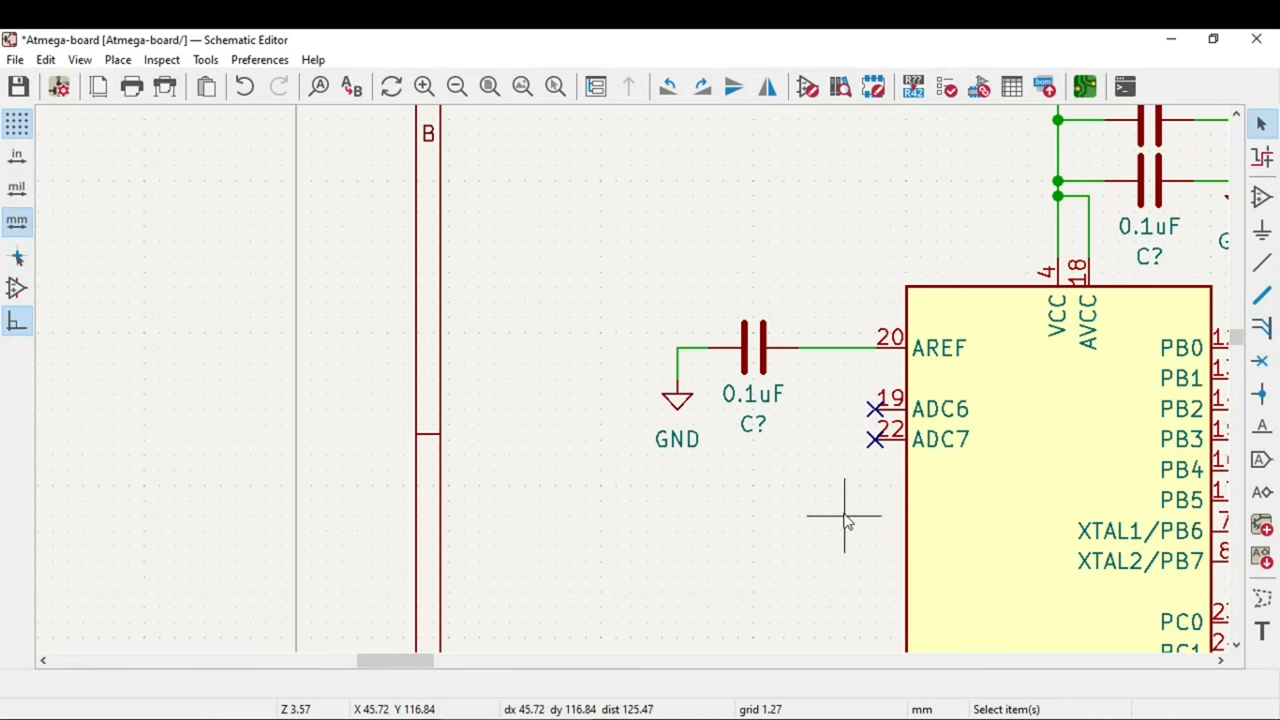
scroll(down, 3)
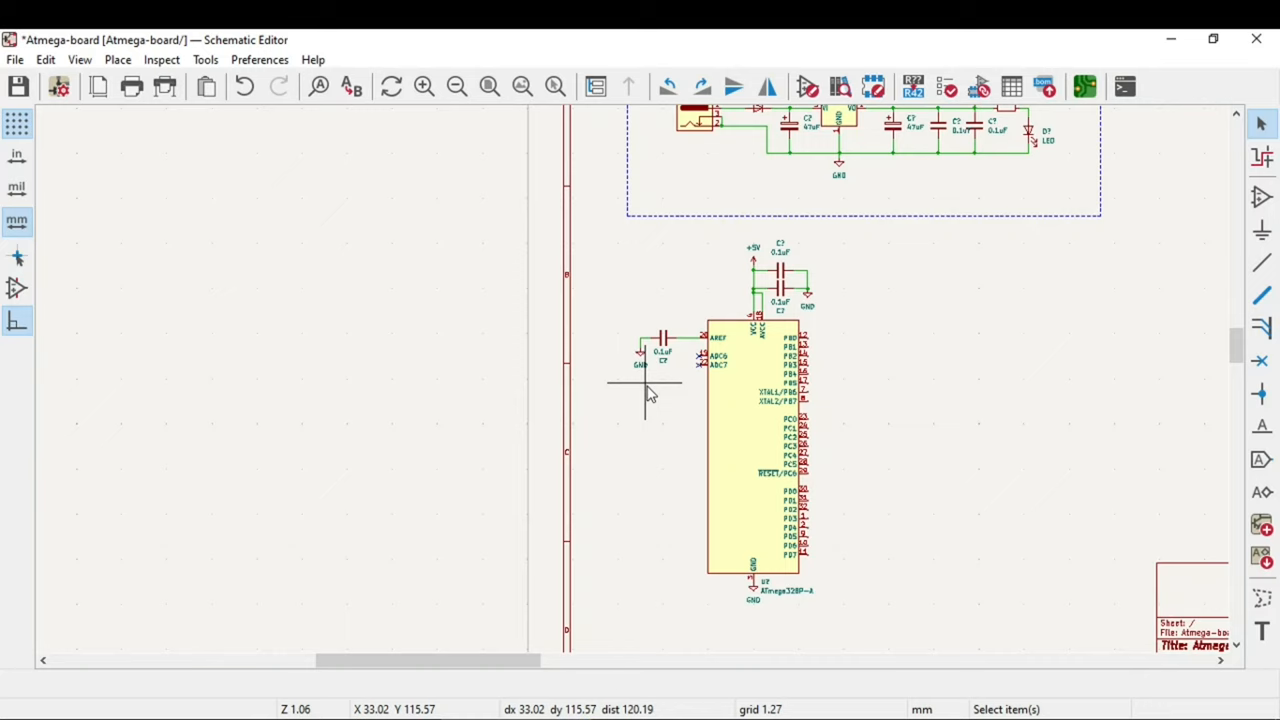
mouse_move(778, 176)
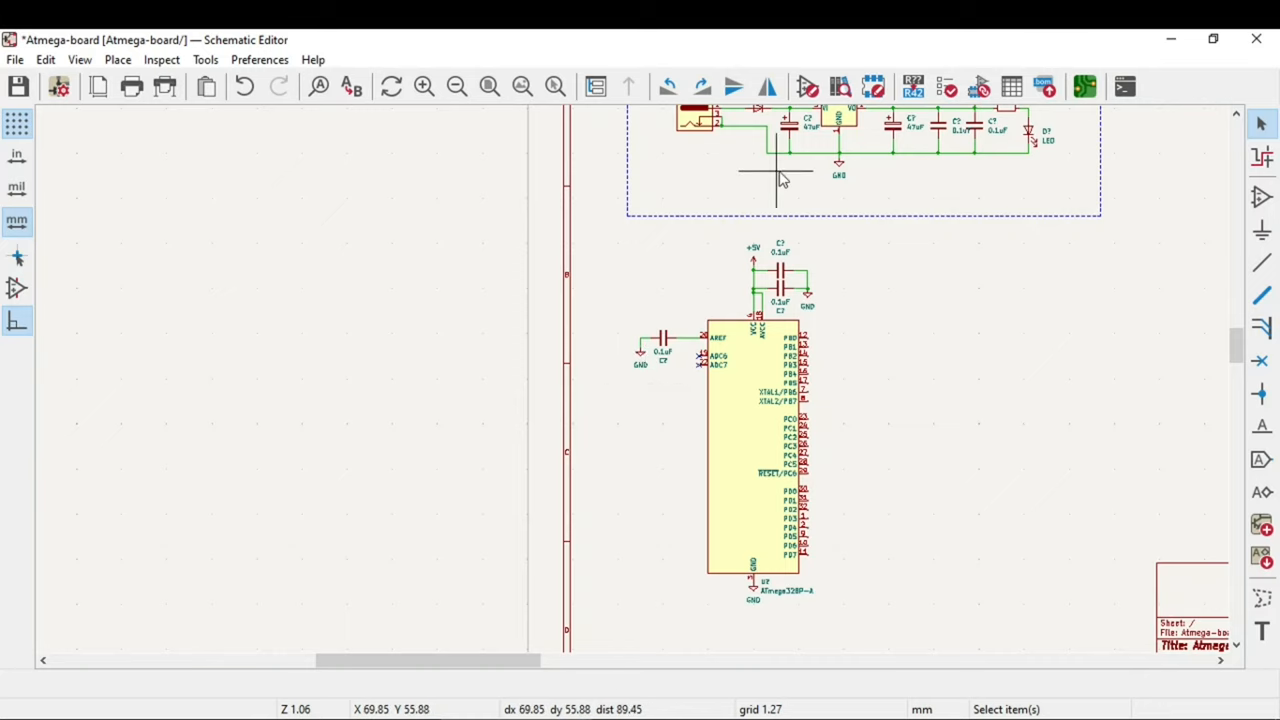
mouse_move(890, 380)
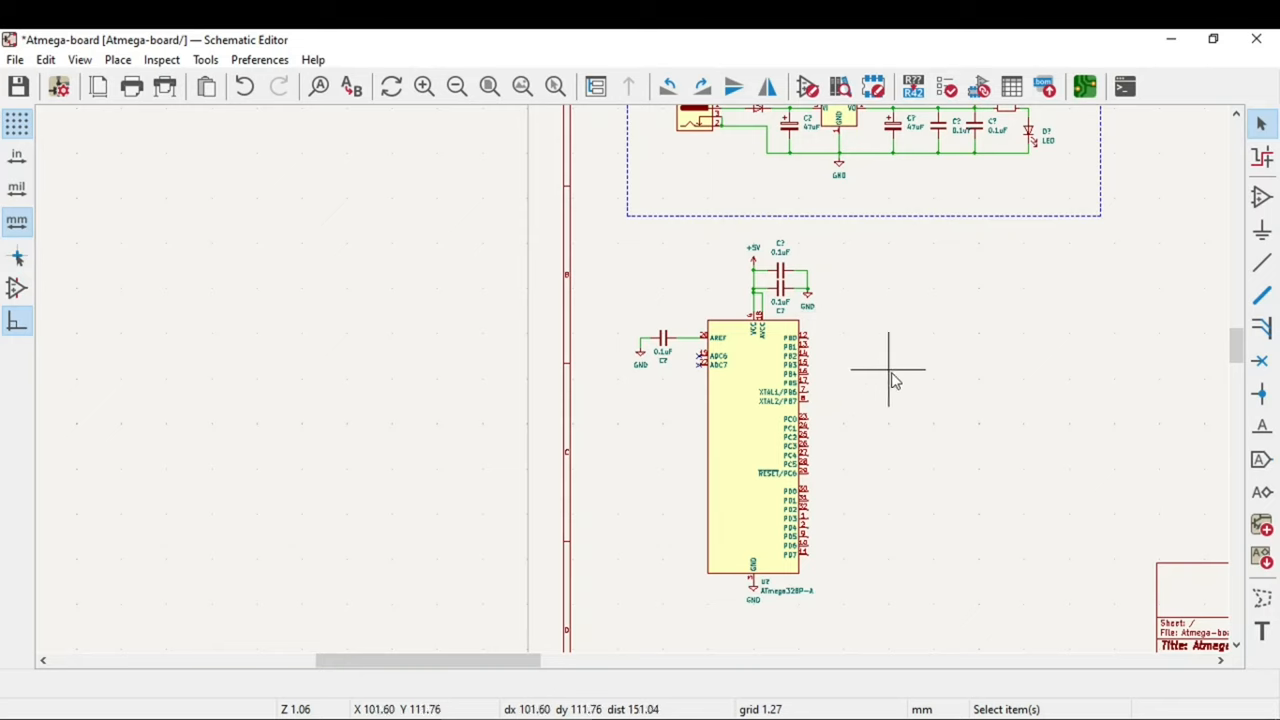
mouse_move(1028, 200)
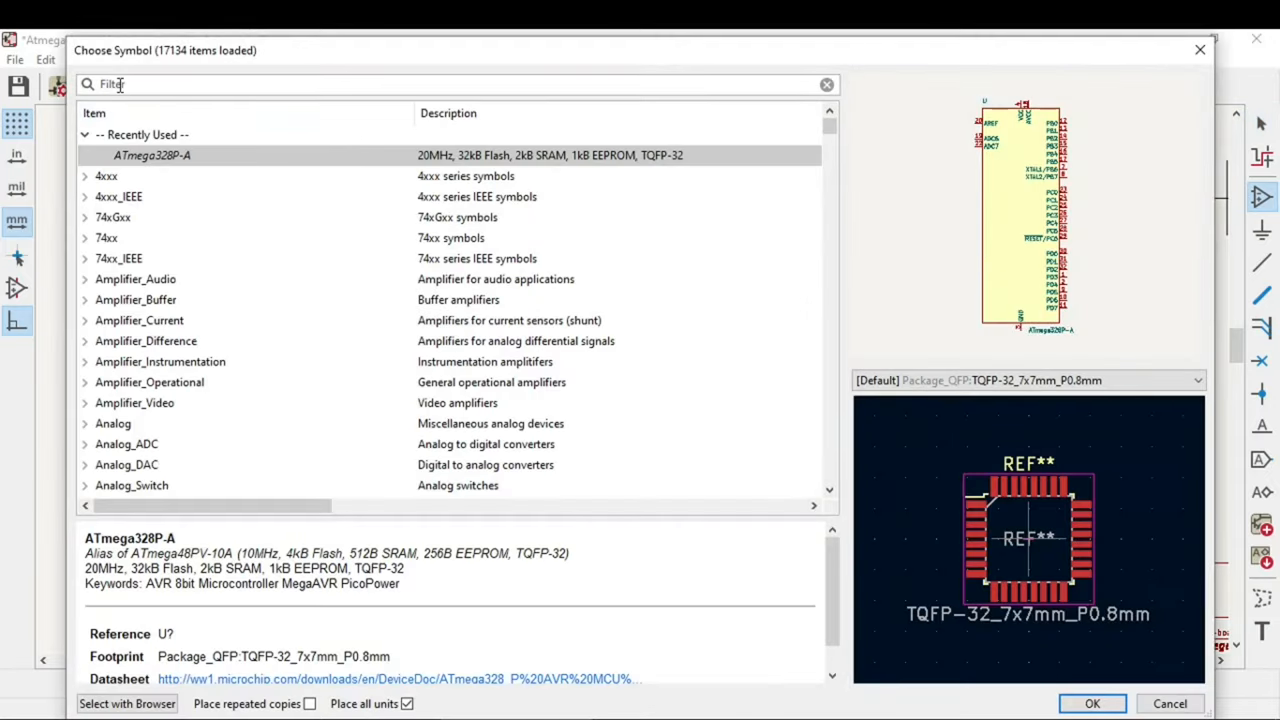
Set the resistor value to 1M and place a two-pin crystal beside it at the XTAL pins.
text(r)
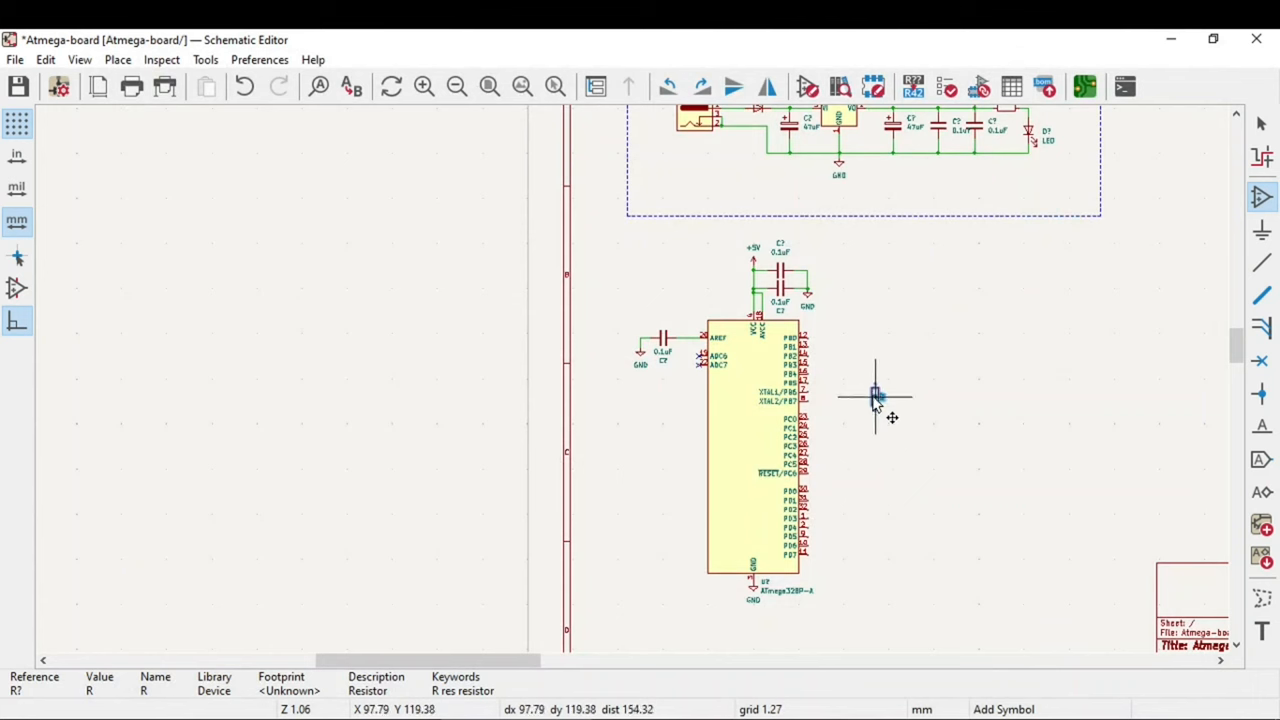
scroll(up, 3)
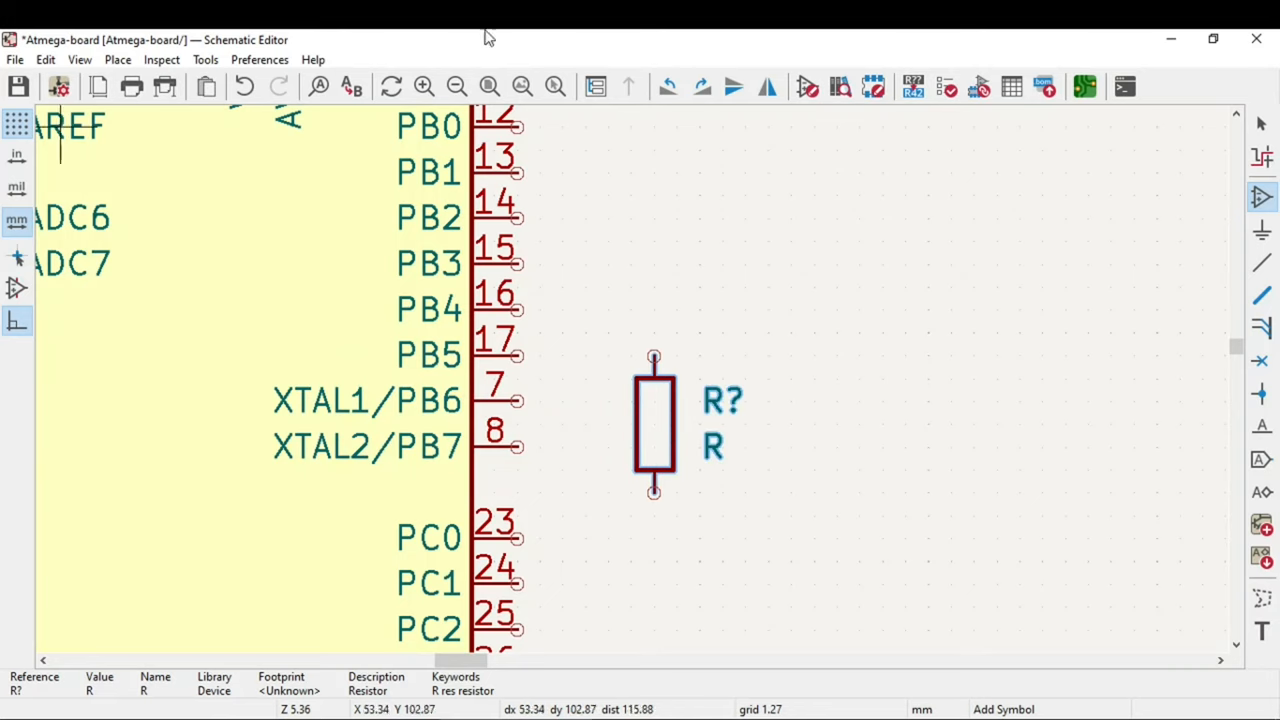
double_click(654, 420)
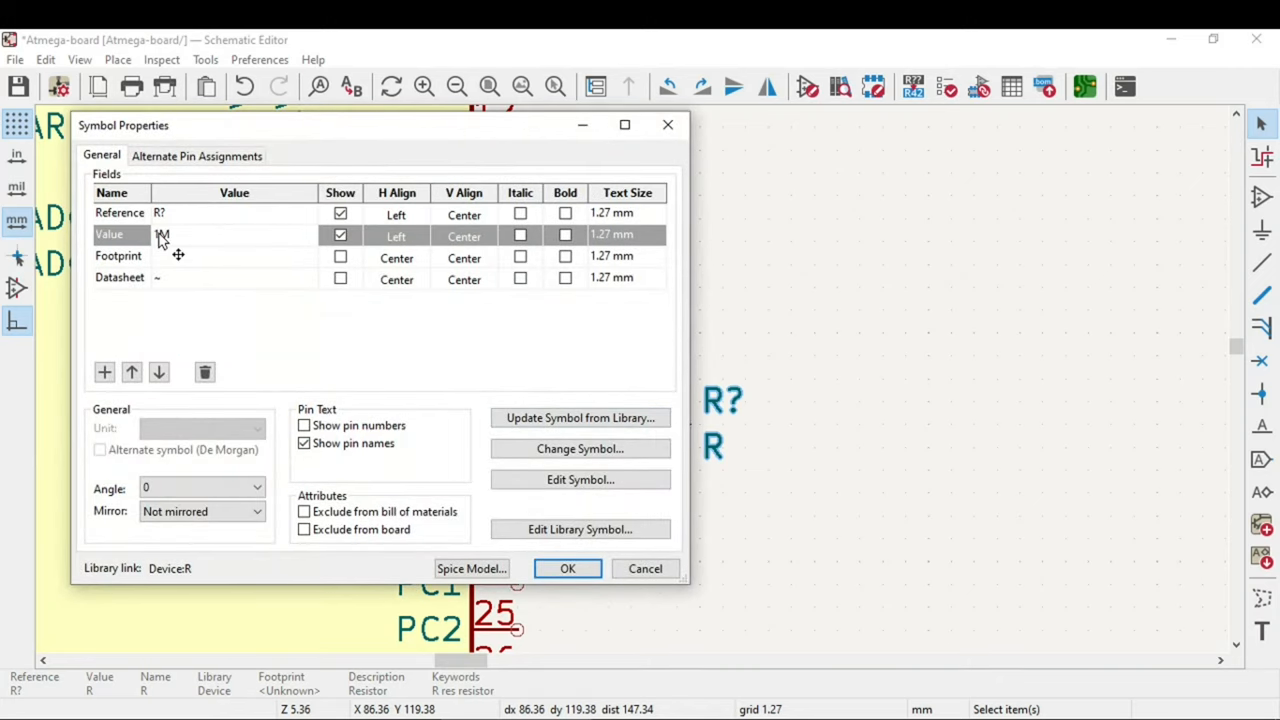
click(568, 568)
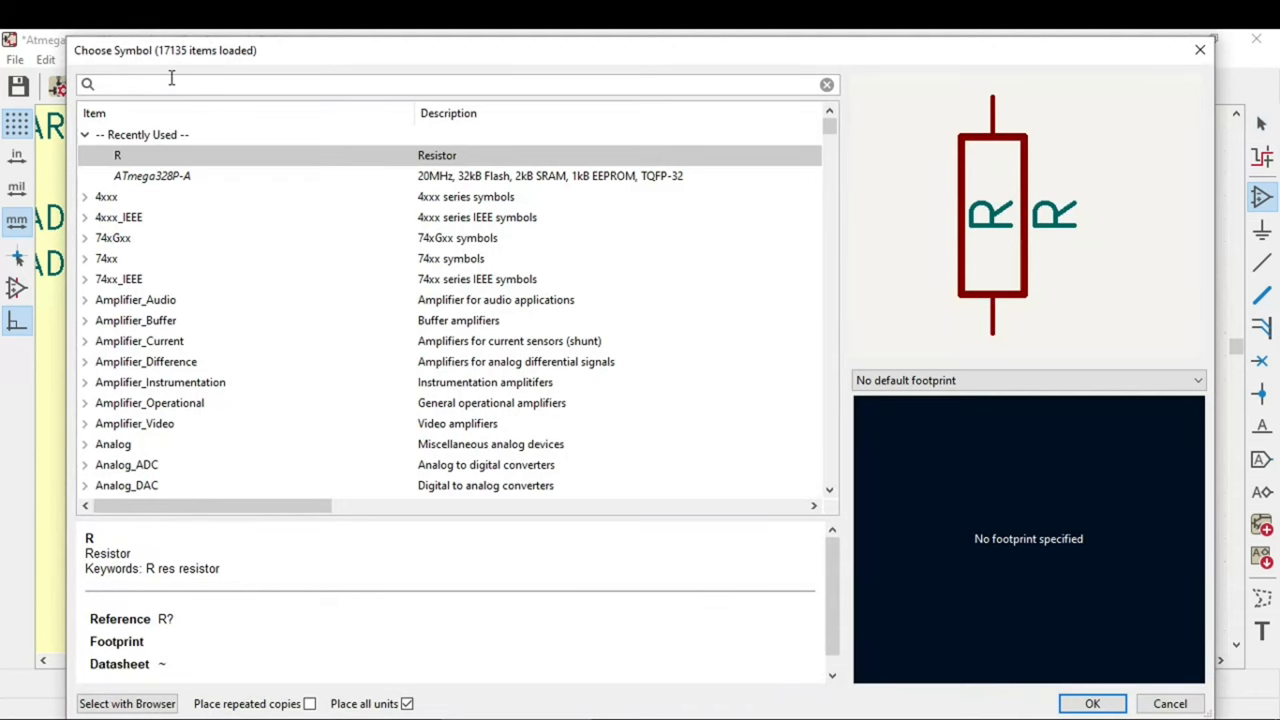
text(crystal)
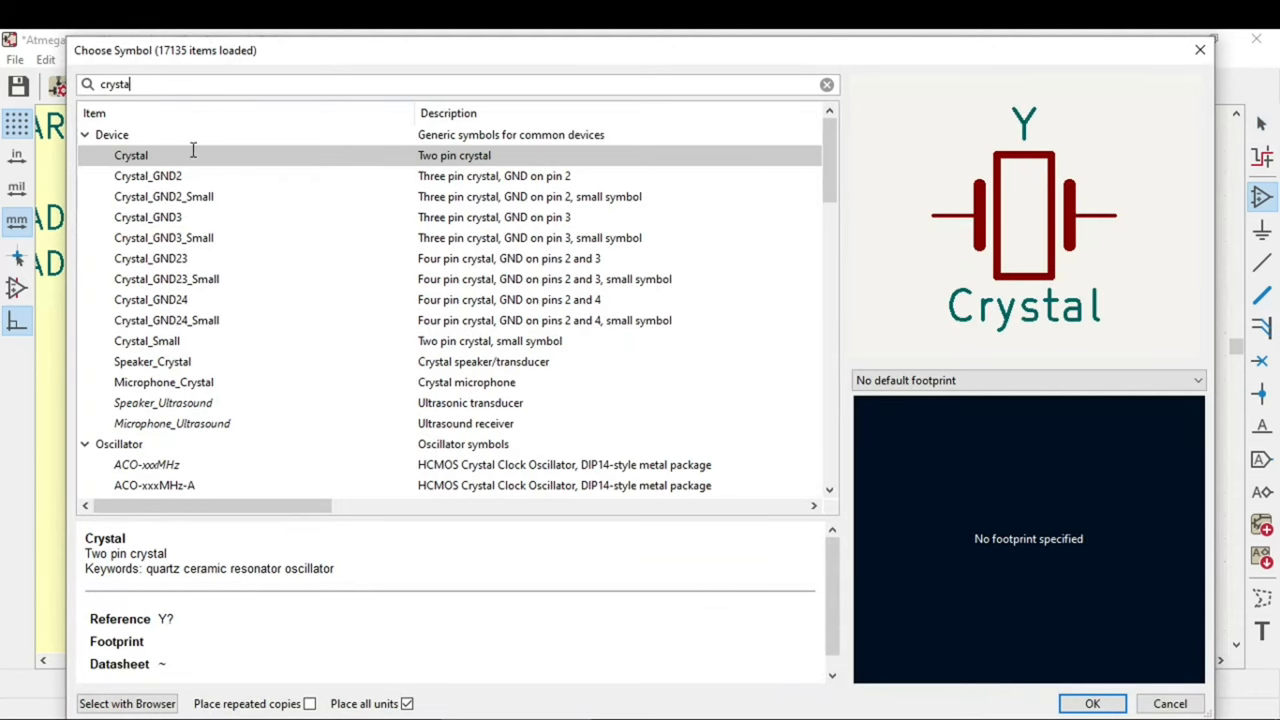
click(1092, 704)
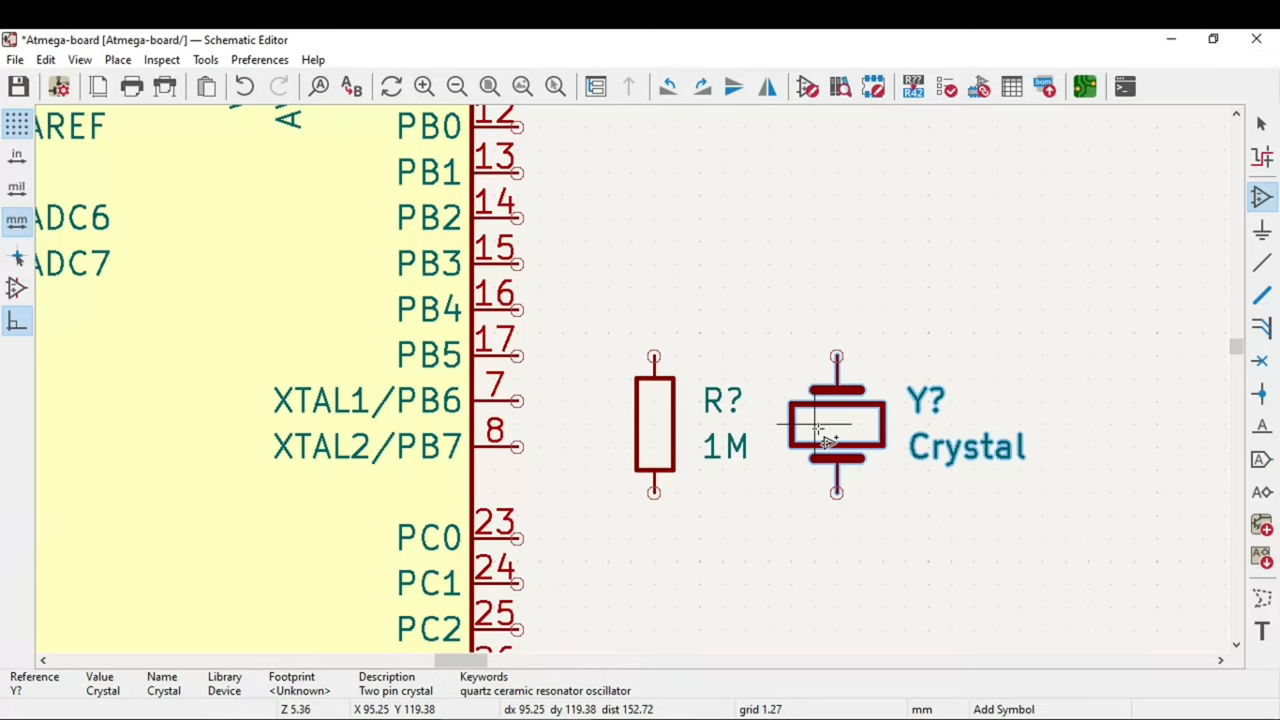
click(1260, 262)
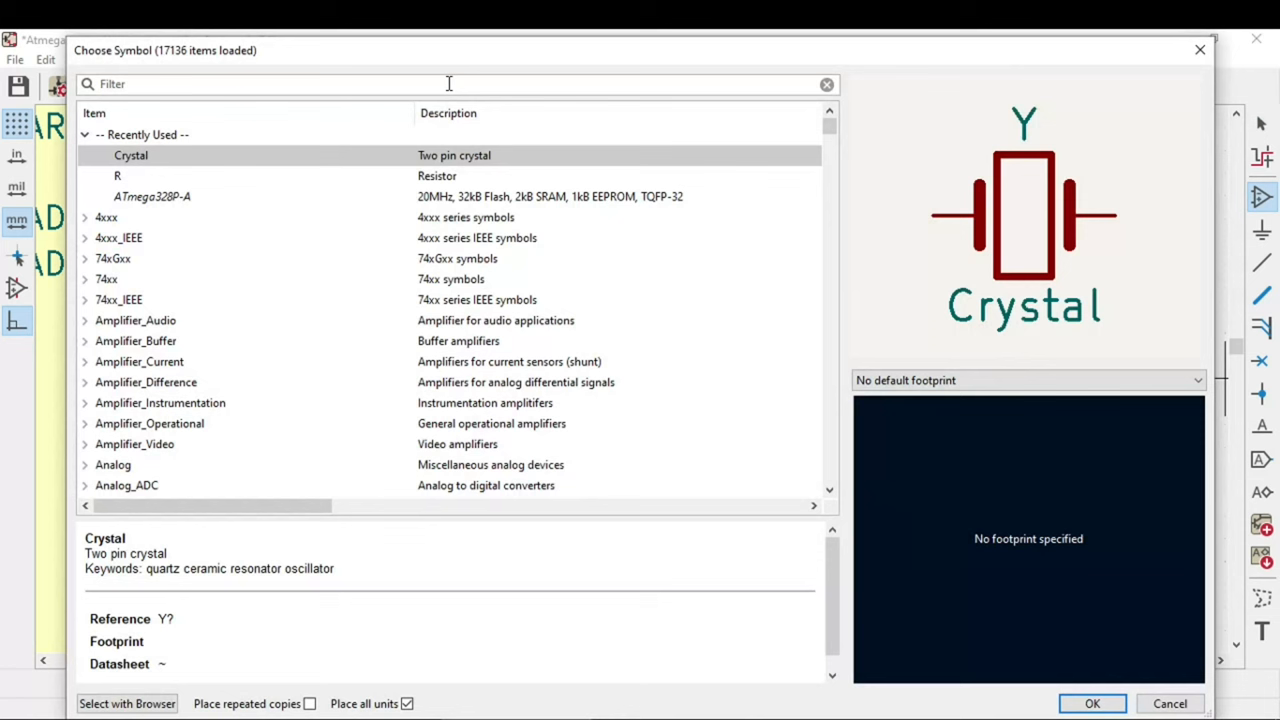
Add two unpolarized load capacitors with their Value set to 22pF.
text(c)
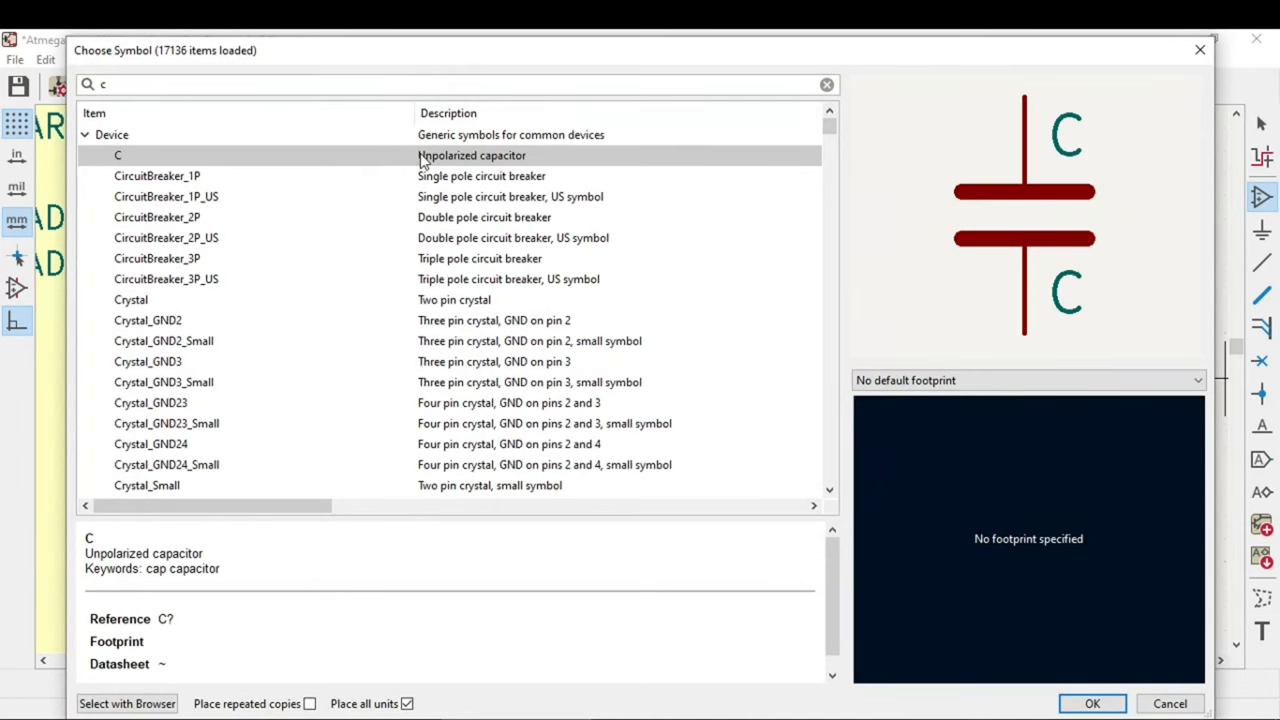
click(1092, 704)
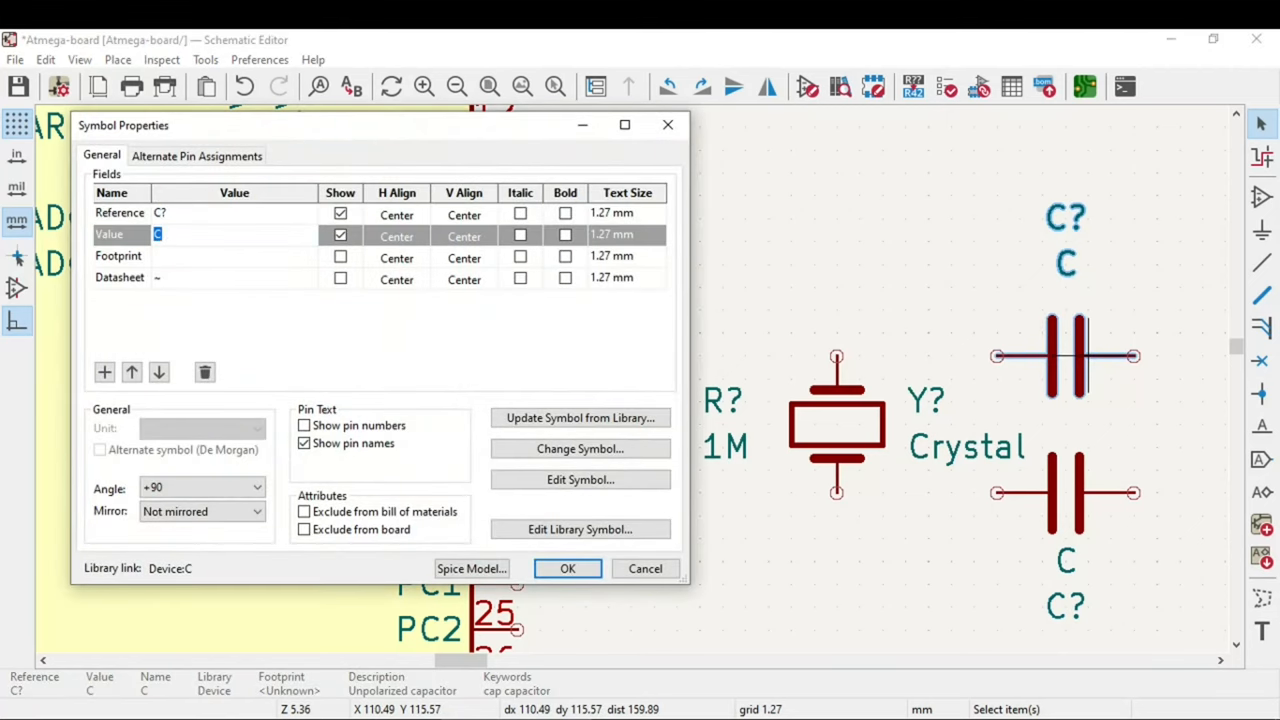
text(22)
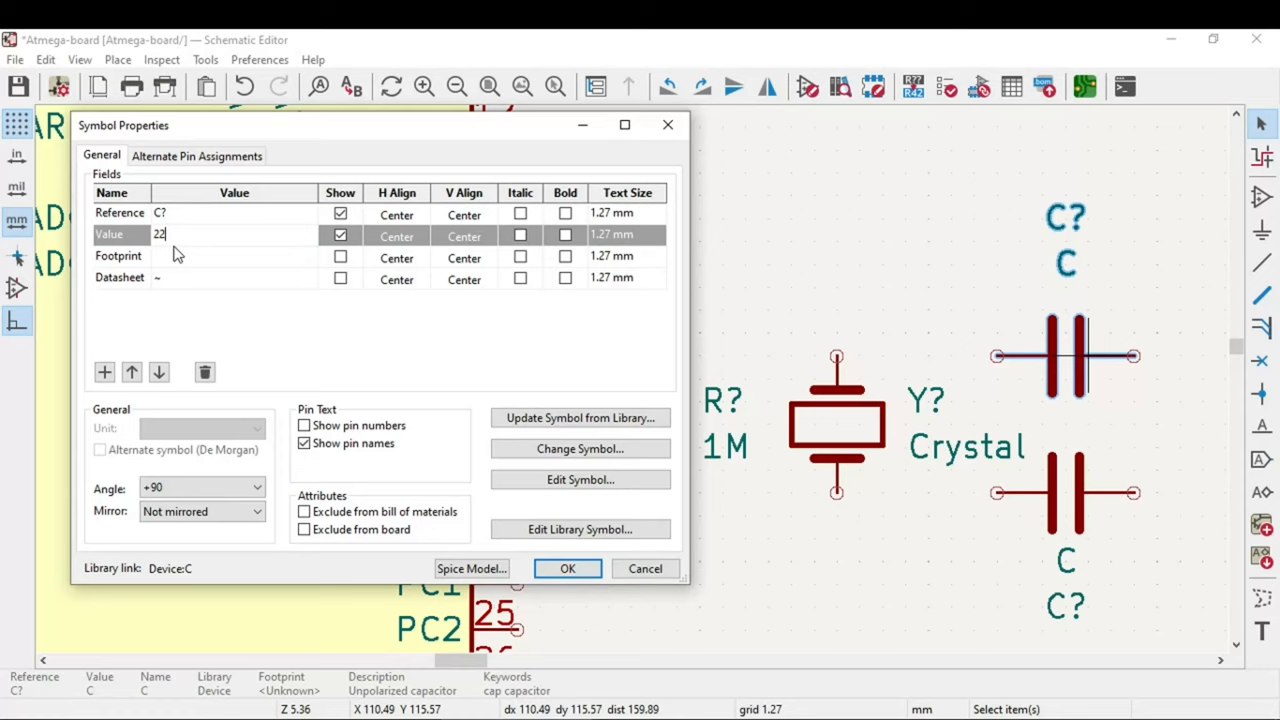
text(p)
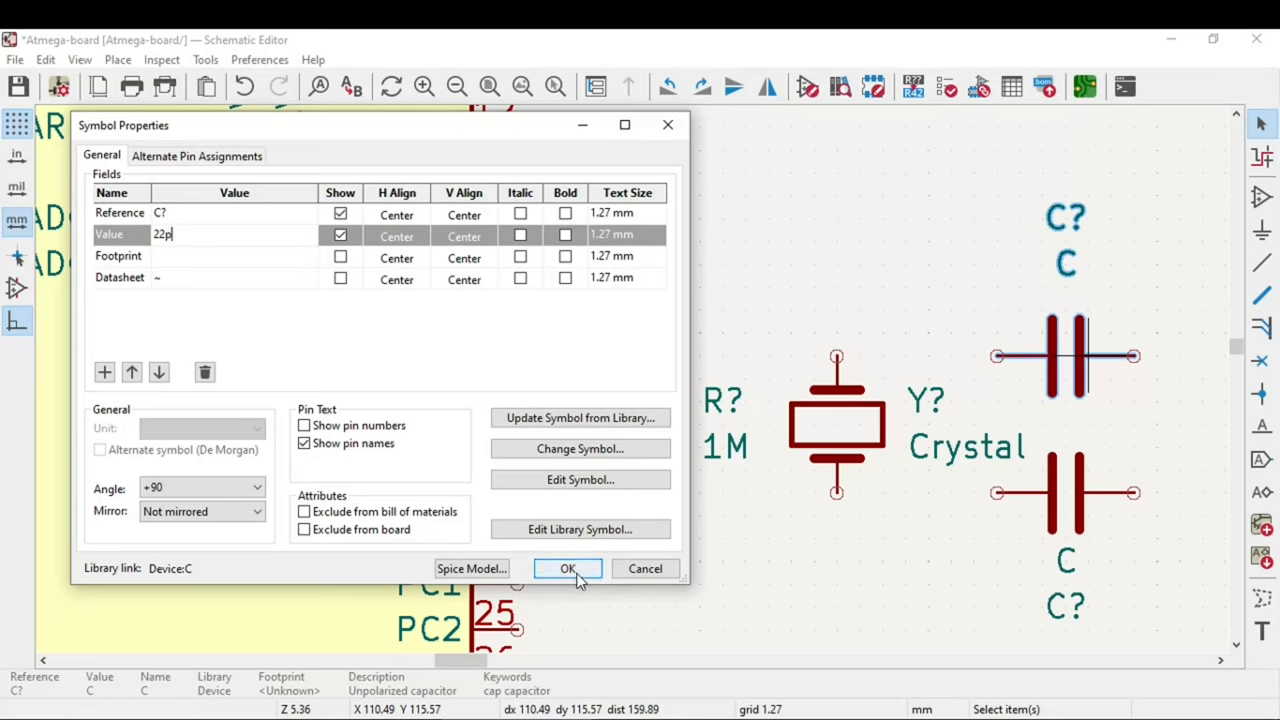
text(F)
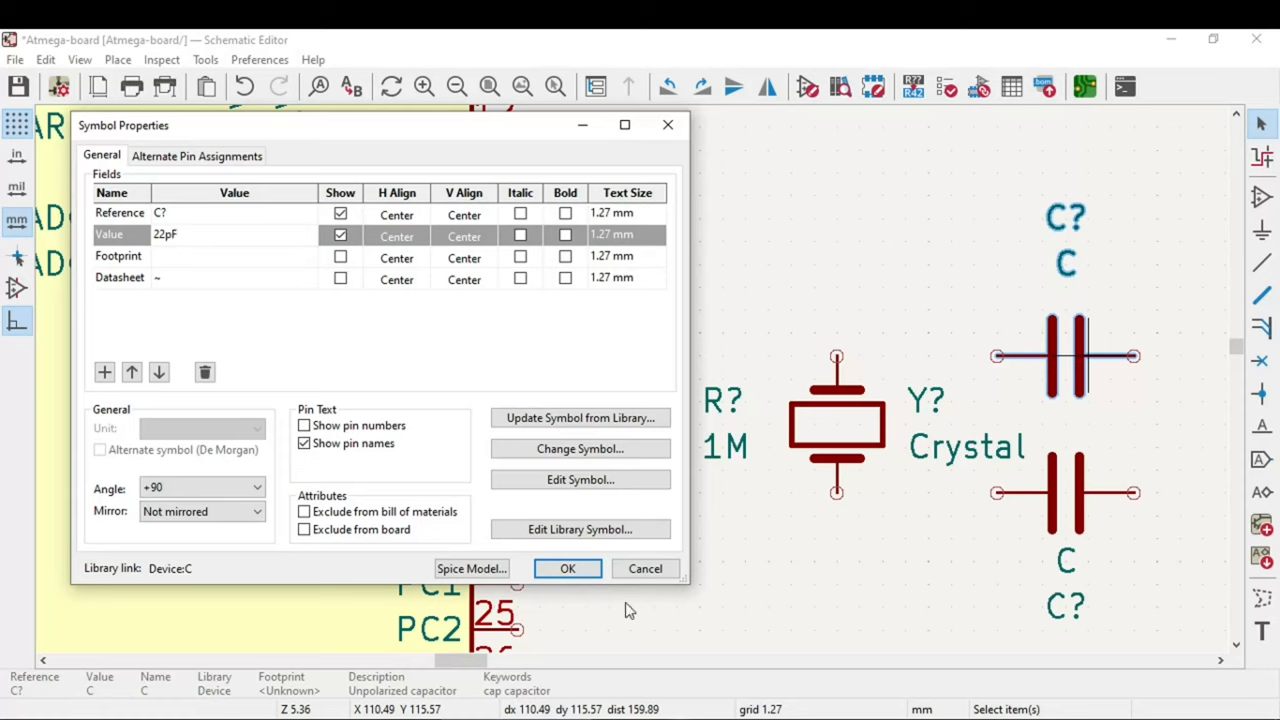
click(568, 568)
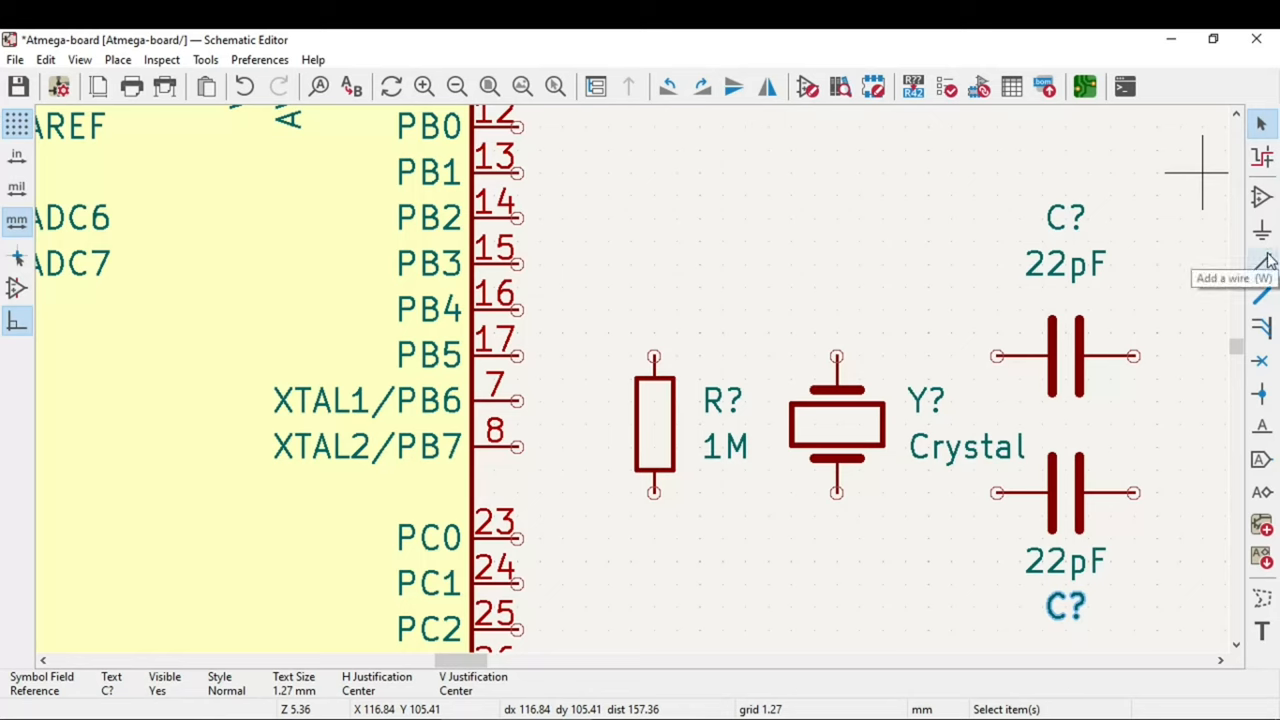
Wire XTAL1 and XTAL2 across the 1M resistor, crystal and capacitors, with a GND symbol beside the capacitors.
click(1260, 264)
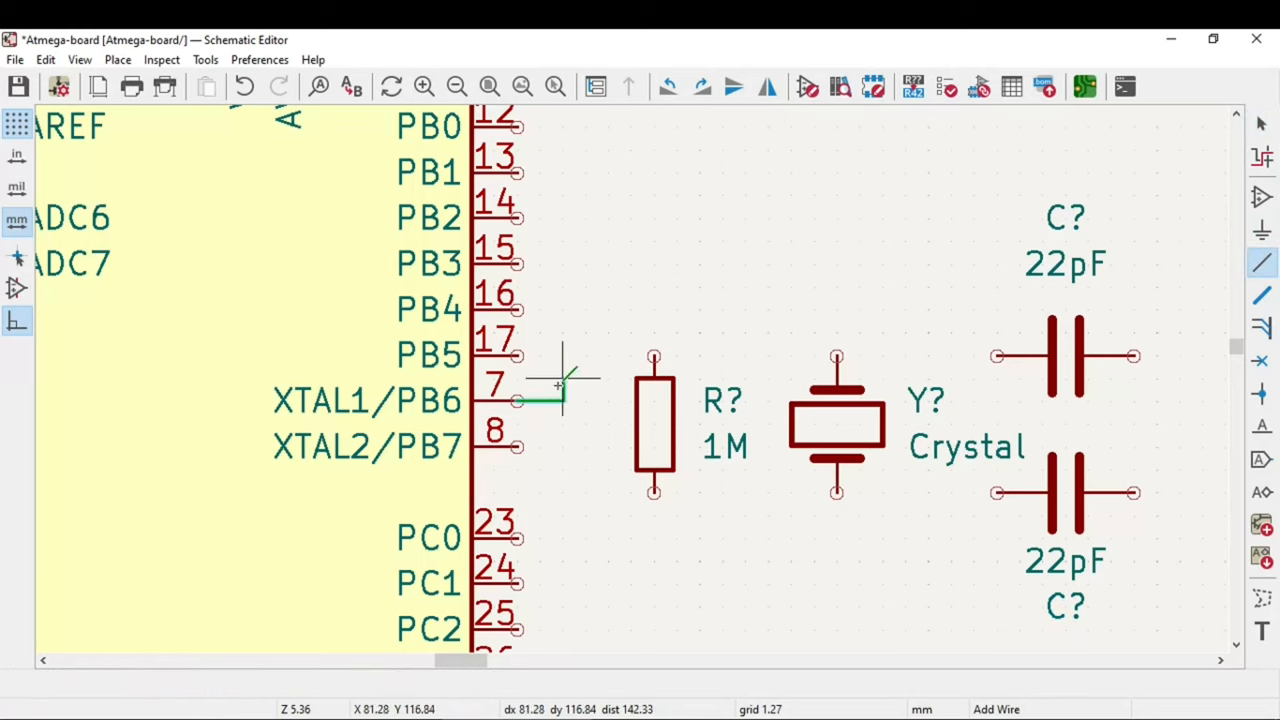
click(996, 356)
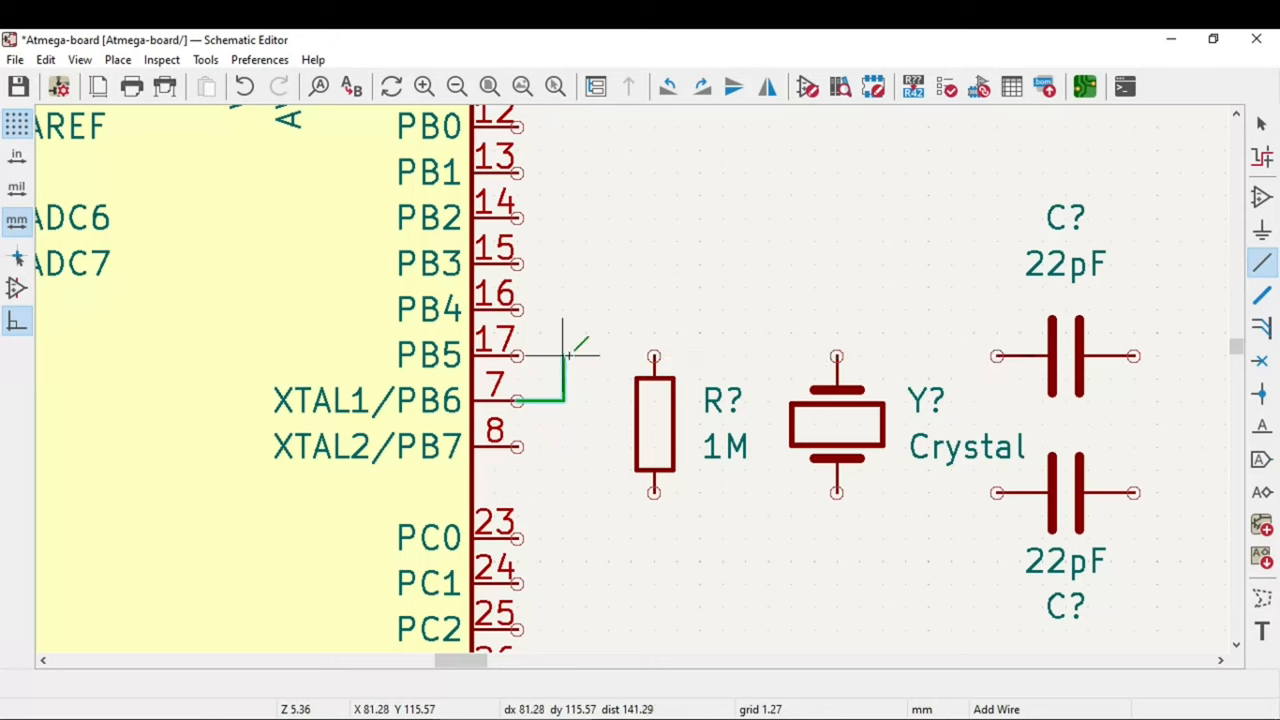
click(836, 356)
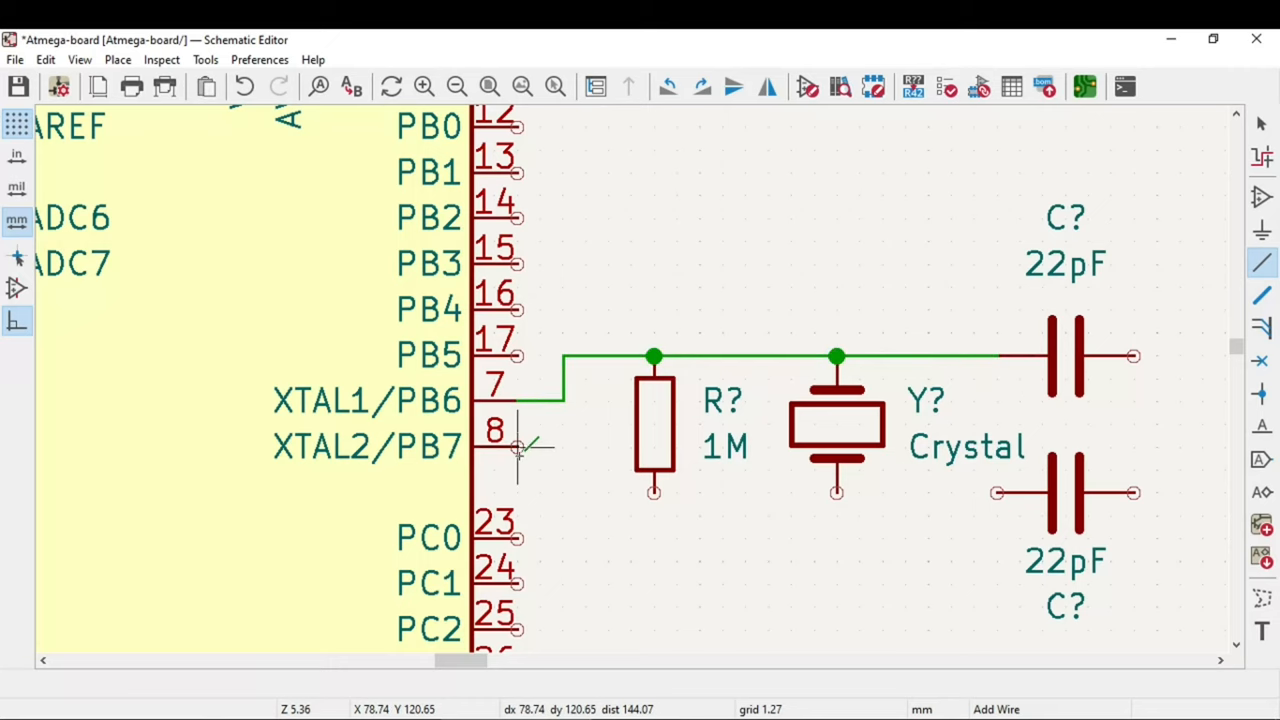
click(780, 490)
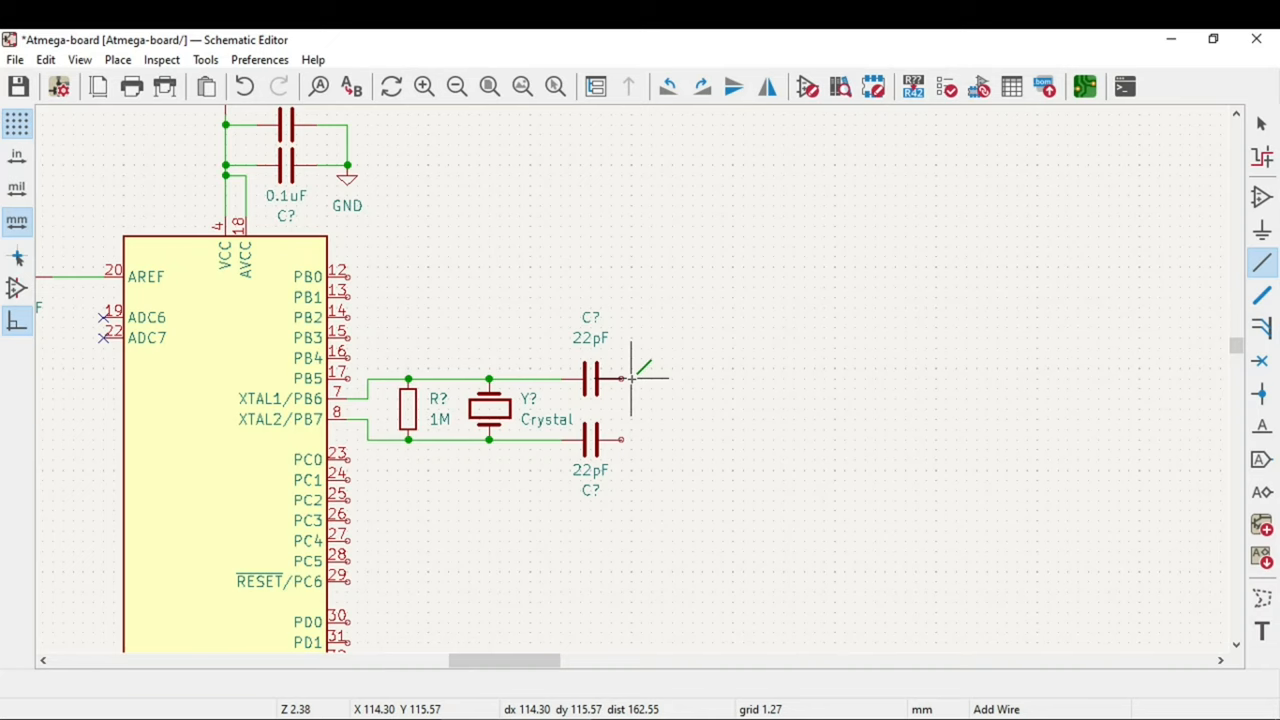
mouse_move(568, 378)
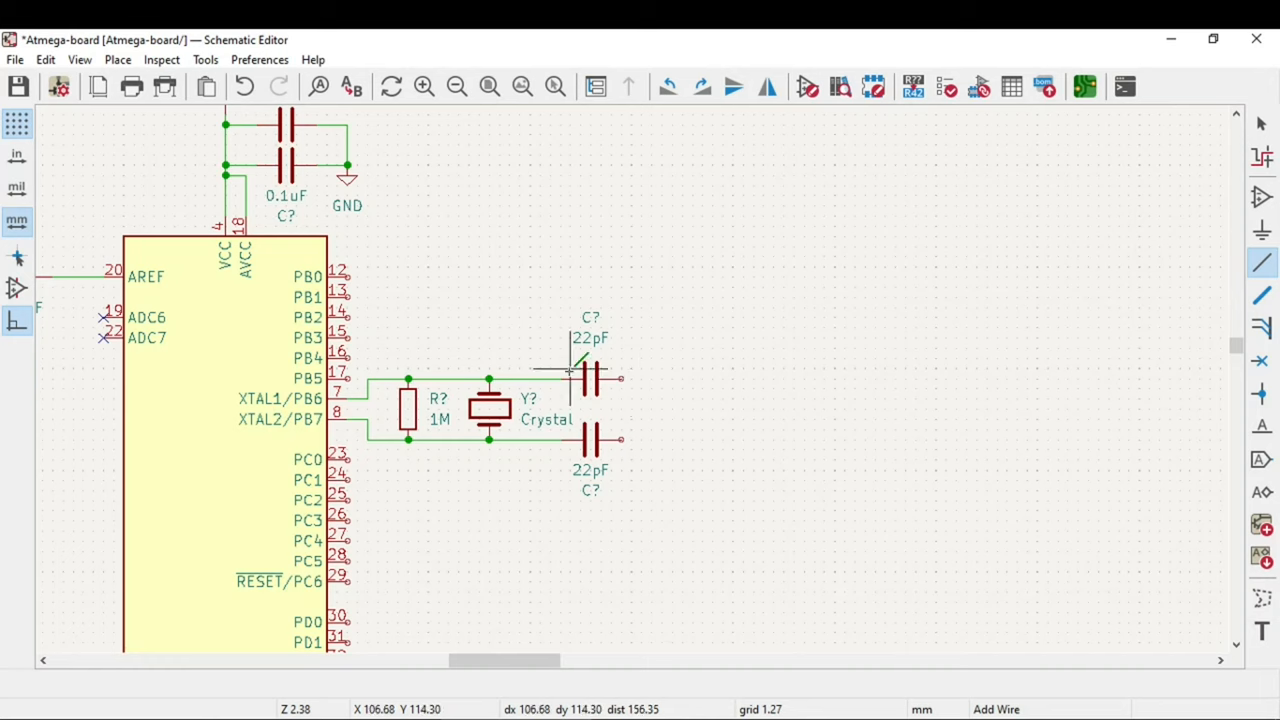
mouse_move(530, 370)
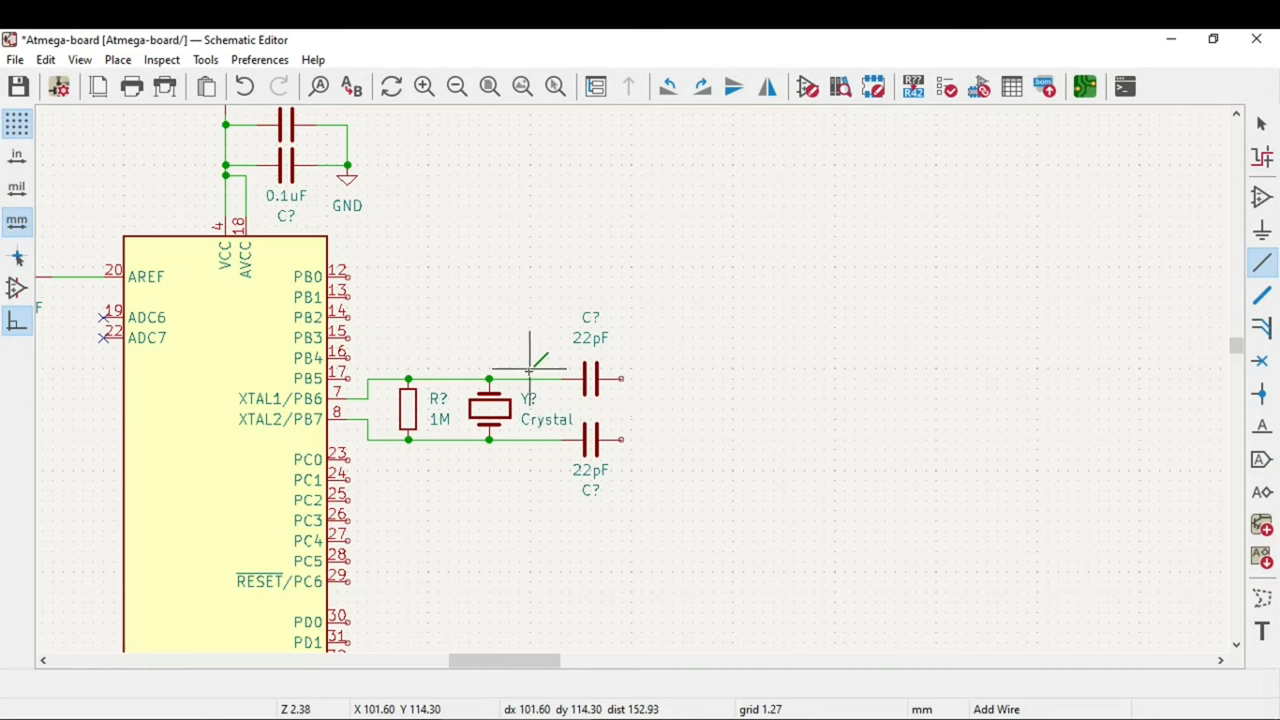
mouse_move(704, 400)
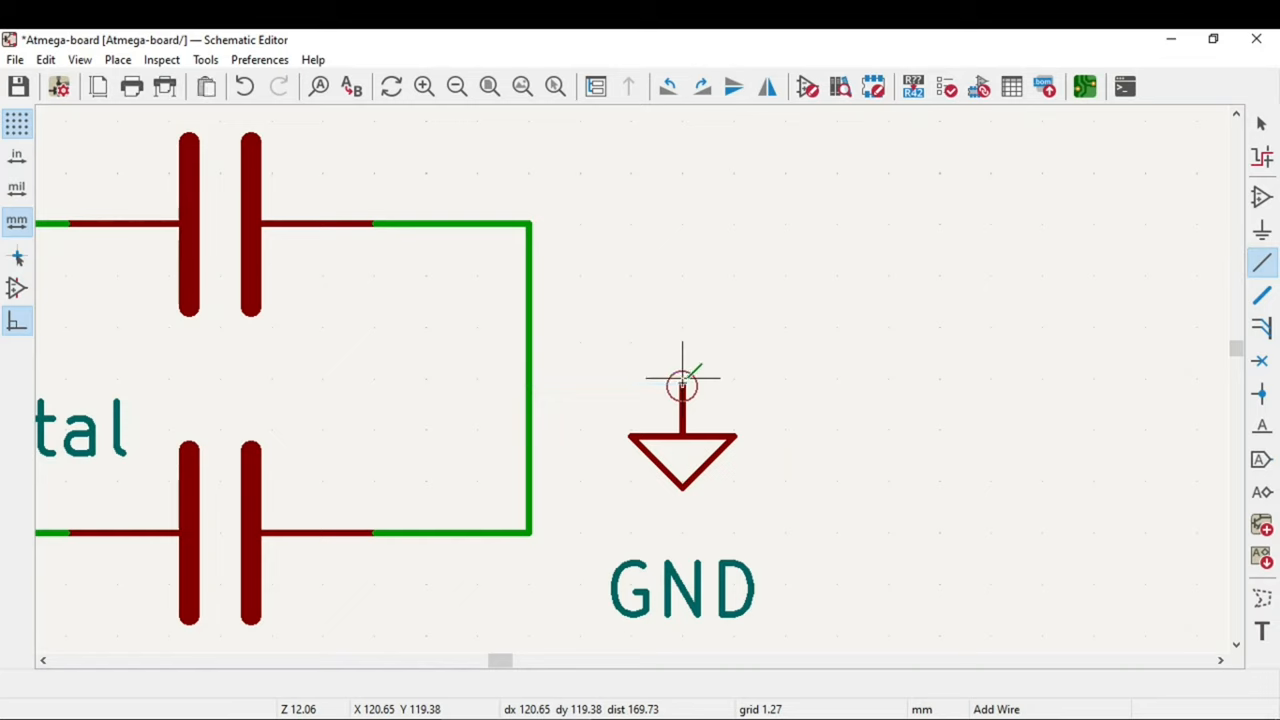
key(Escape)
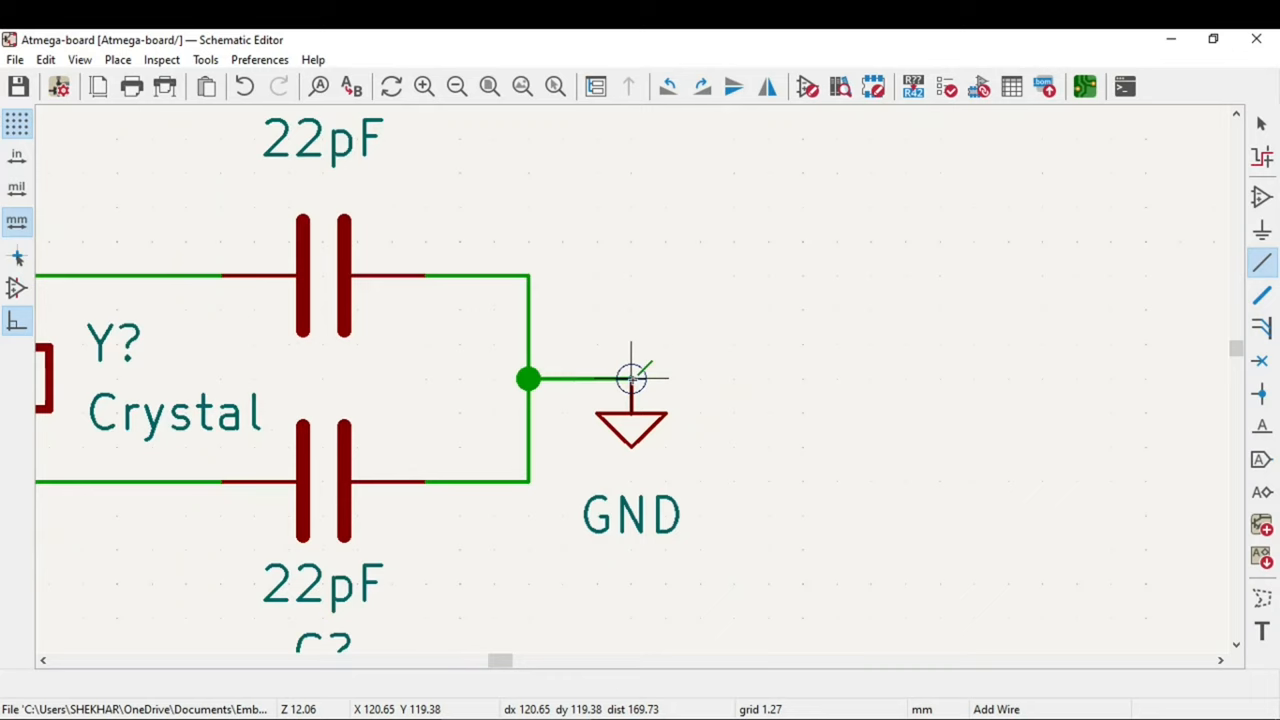
scroll(down, 3)
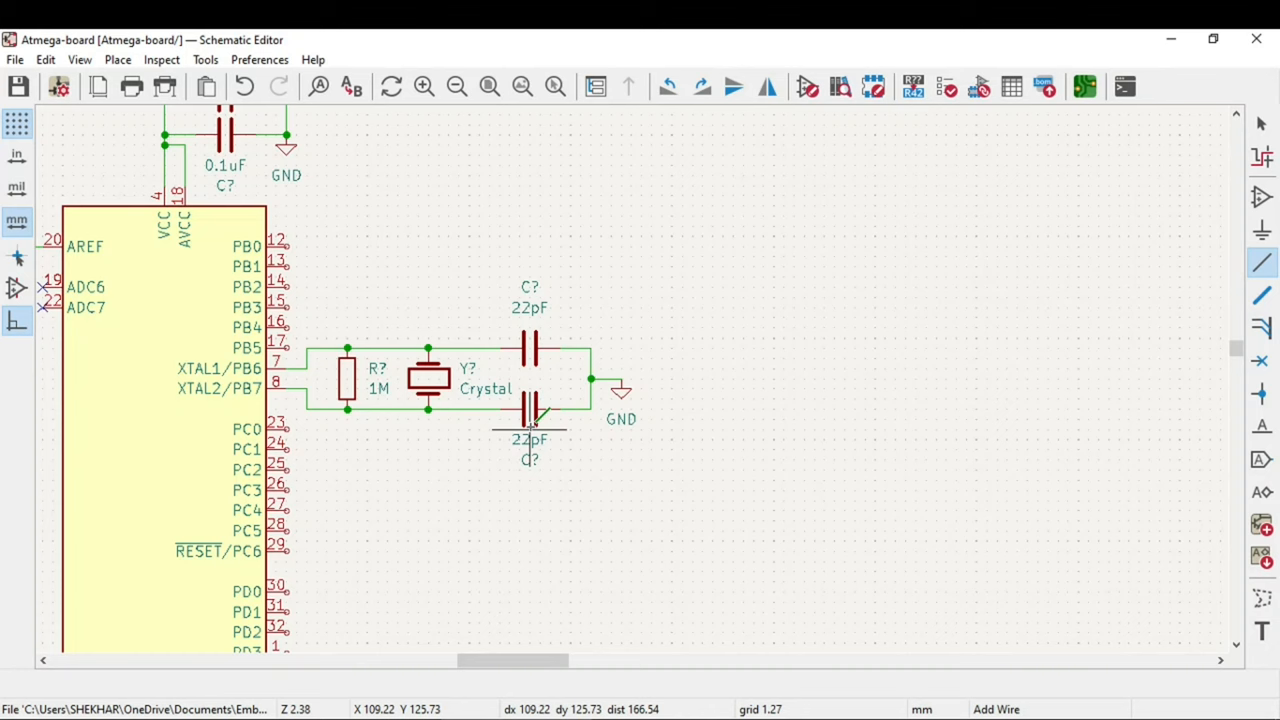
mouse_move(176, 560)
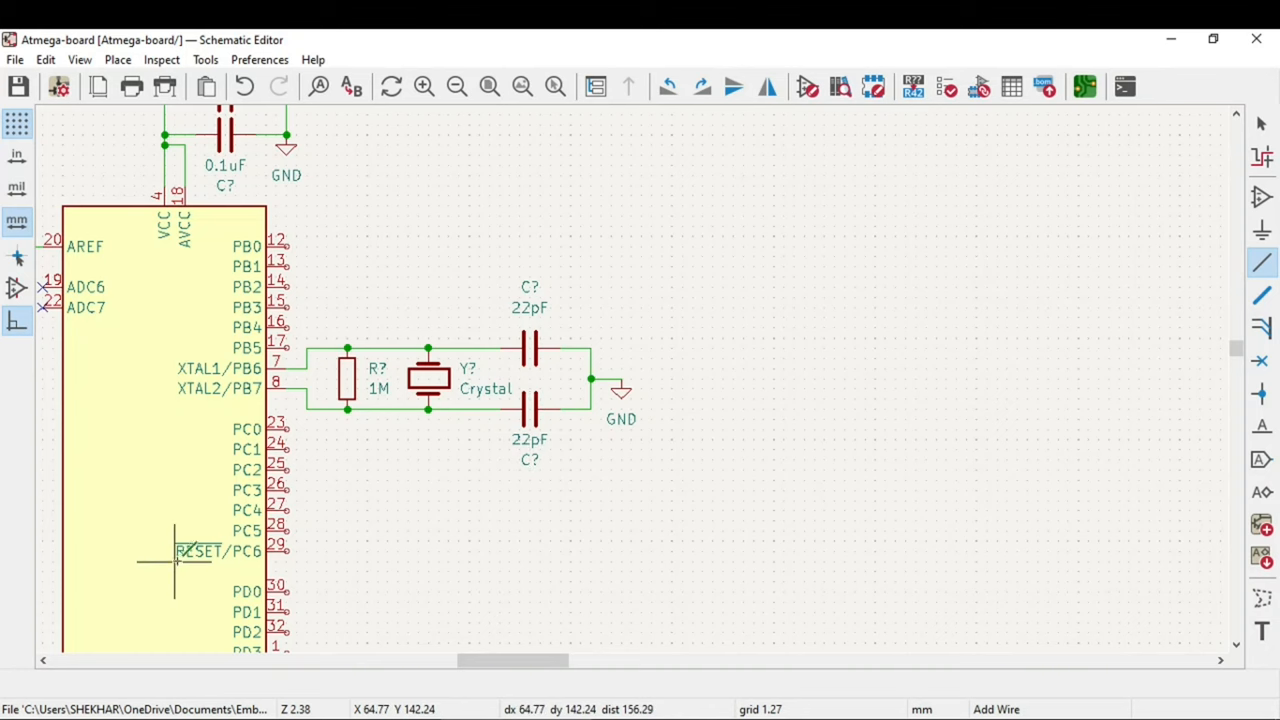
Place a single DIP switch (SW_DIP_x01) next to the RESET/PC6 pin.
scroll(up, 3)
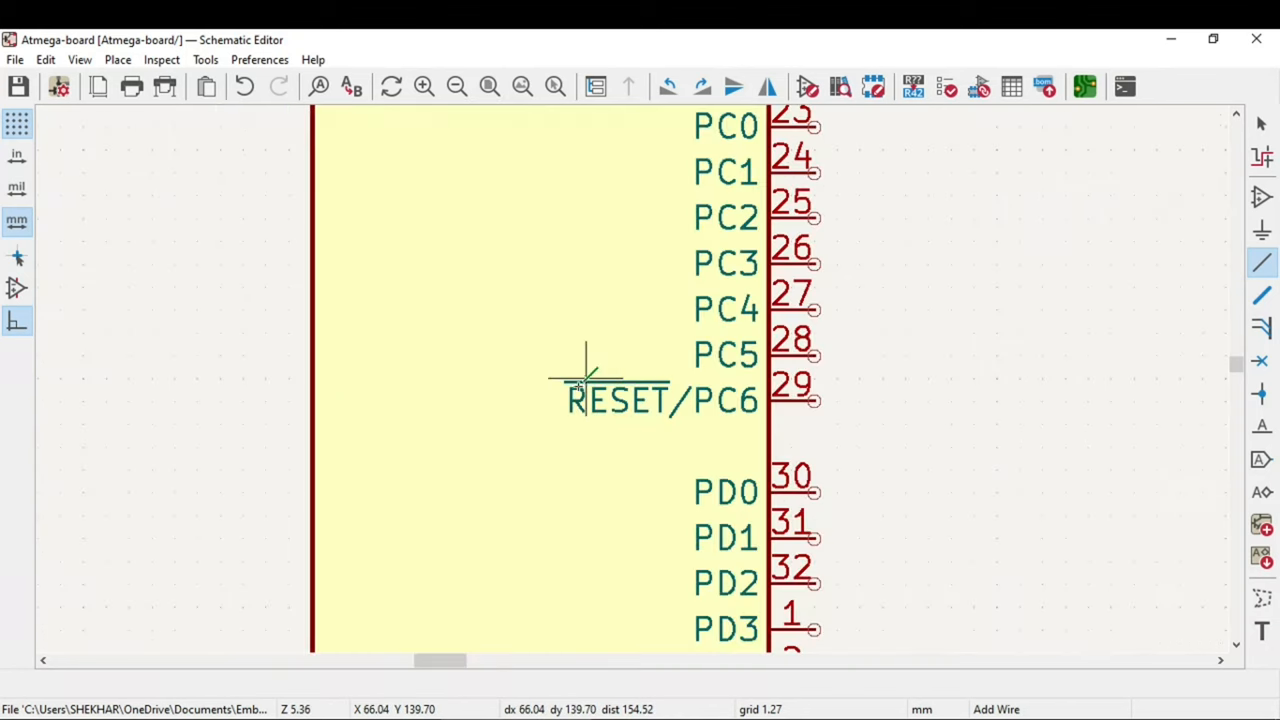
mouse_move(630, 410)
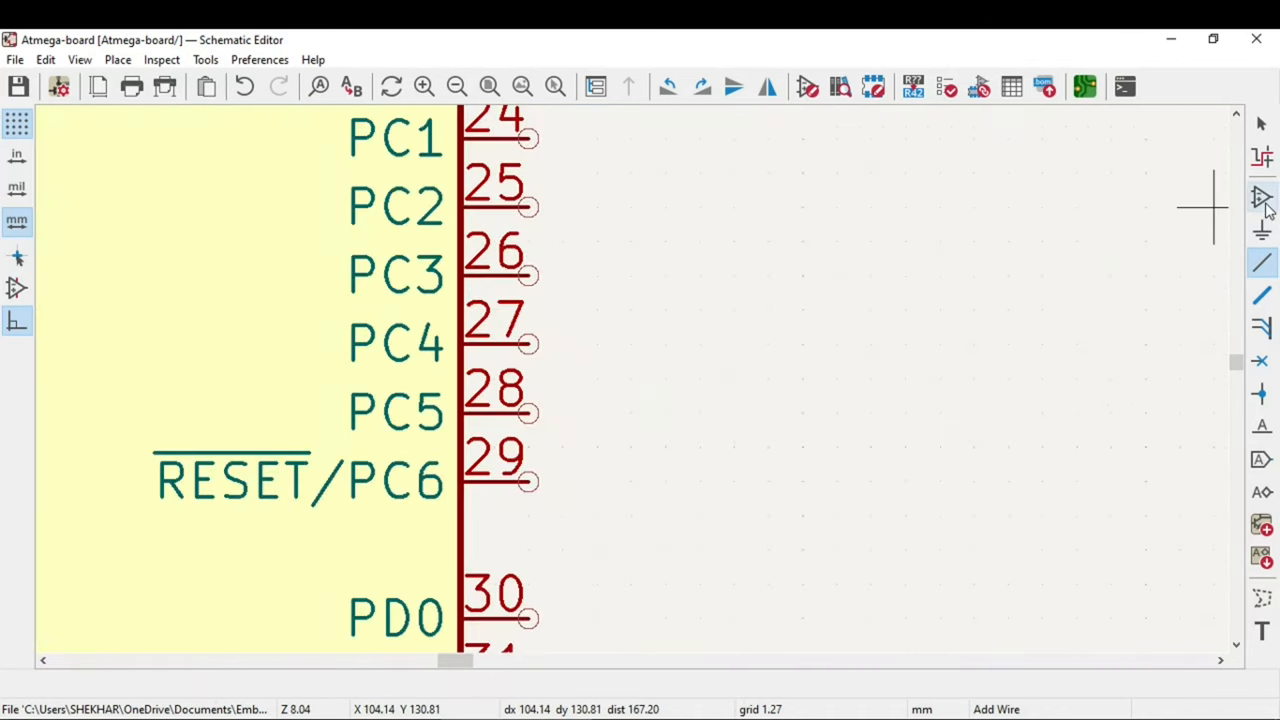
mouse_move(1260, 198)
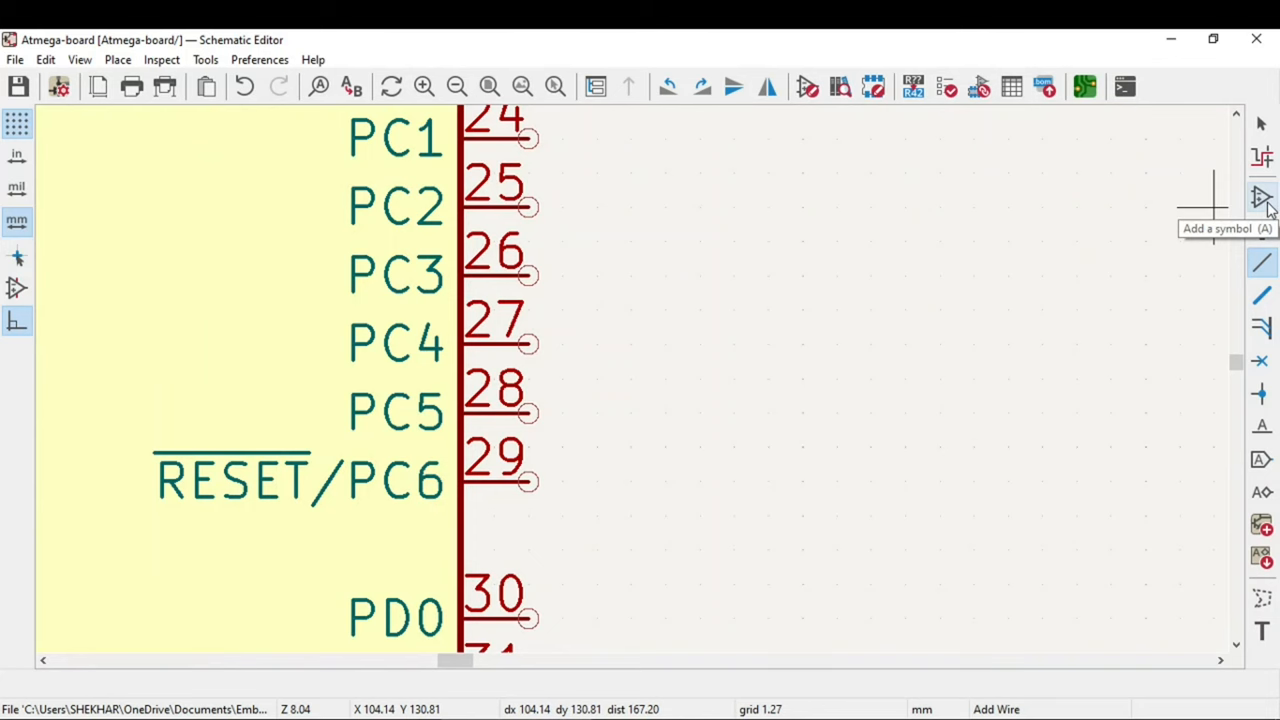
click(1260, 198)
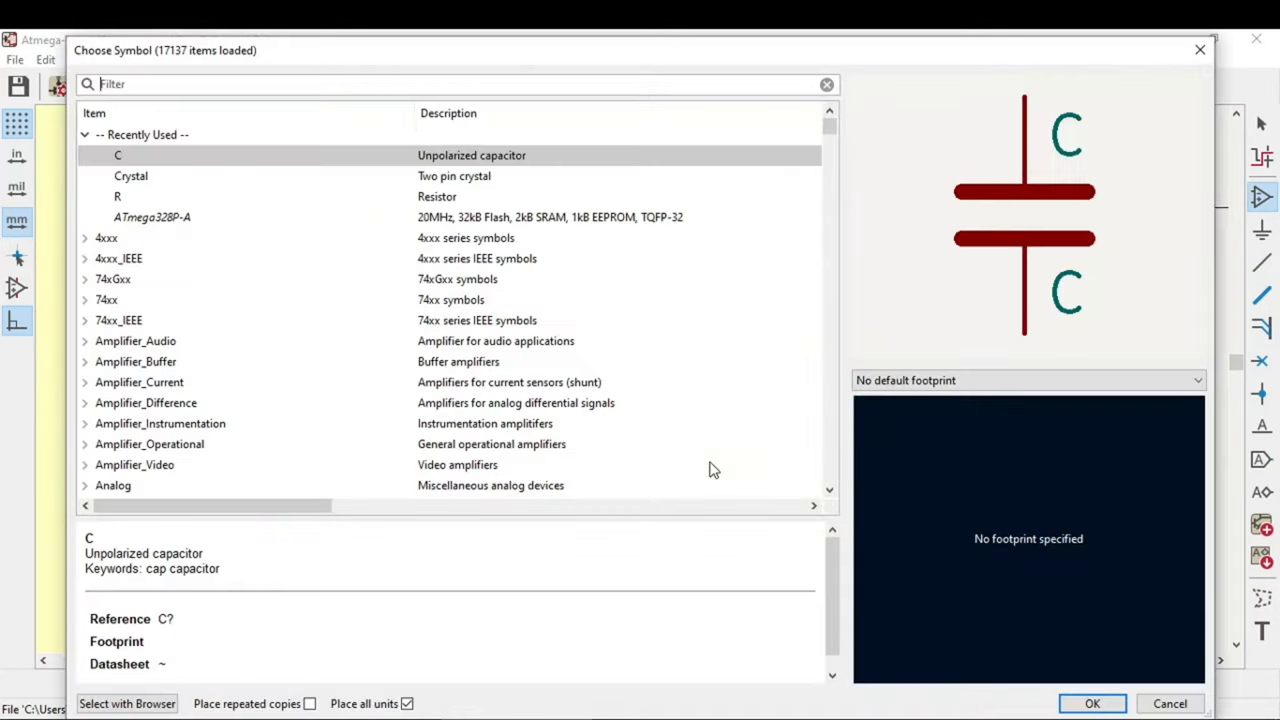
mouse_move(170, 156)
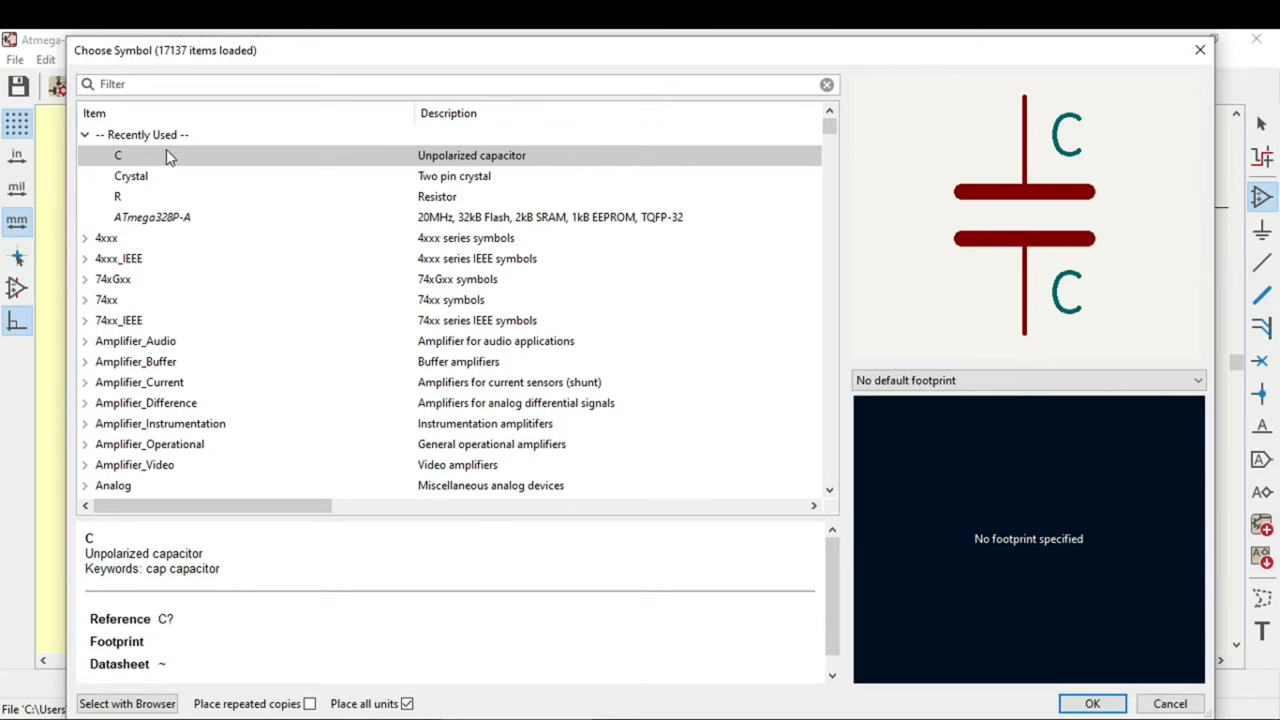
text(sw)
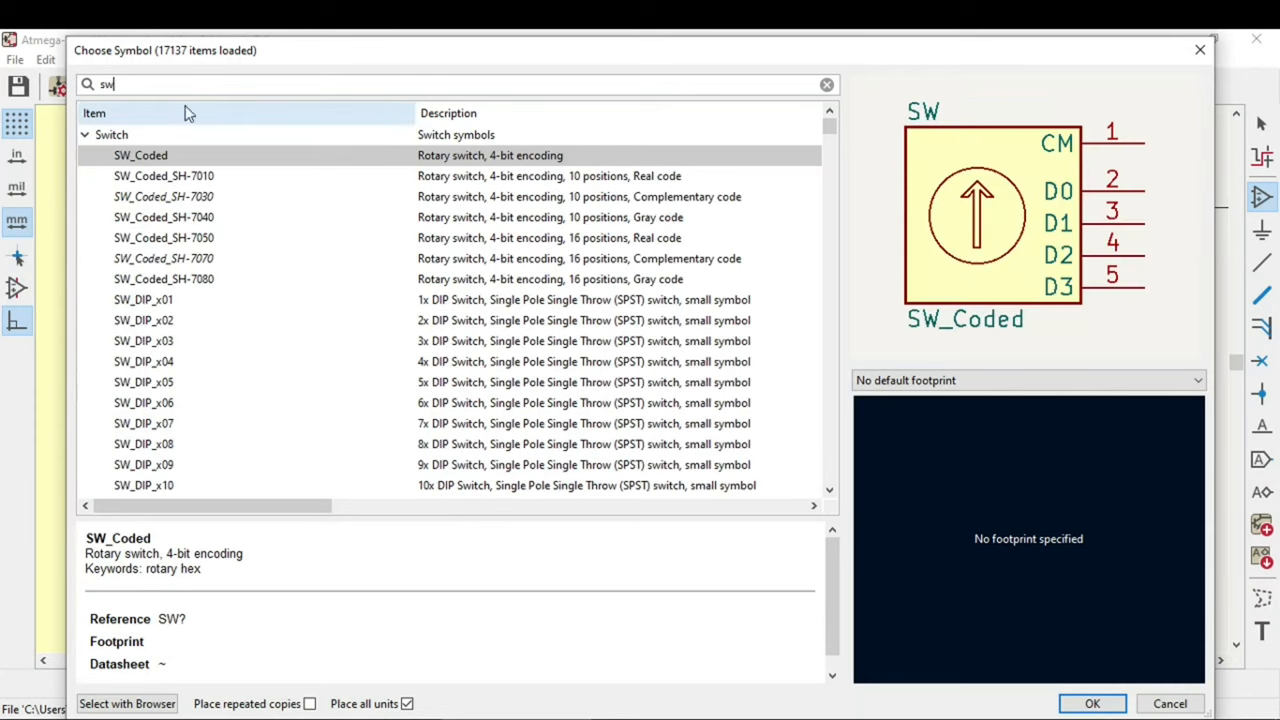
click(144, 300)
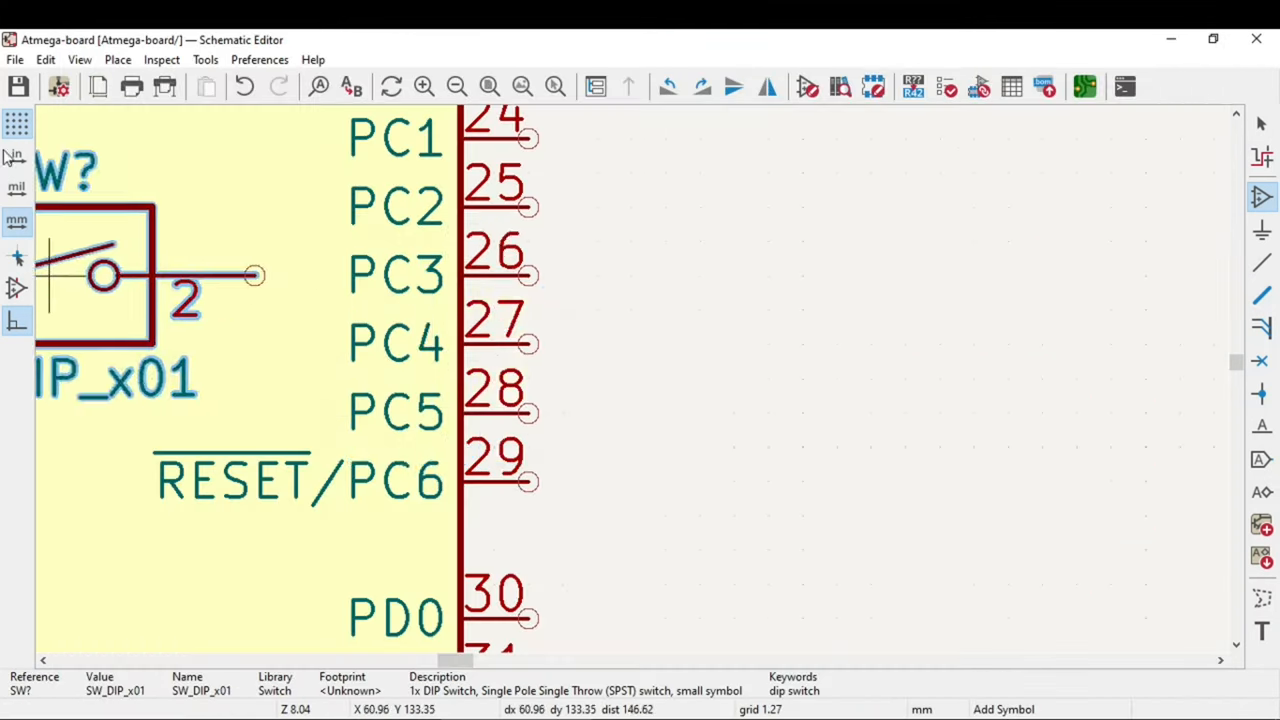
scroll(down, 3)
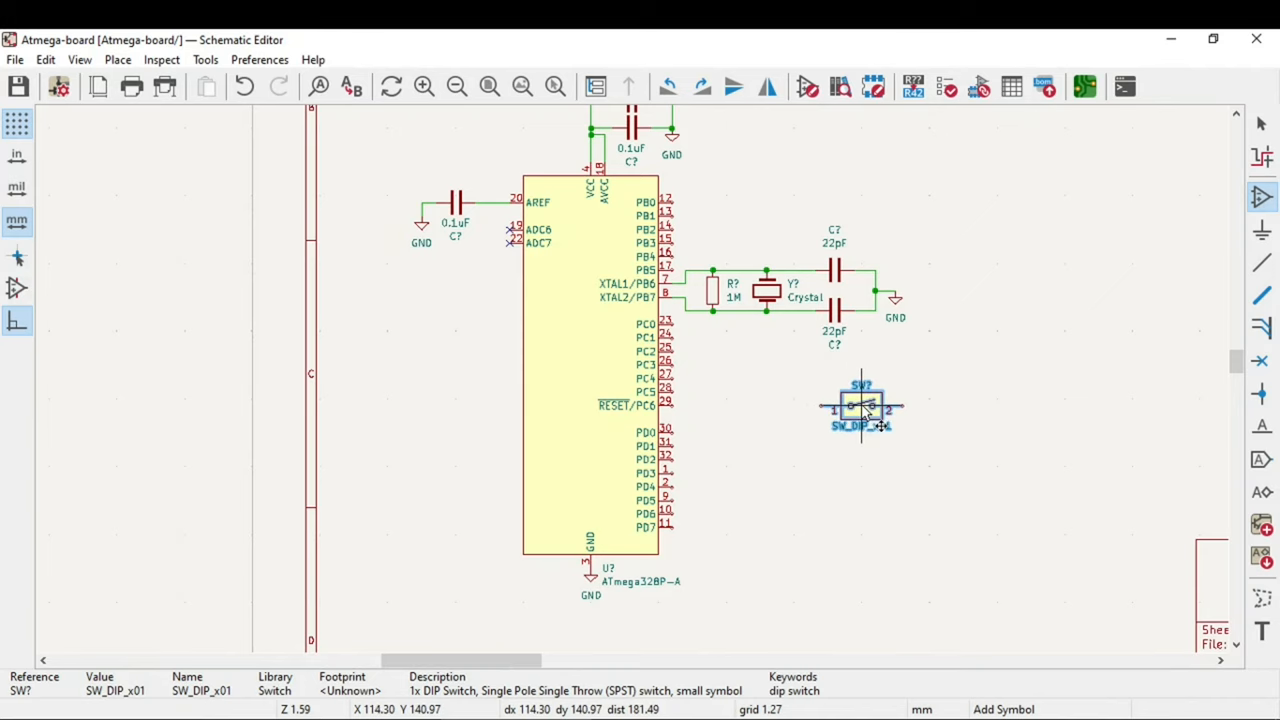
scroll(up, 3)
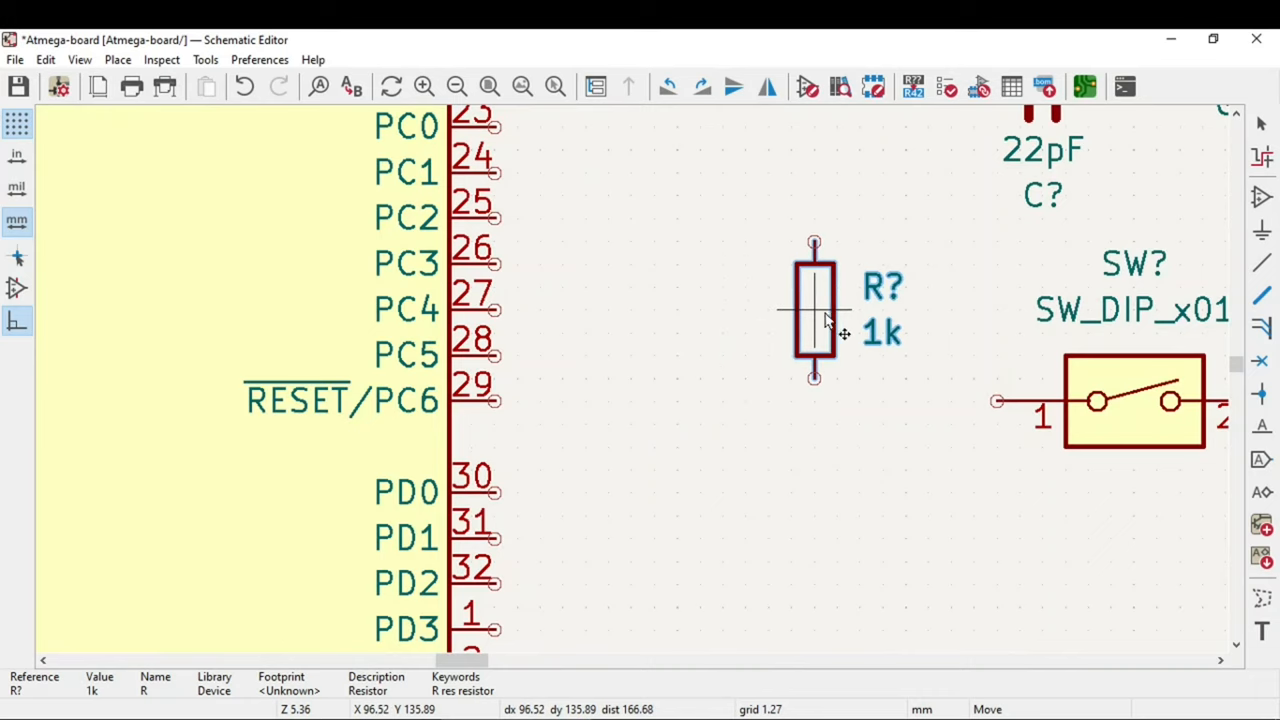
Add a 1k pull-up resistor and a +5V power symbol near the switch.
click(860, 330)
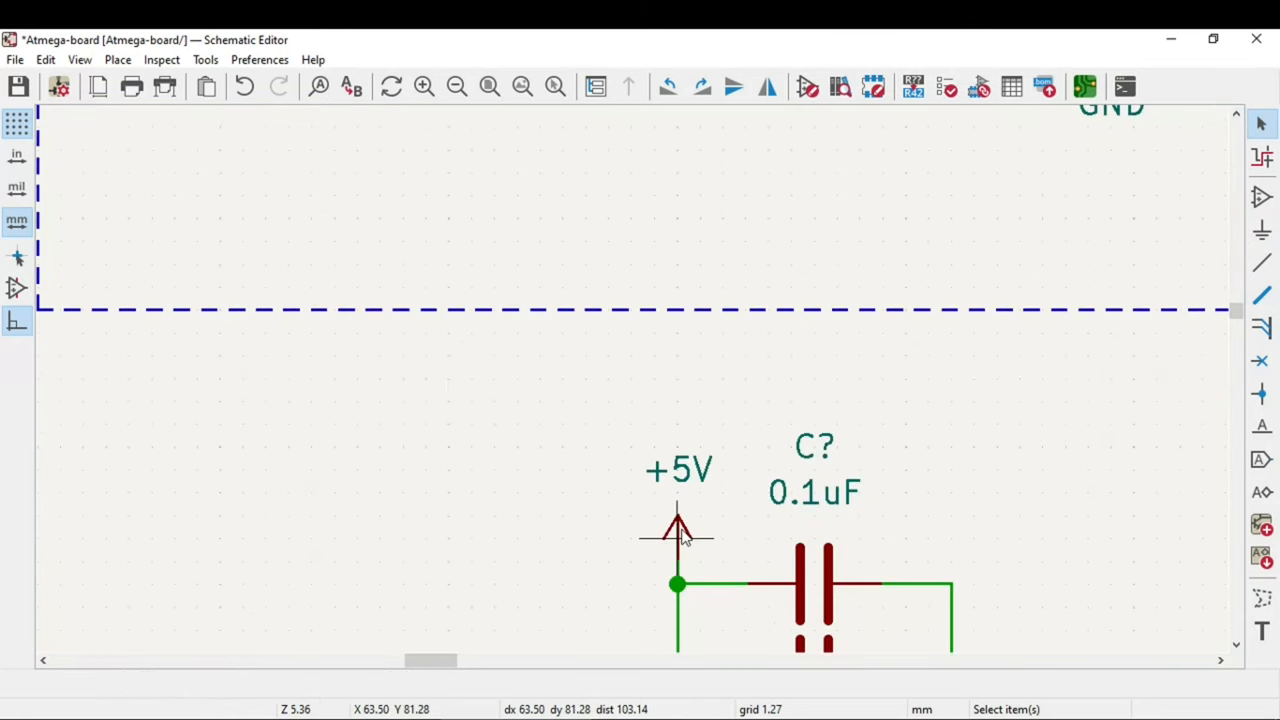
click(678, 530)
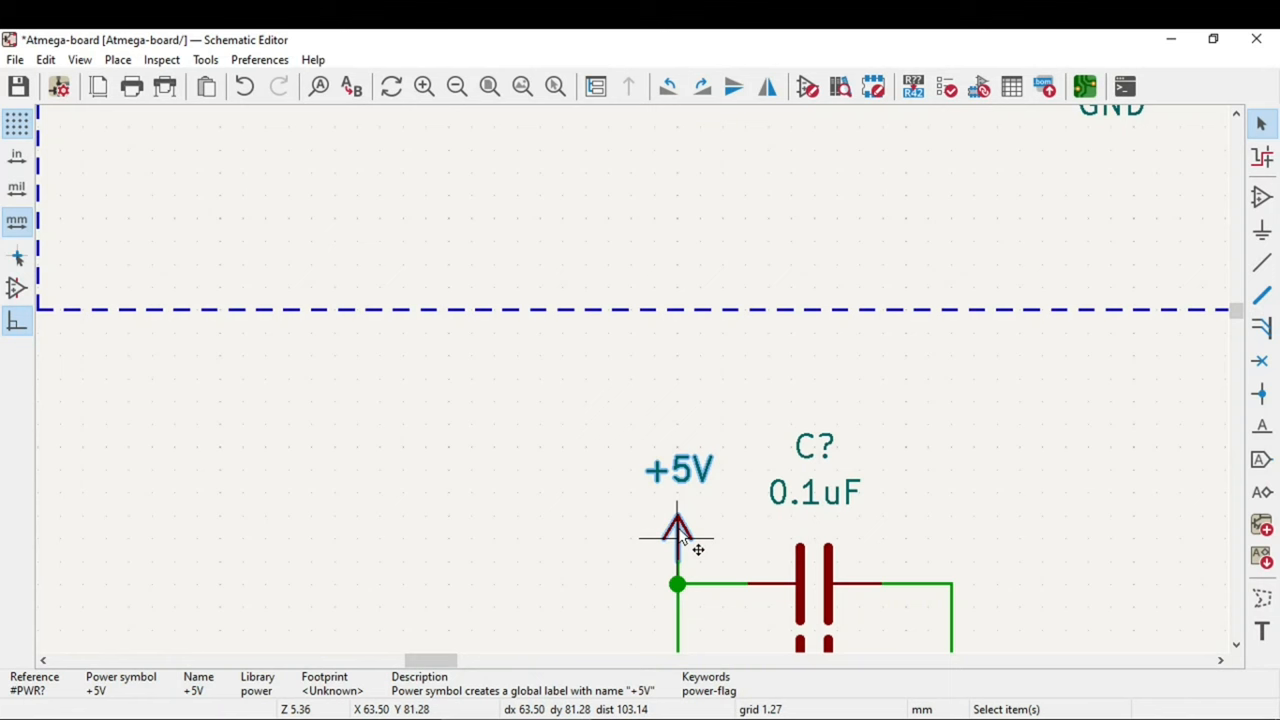
scroll(down, 3)
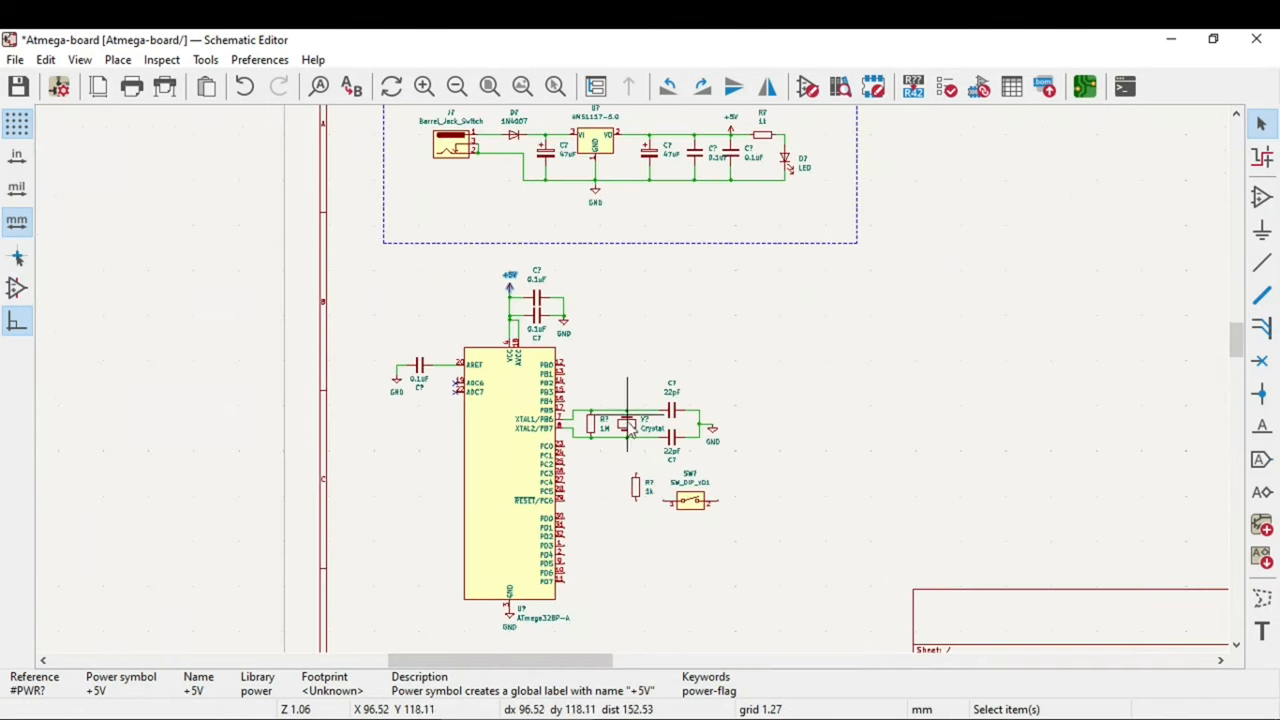
scroll(up, 3)
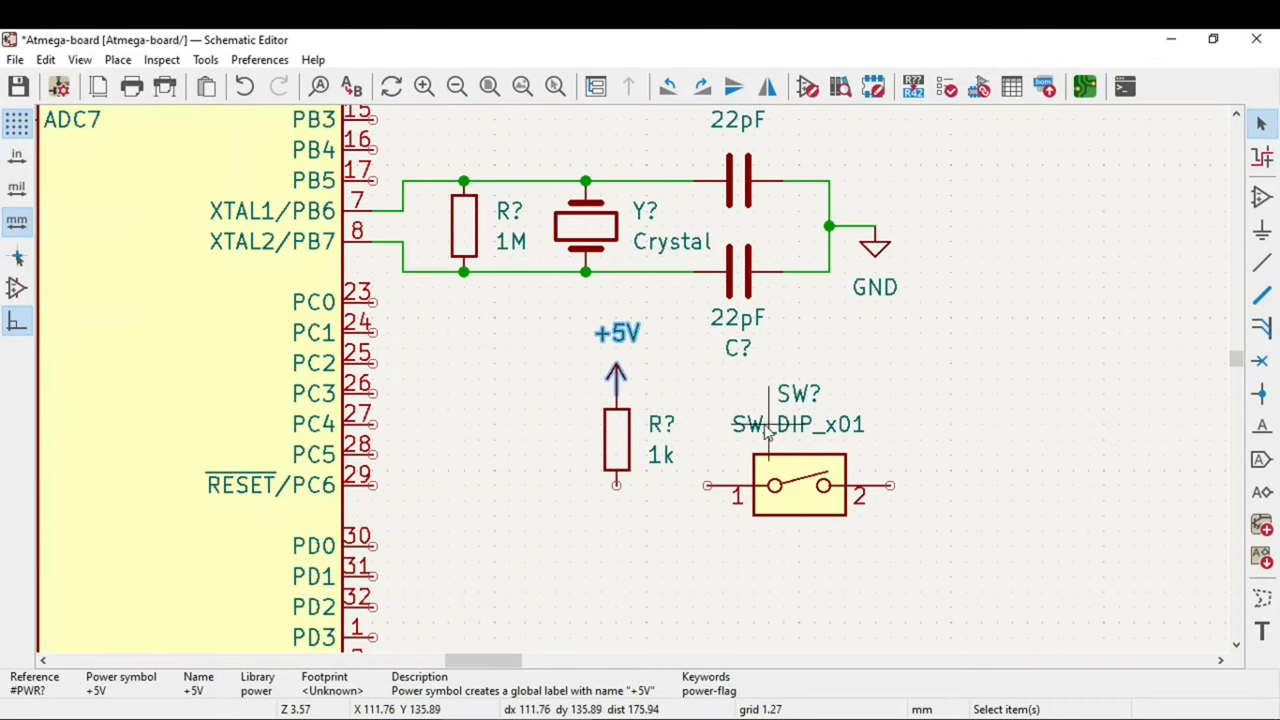
Bring up the Choose Symbol dialog to add another part.
click(876, 244)
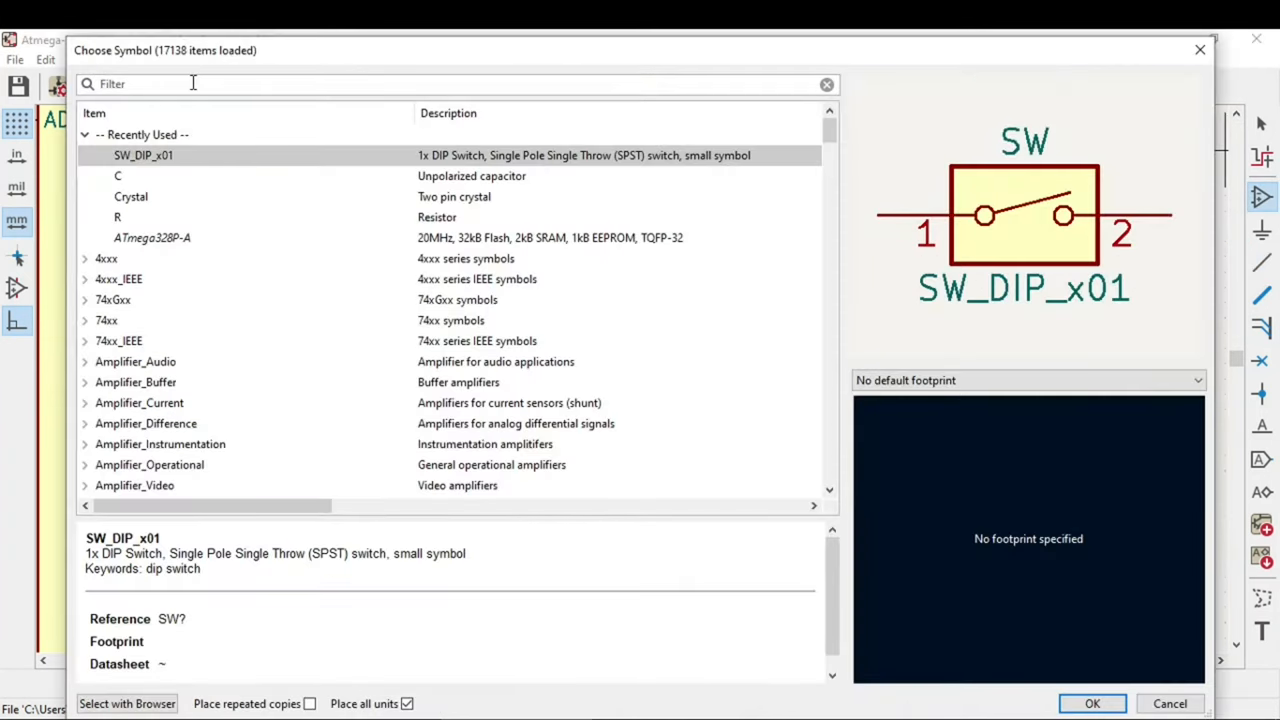
Filter for 'conn' and select the Conn_02x03_Odd_Even header for the ICSP connector.
text(conn)
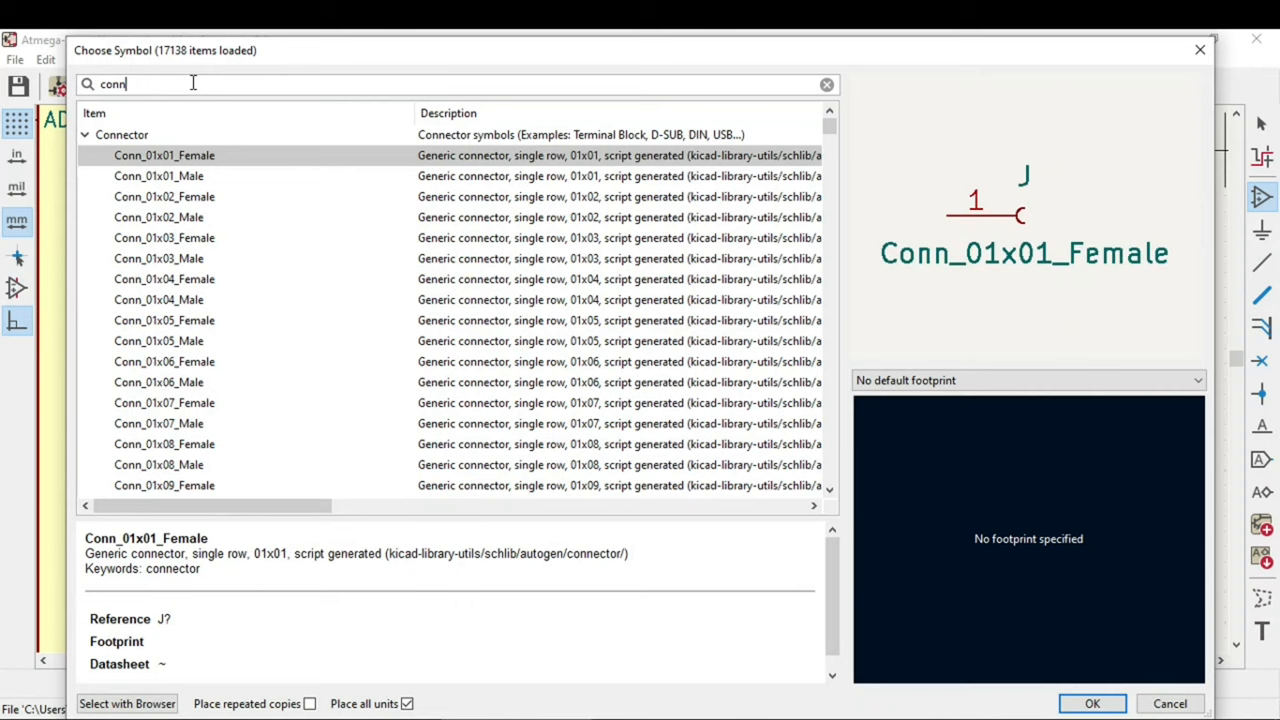
scroll(down, 3)
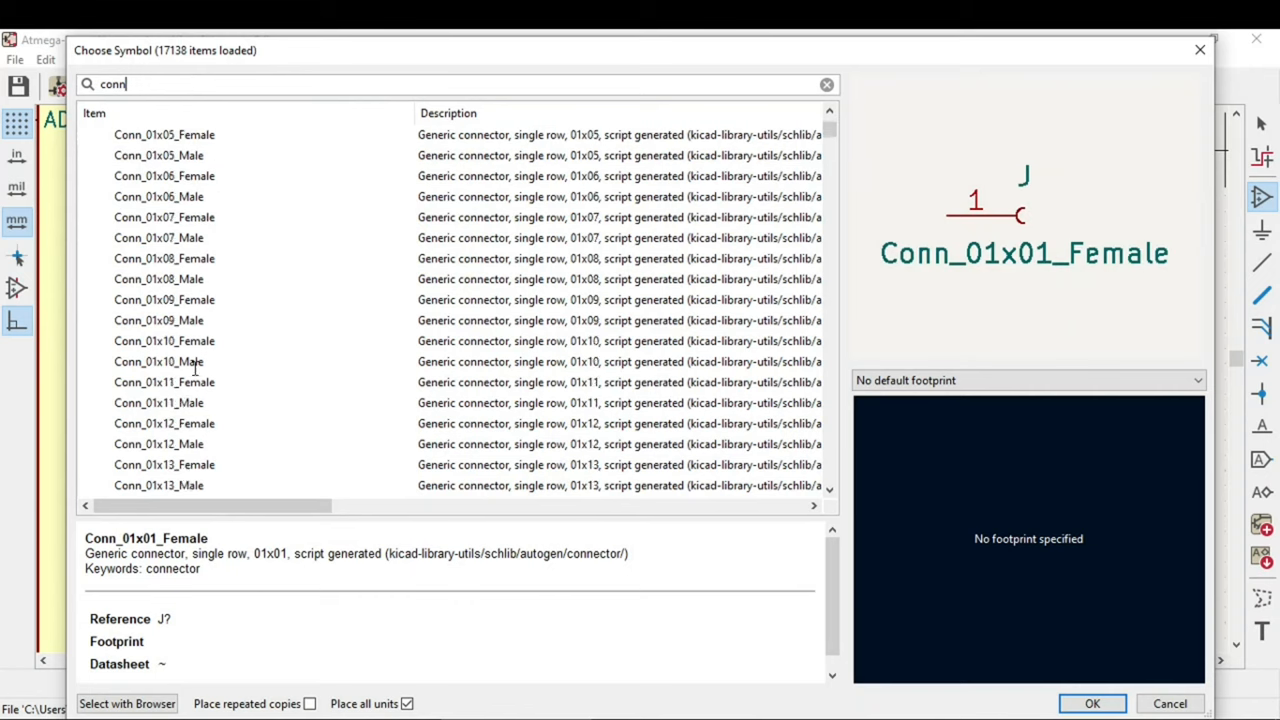
scroll(down, 3)
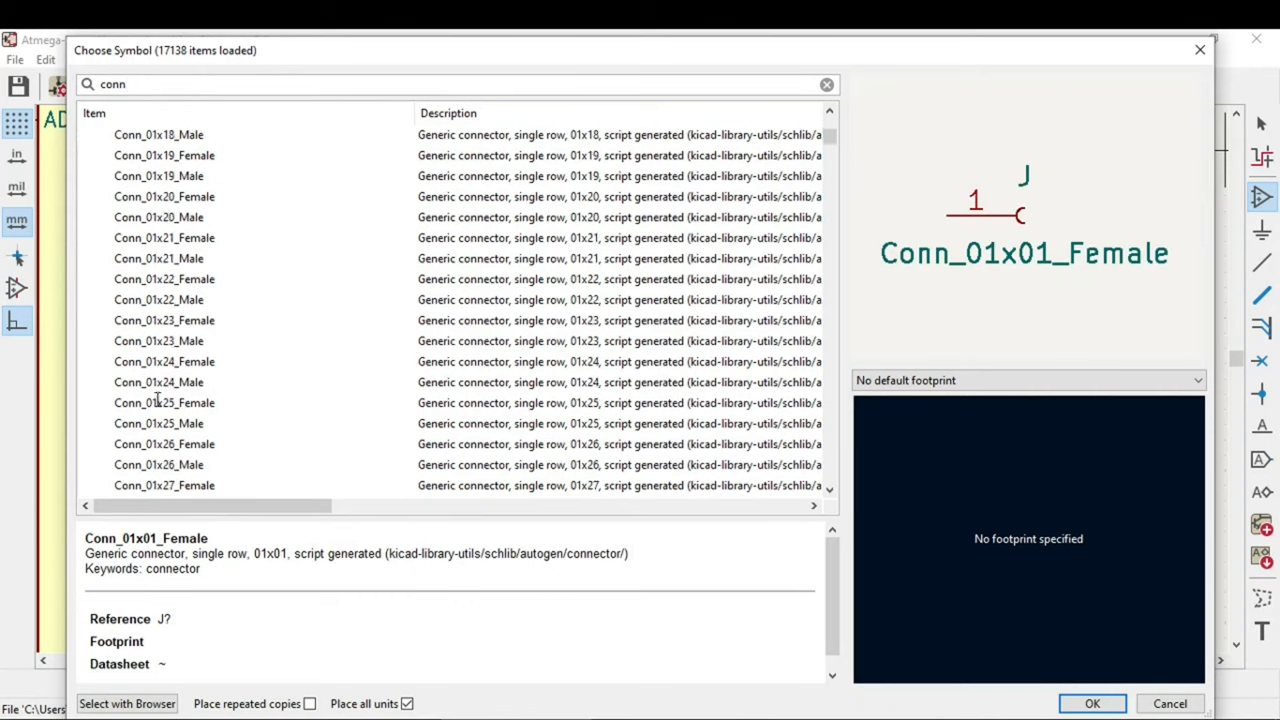
scroll(down, 3)
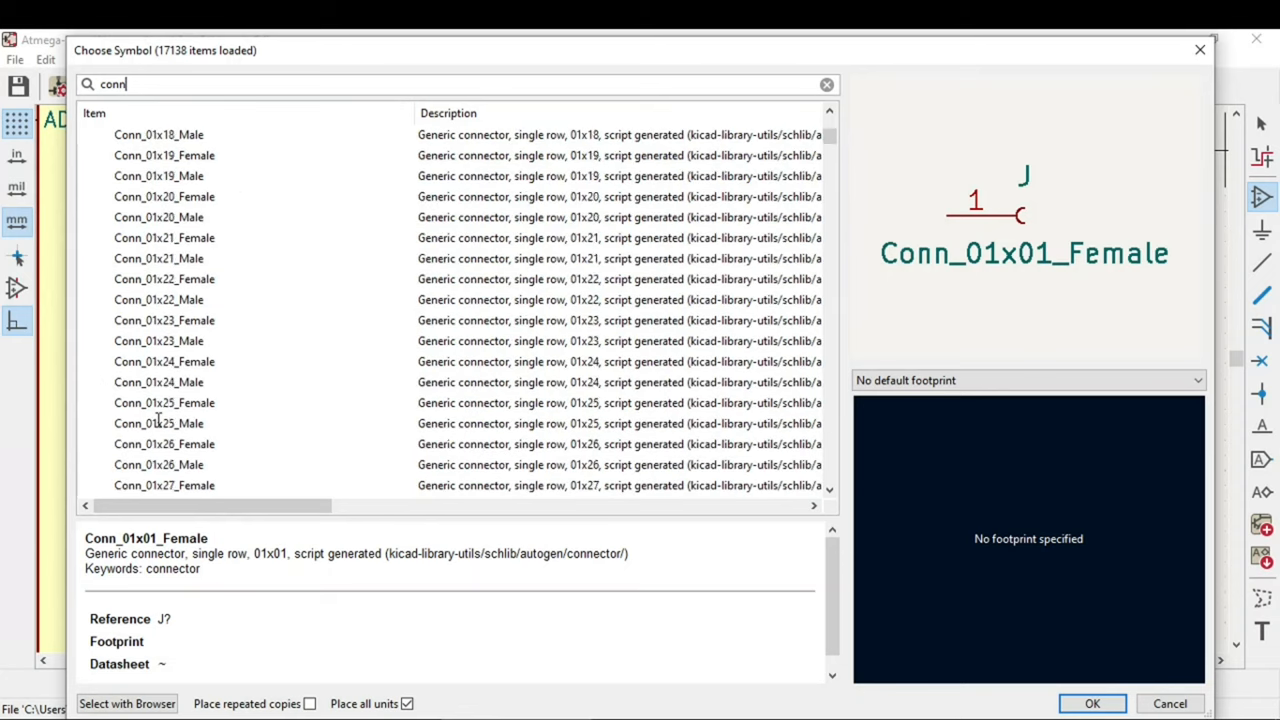
scroll(up, 3)
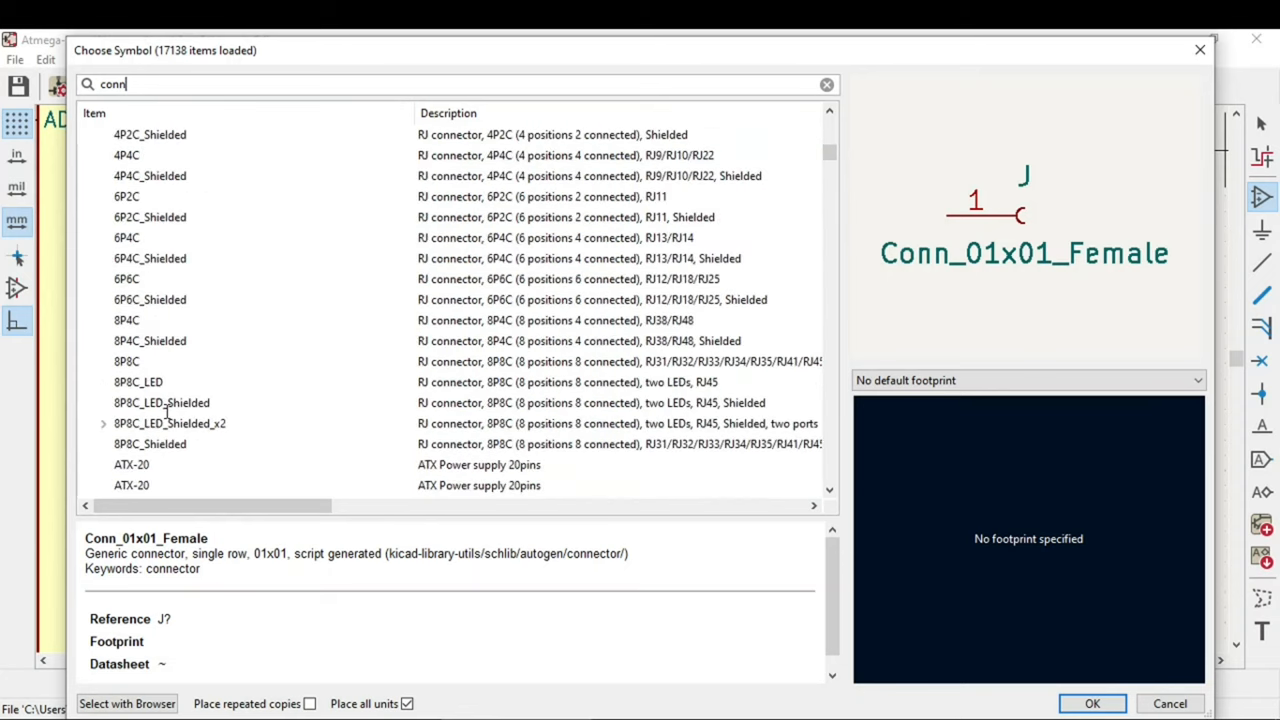
scroll(up, 3)
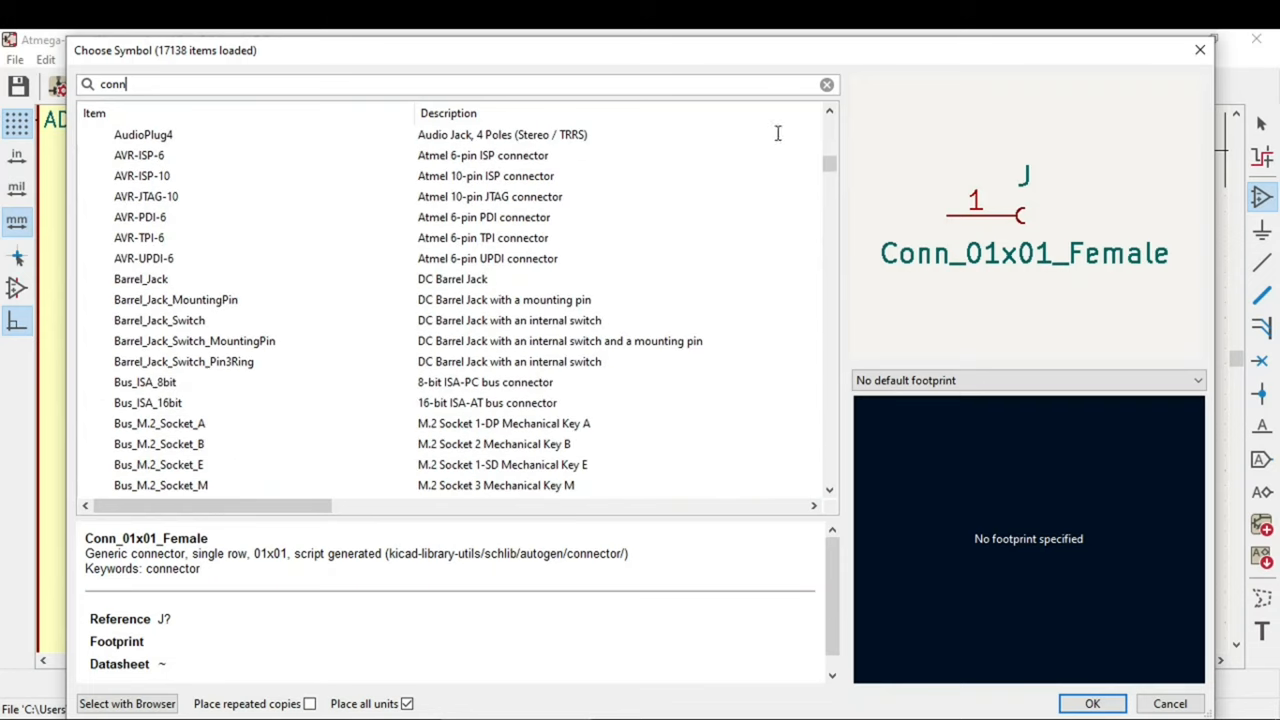
scroll(down, 3)
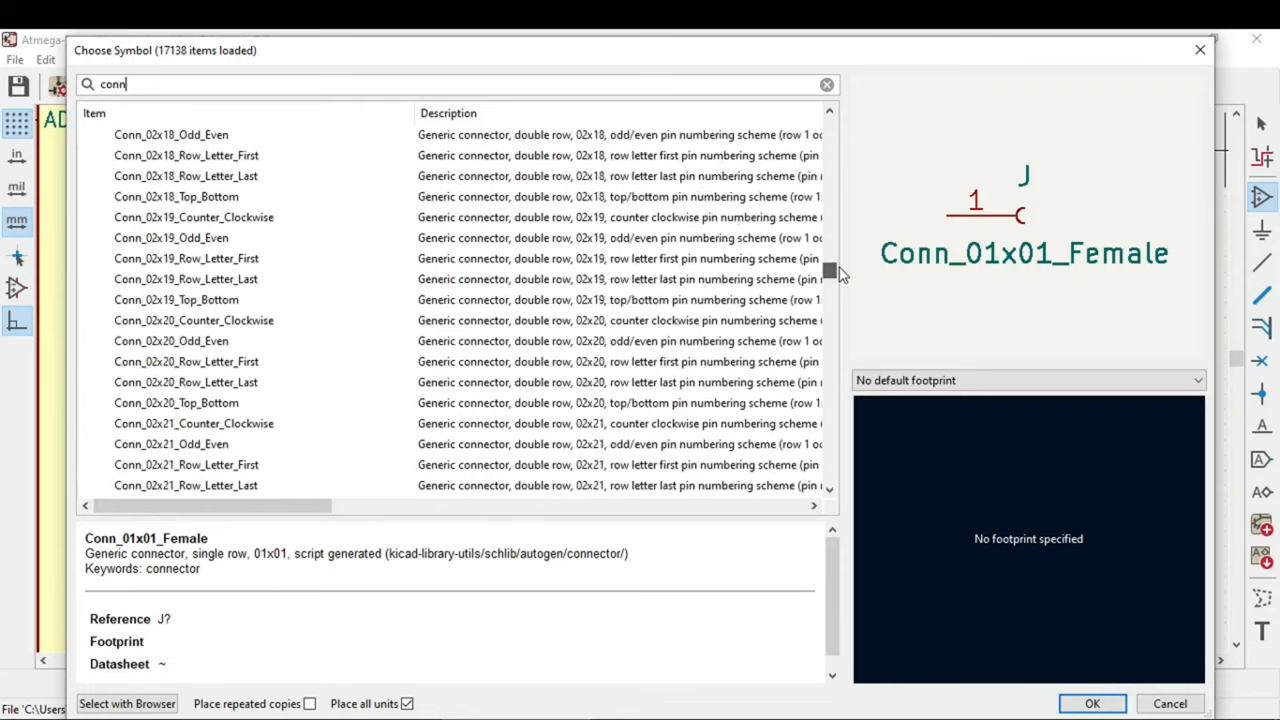
scroll(up, 3)
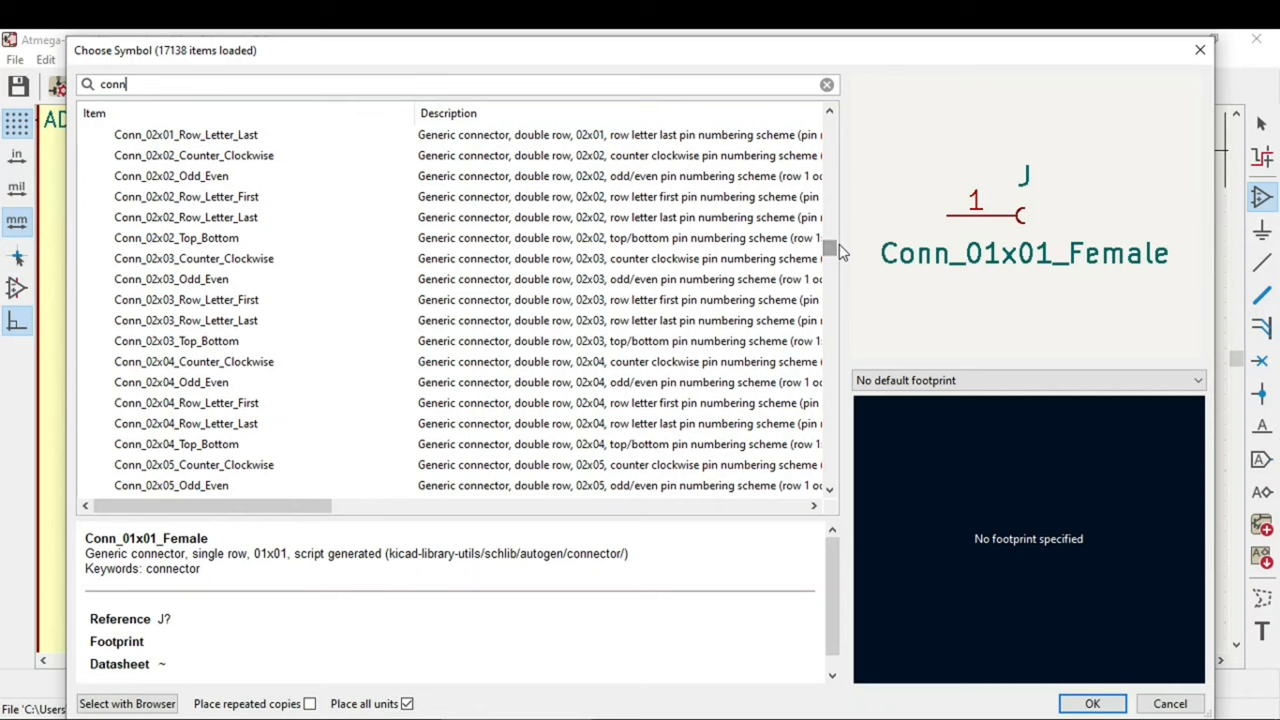
scroll(up, 3)
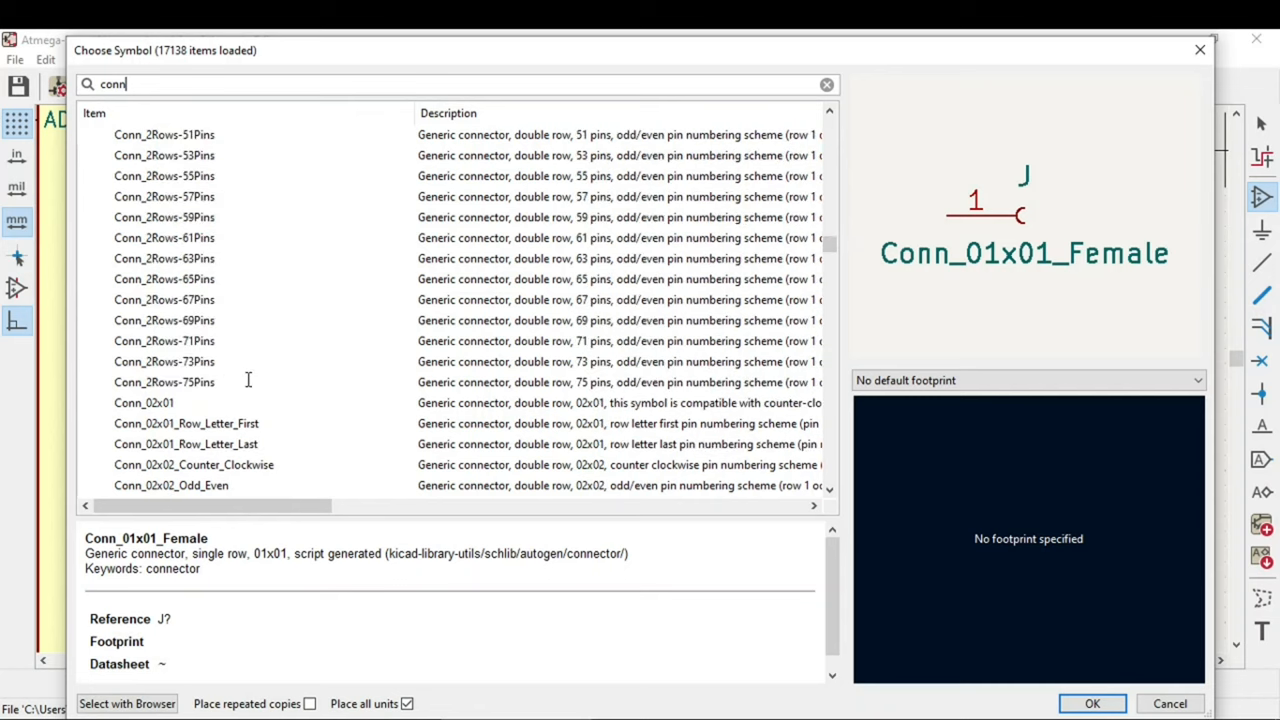
scroll(down, 3)
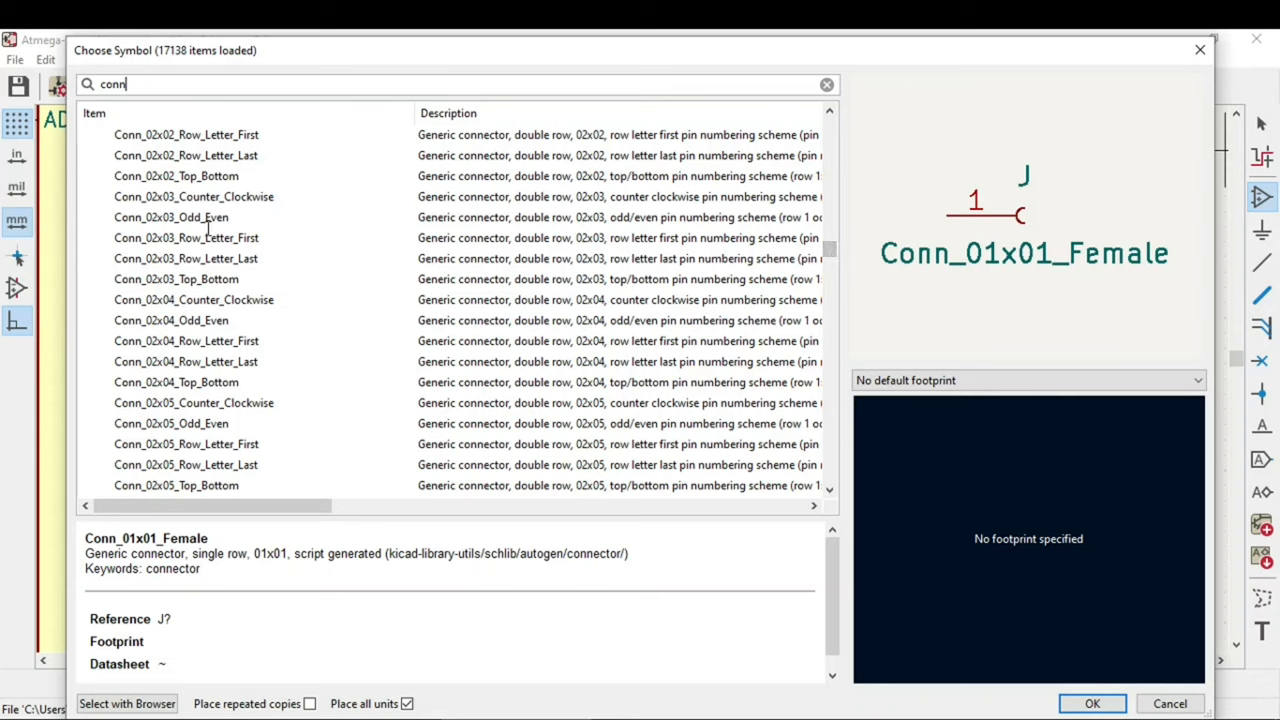
click(172, 216)
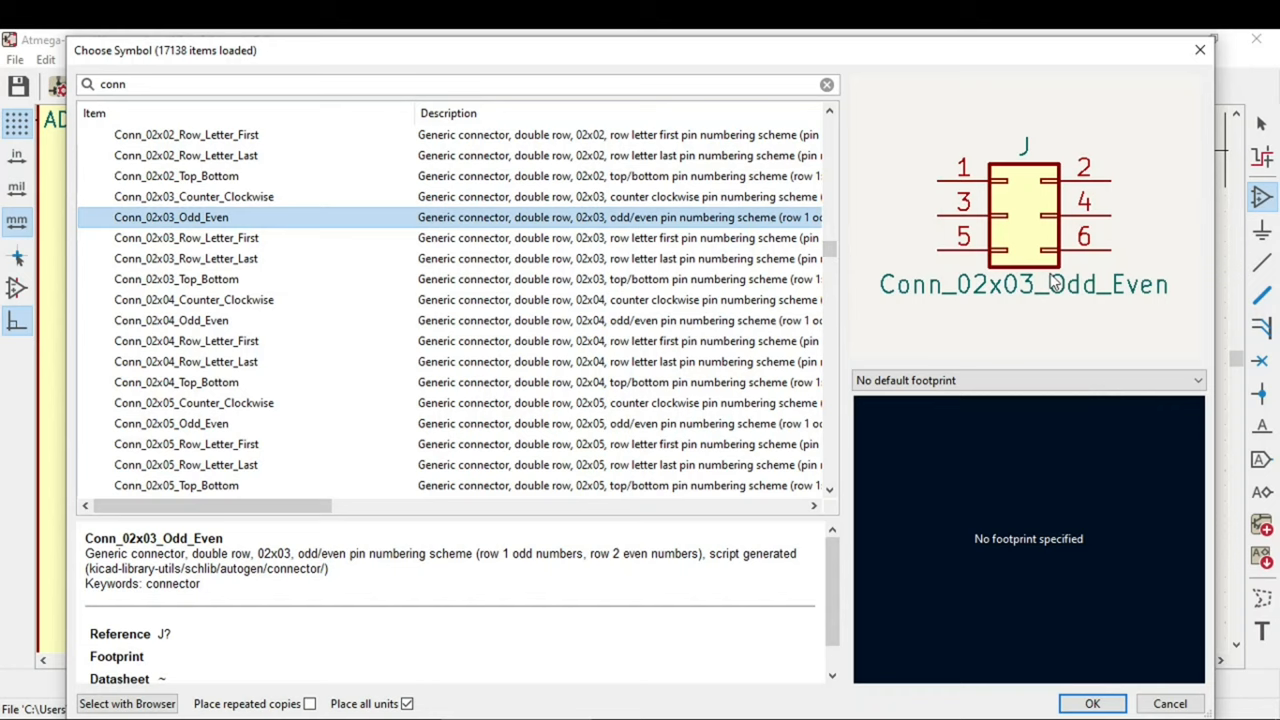
mouse_move(196, 712)
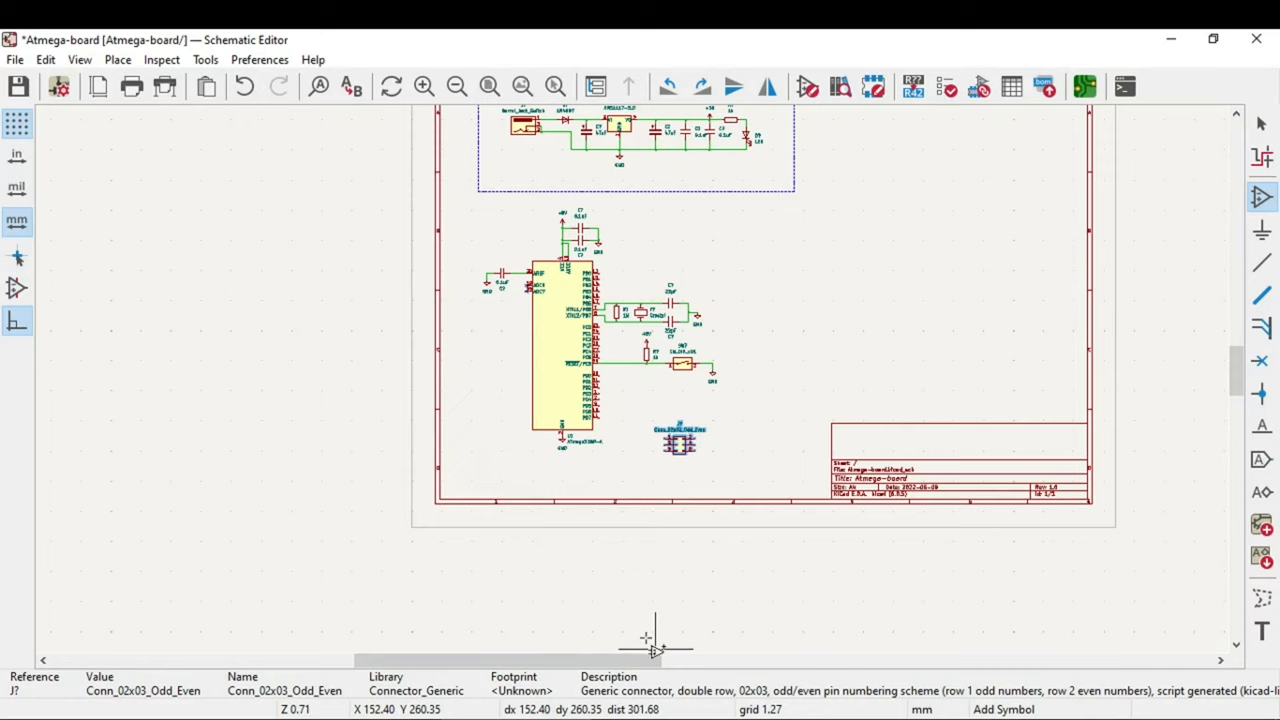
Create a MISO global label and place it at the ATmega's PB4 pin.
scroll(up, 3)
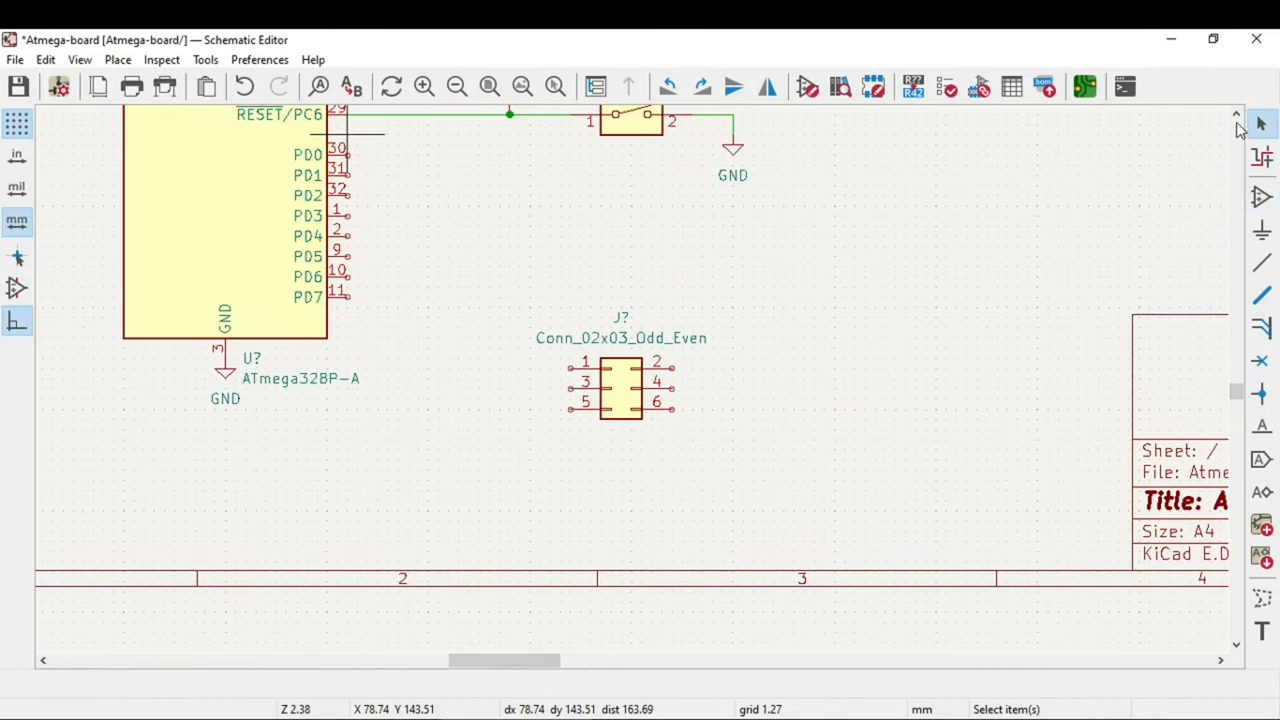
mouse_move(1204, 244)
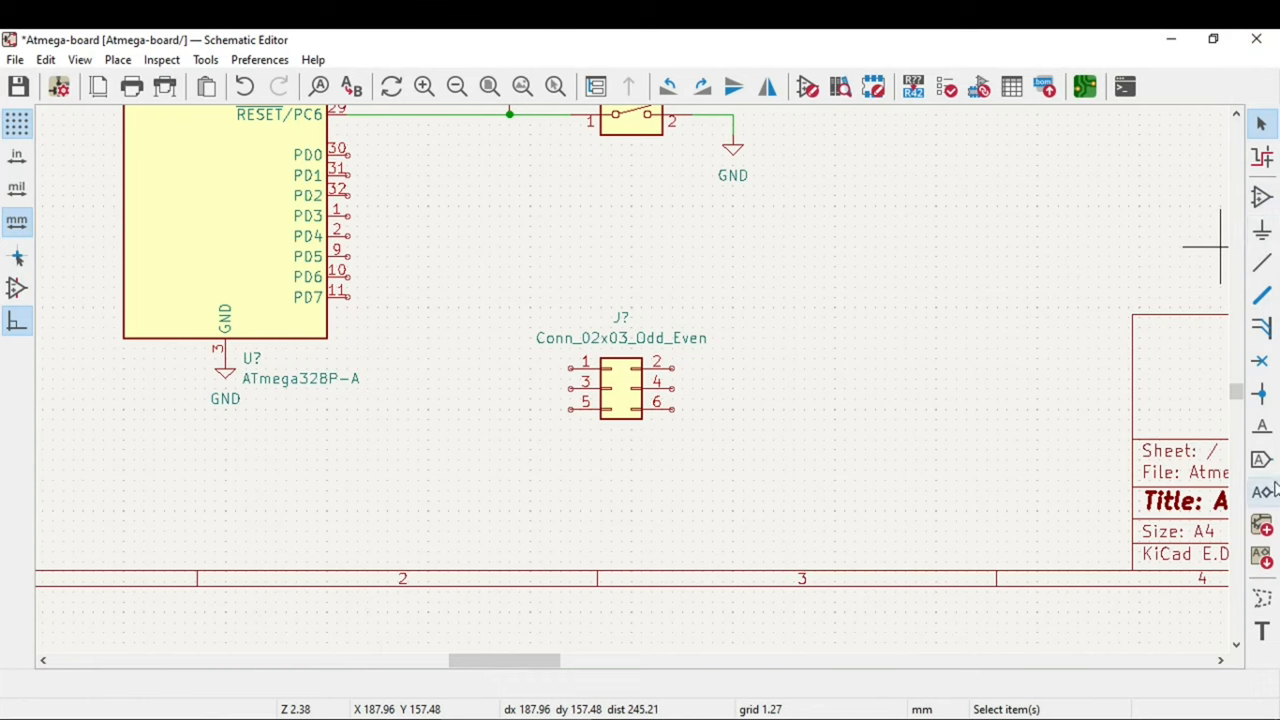
mouse_move(1260, 462)
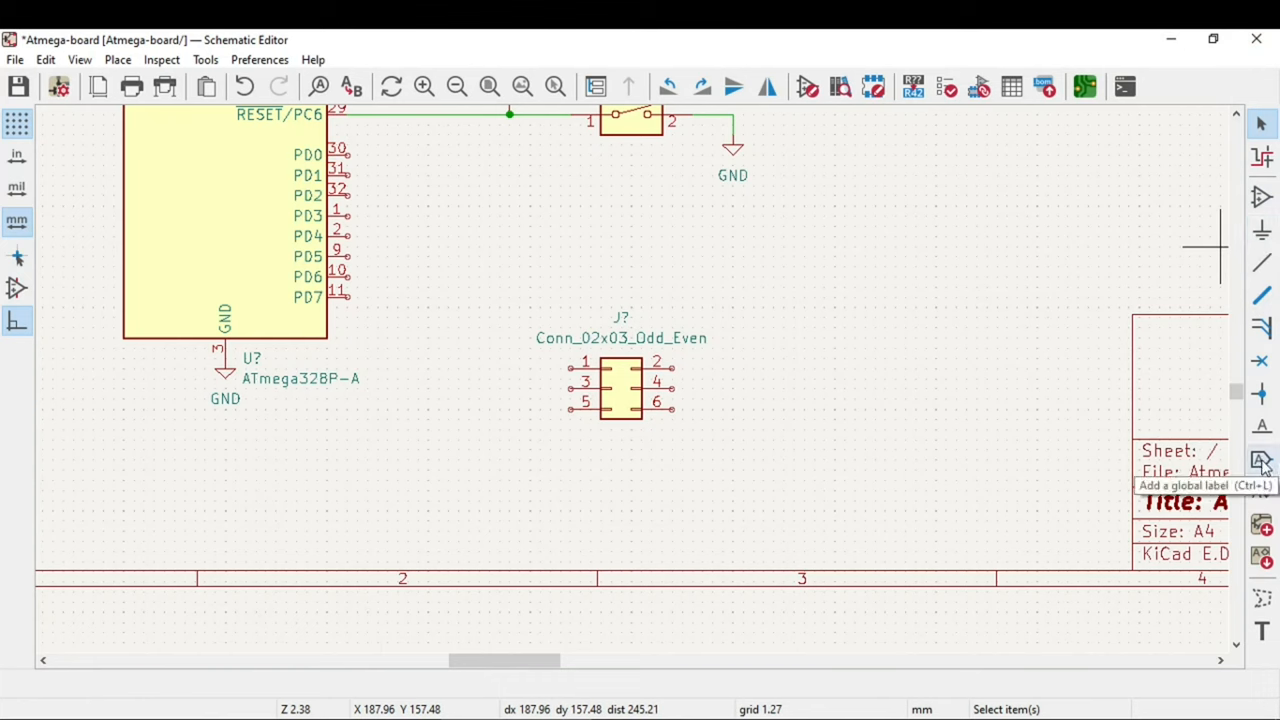
click(1260, 460)
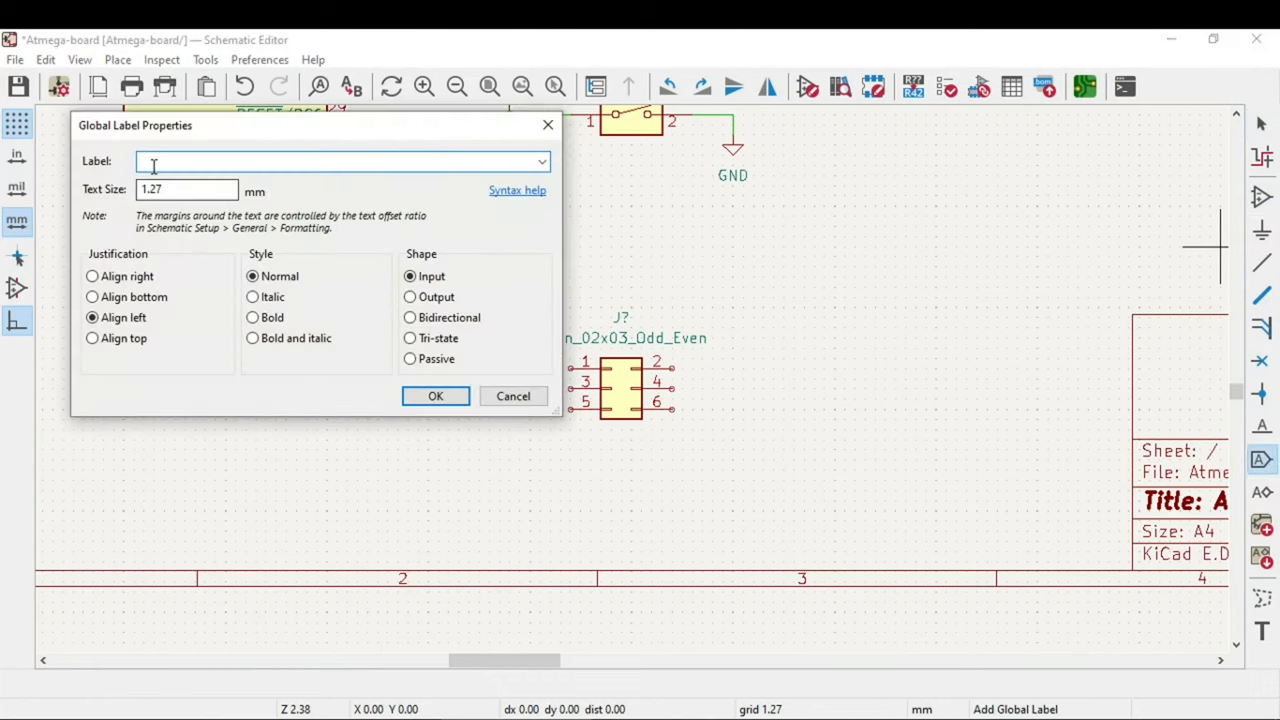
text(M)
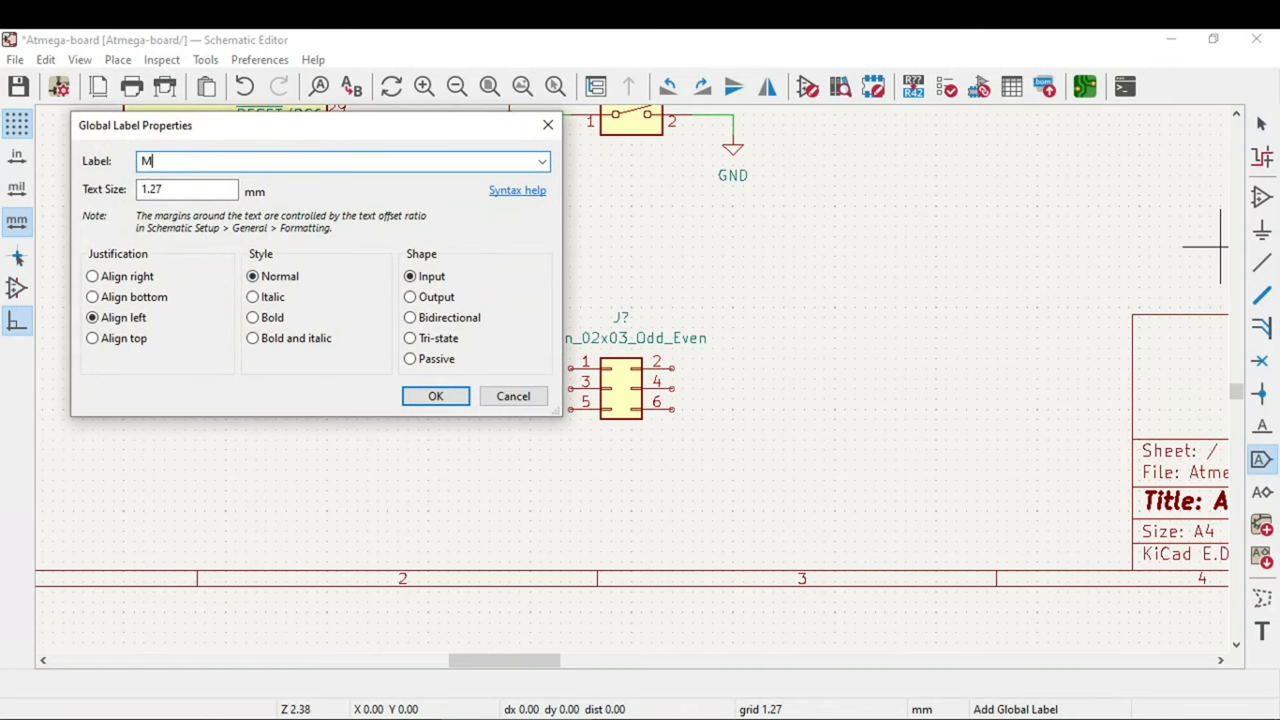
text(ISO)
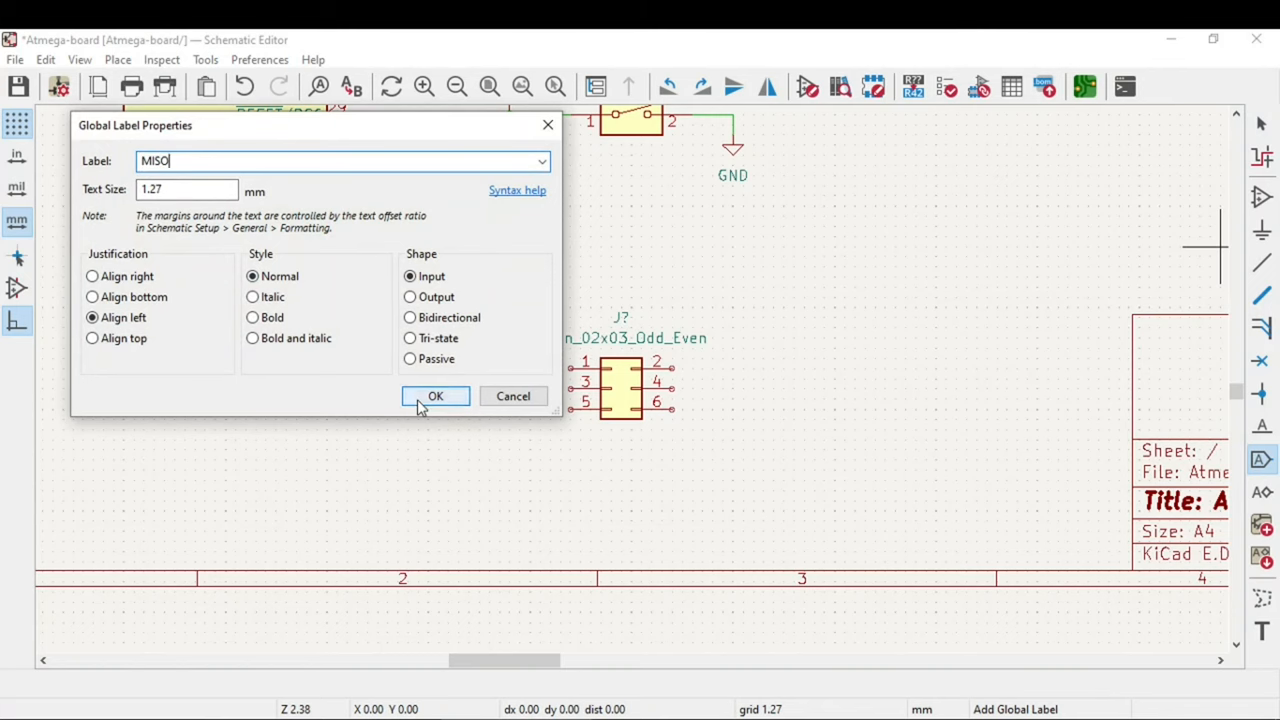
click(436, 396)
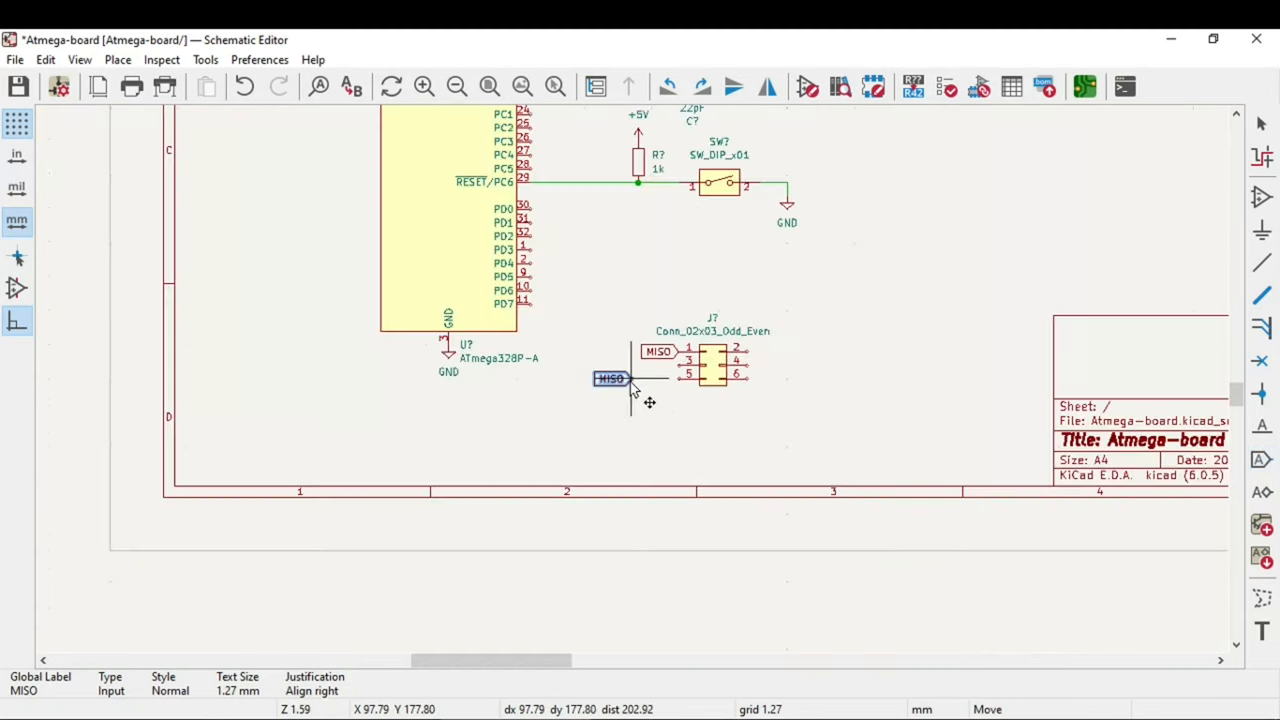
scroll(down, 3)
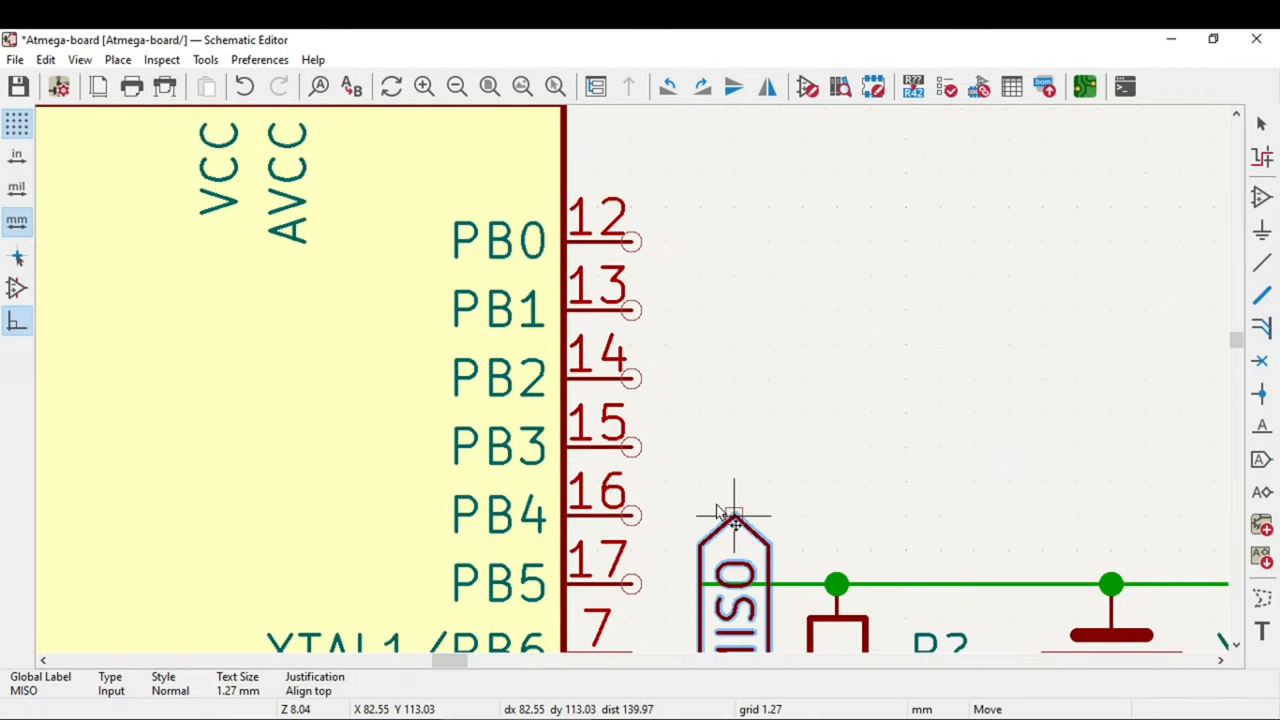
click(736, 516)
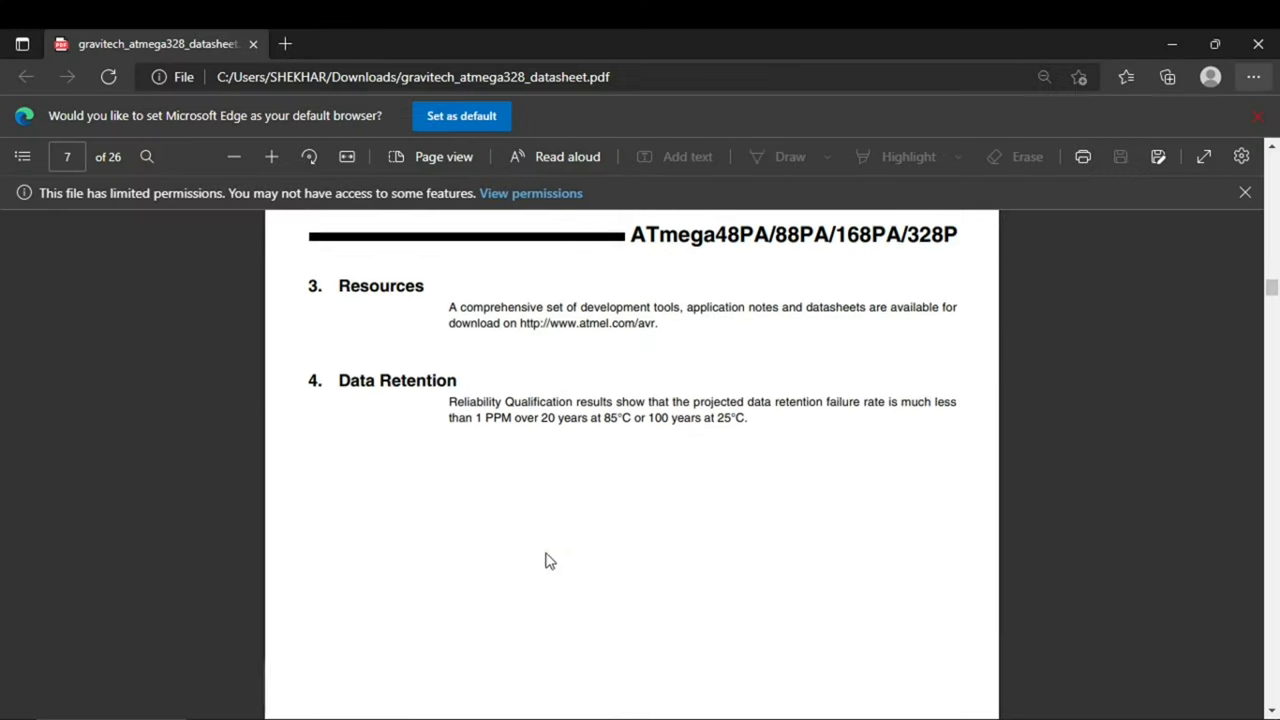
Scroll the datasheet to the TQFP pinout figure showing the SPI pins PB3–PB5.
scroll(up, 3)
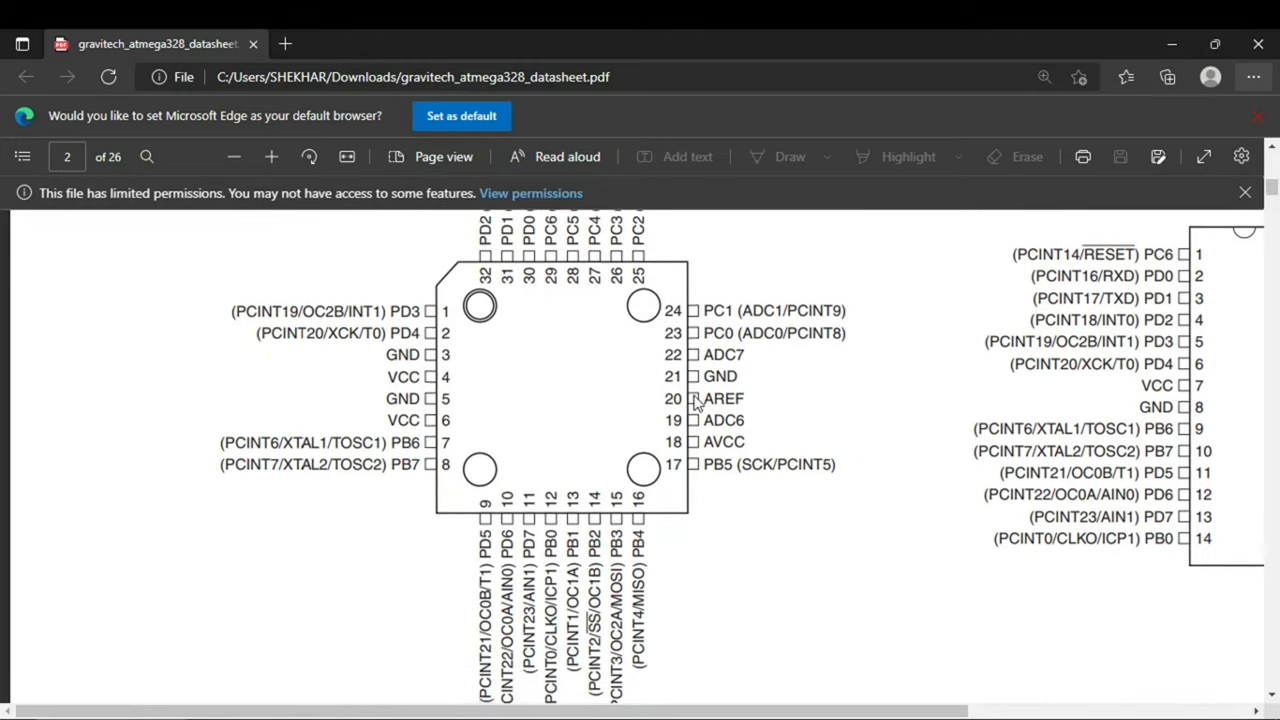
scroll(down, 3)
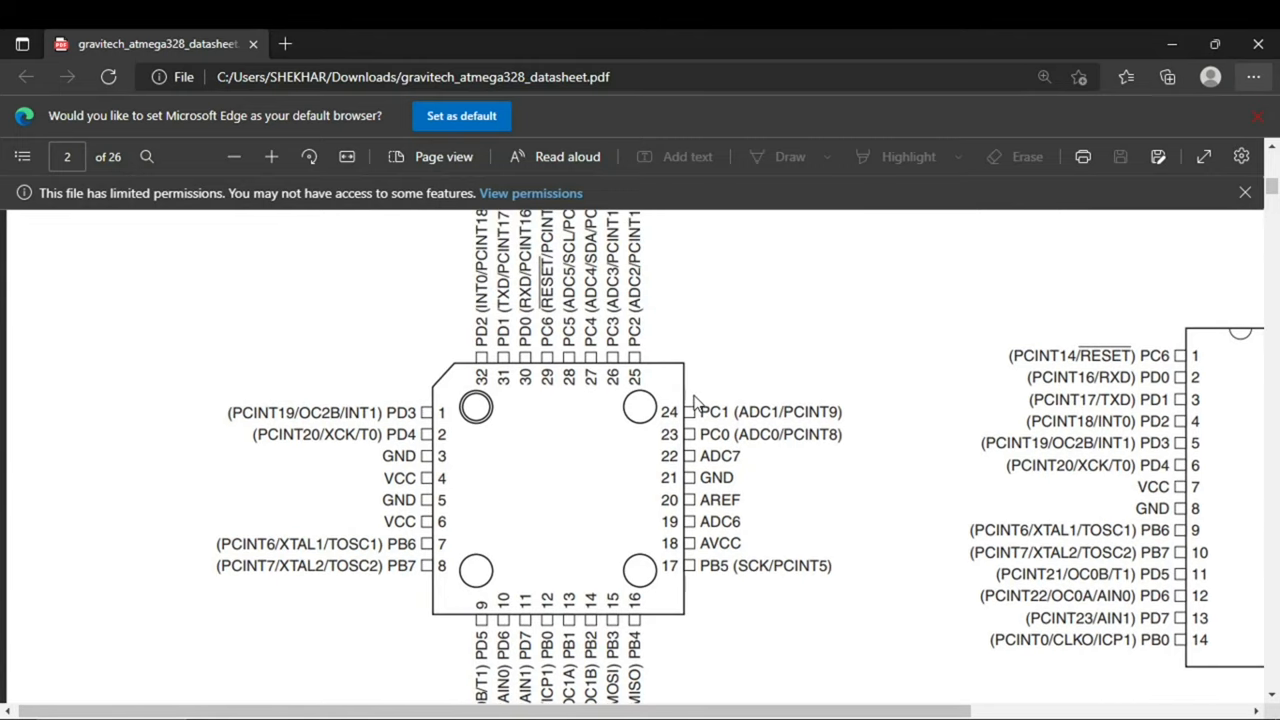
mouse_move(404, 496)
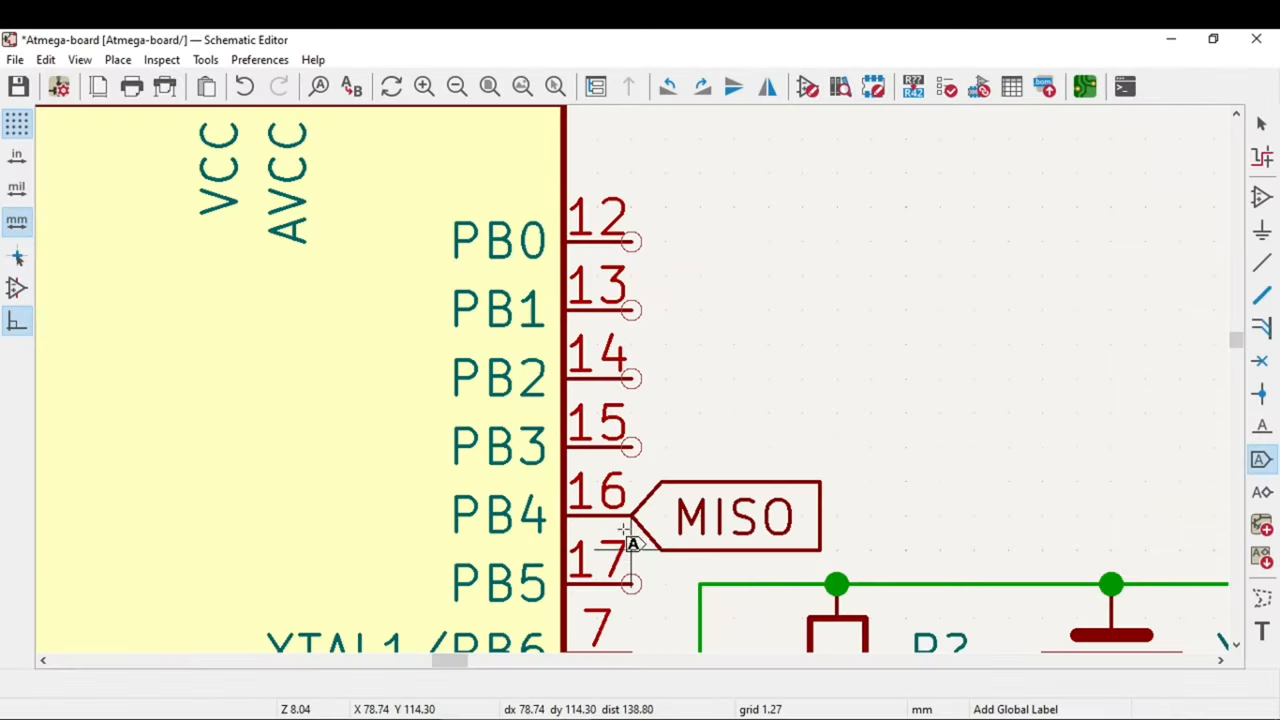
Add MOSI and SCK global labels on header pins 4 and 3 and the matching PB pins.
scroll(down, 3)
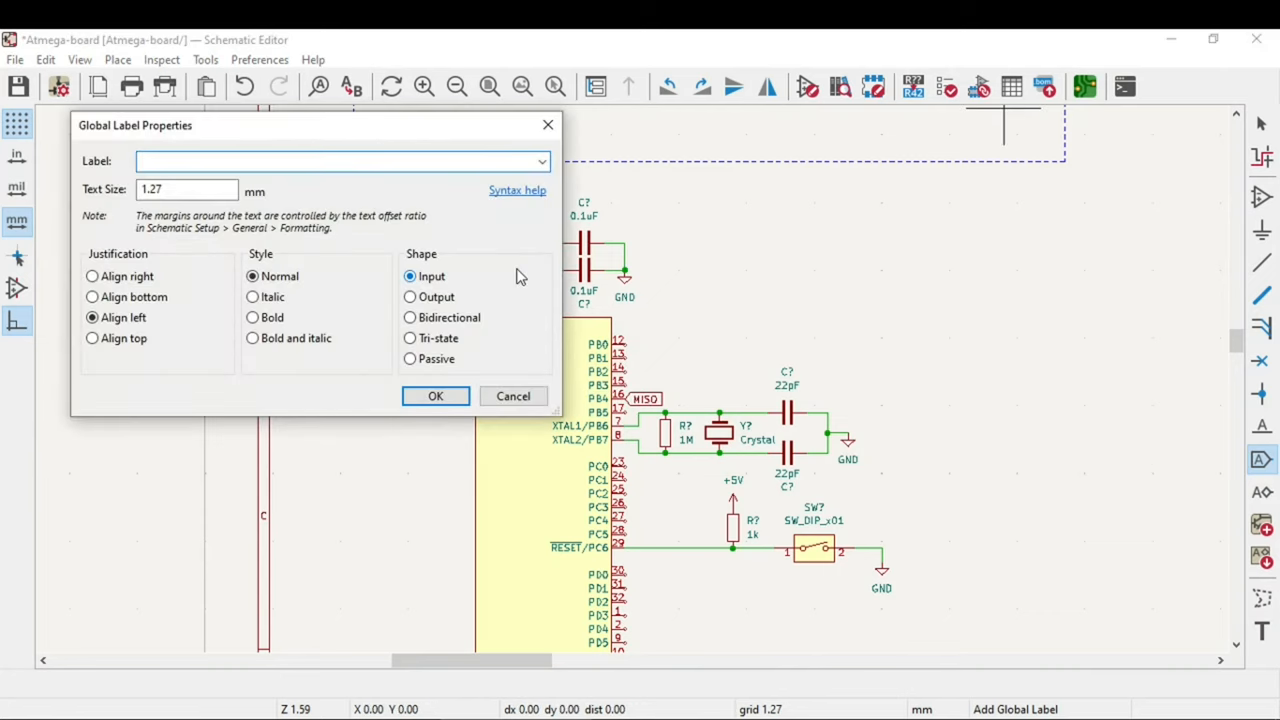
text(MOSI)
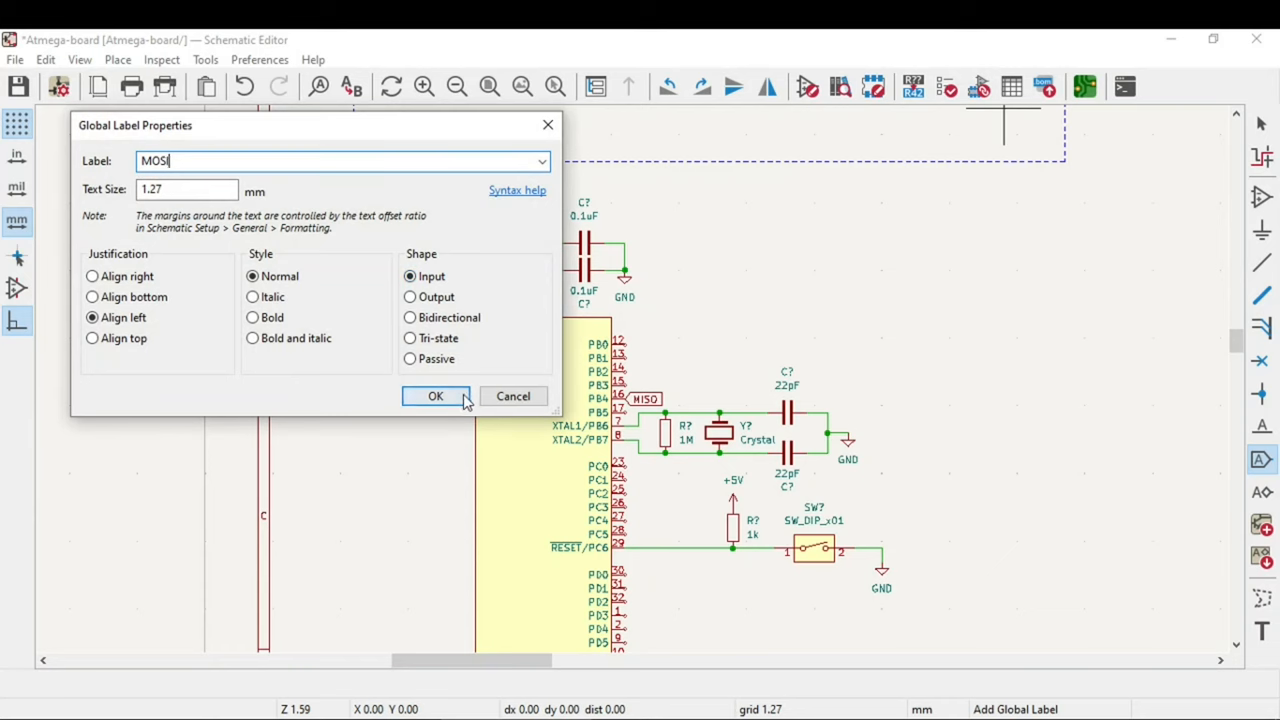
click(436, 396)
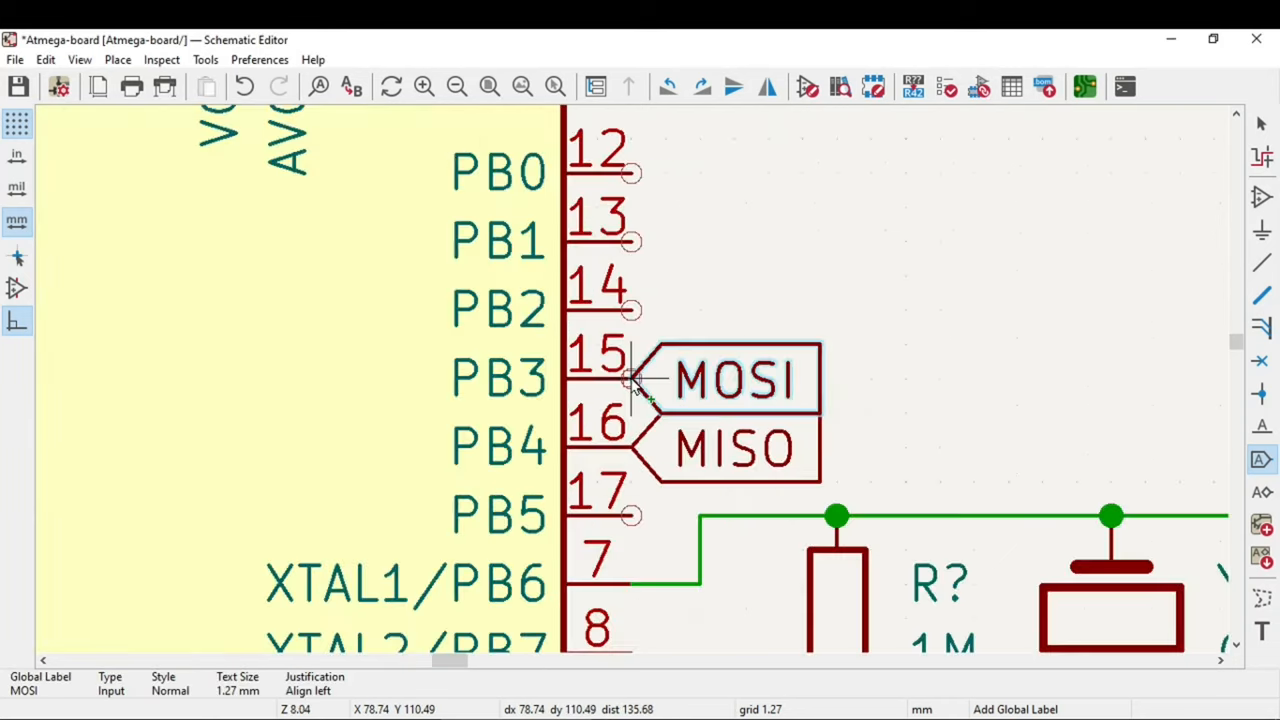
scroll(down, 3)
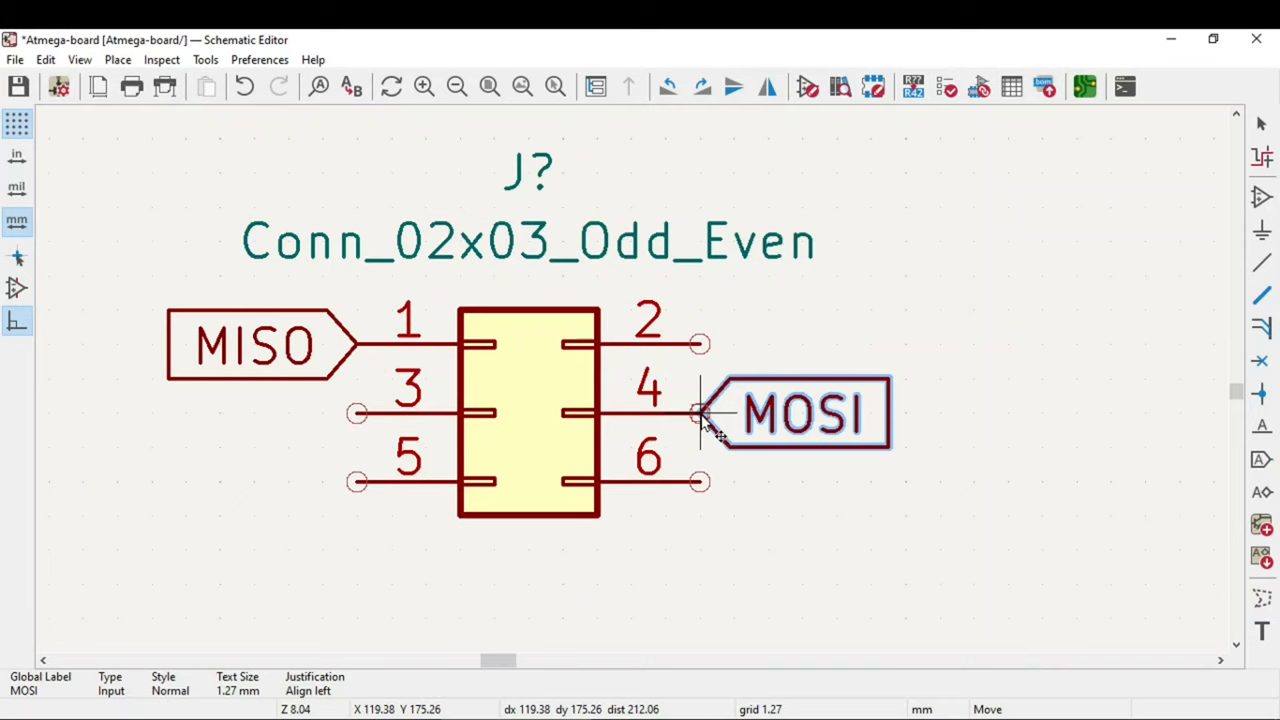
click(700, 412)
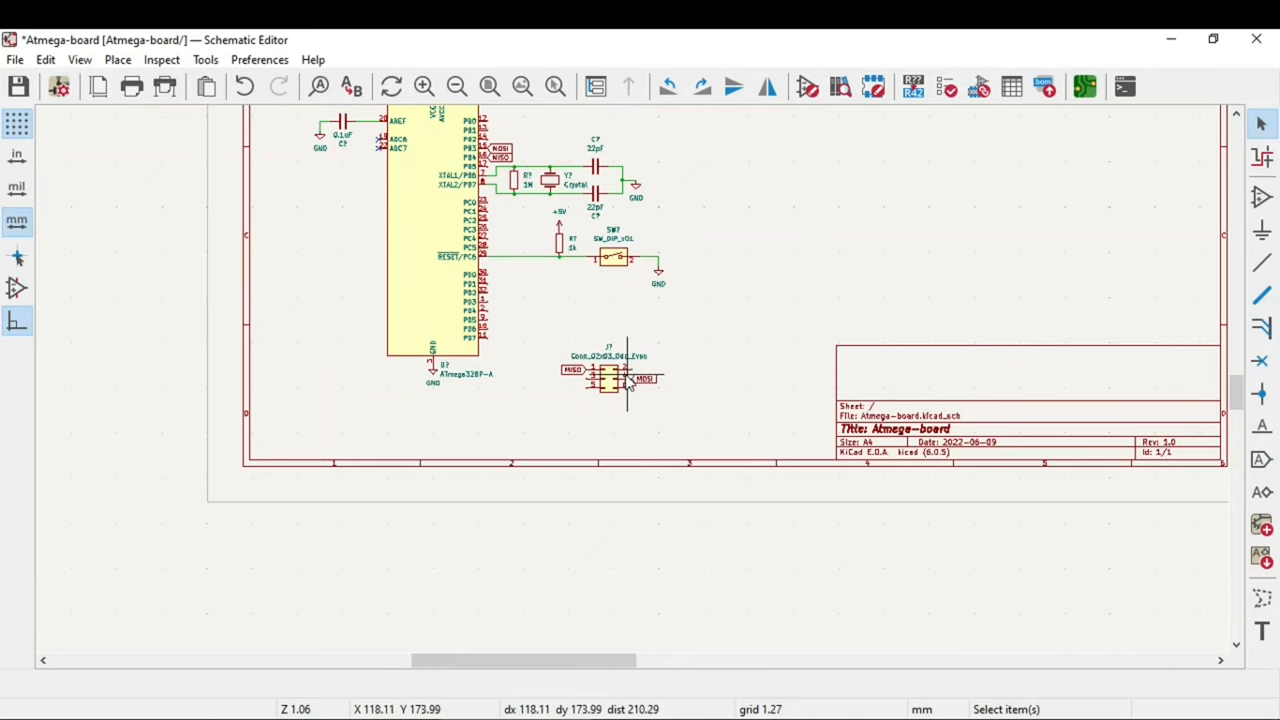
mouse_move(508, 232)
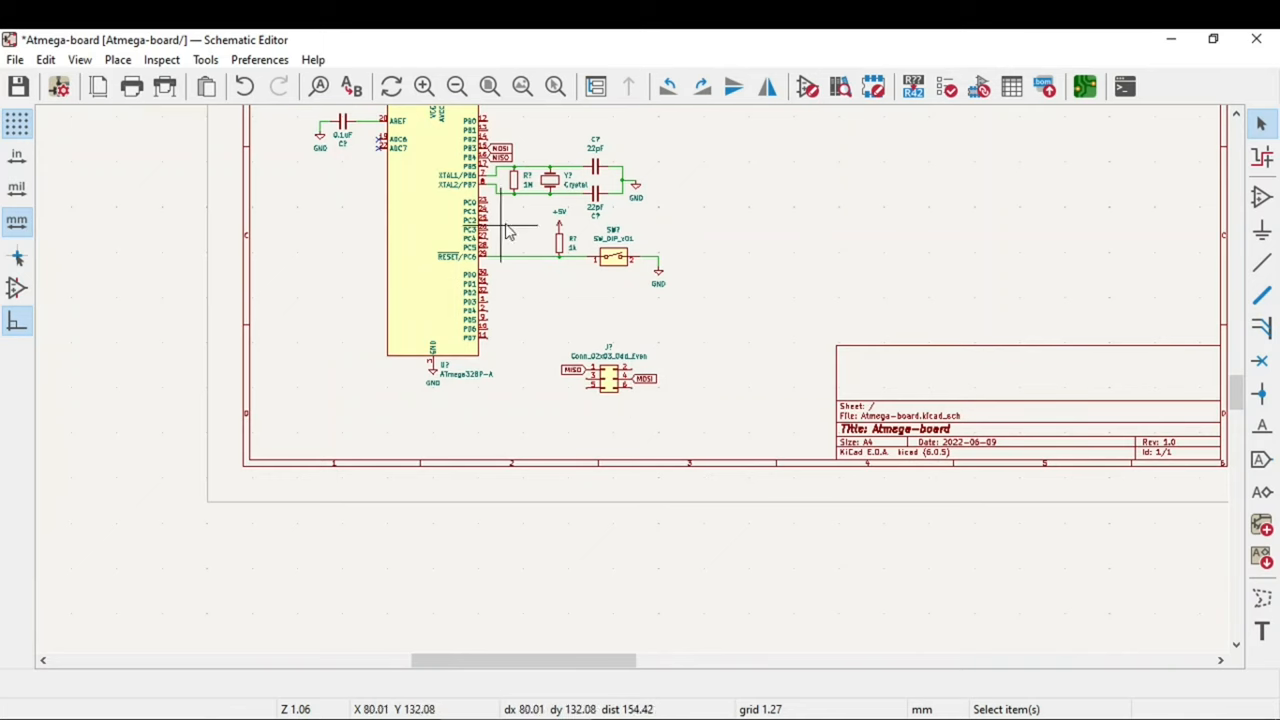
scroll(up, 3)
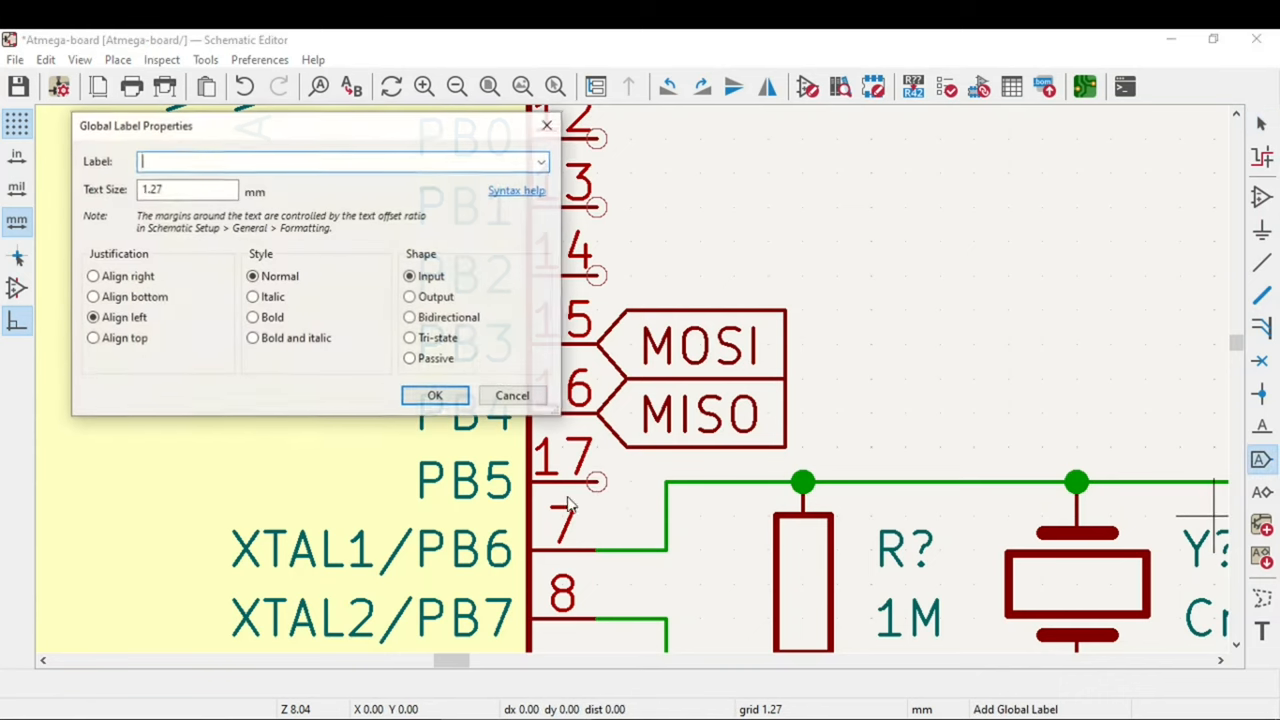
text(SCK)
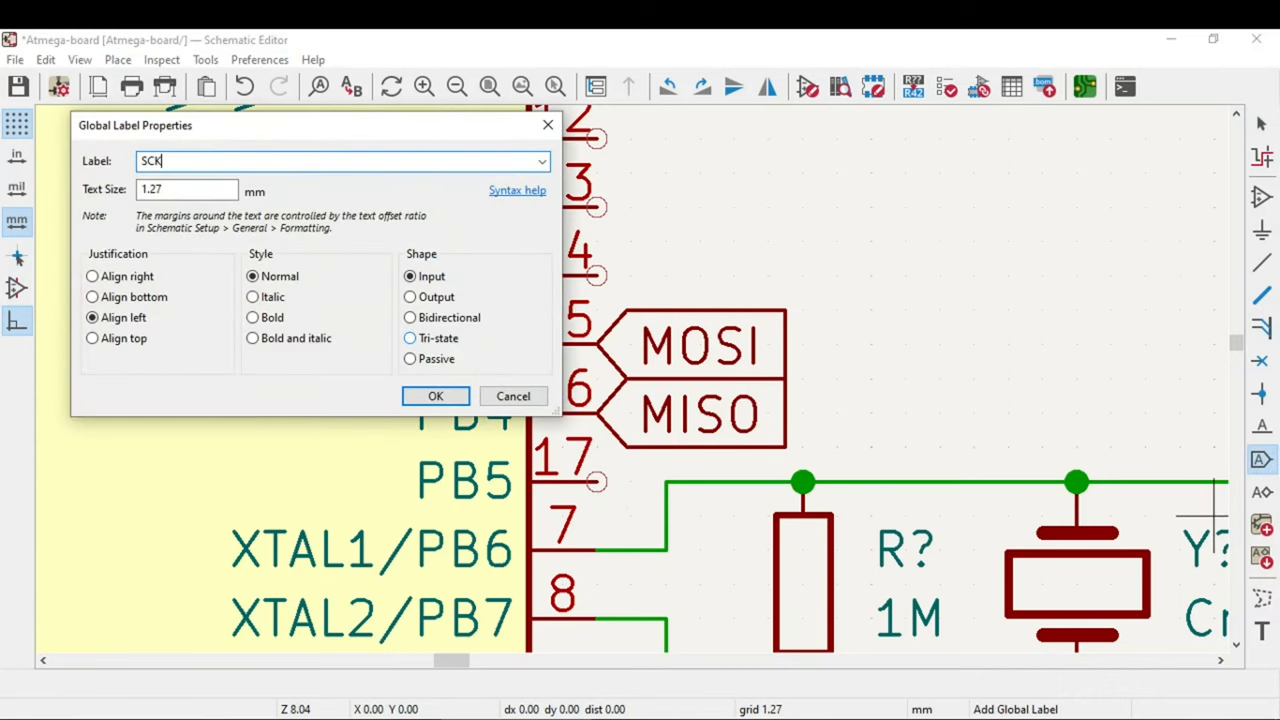
click(436, 396)
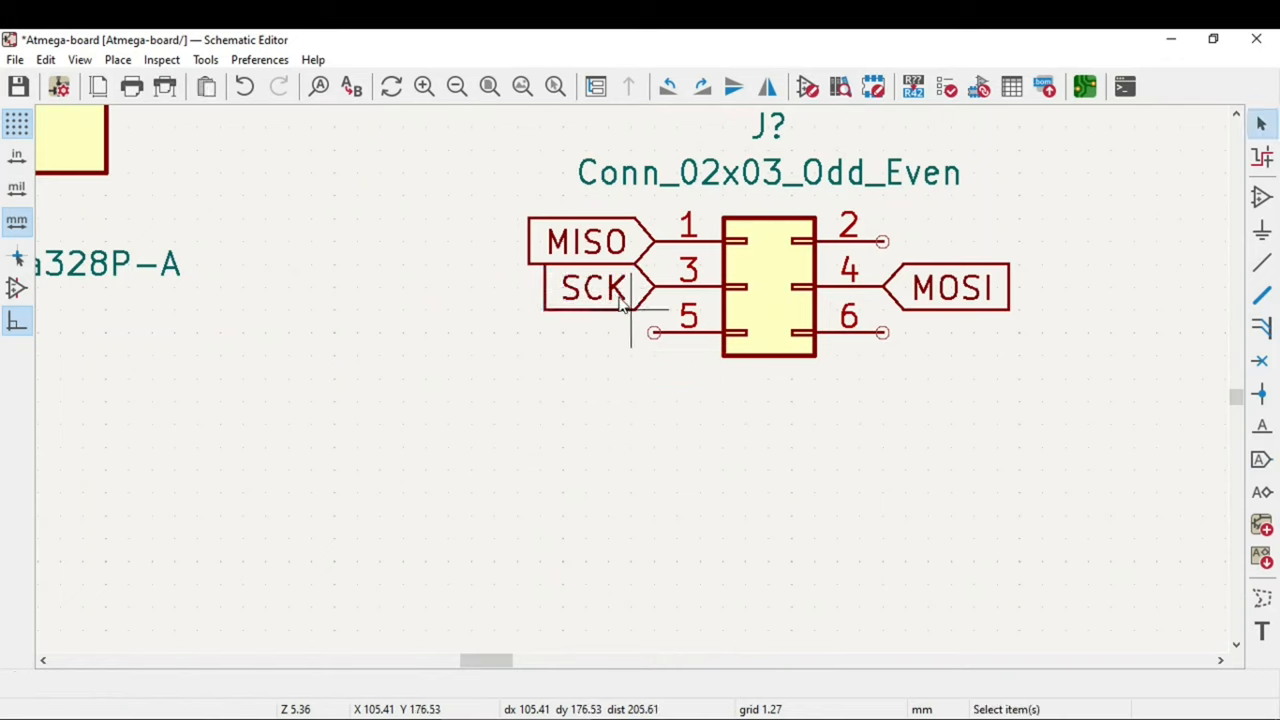
click(596, 288)
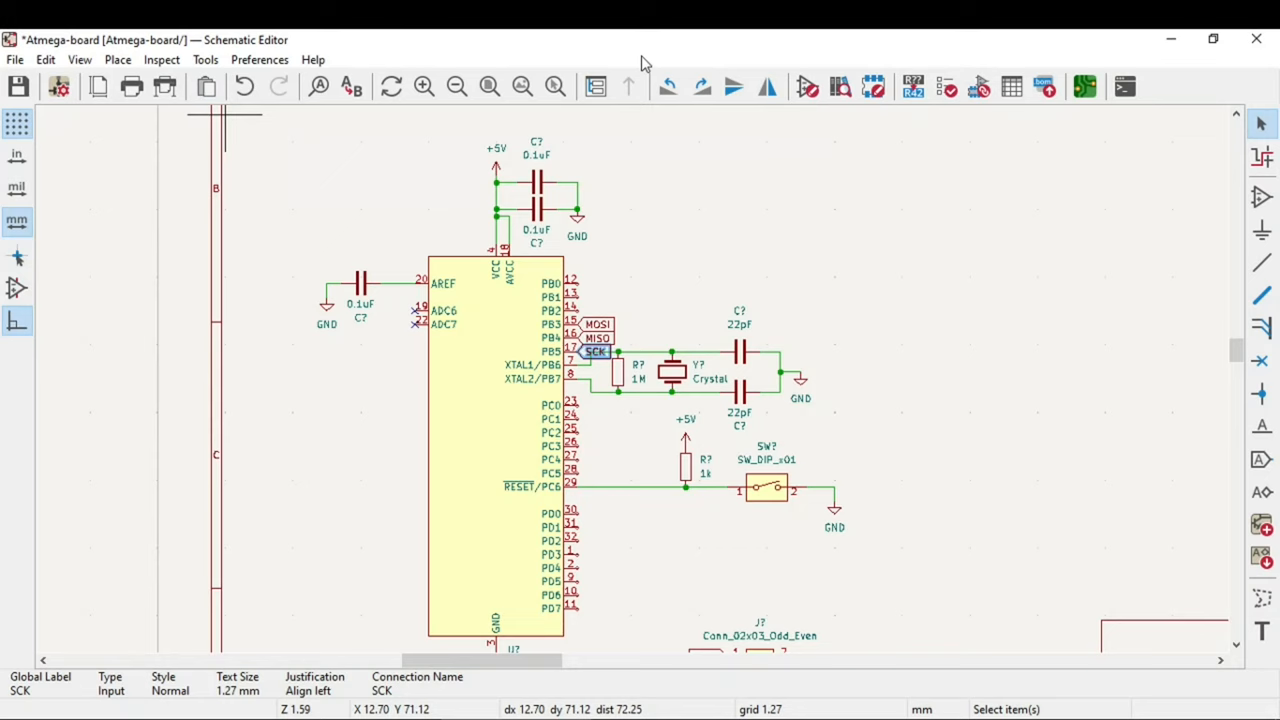
mouse_move(600, 378)
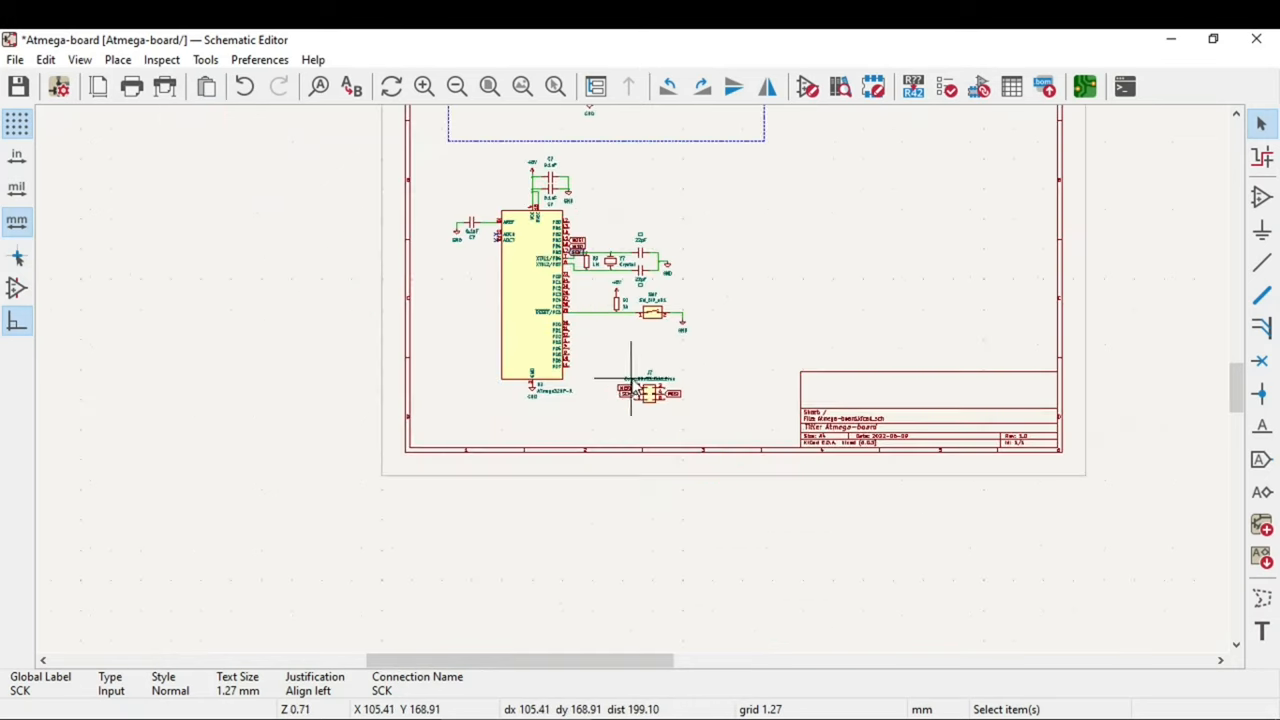
scroll(up, 3)
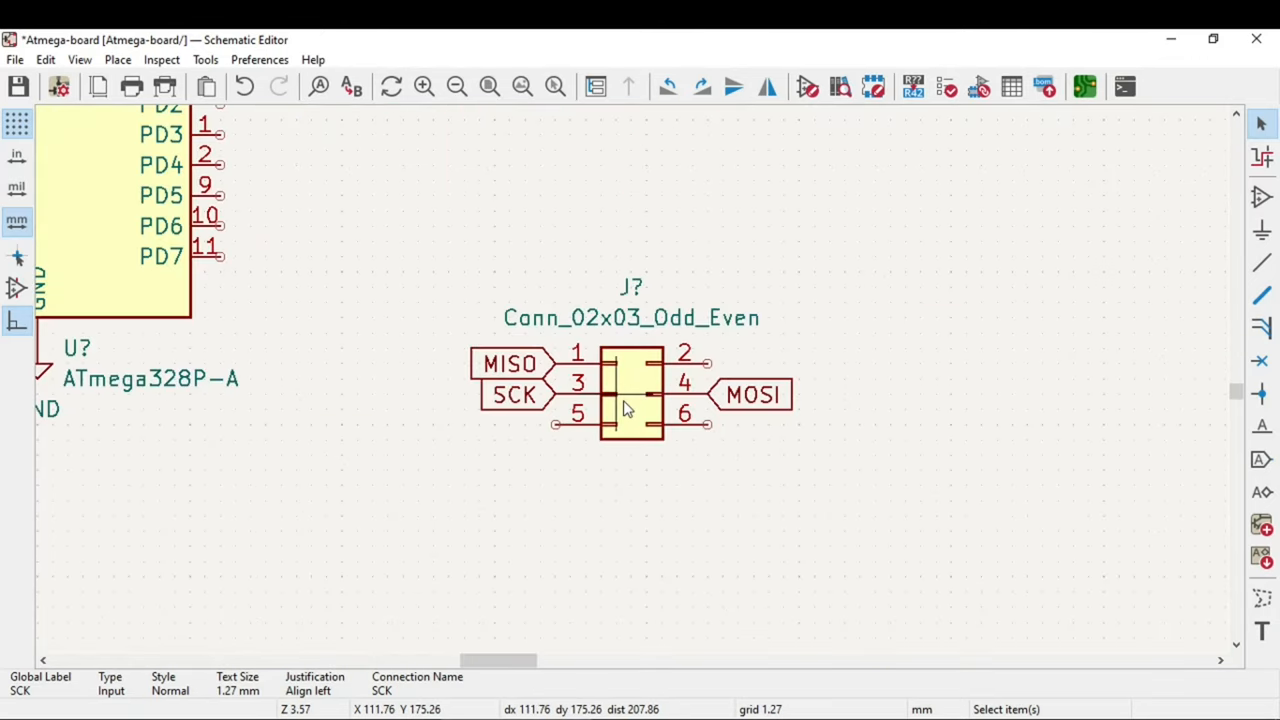
mouse_move(616, 414)
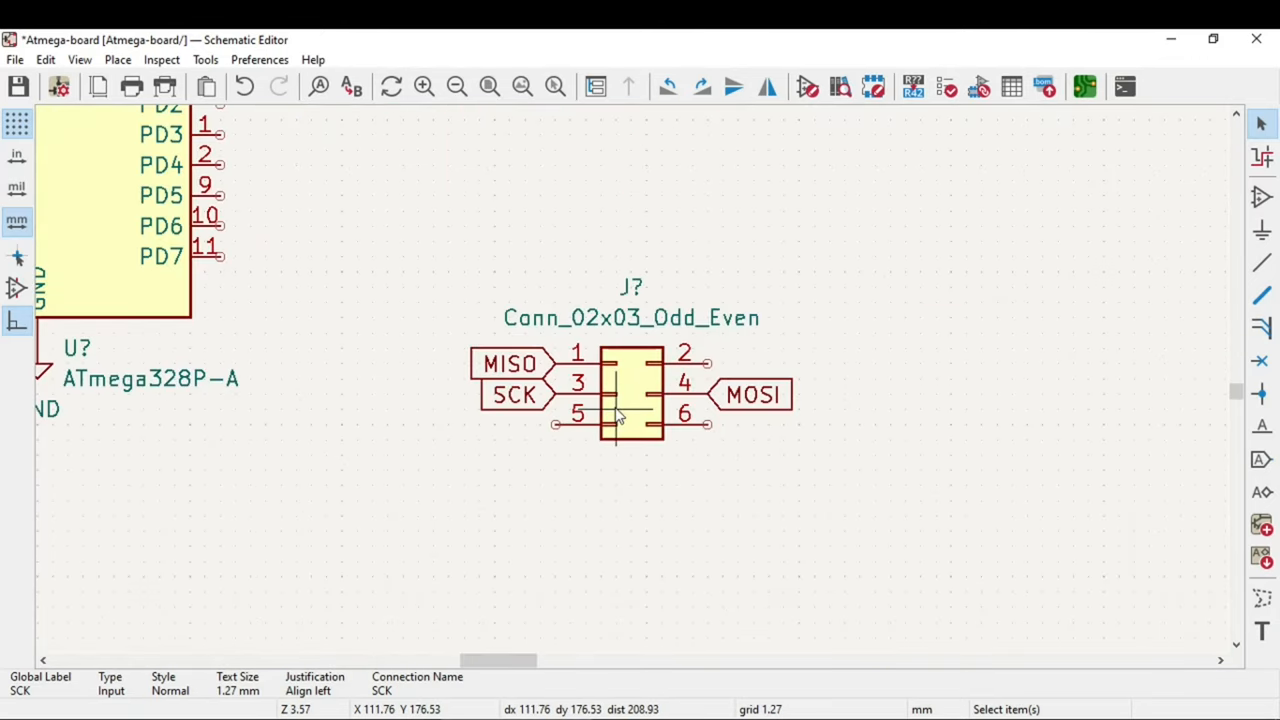
mouse_move(800, 384)
text(RST)
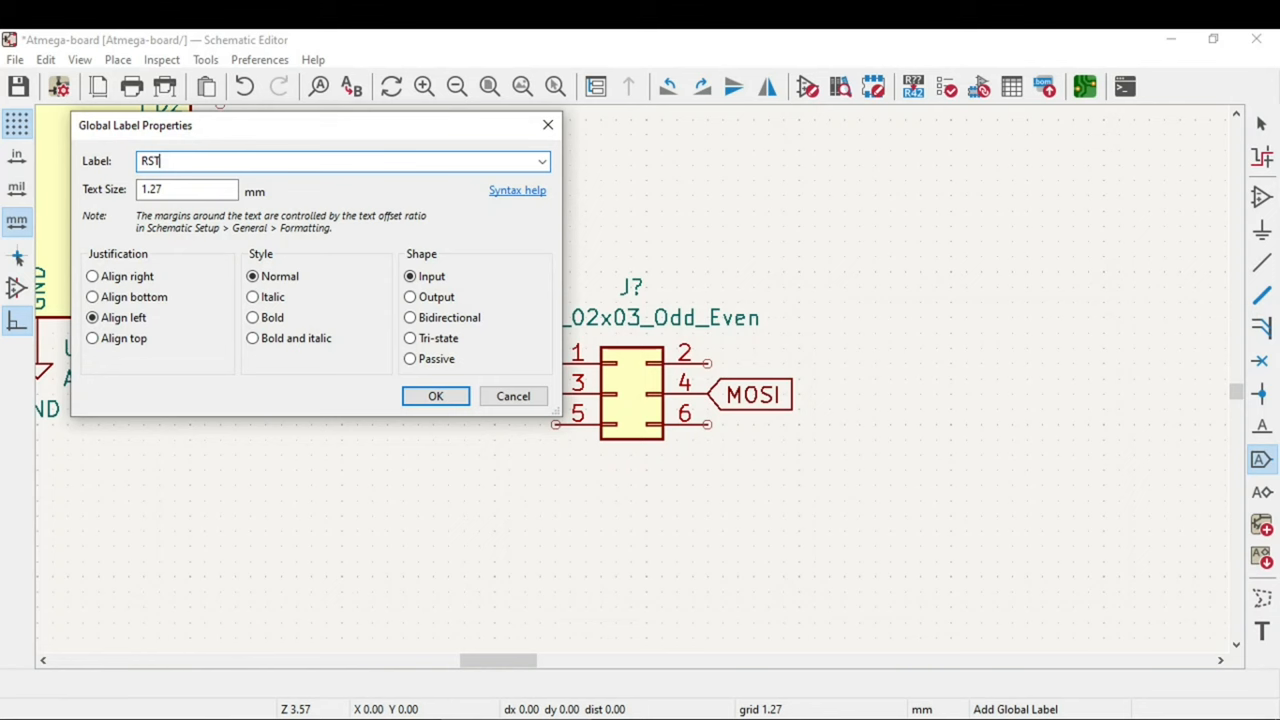
Label header pin 5 and the reset net RST, with +5V on pin 2 and GND on pin 6.
click(436, 396)
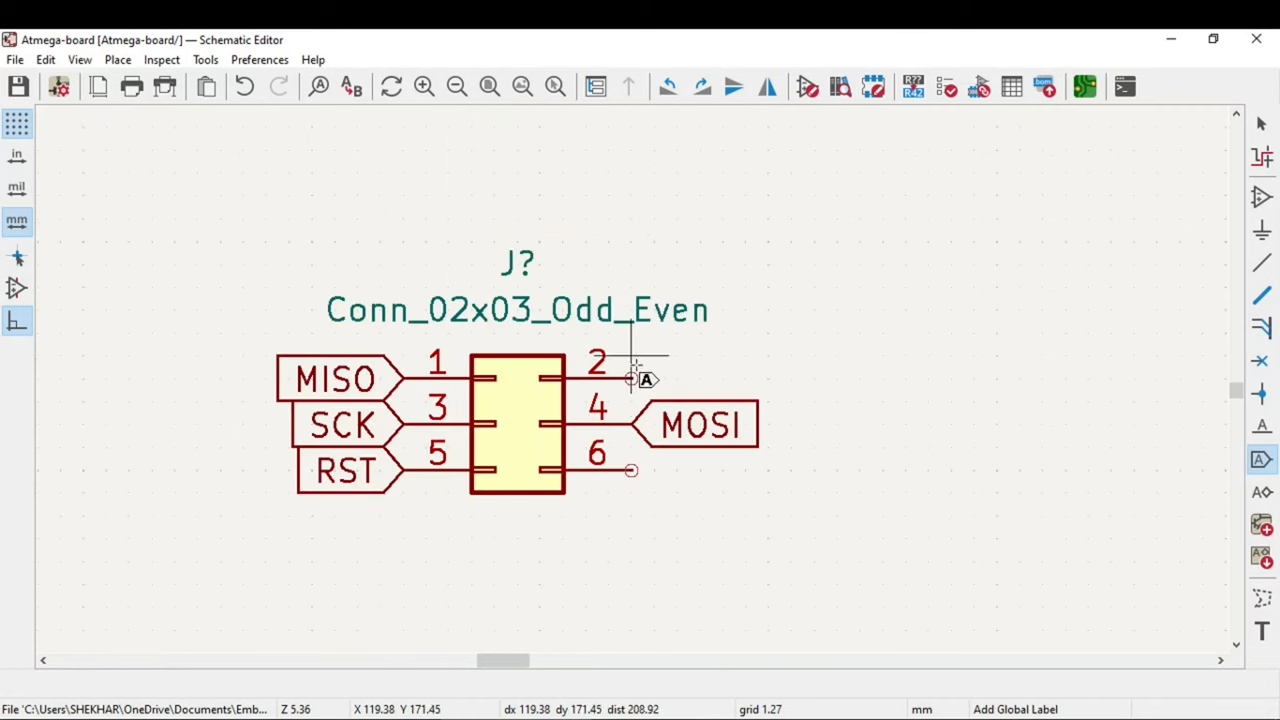
mouse_move(664, 422)
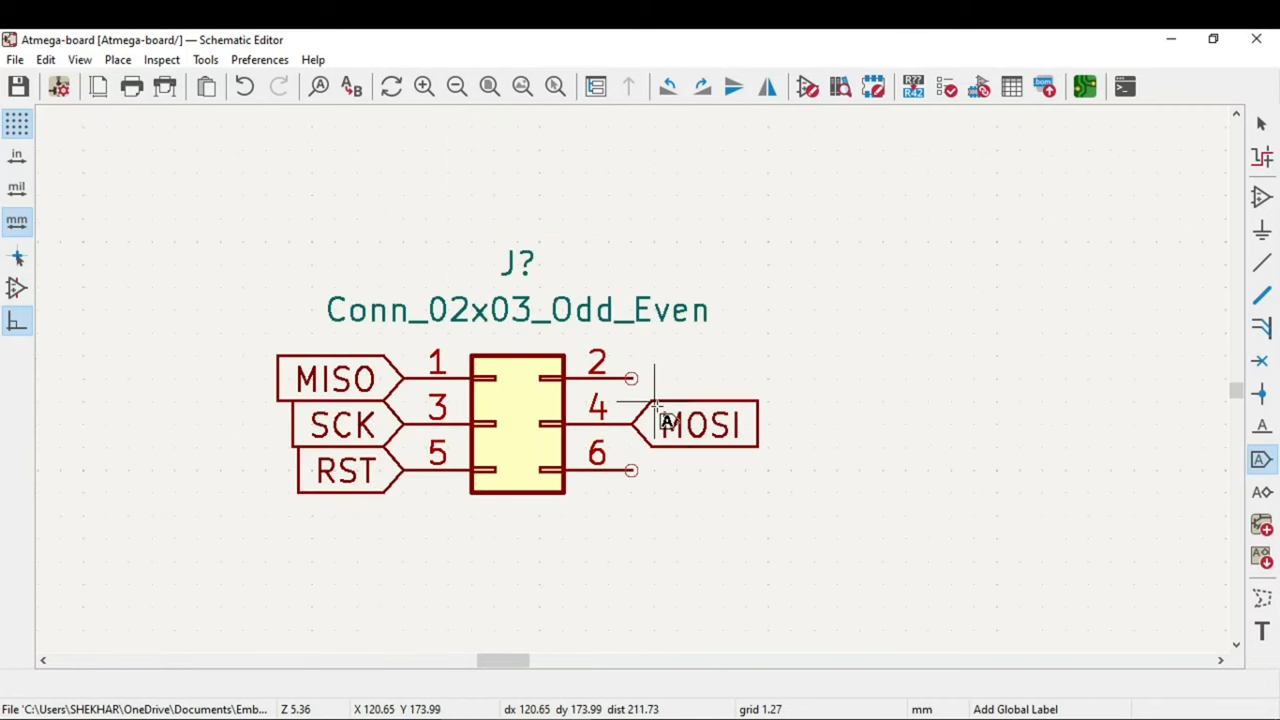
mouse_move(940, 330)
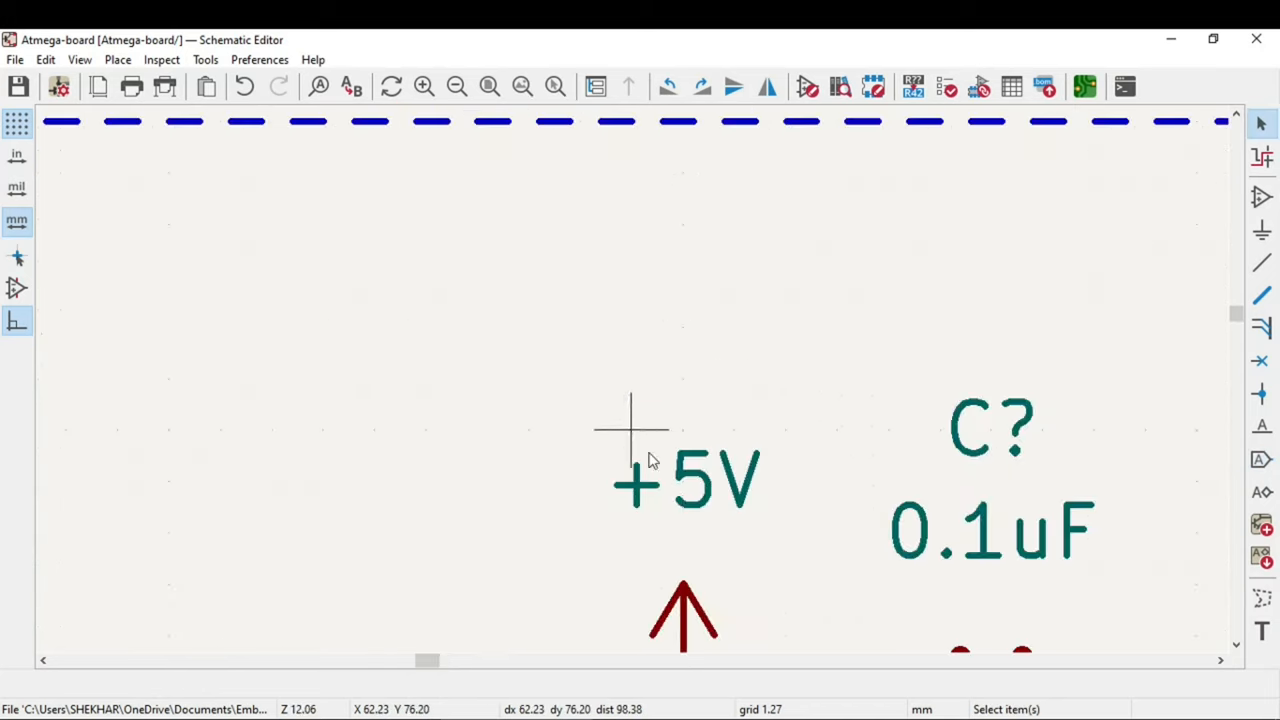
scroll(down, 3)
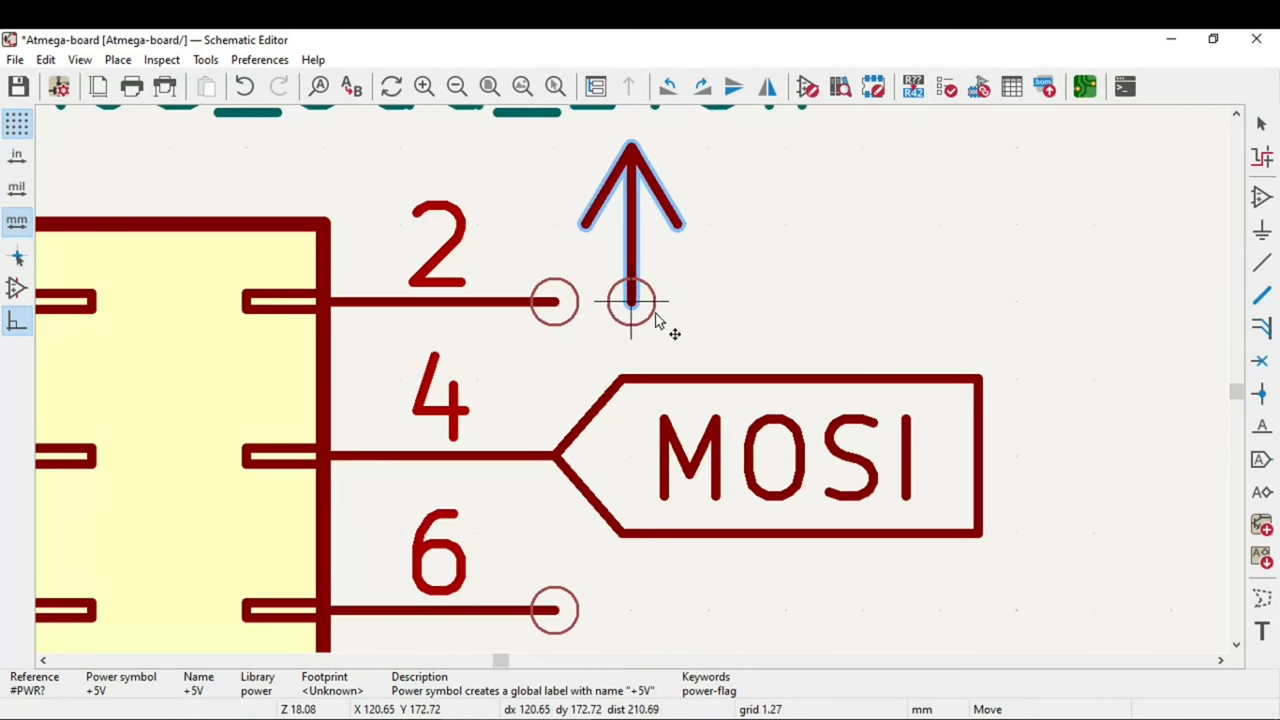
scroll(down, 3)
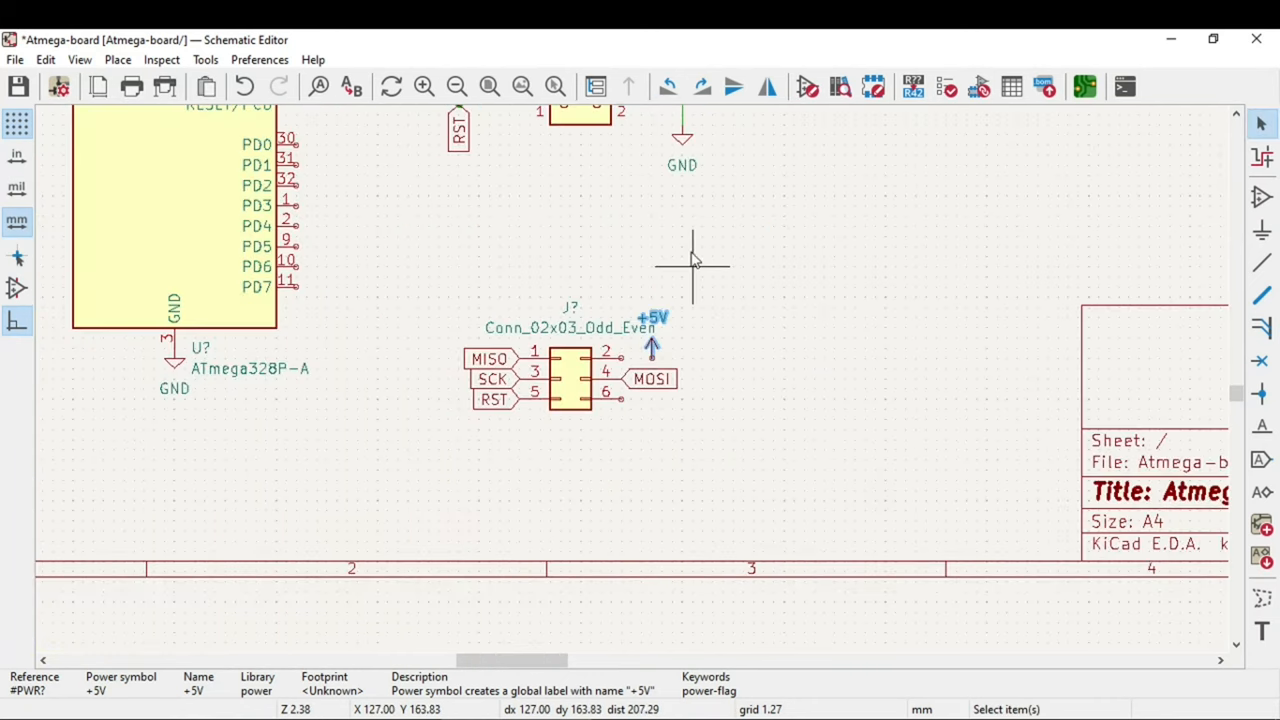
mouse_move(700, 390)
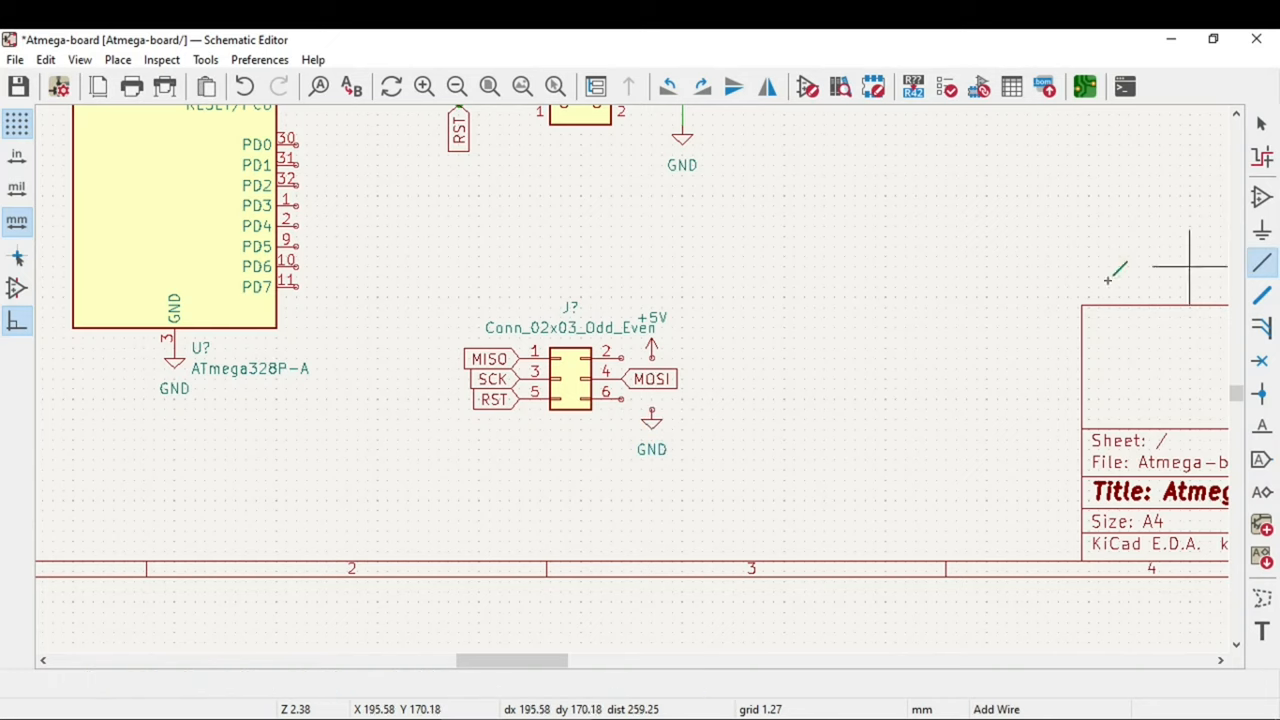
scroll(up, 3)
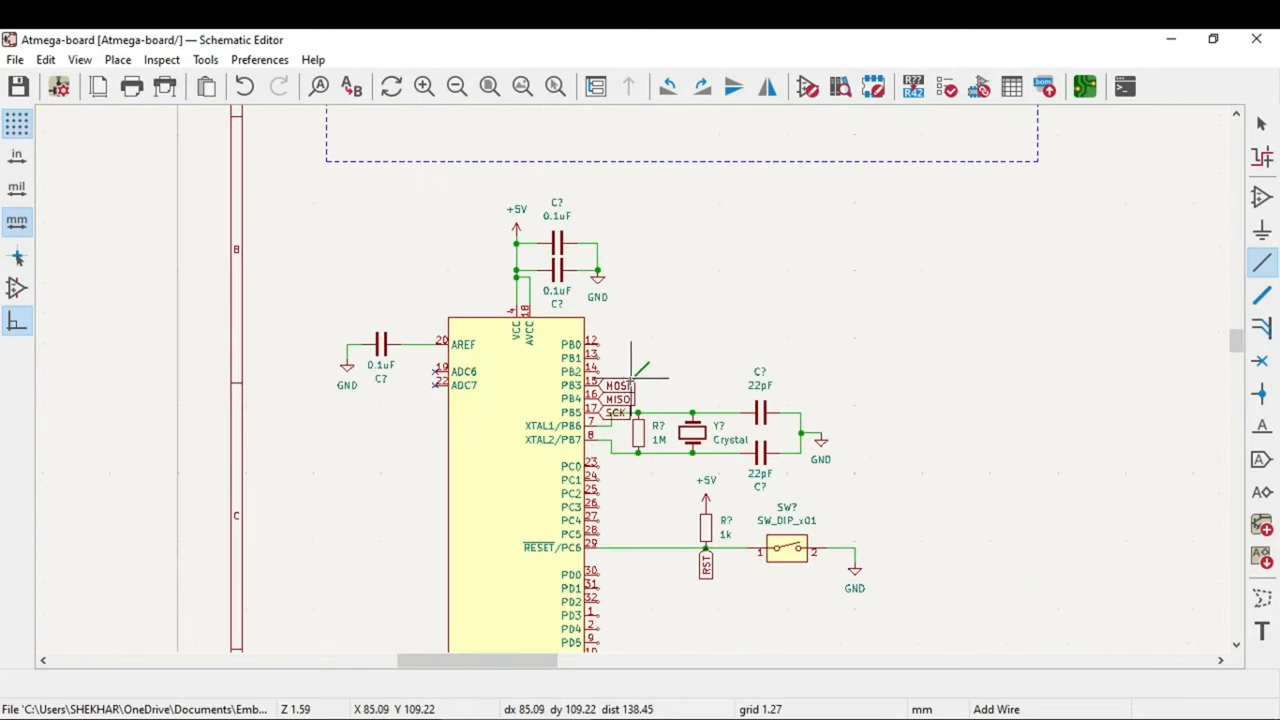
mouse_move(636, 500)
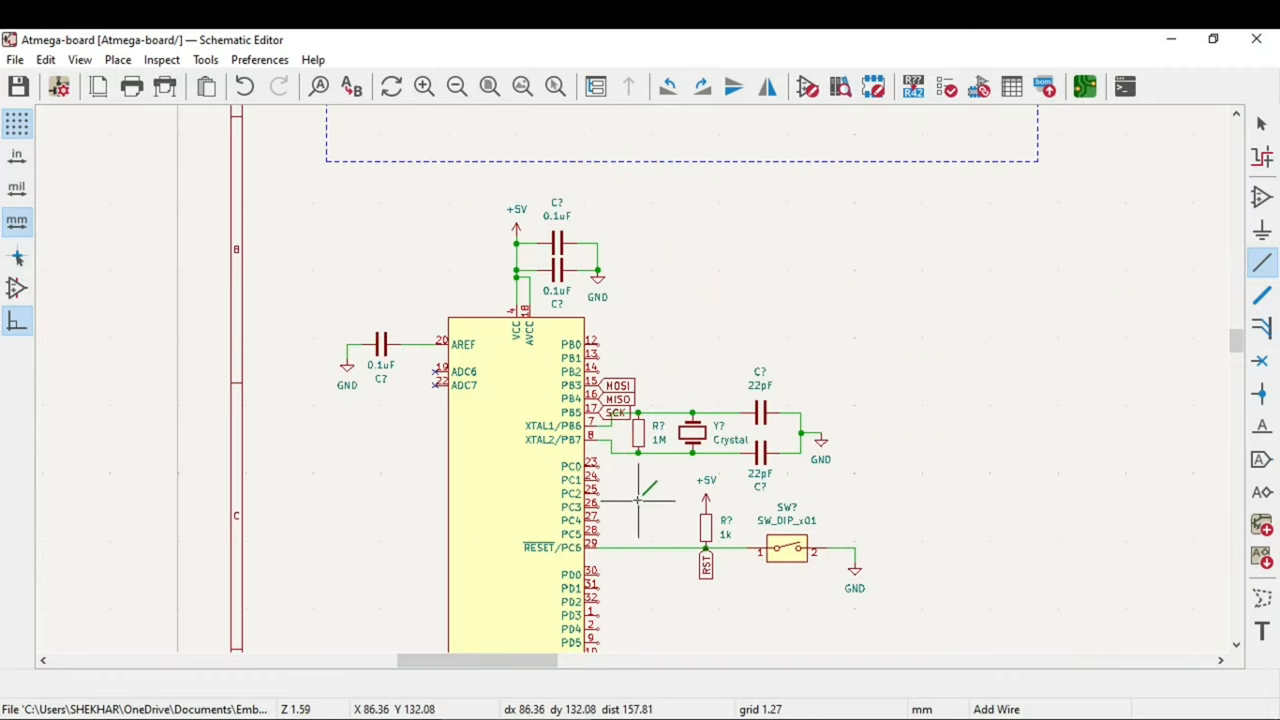
mouse_move(636, 504)
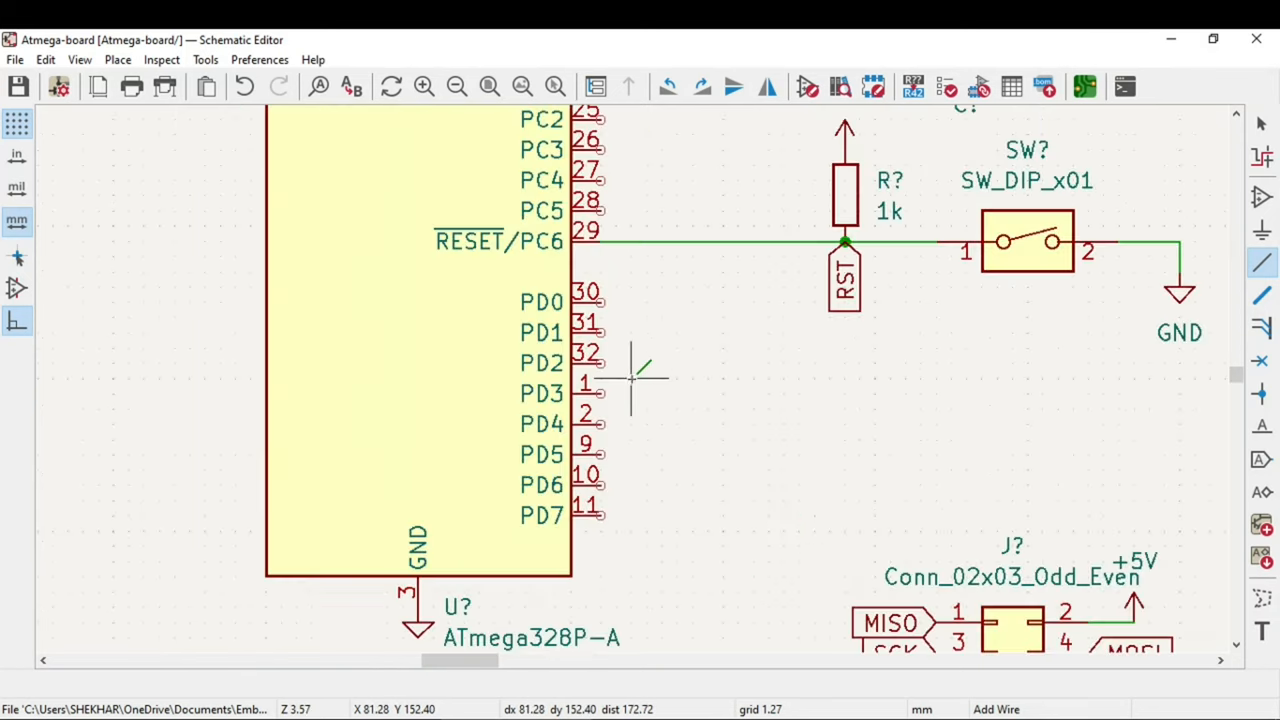
mouse_move(660, 378)
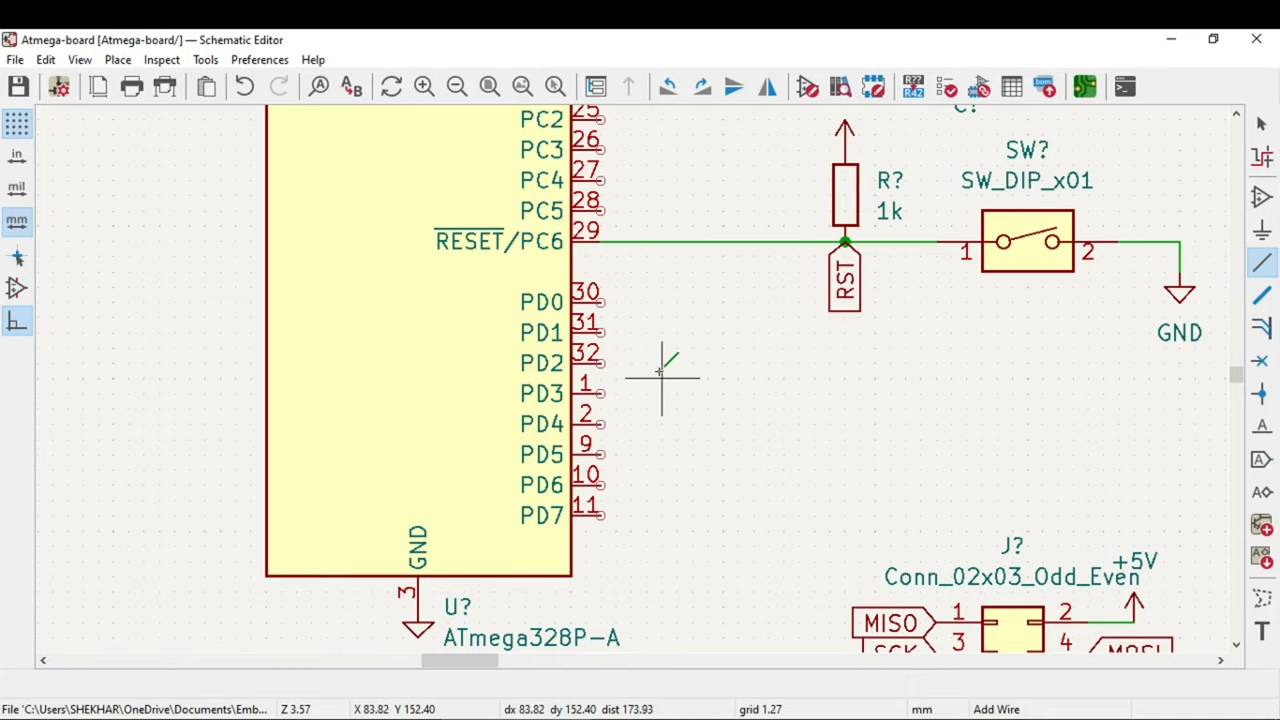
mouse_move(1072, 318)
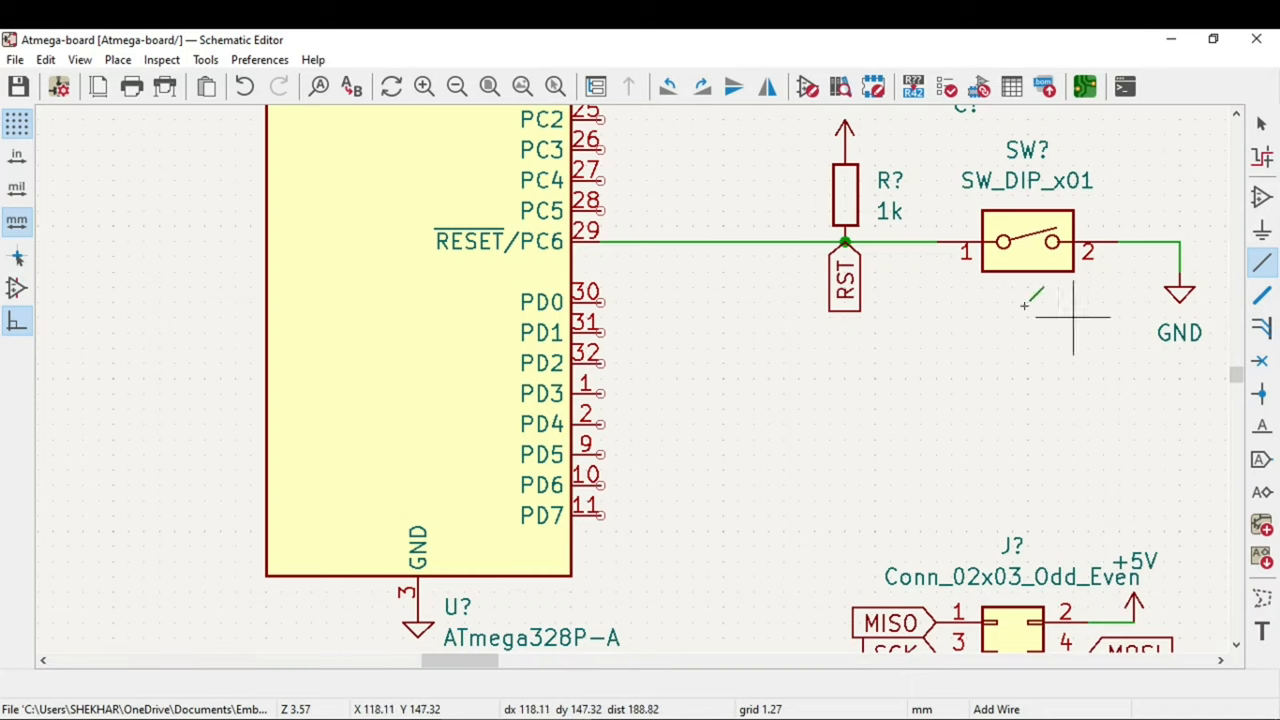
mouse_move(856, 210)
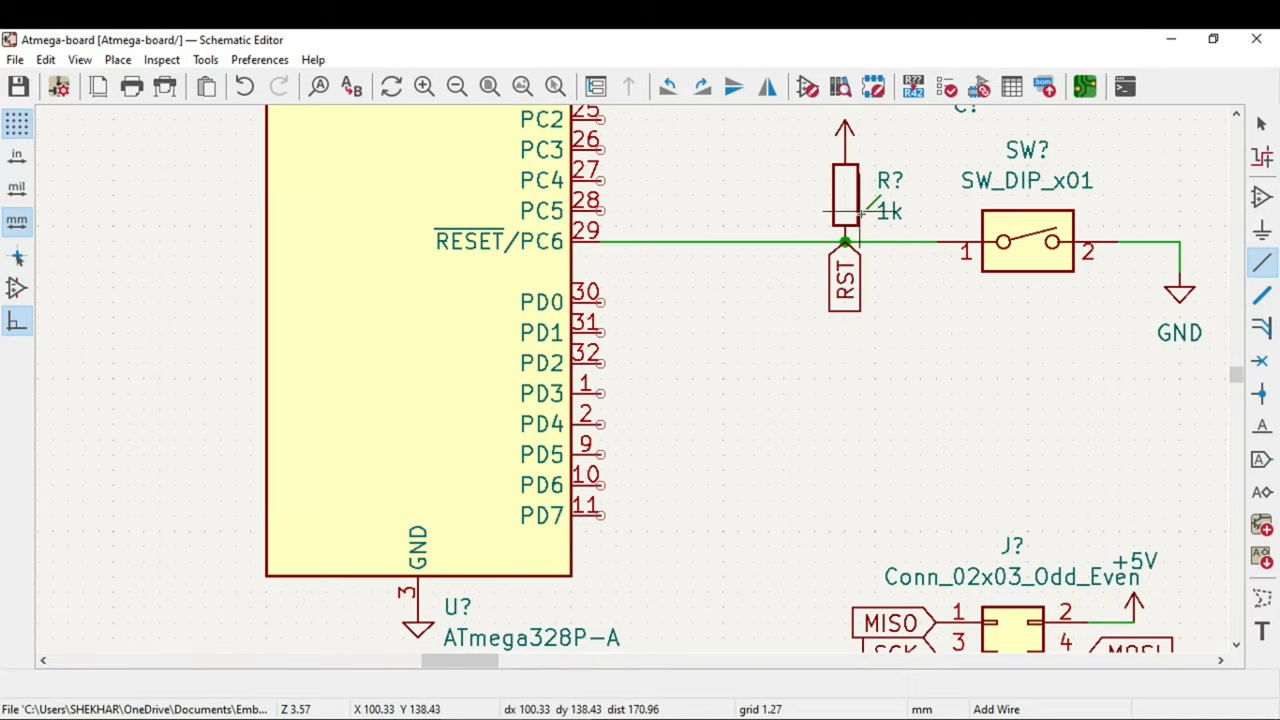
Copy the 1k resistor to PD2 and add an LED returning to GND after it.
click(844, 184)
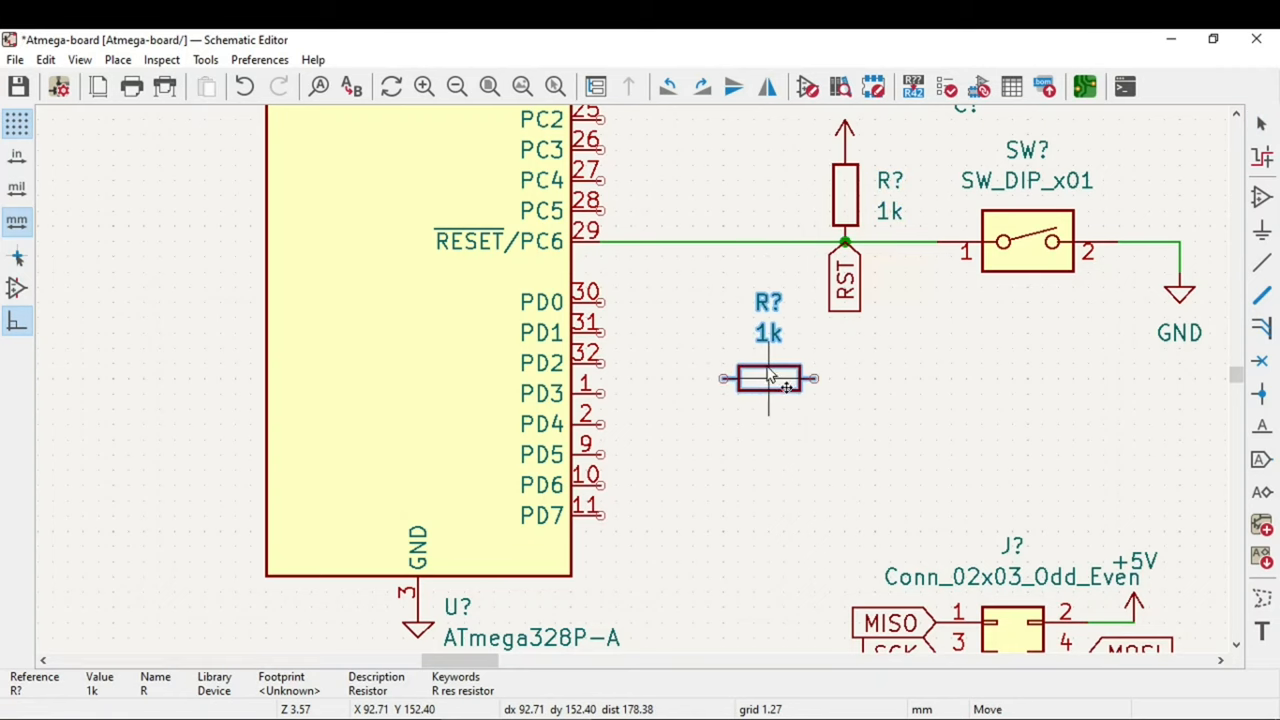
click(872, 440)
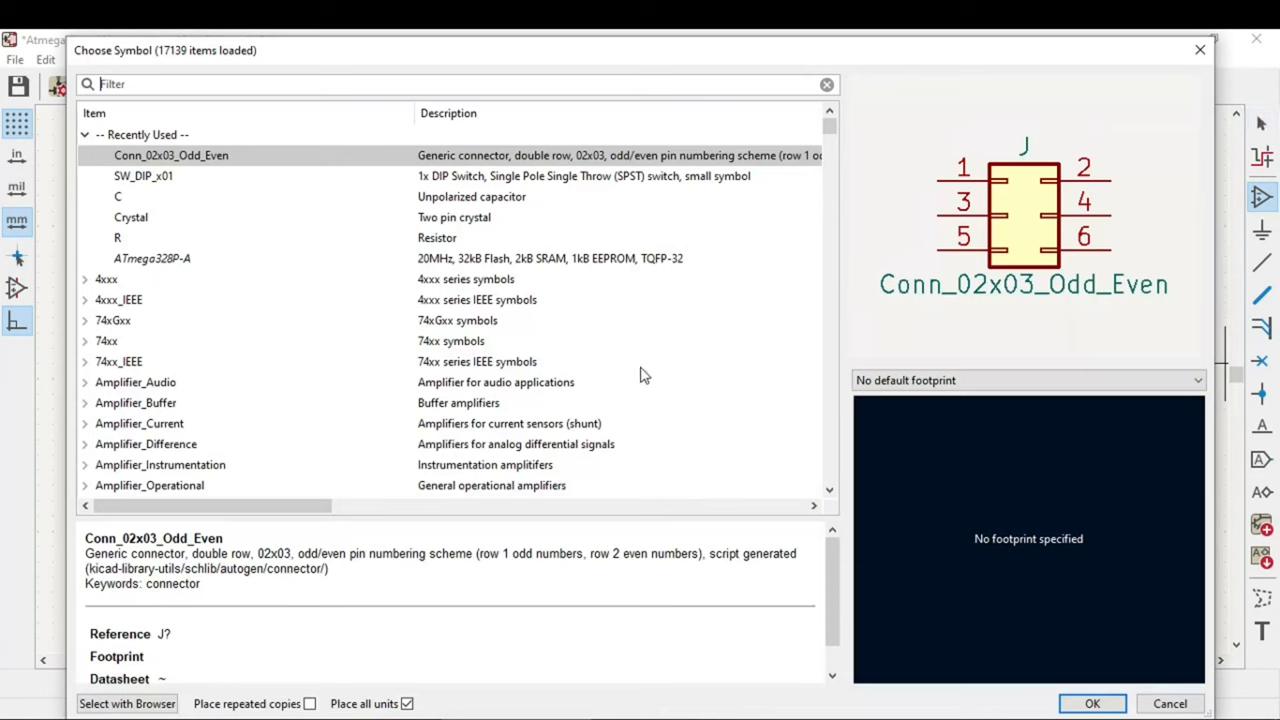
text(LED)
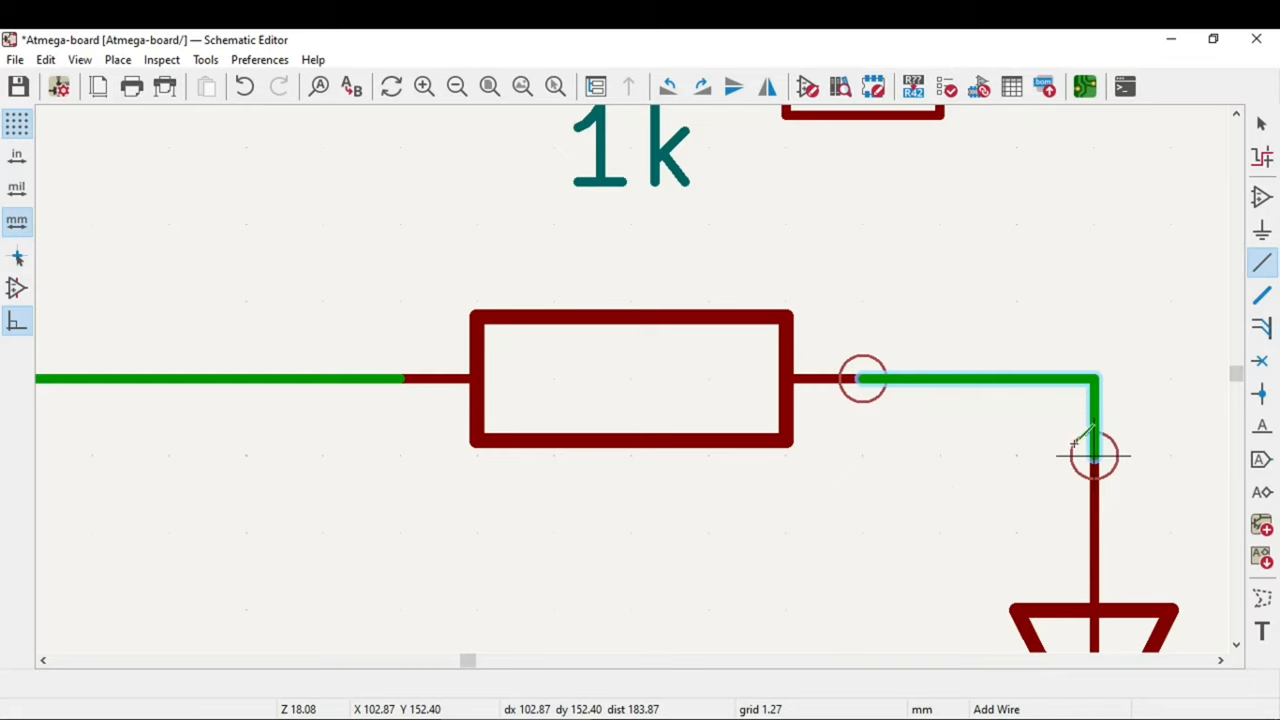
scroll(down, 3)
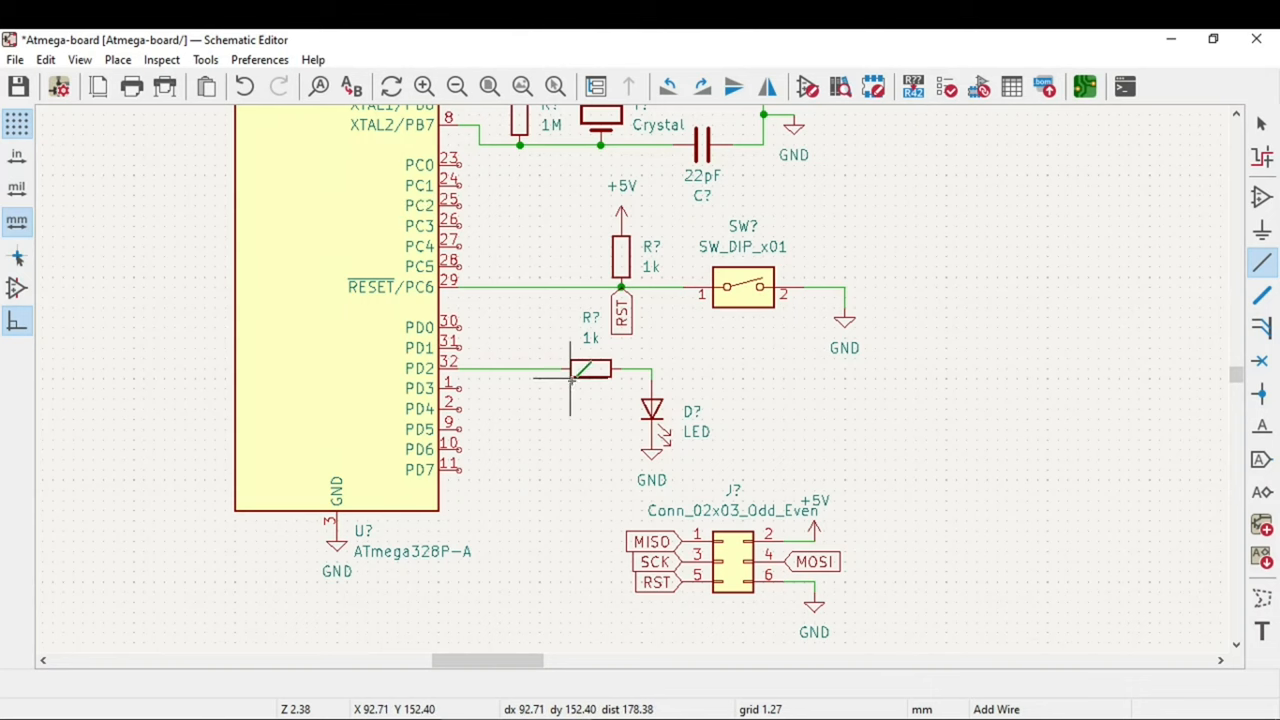
mouse_move(560, 420)
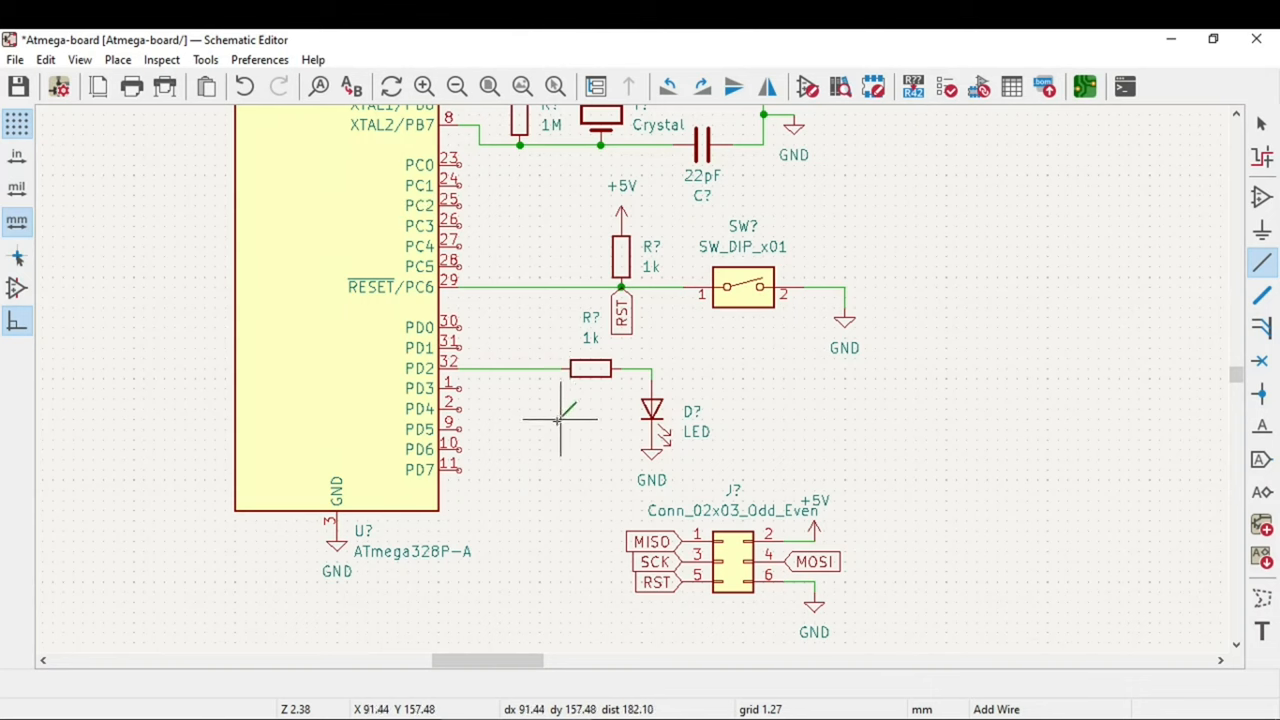
mouse_move(404, 510)
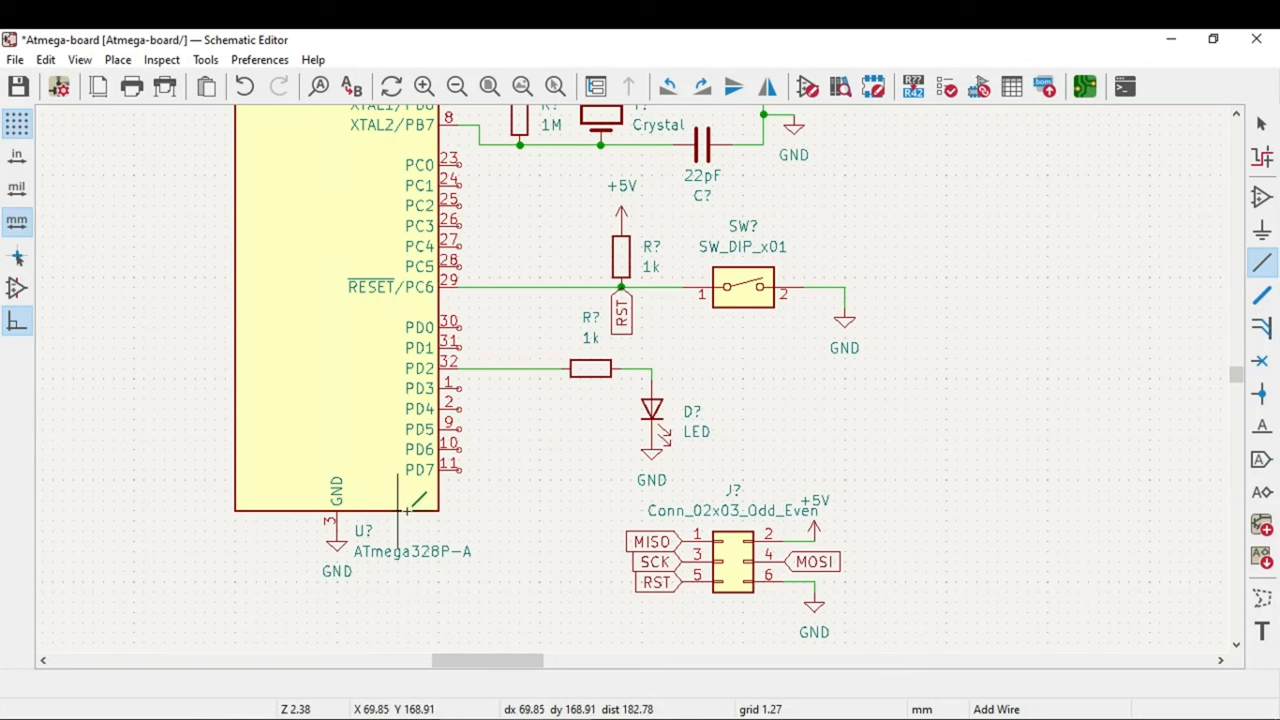
Feed the second 1k pull-up from a +5V power symbol.
scroll(up, 3)
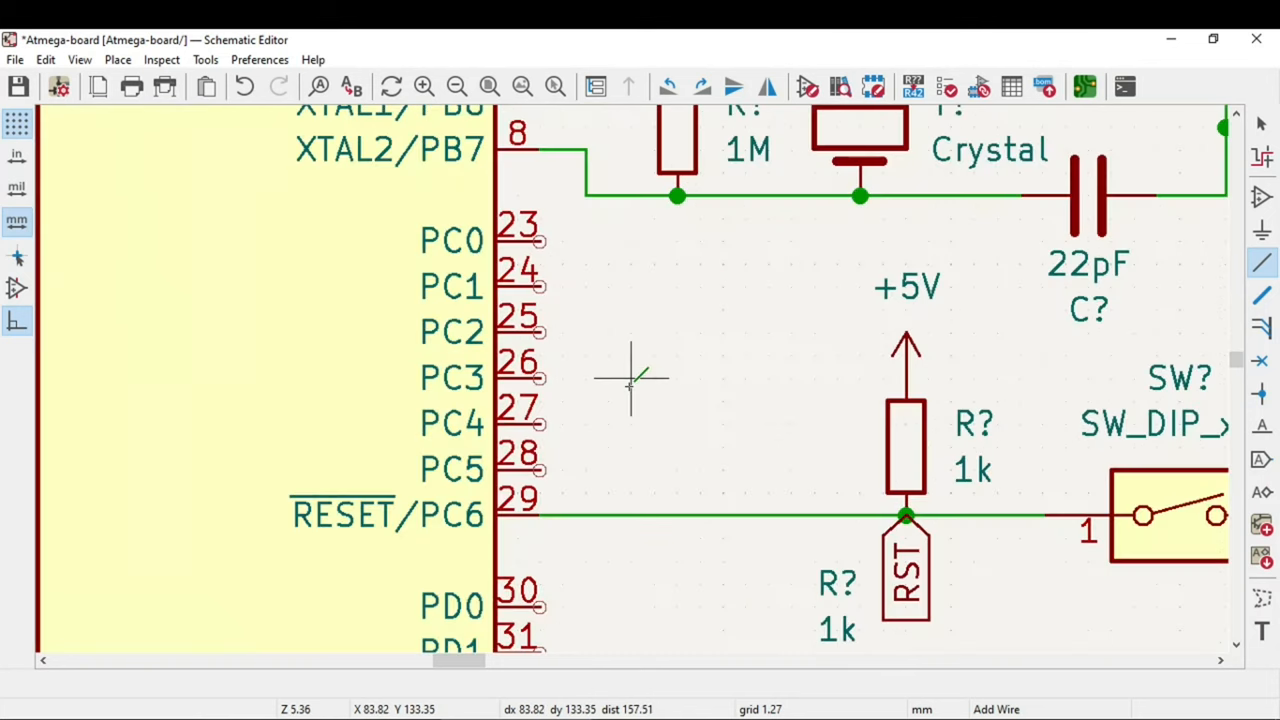
mouse_move(1210, 264)
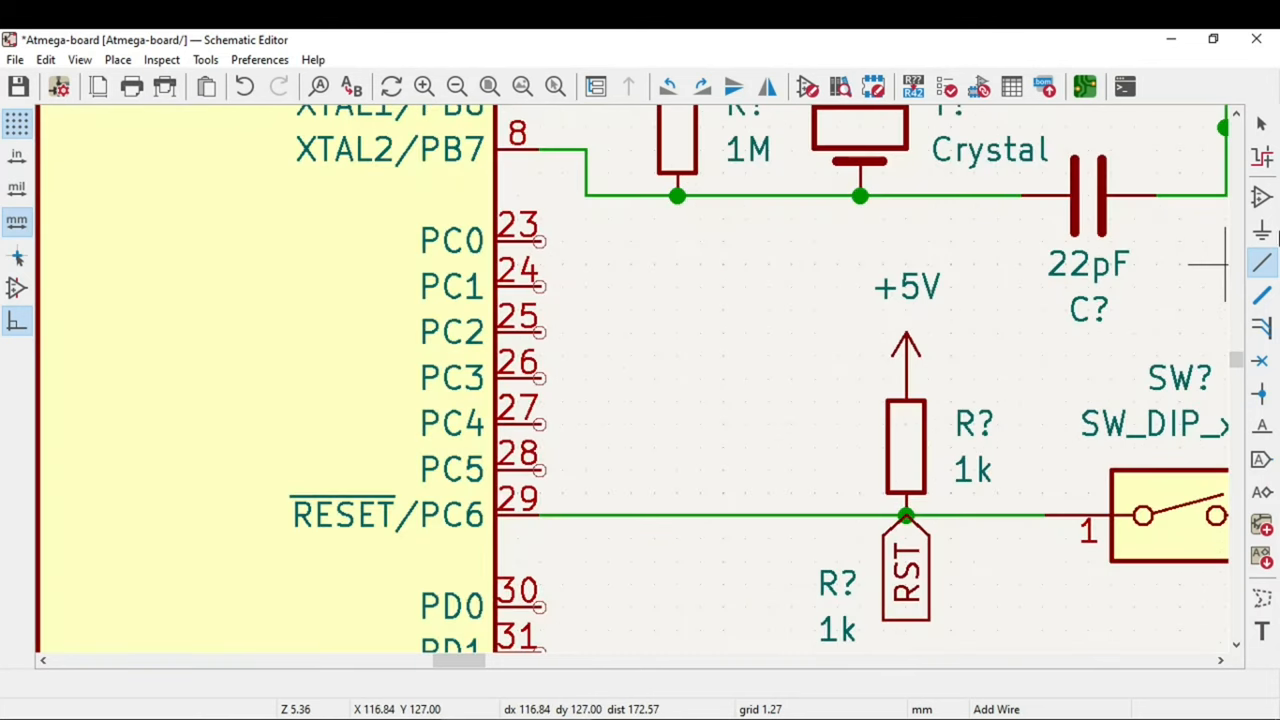
mouse_move(1260, 198)
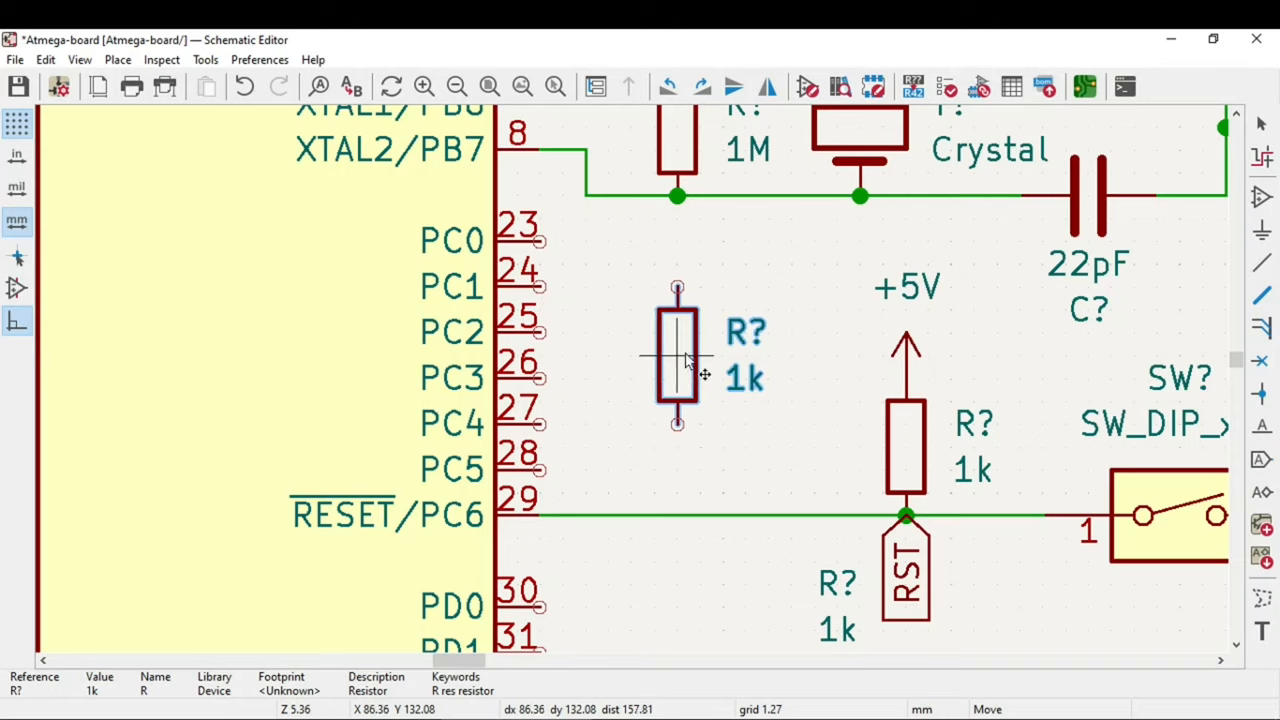
mouse_move(676, 358)
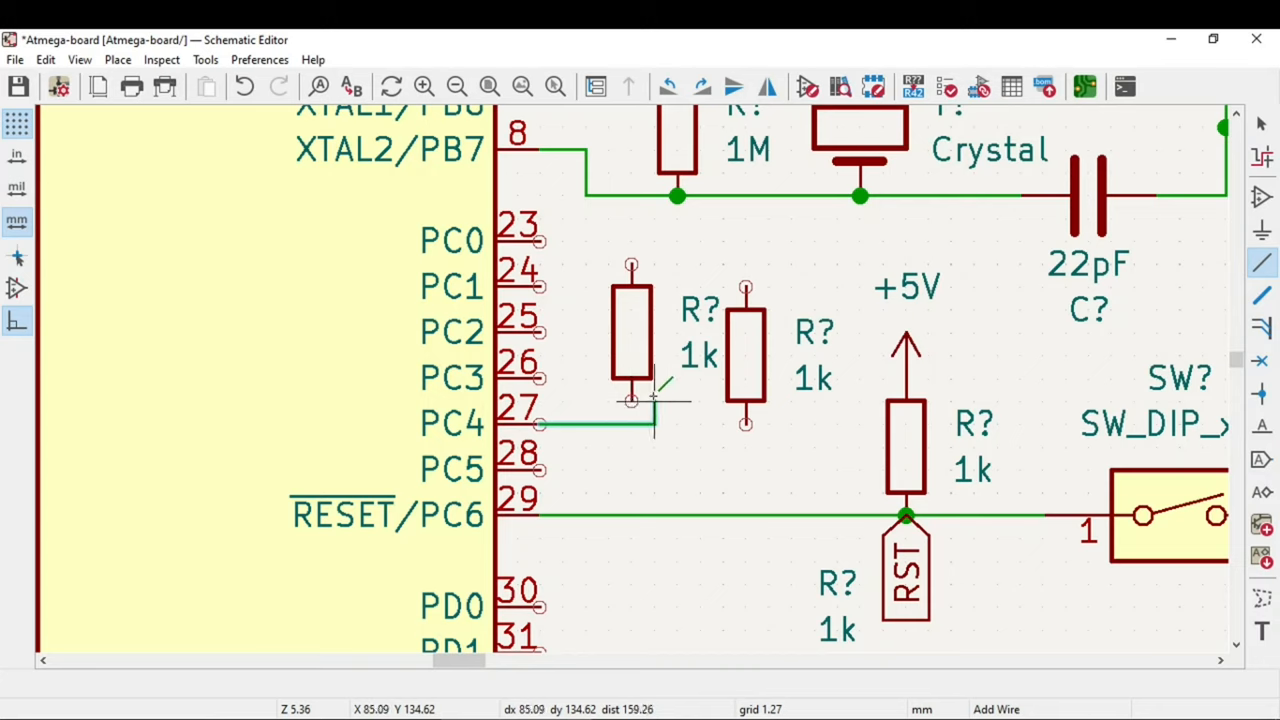
mouse_move(632, 400)
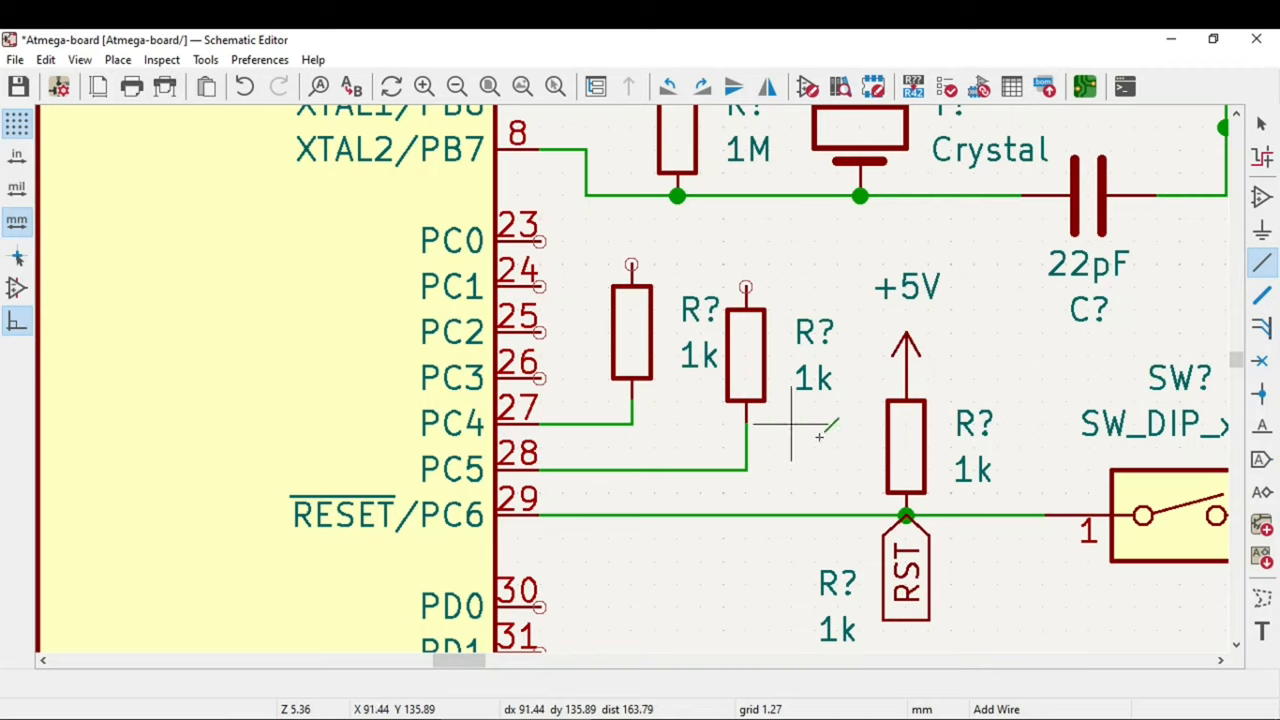
mouse_move(996, 608)
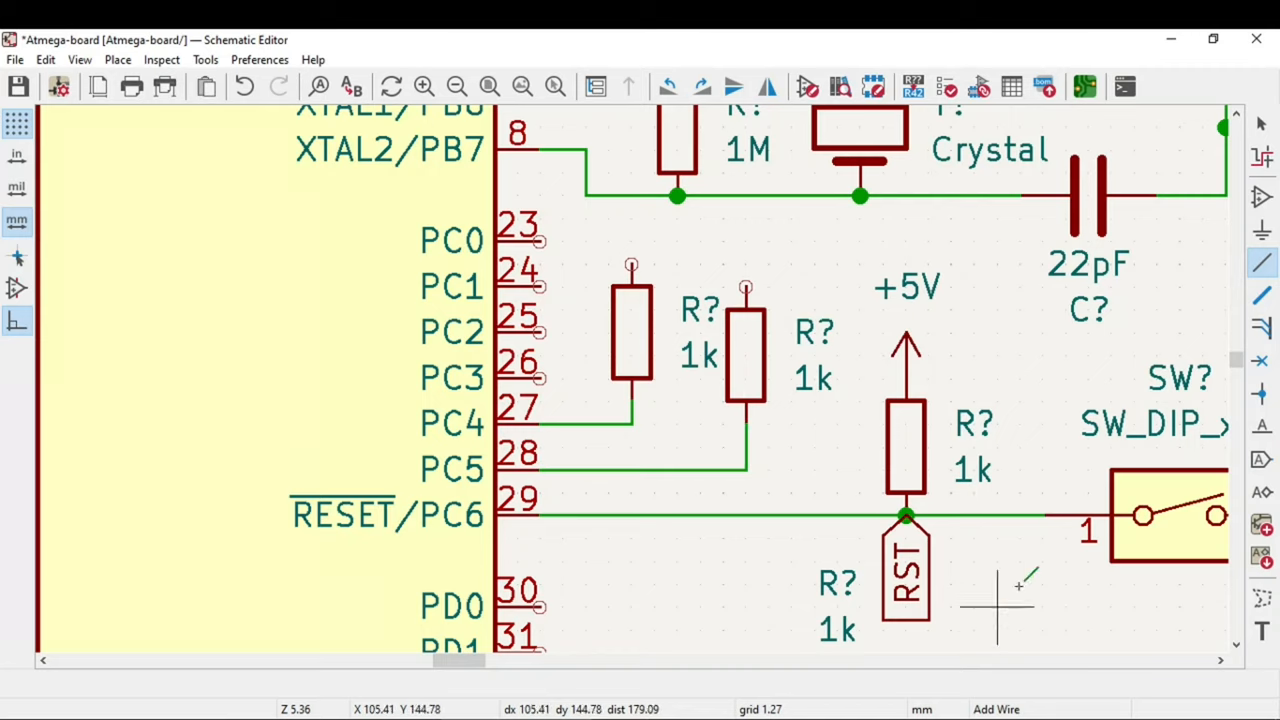
mouse_move(744, 290)
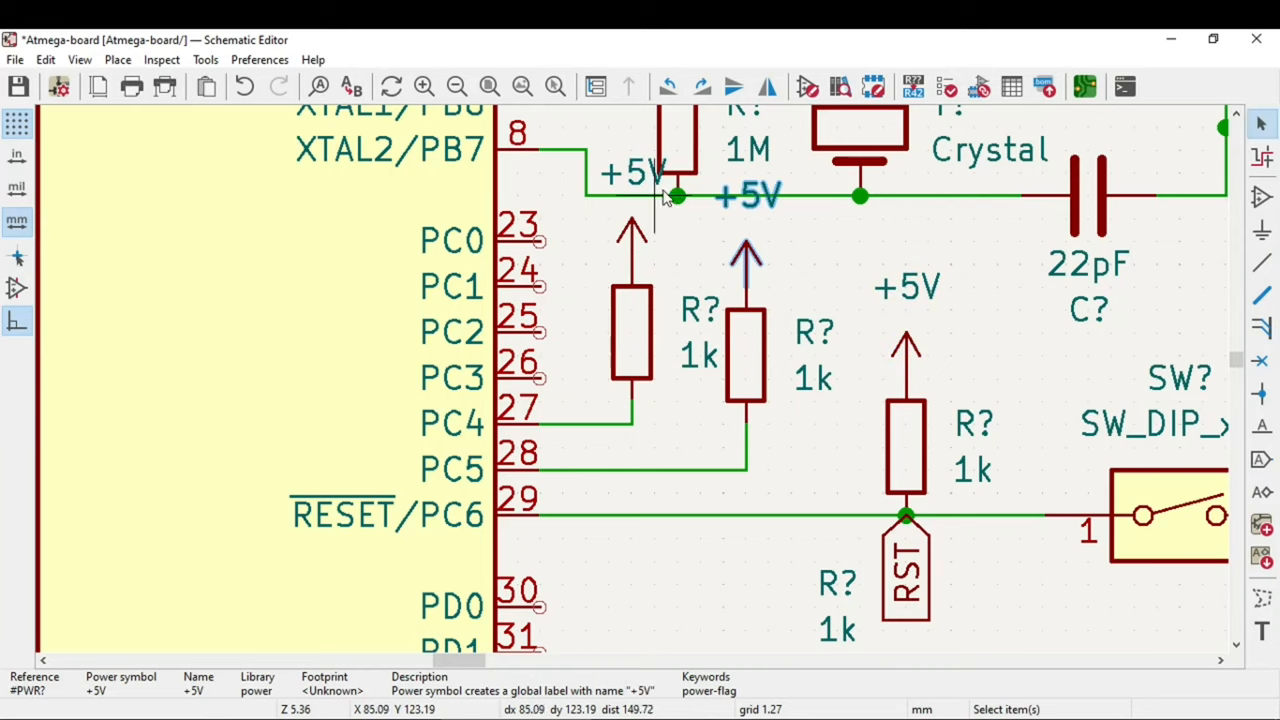
click(630, 172)
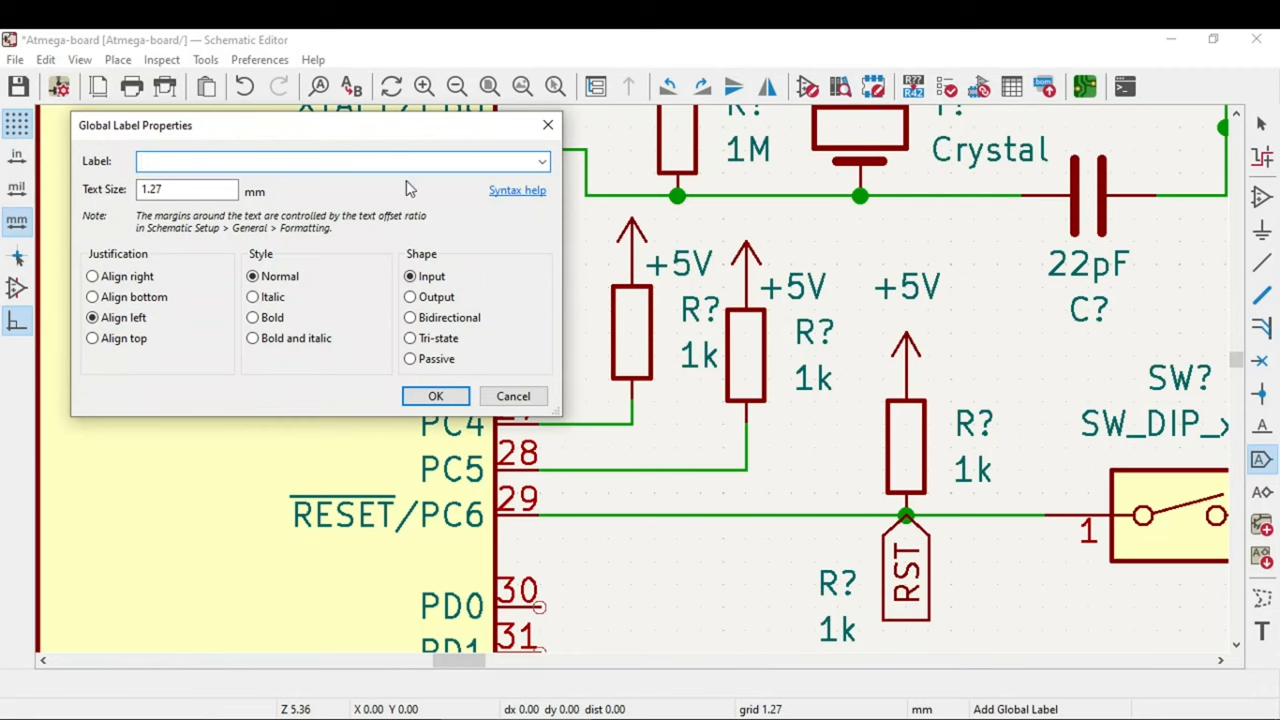
Add global labels SDA on the PC4 pull-up net and SCL on the PC5 net.
text(SDA)
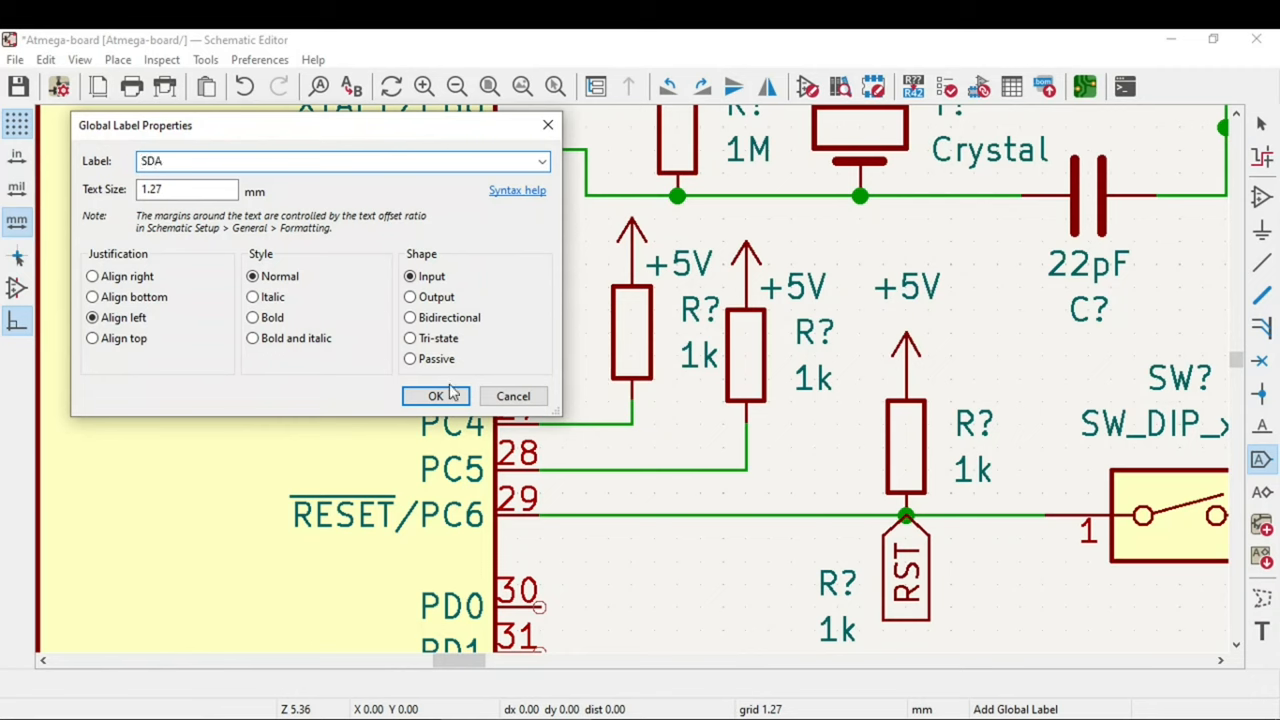
click(436, 396)
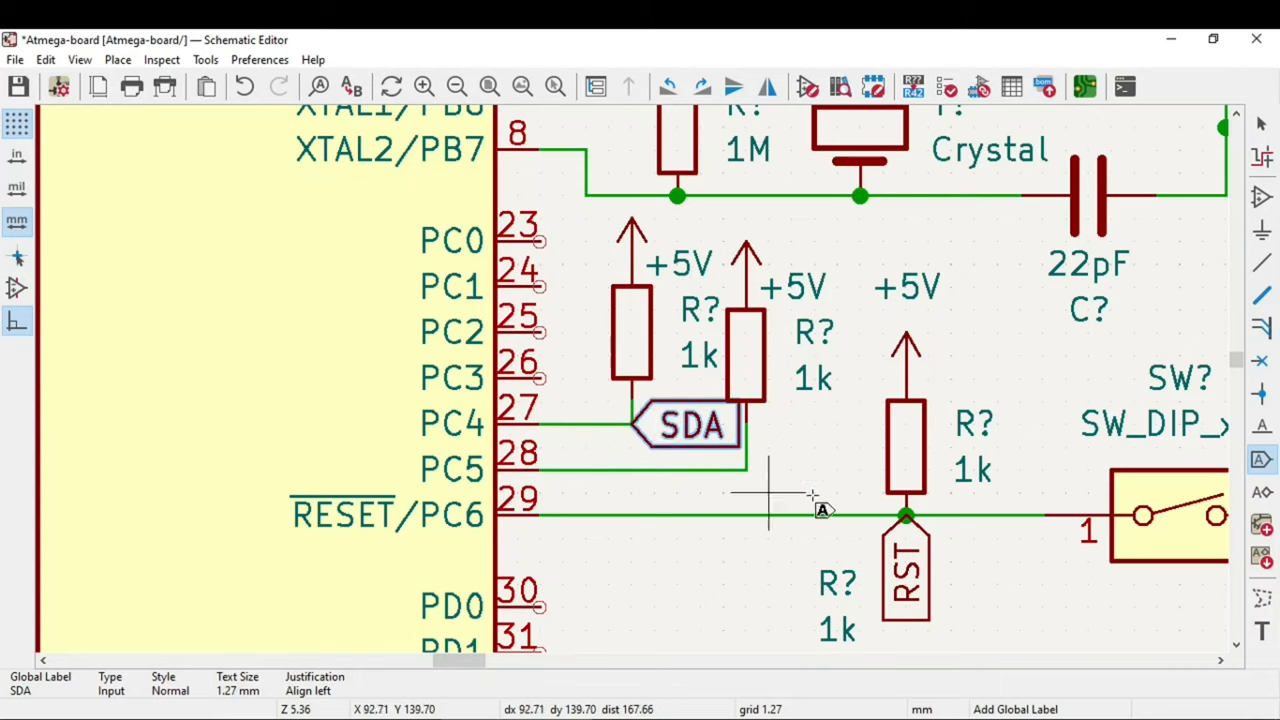
mouse_move(1150, 414)
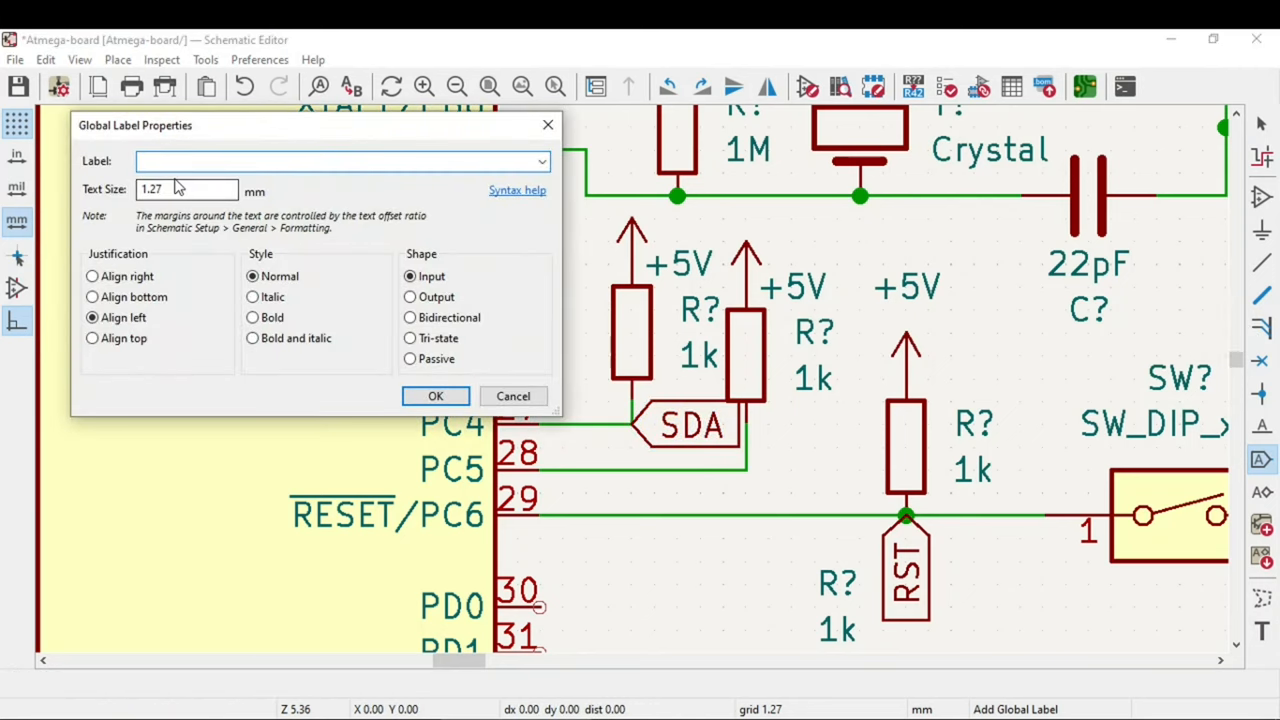
text(SCL)
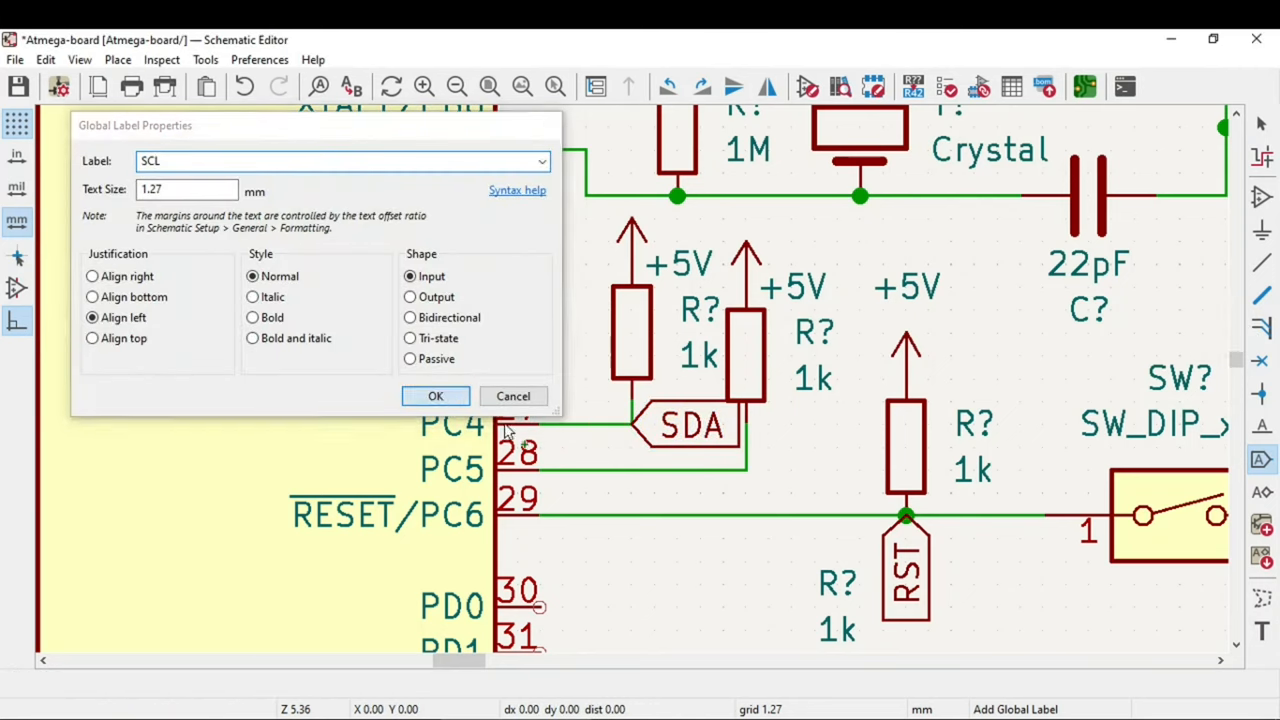
click(436, 396)
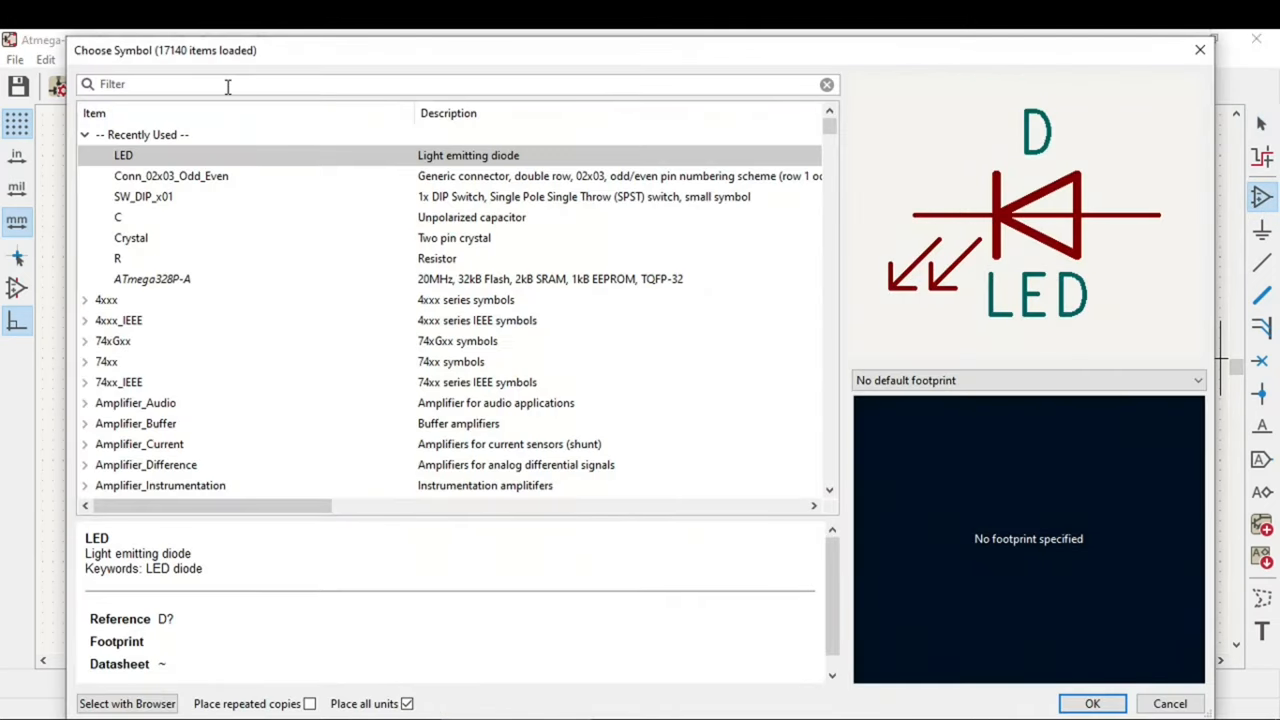
Place a Conn_01x04_Male header left of the ATmega, filtering the library for CONN.
text(CONN)
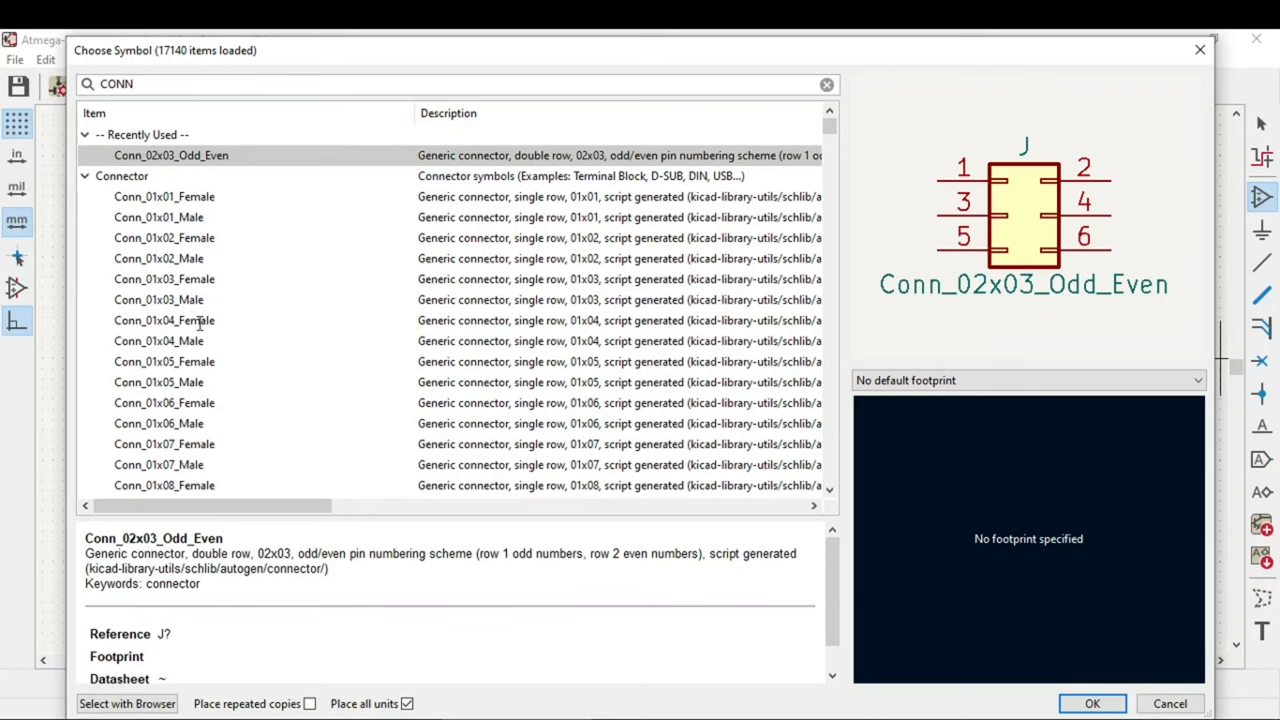
click(158, 340)
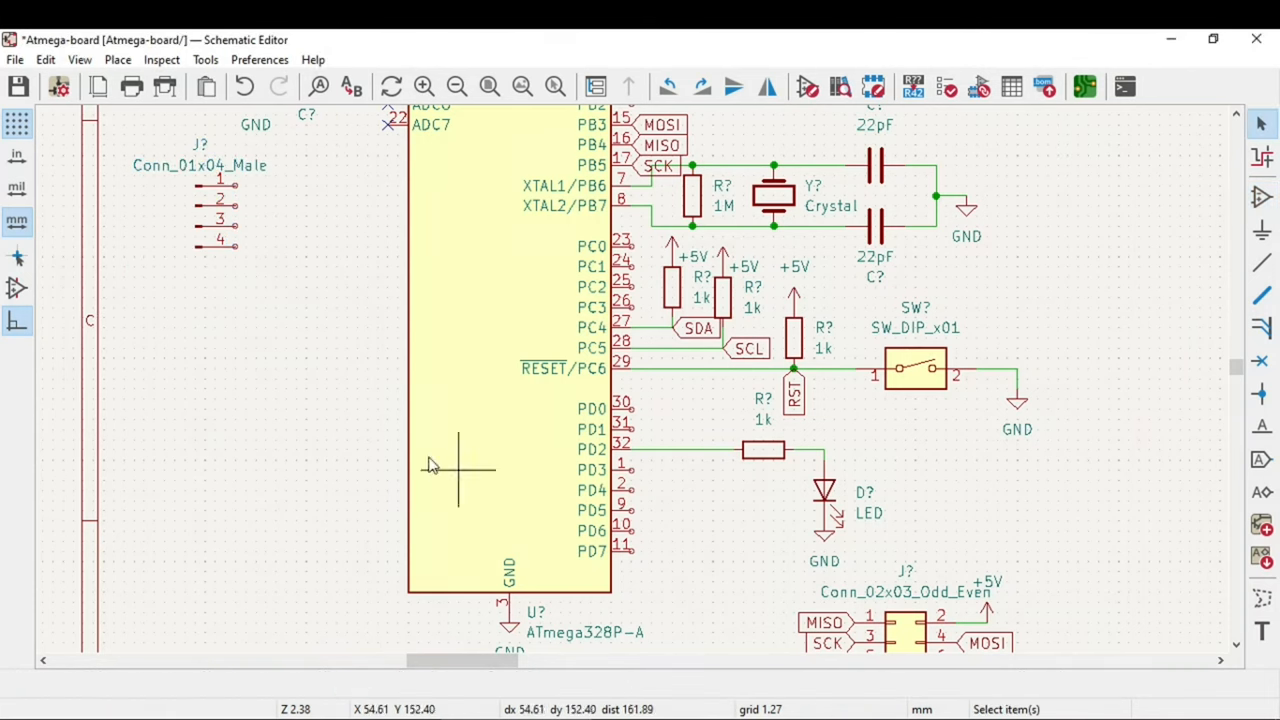
mouse_move(236, 188)
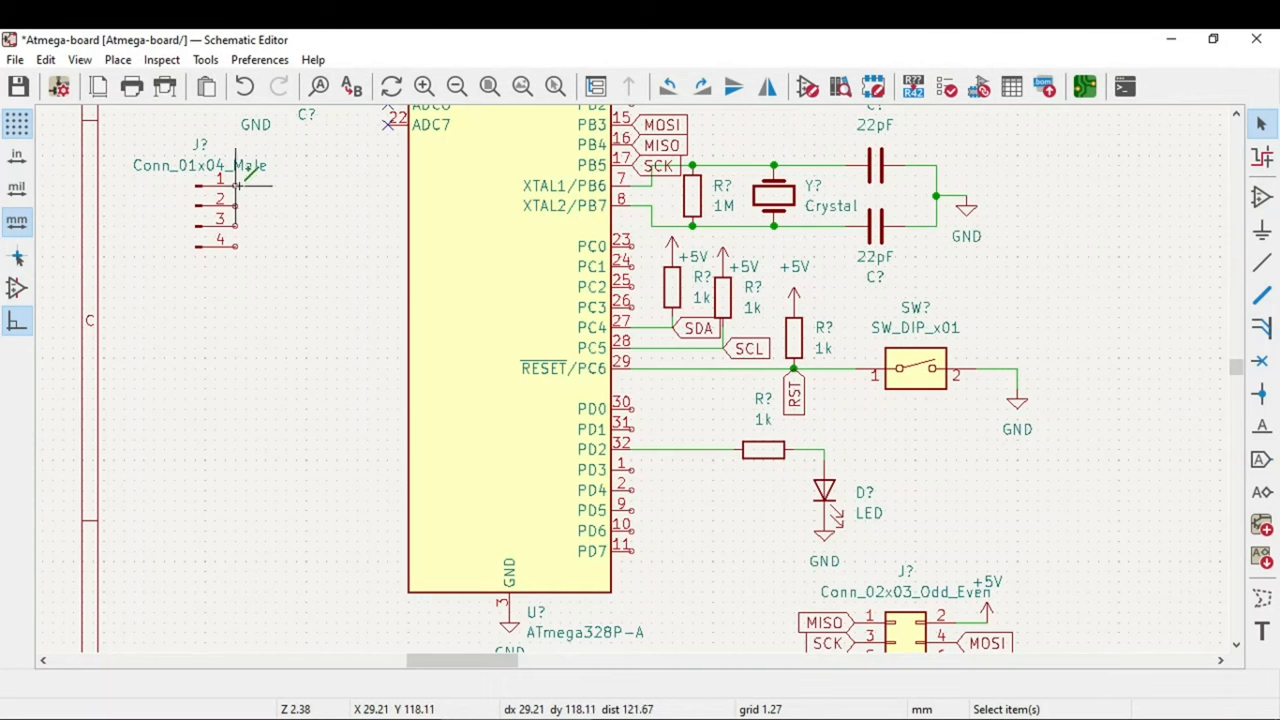
mouse_move(1004, 620)
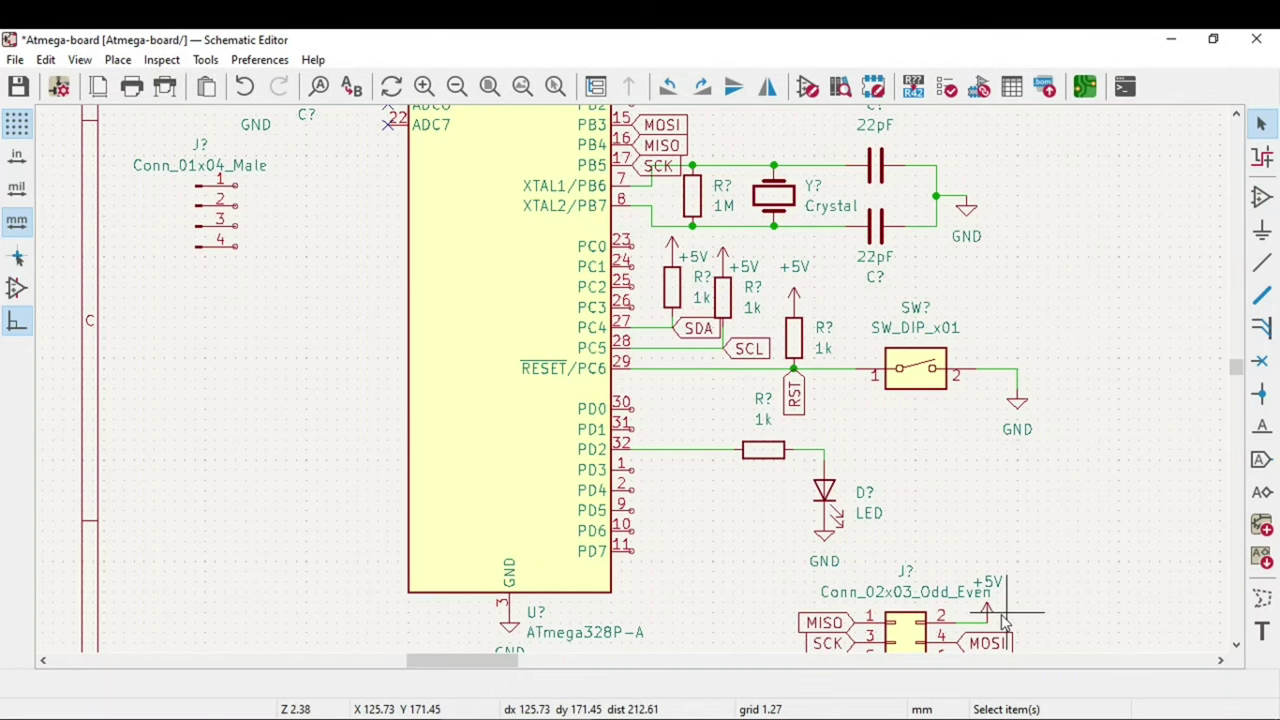
Copy +5V, SDA, SCL and GND symbols into place beside the 4-pin header.
click(988, 610)
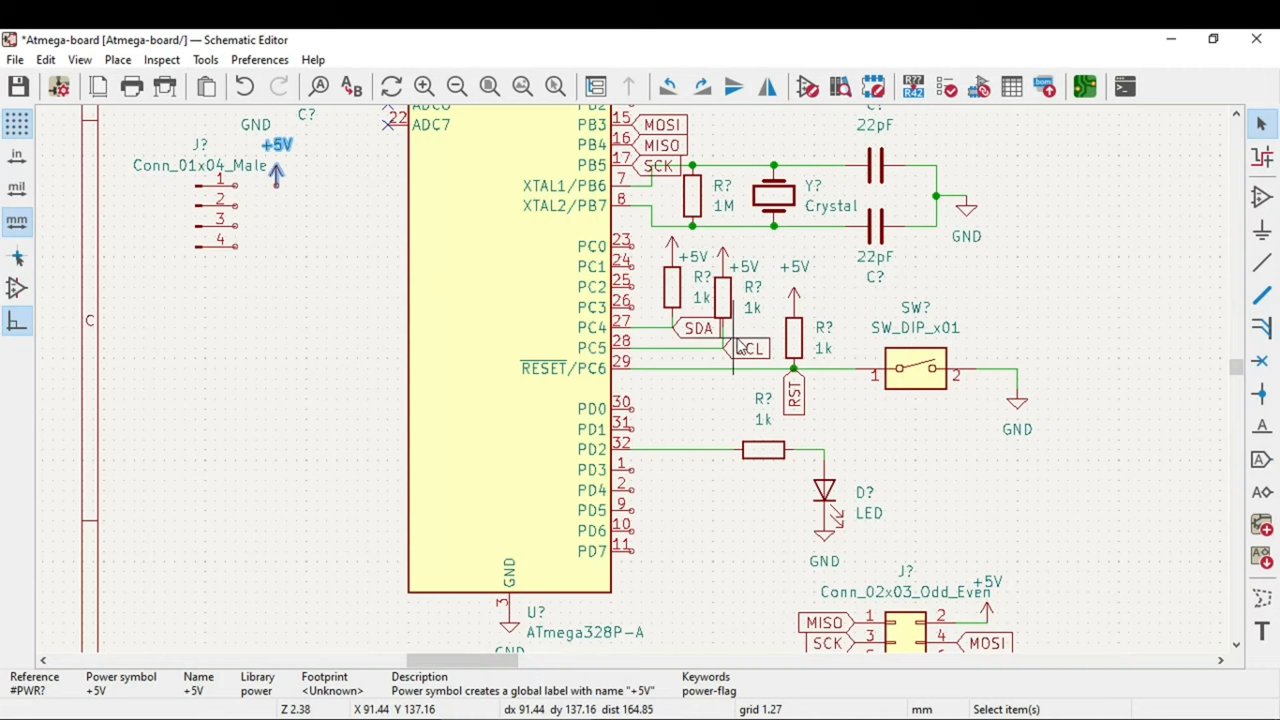
click(696, 328)
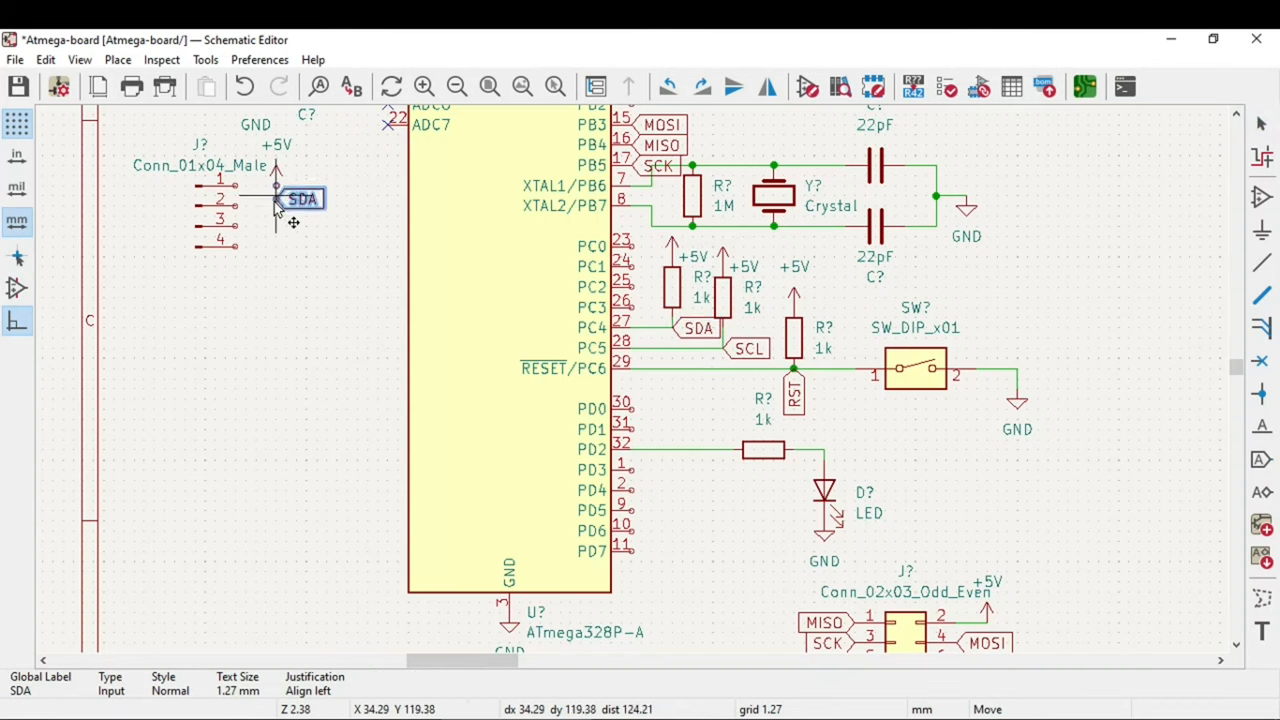
click(804, 384)
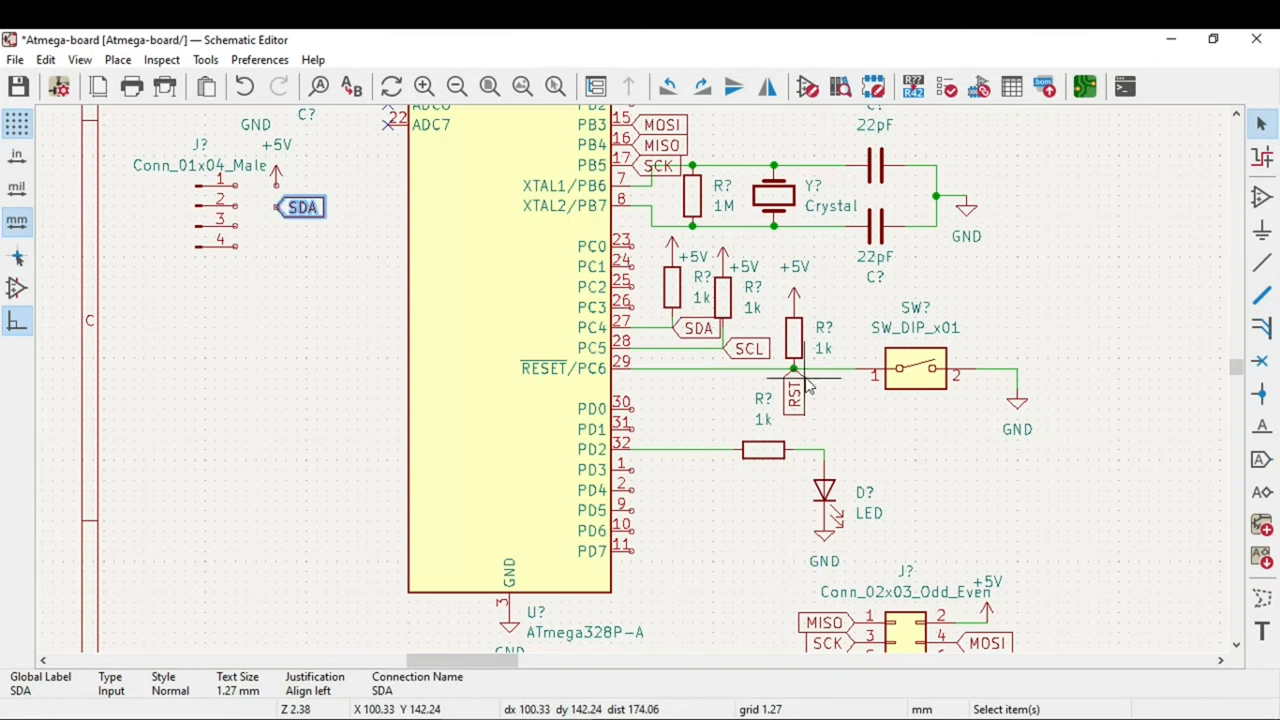
click(748, 348)
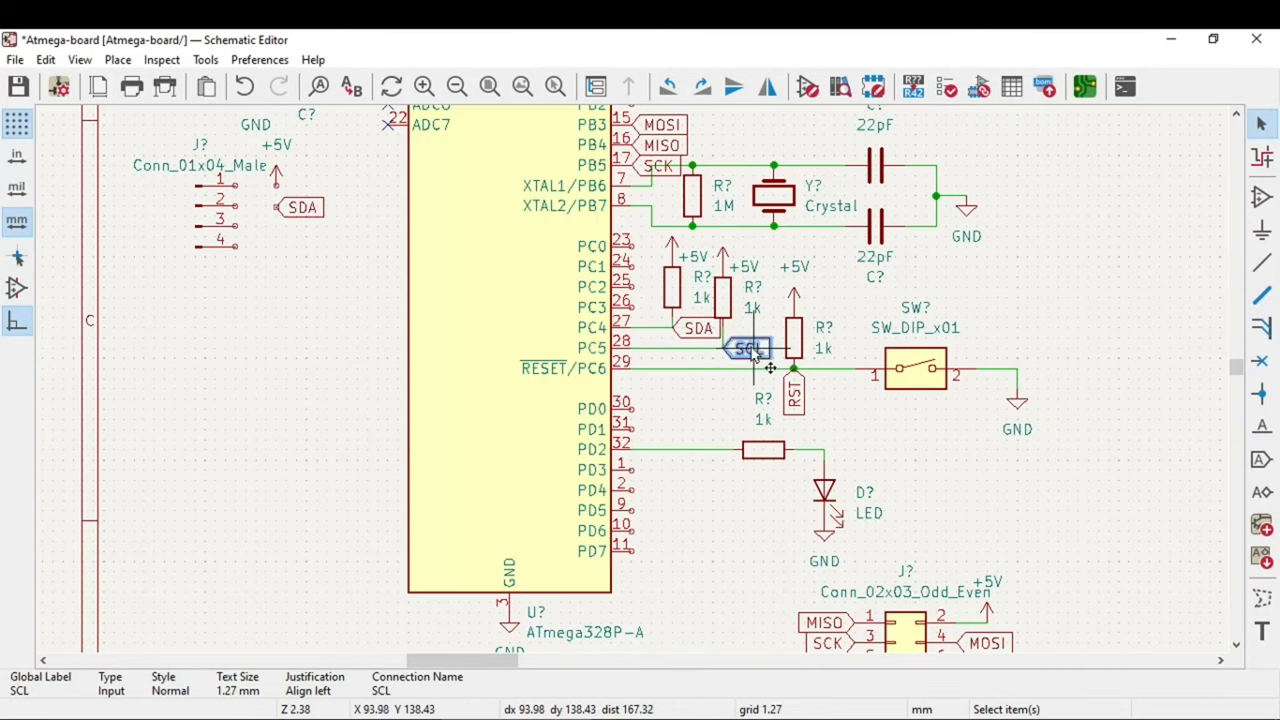
drag(750, 348, 302, 228)
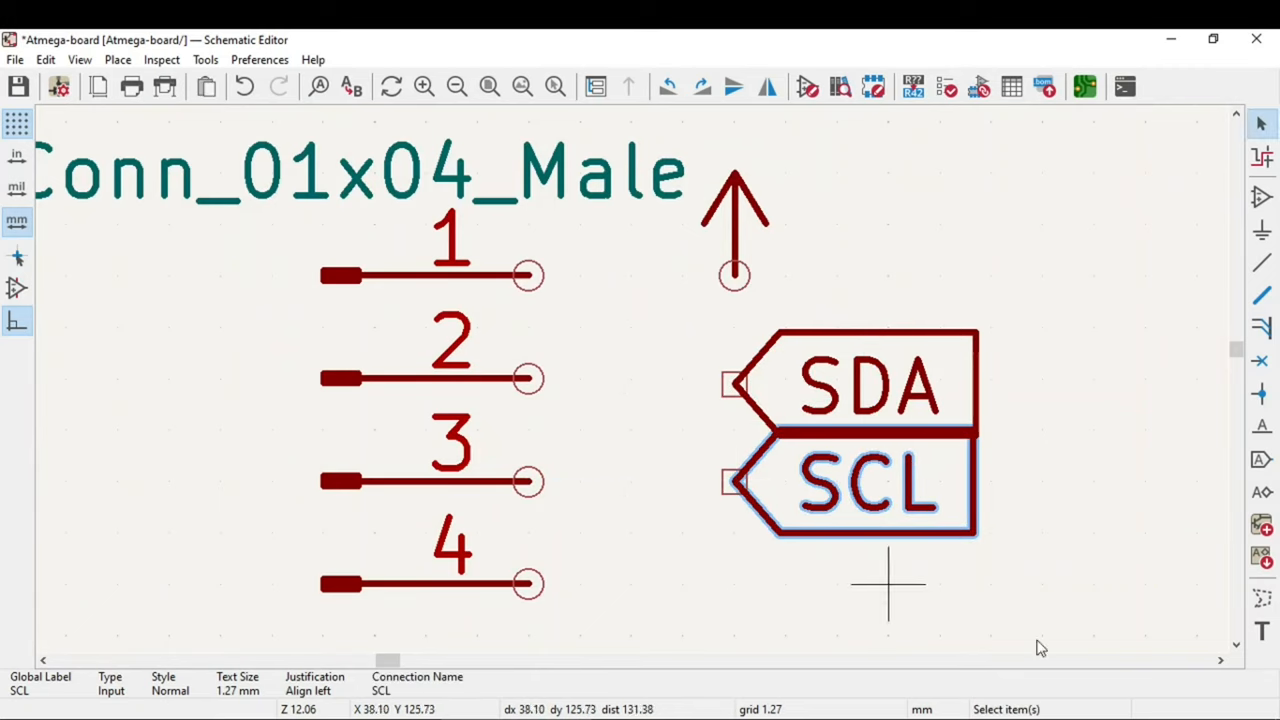
scroll(down, 3)
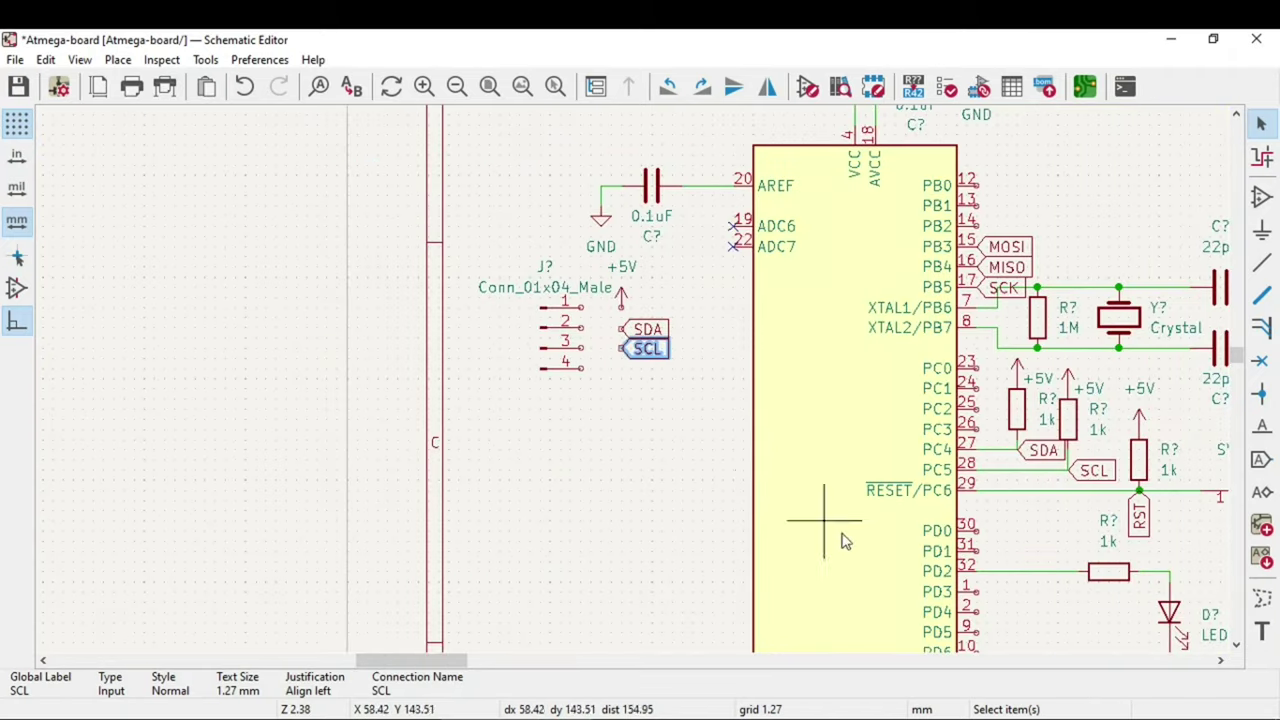
scroll(down, 3)
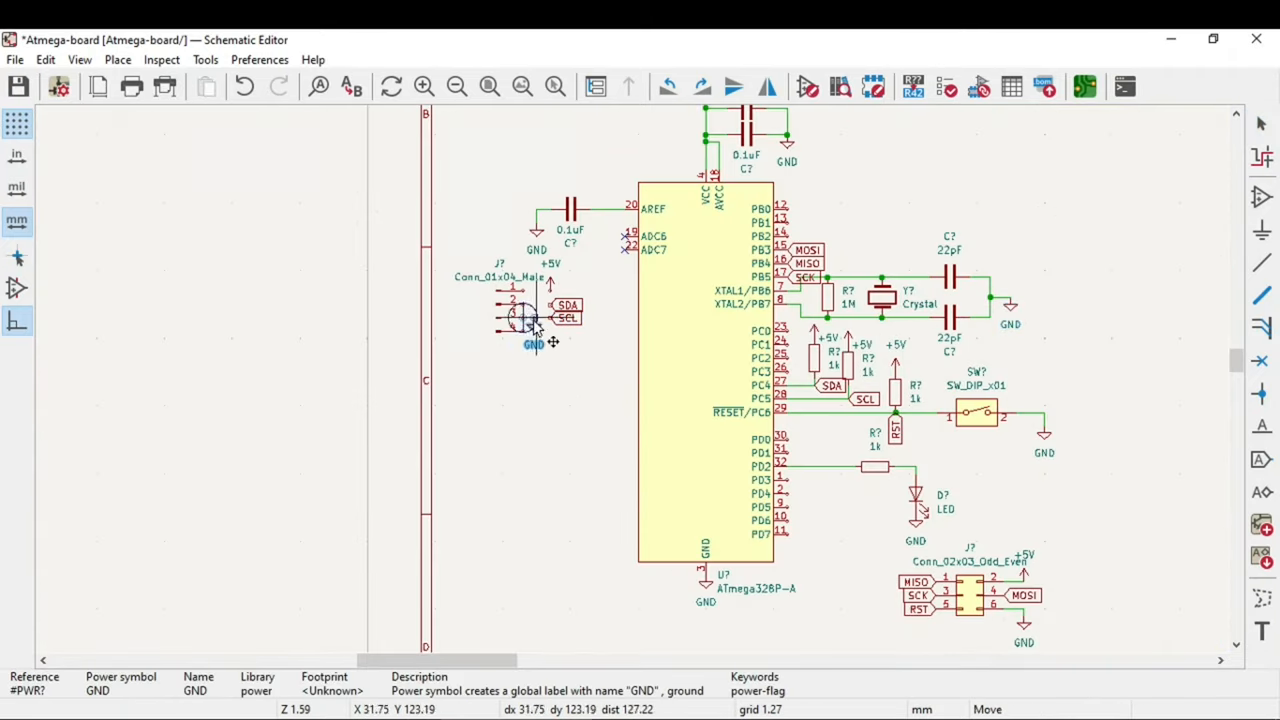
click(1260, 264)
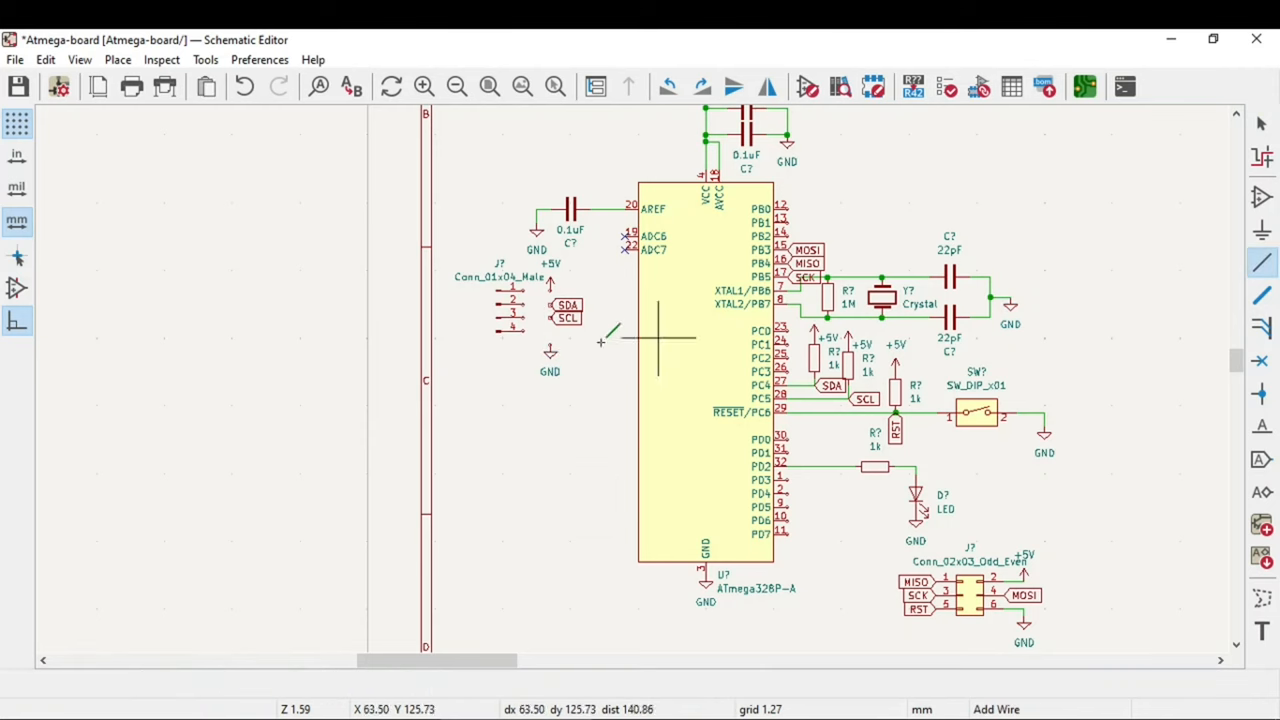
Wire header pin 1 to +5V and pins 2–4 to SDA, SCL and GND.
scroll(up, 3)
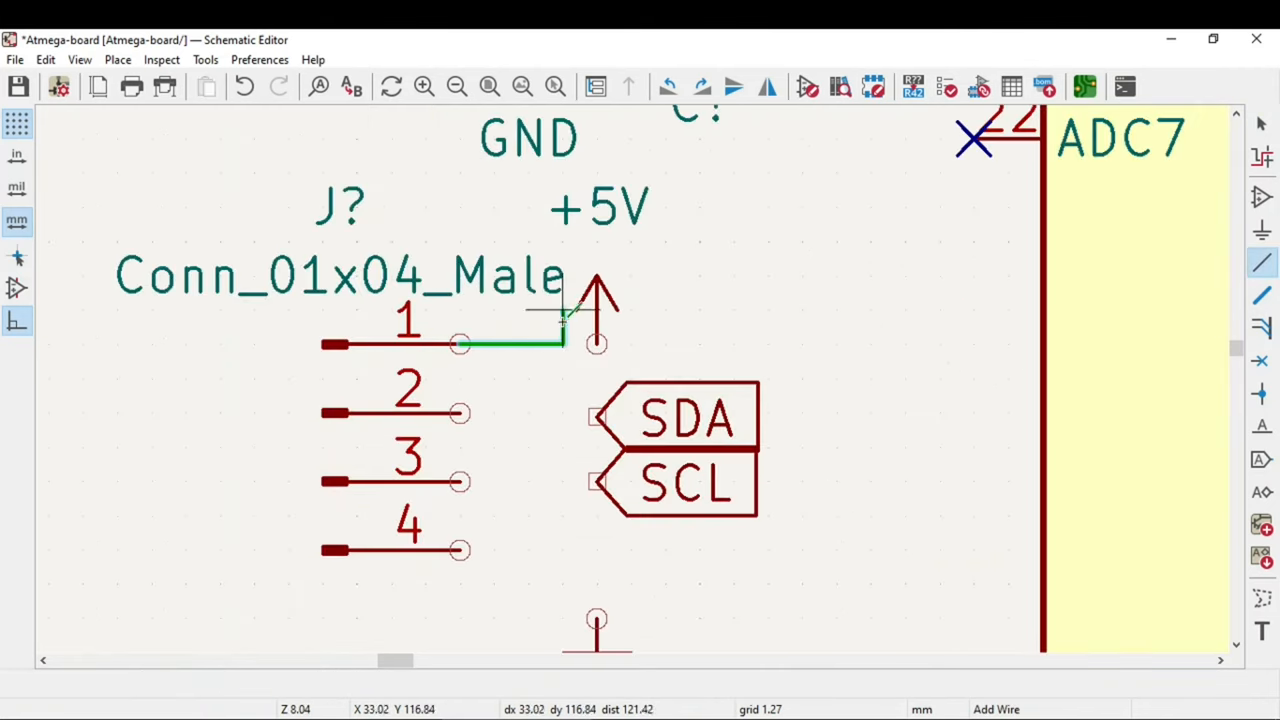
click(596, 412)
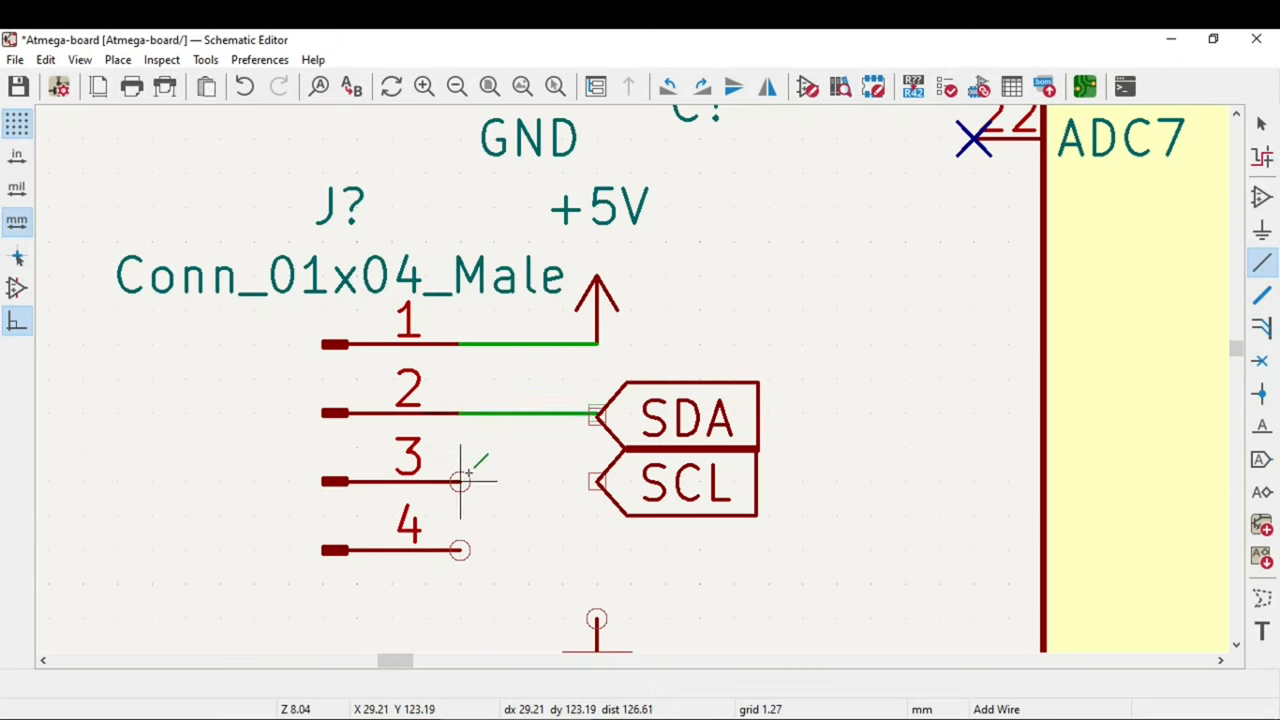
click(596, 482)
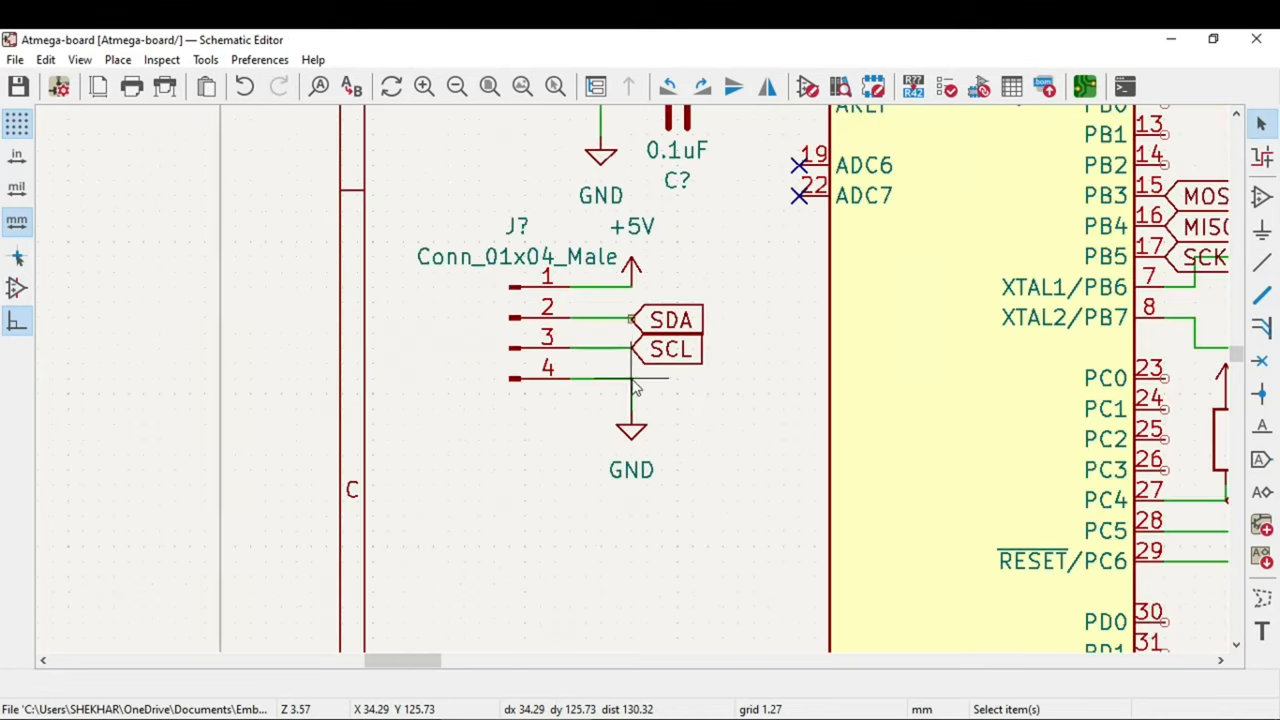
scroll(up, 3)
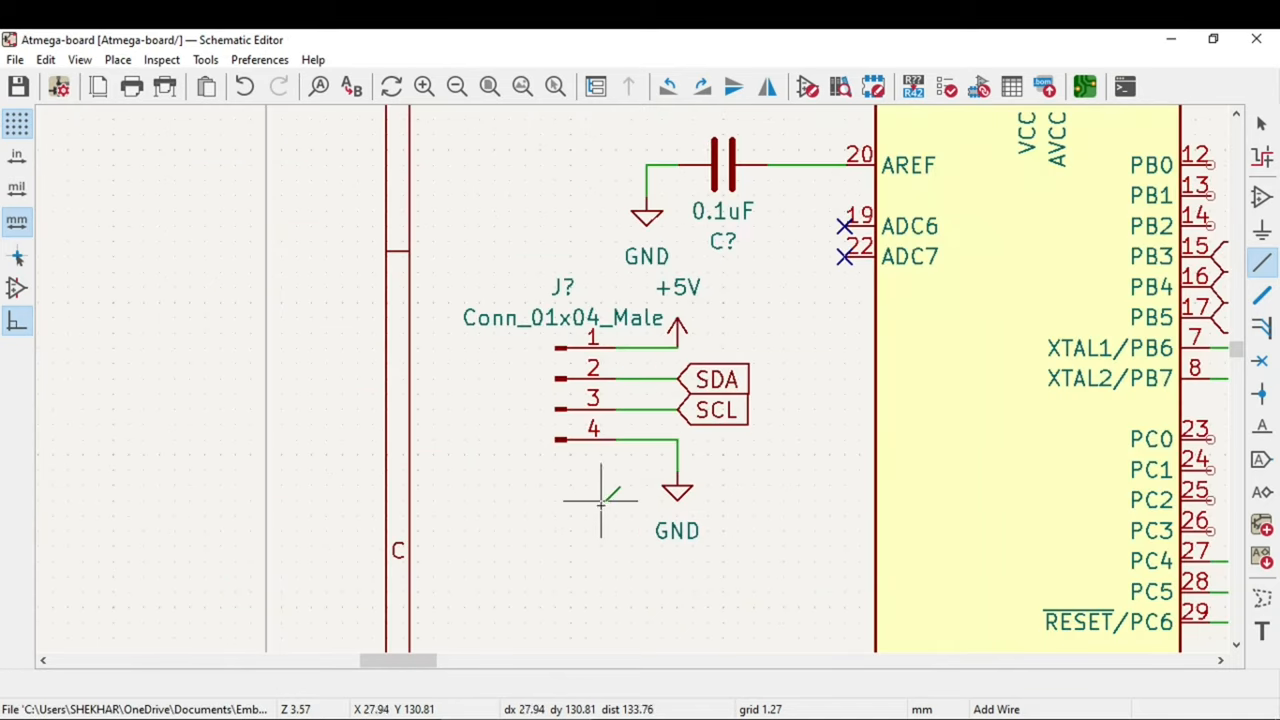
scroll(down, 3)
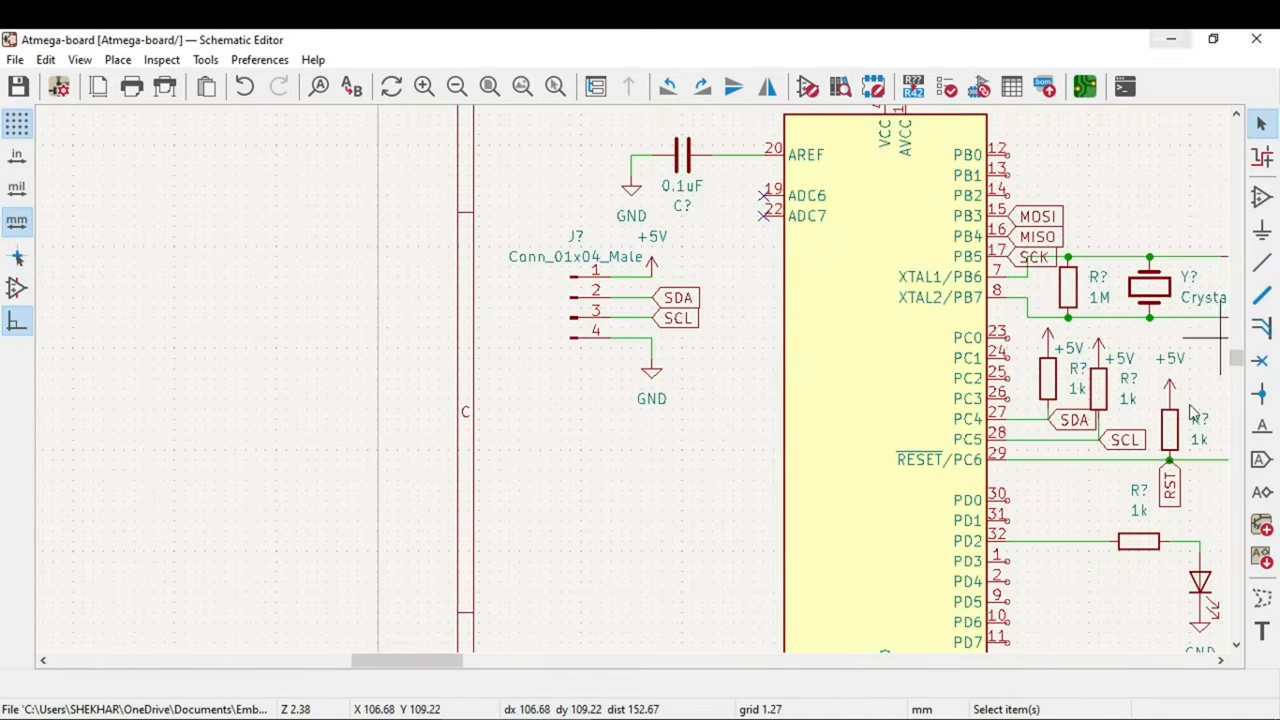
mouse_move(1090, 500)
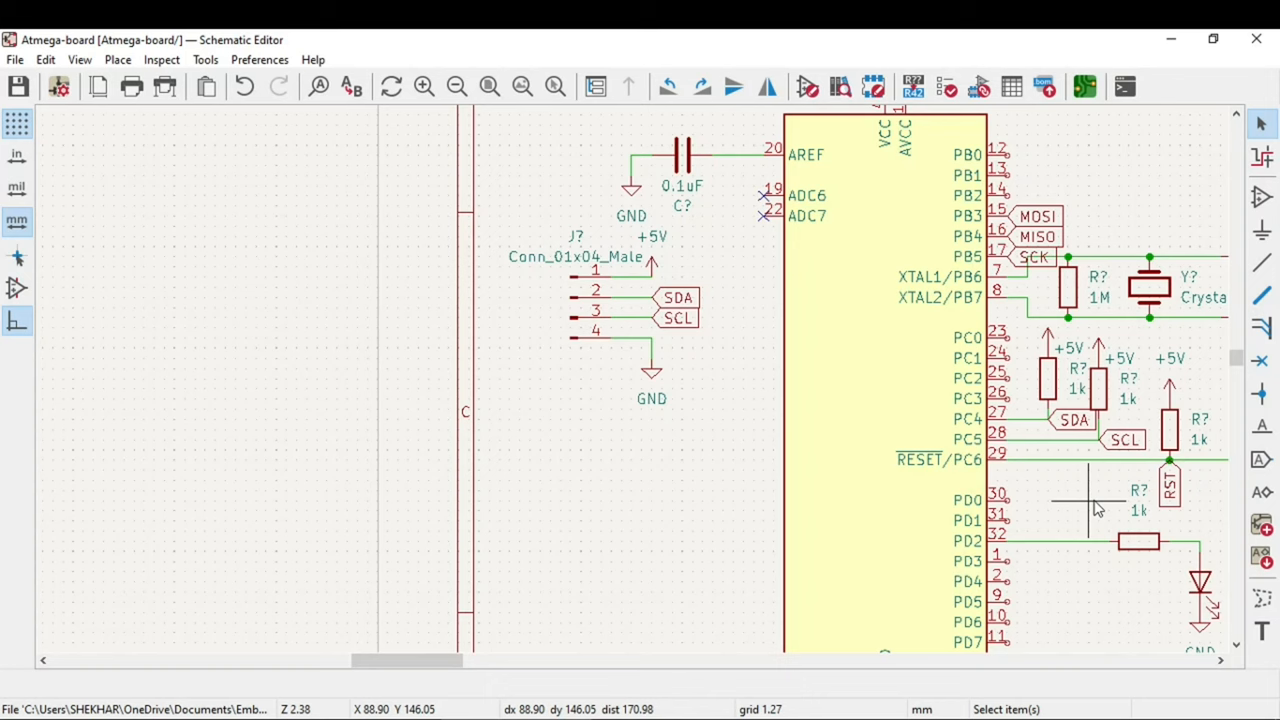
Scroll the datasheet to the TQFP Top View pinout, then return to KiCad.
scroll(down, 3)
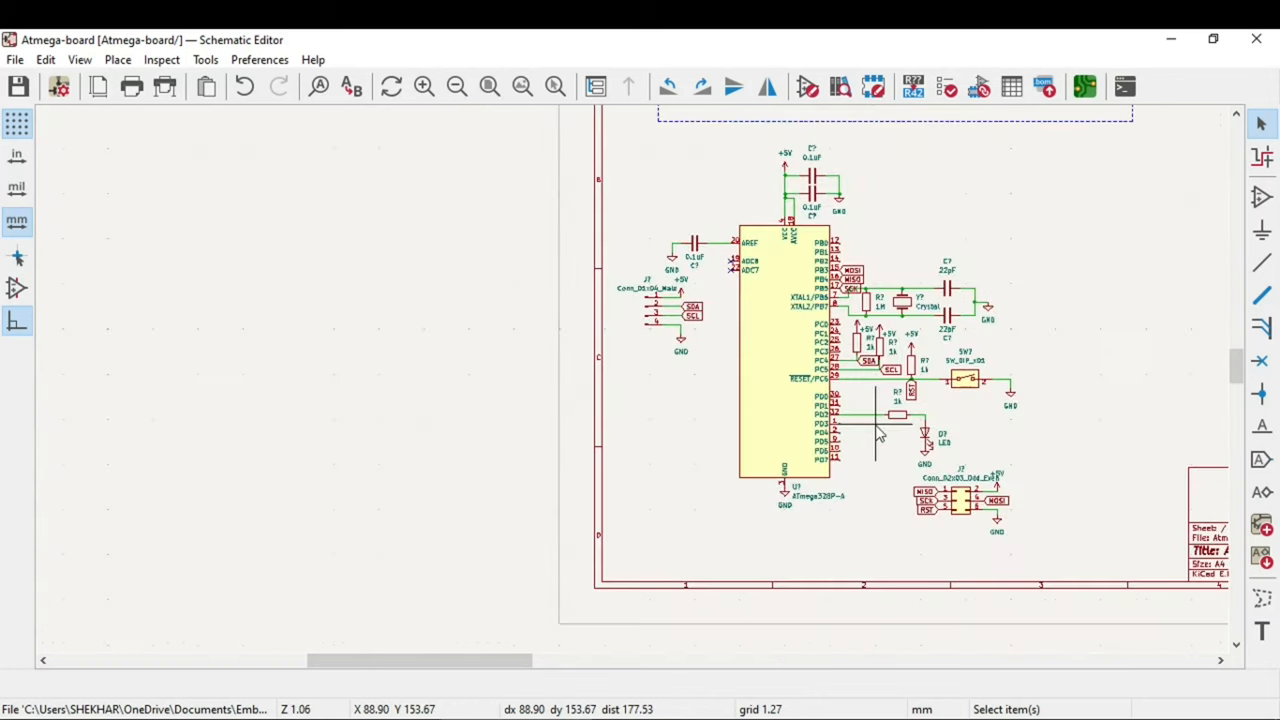
scroll(up, 3)
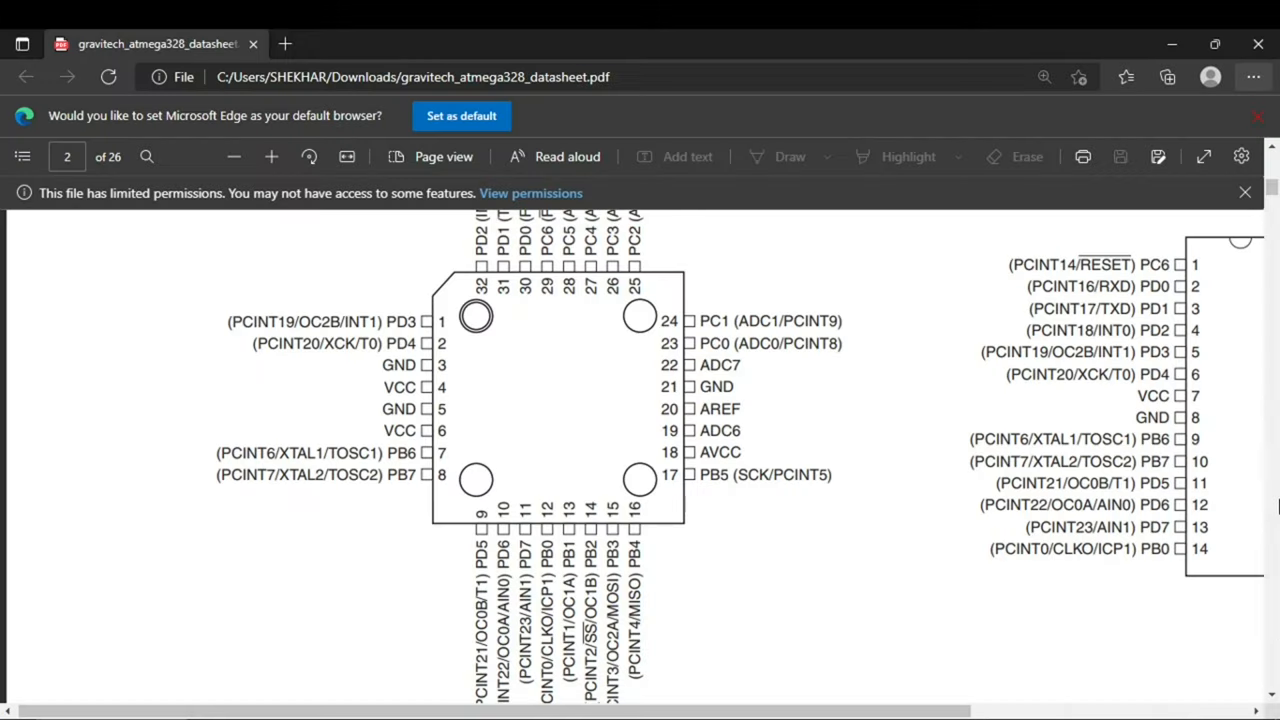
scroll(up, 3)
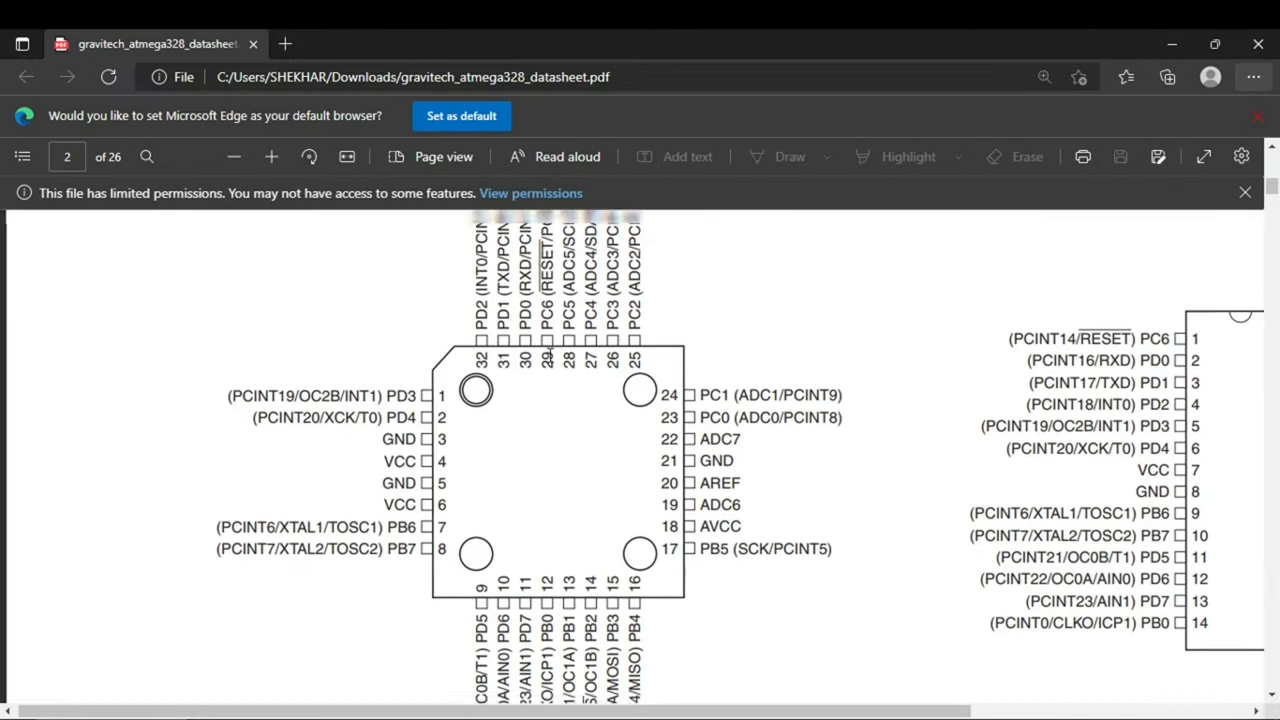
scroll(up, 3)
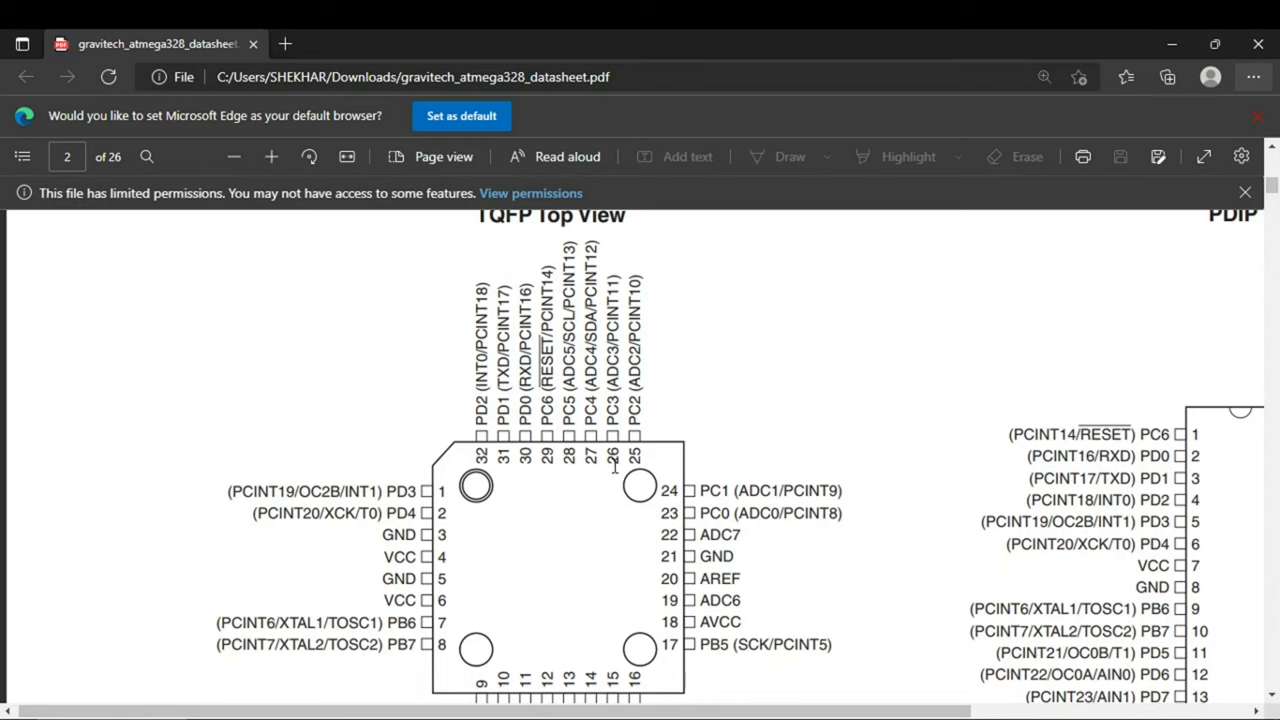
key(alt+tab)
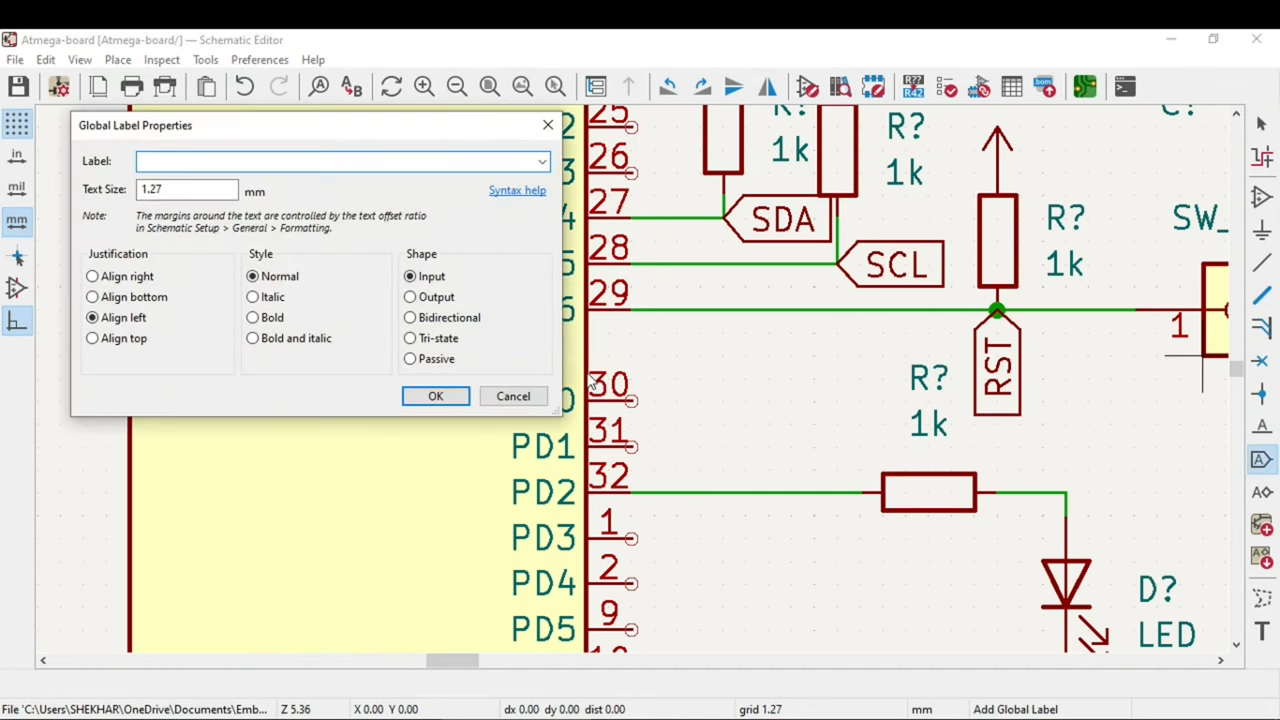
Add global labels USB_RX on PD0 and USB_TX on PD1.
text(USB)
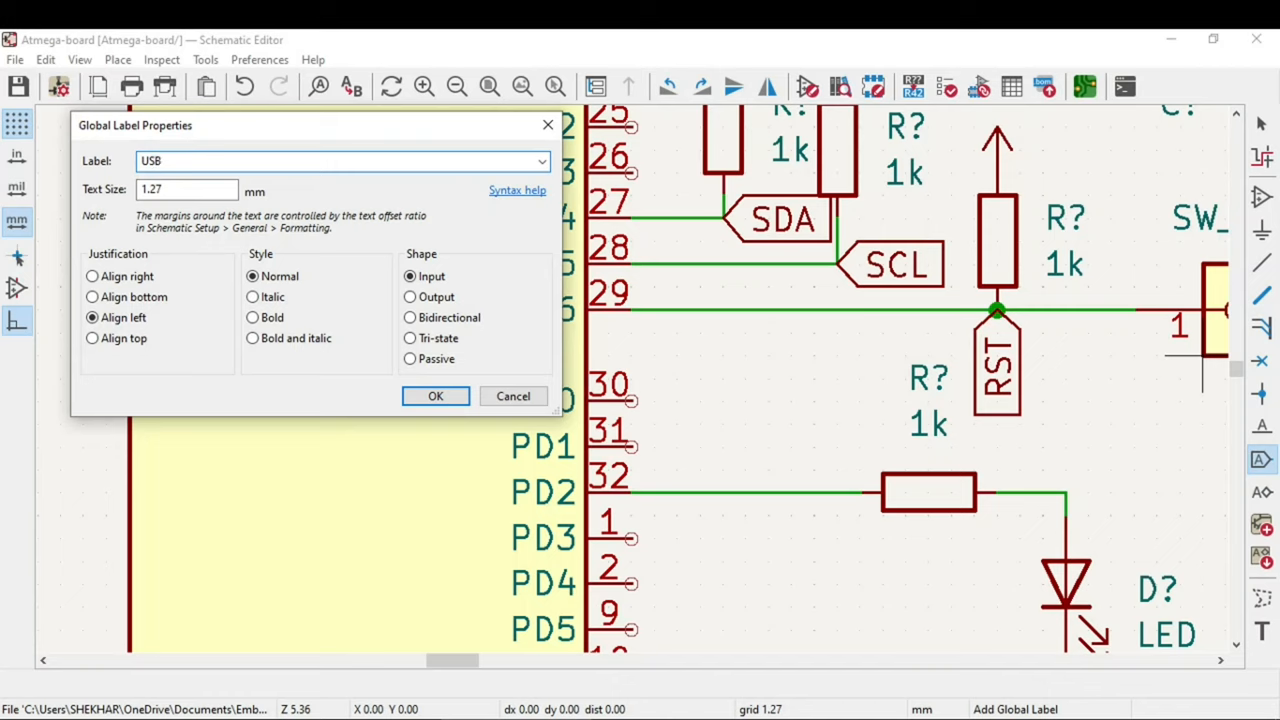
text(_RX)
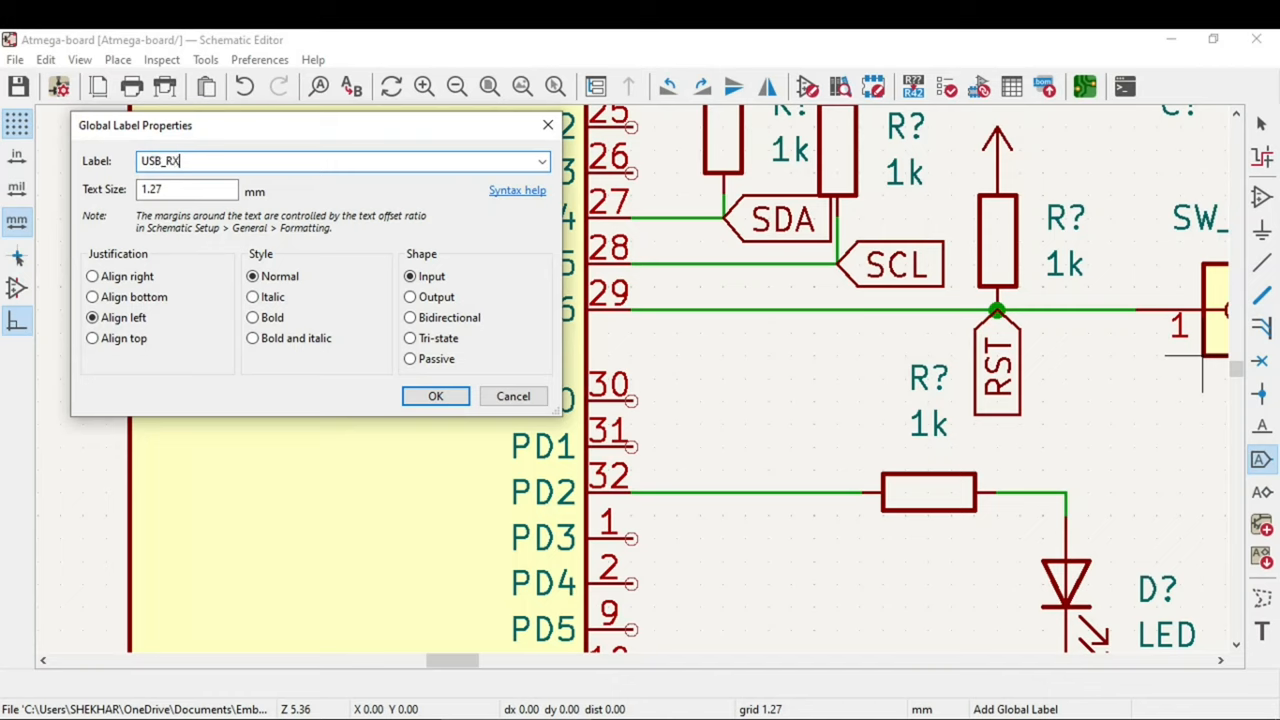
click(436, 396)
text(USV)
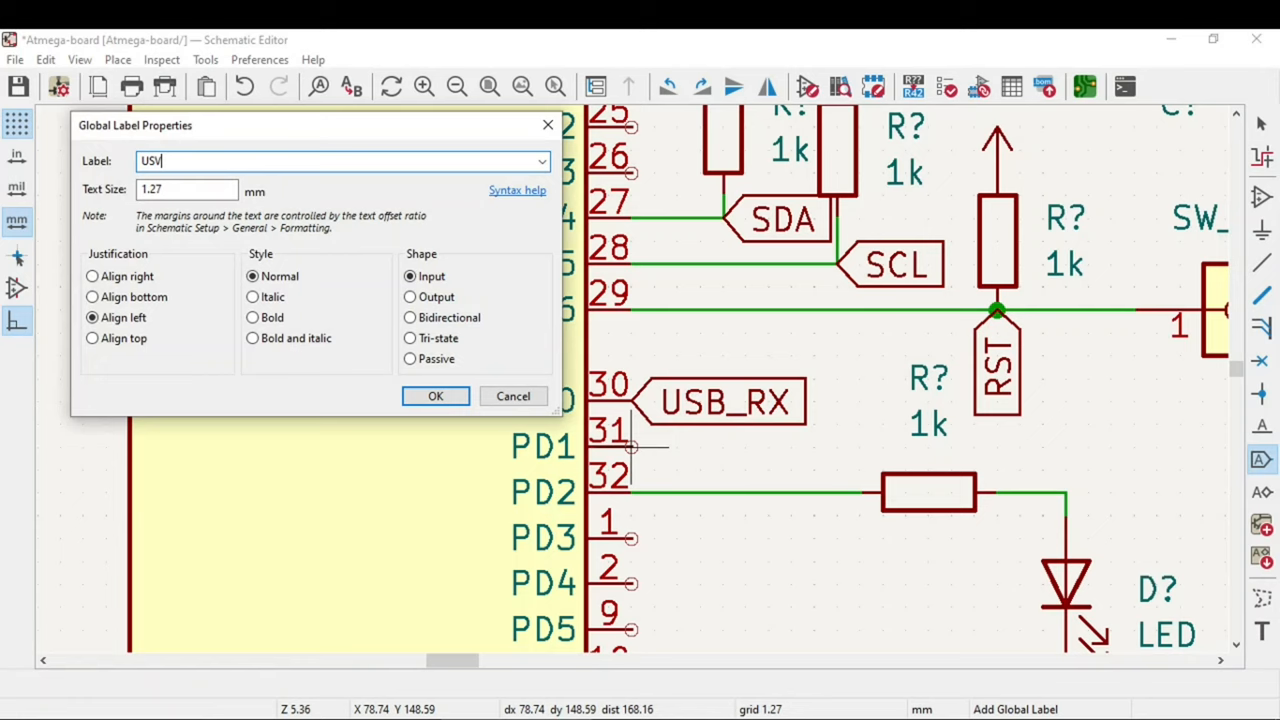
text(USB_T)
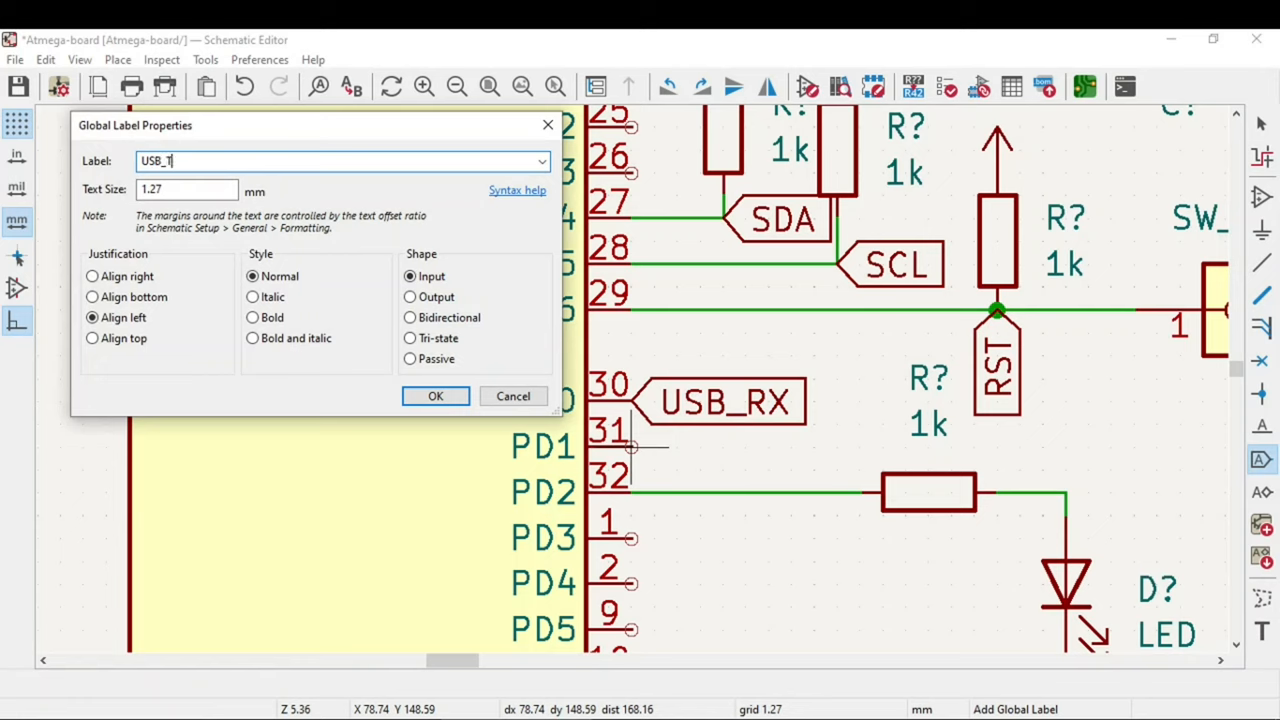
click(436, 396)
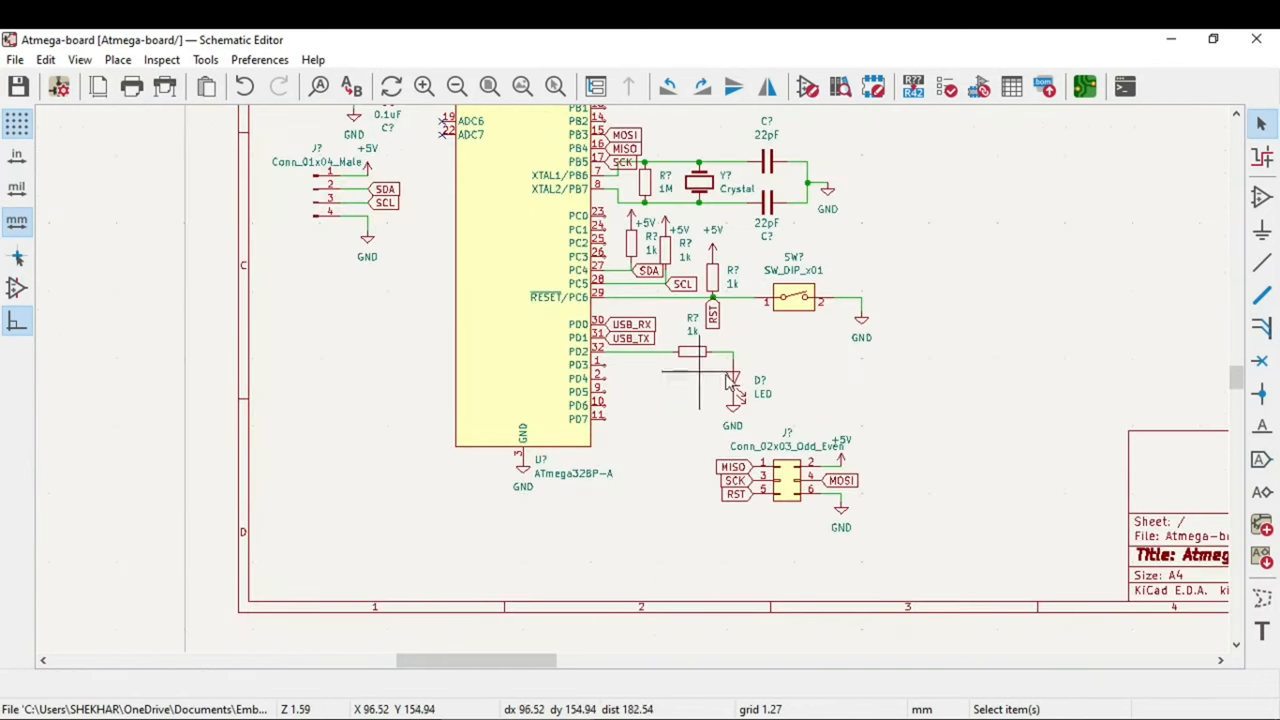
mouse_move(620, 404)
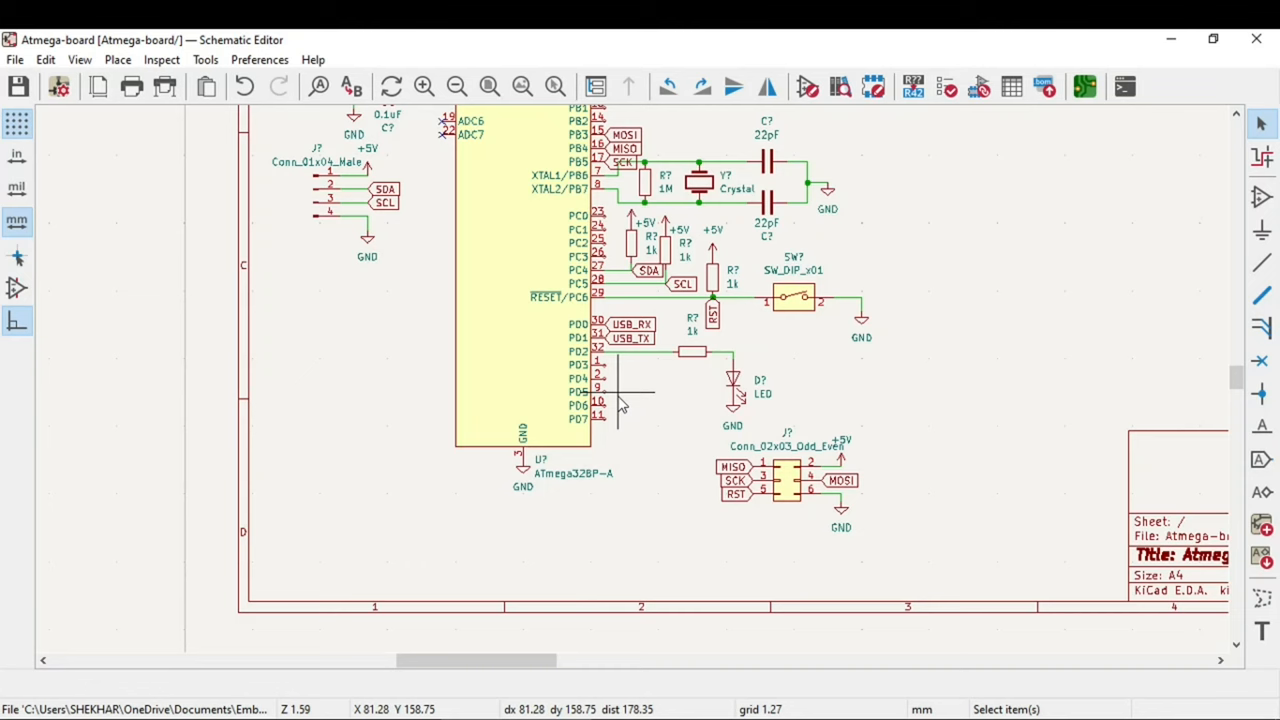
Add global labels A0 and A1 on the PC0 and PC1 pins.
scroll(down, 3)
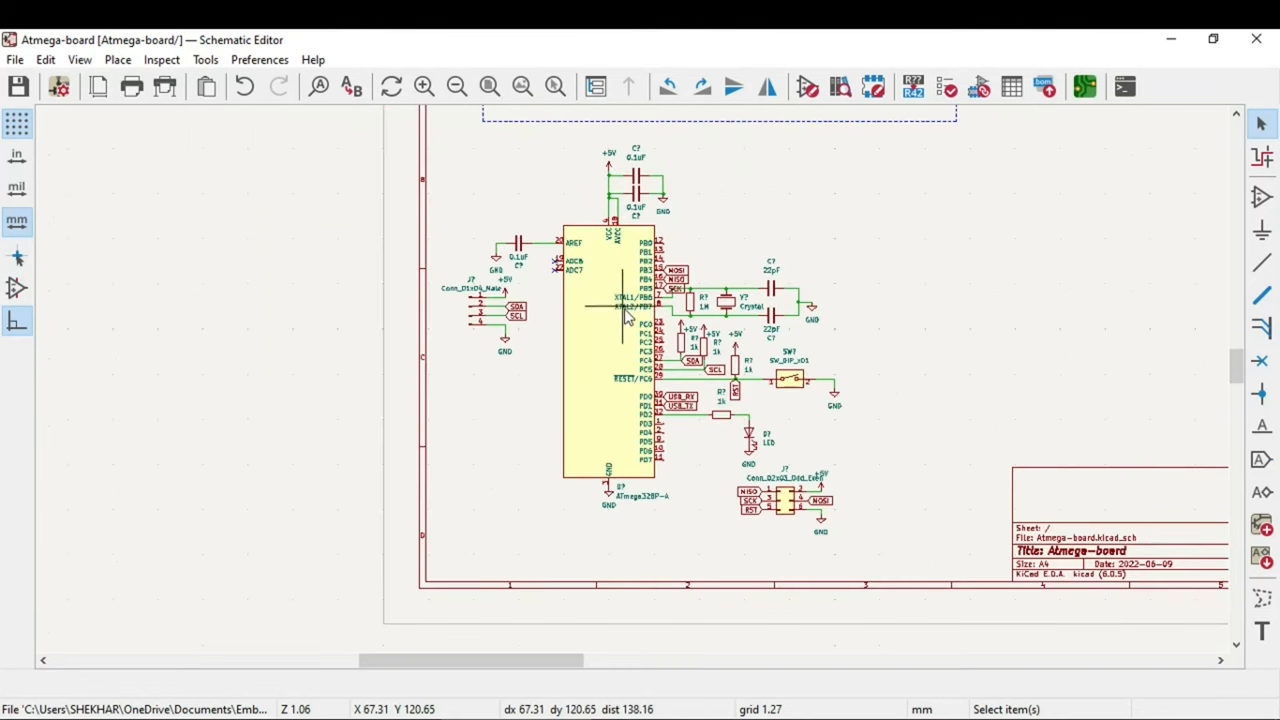
scroll(up, 3)
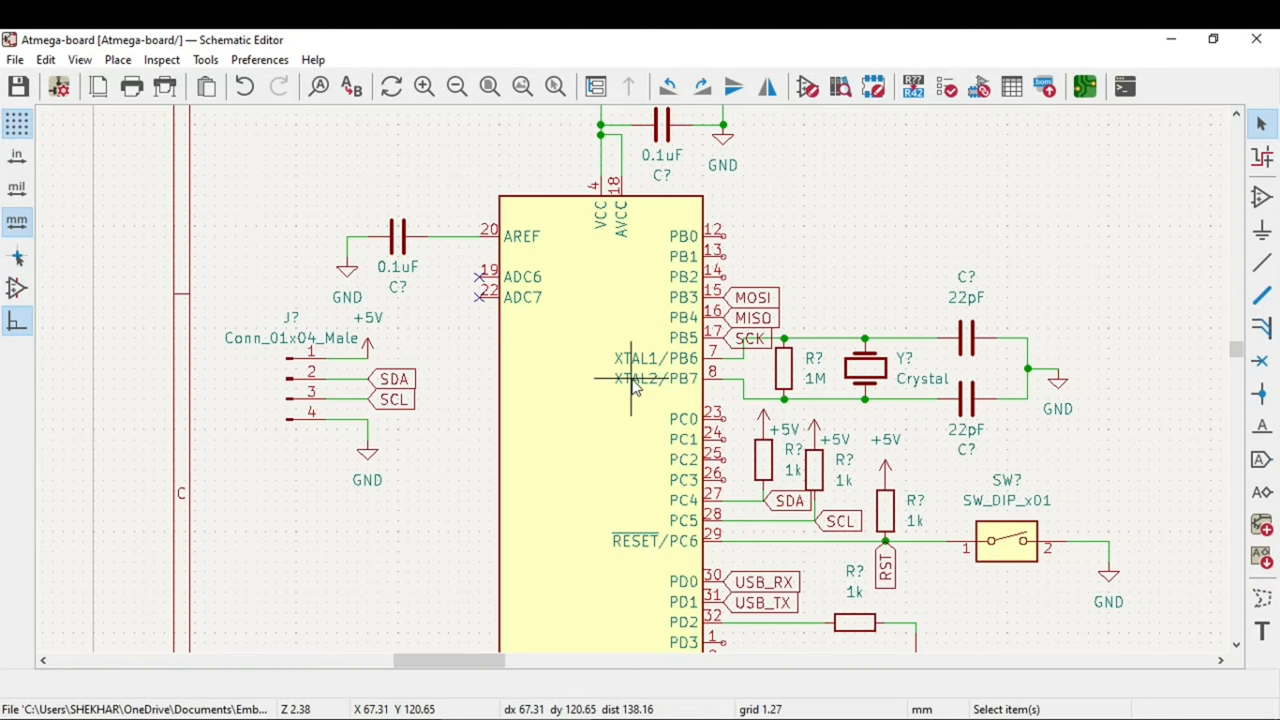
mouse_move(1036, 428)
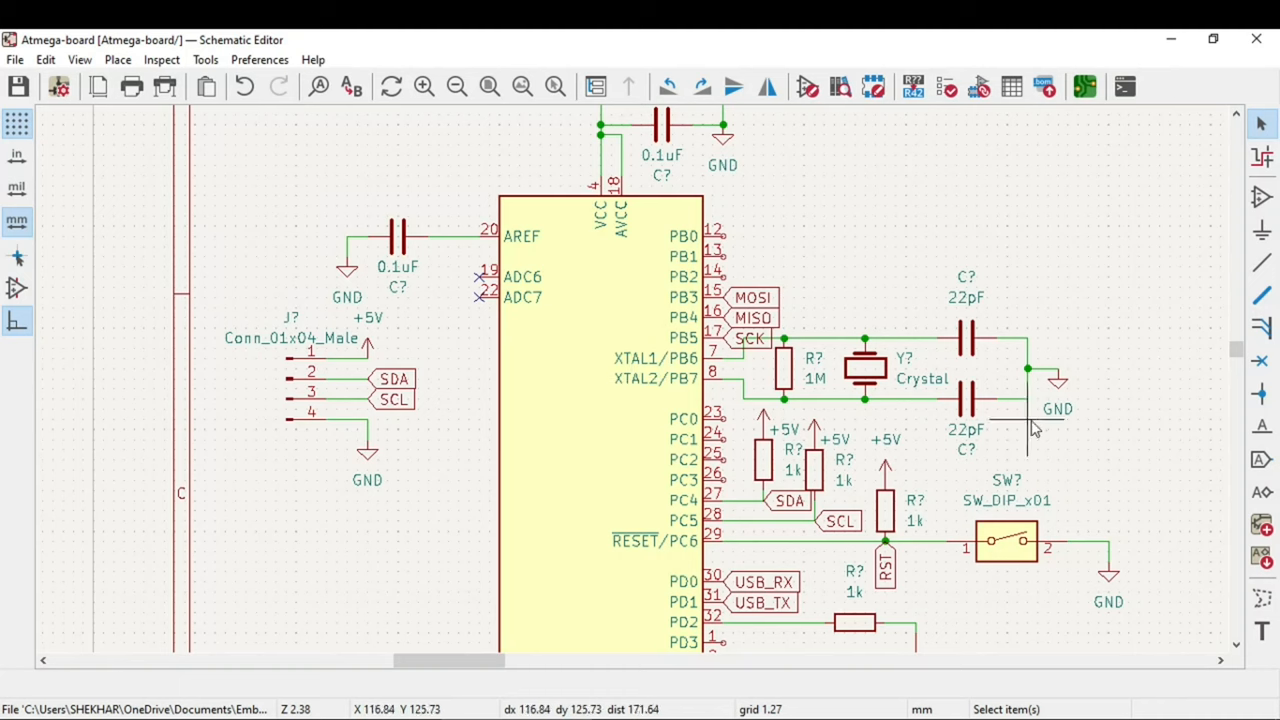
mouse_move(724, 414)
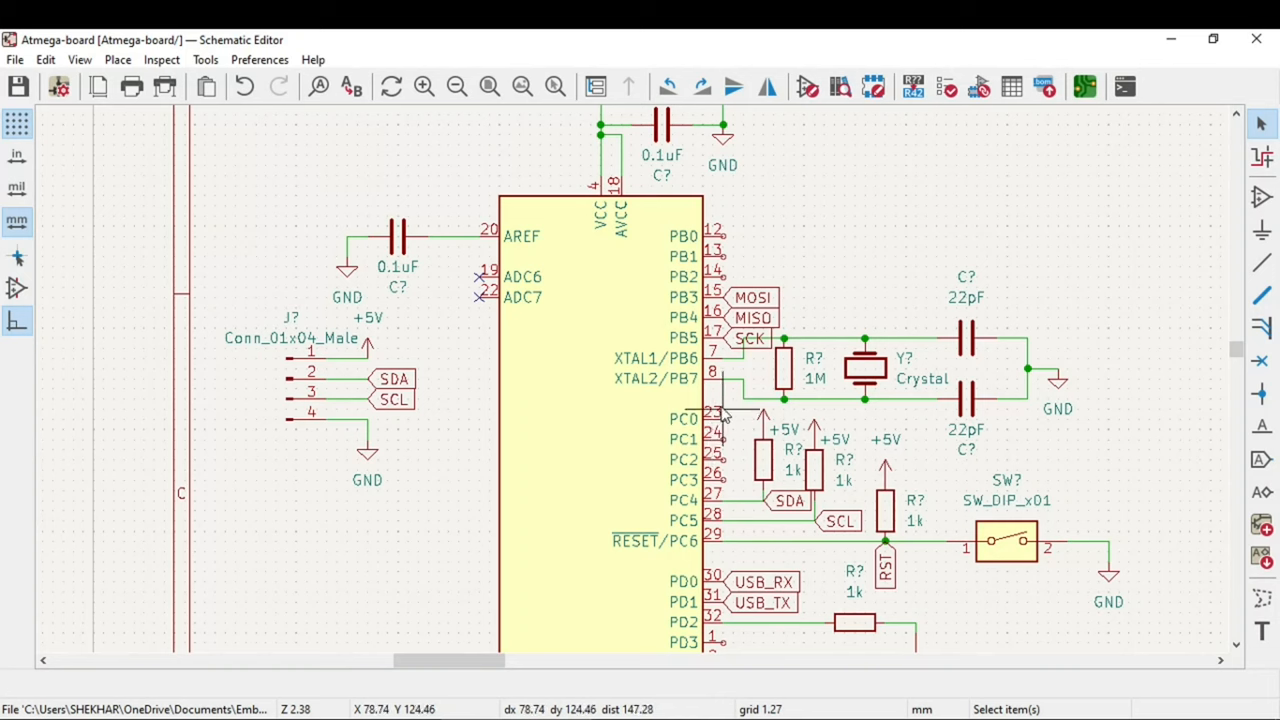
mouse_move(780, 432)
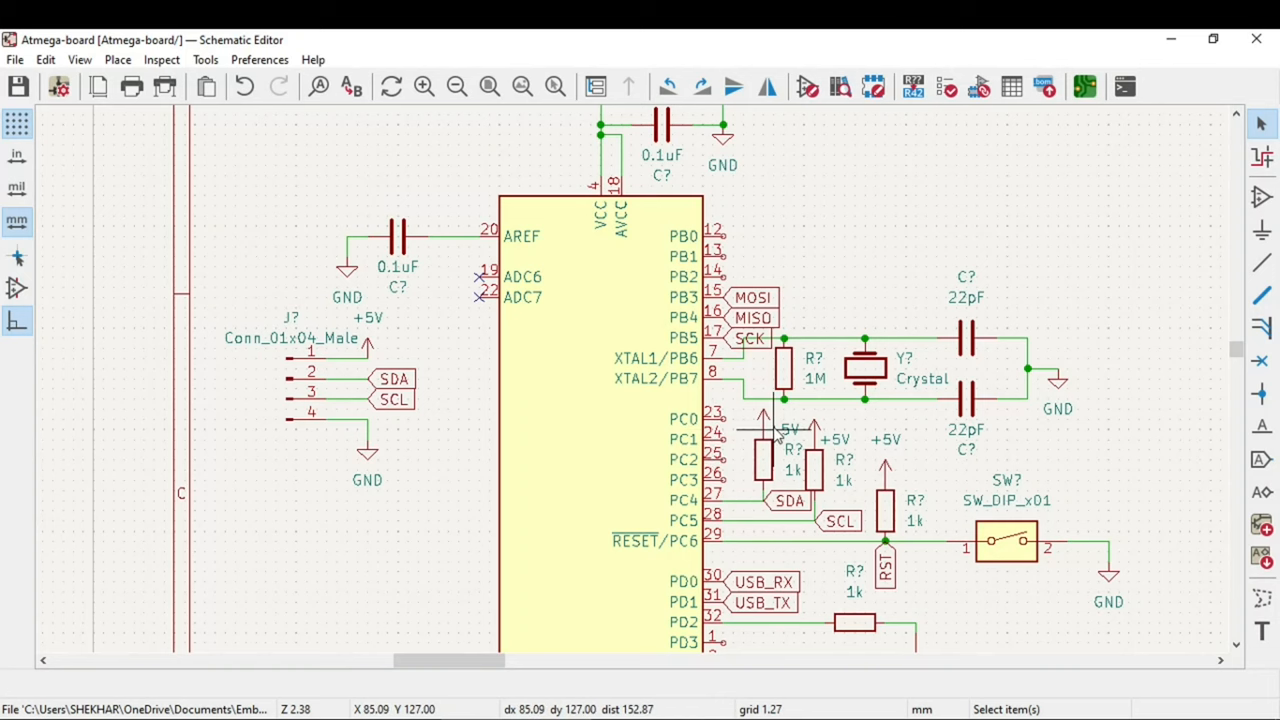
mouse_move(812, 444)
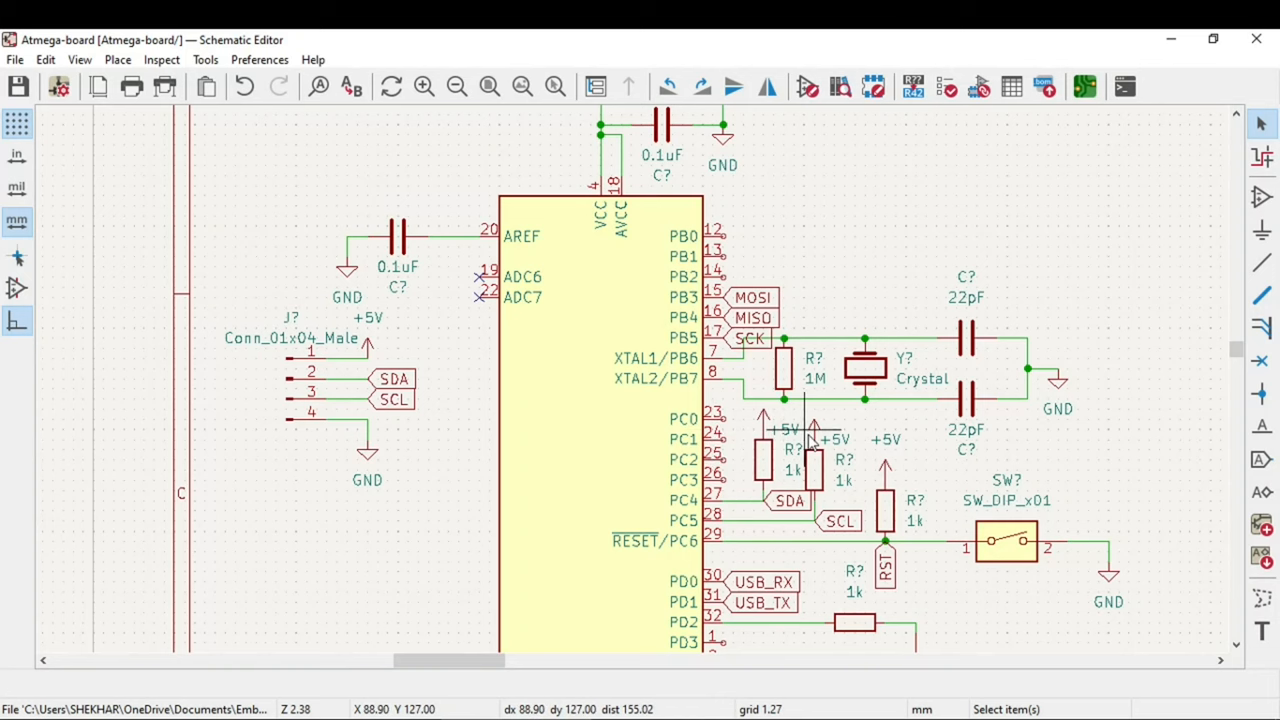
scroll(up, 3)
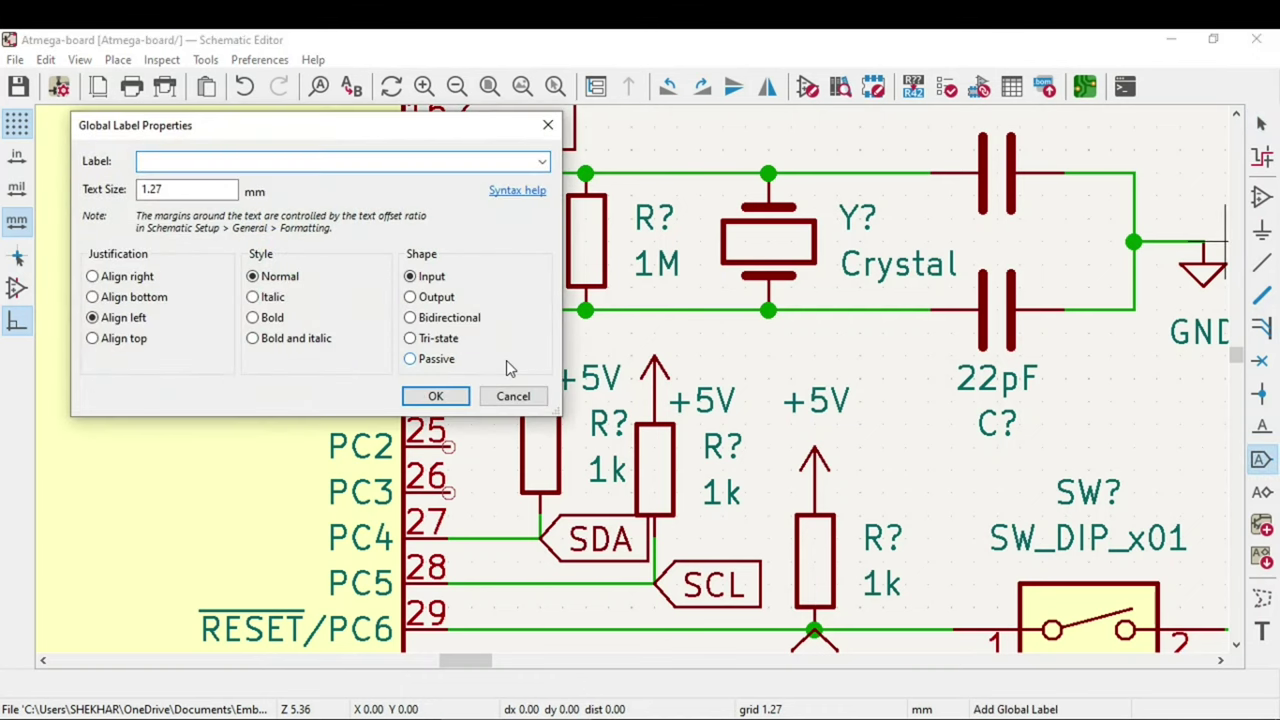
text(A0)
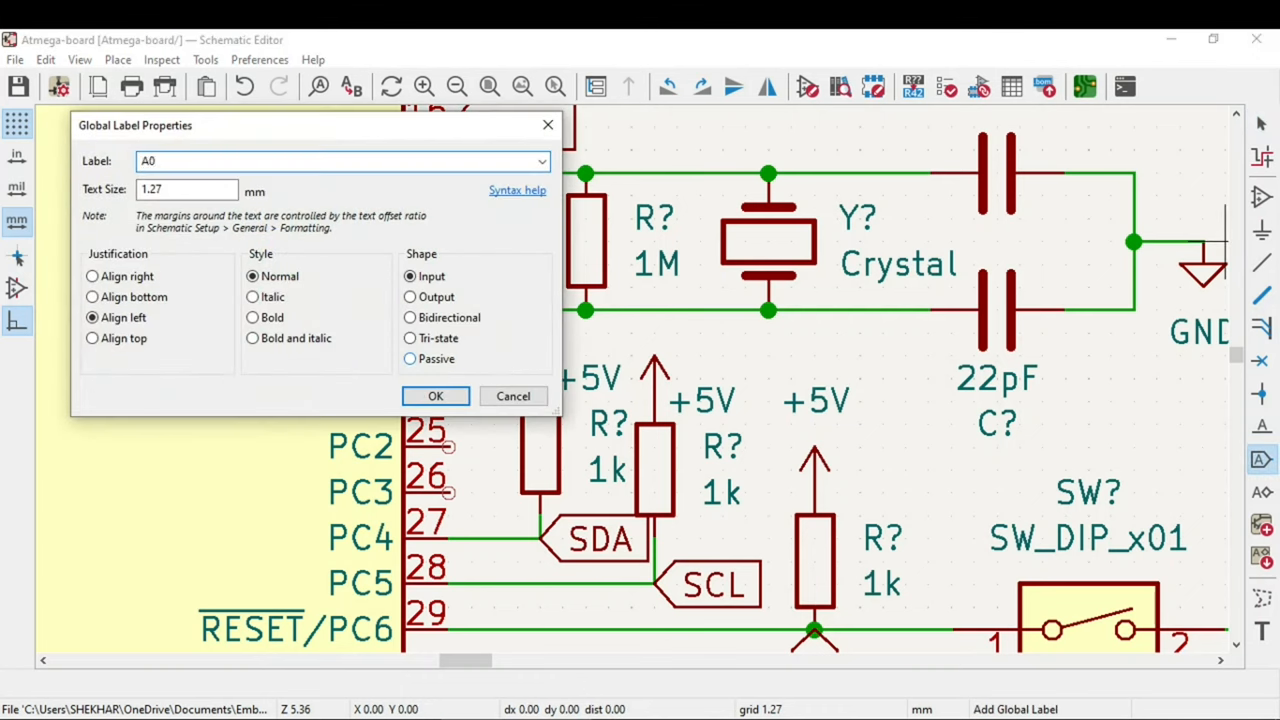
click(436, 396)
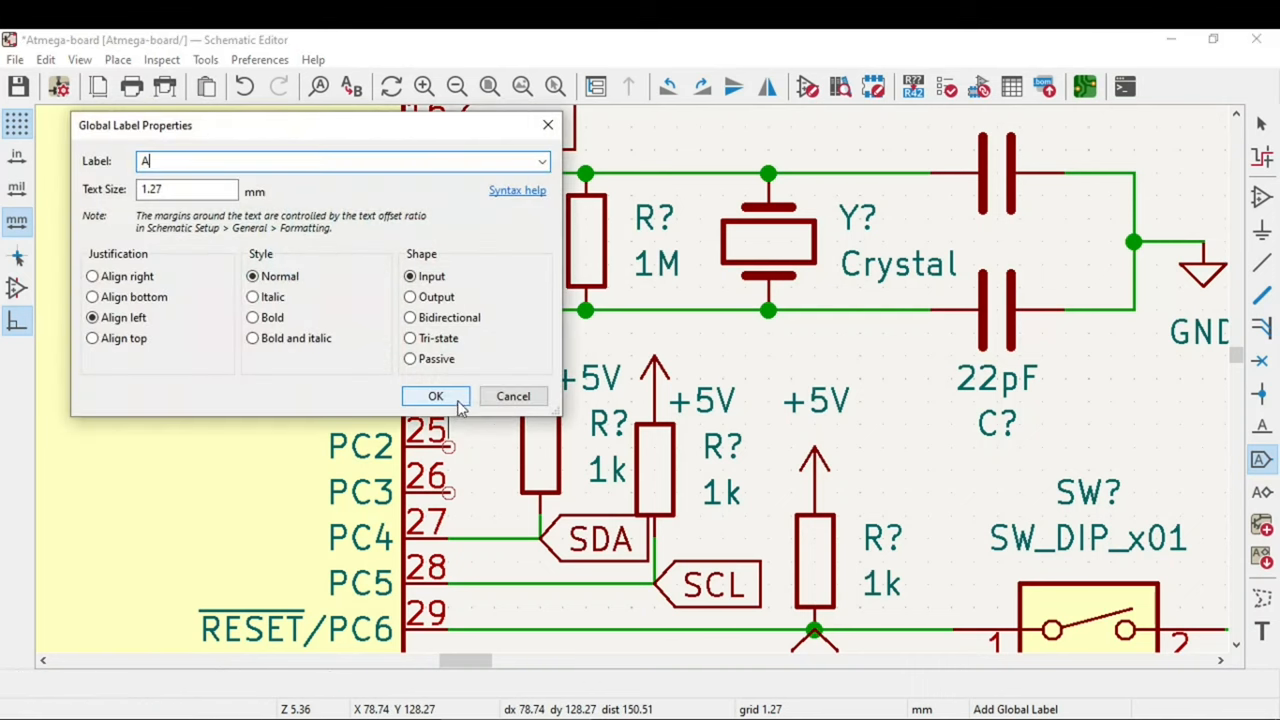
click(436, 396)
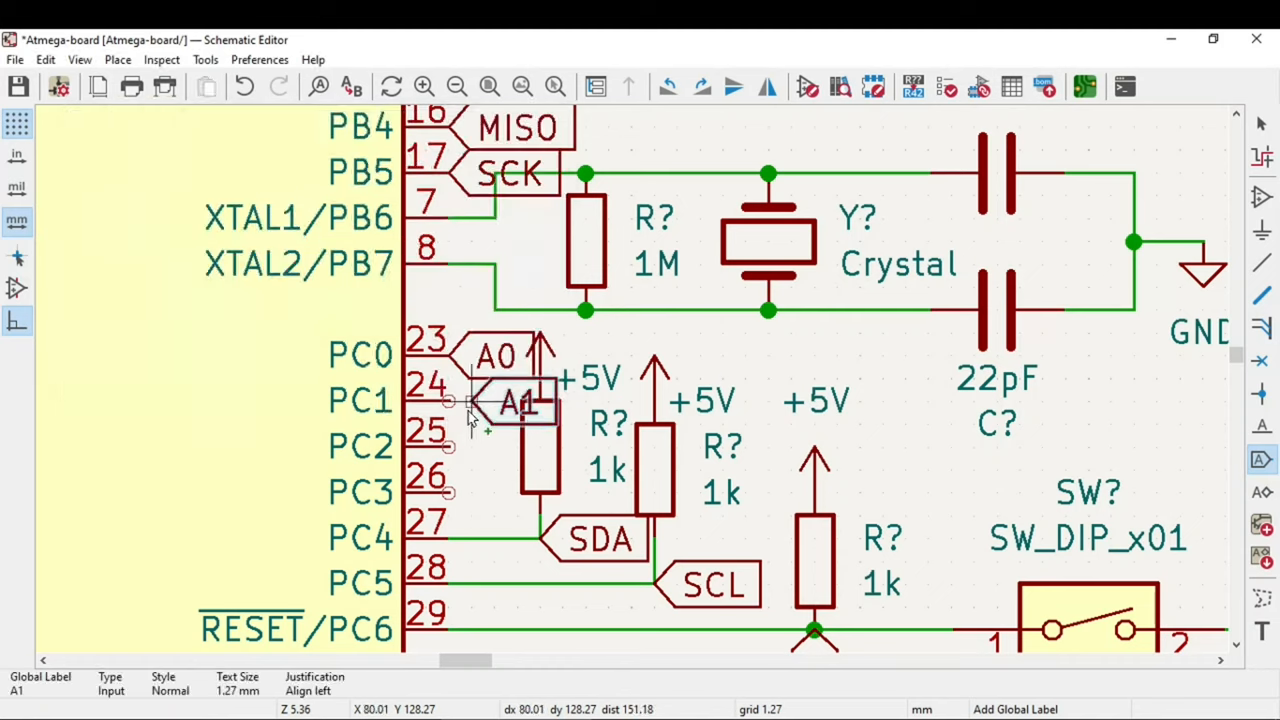
Add global labels A2 and A3 on the PC2 and PC3 pins.
double_click(516, 402)
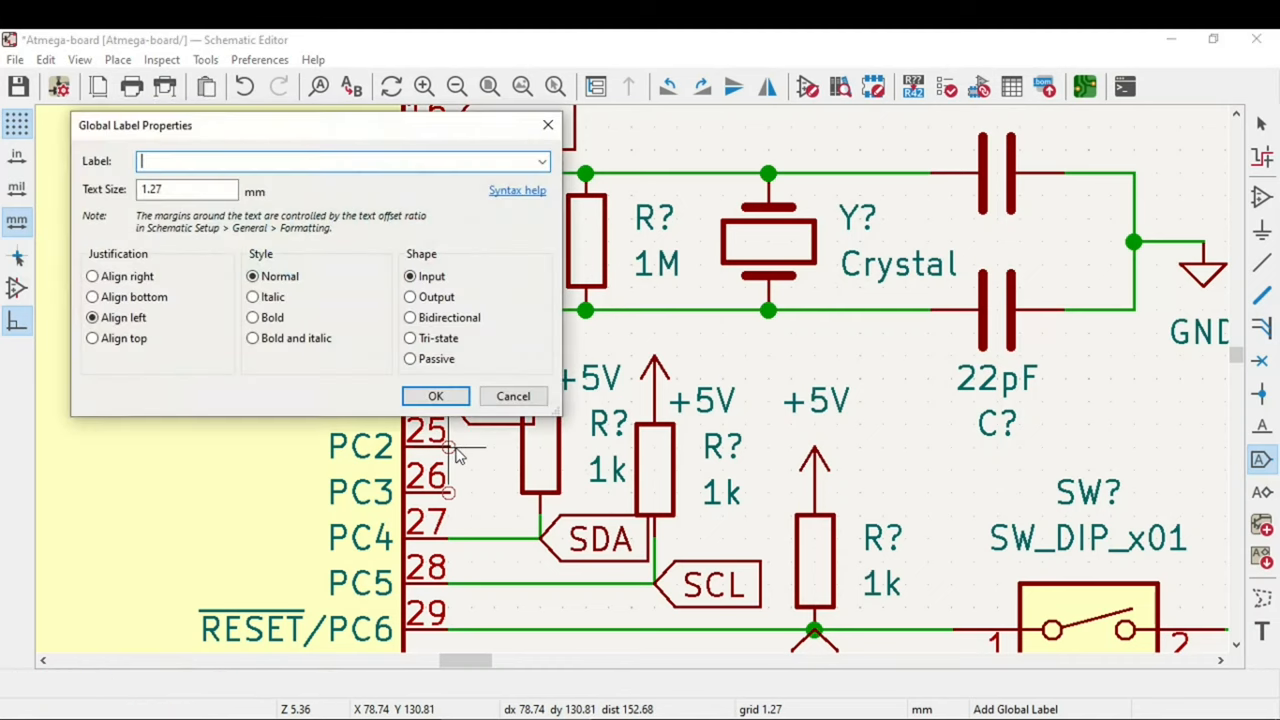
click(436, 396)
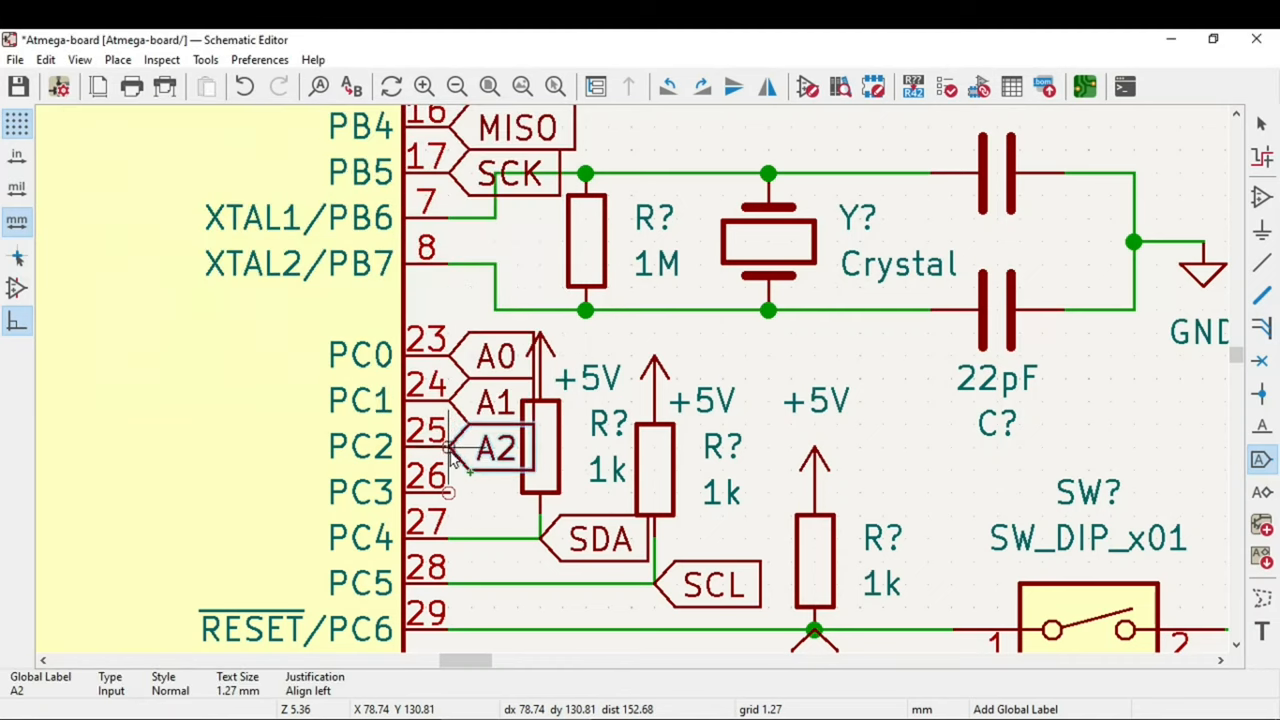
double_click(496, 448)
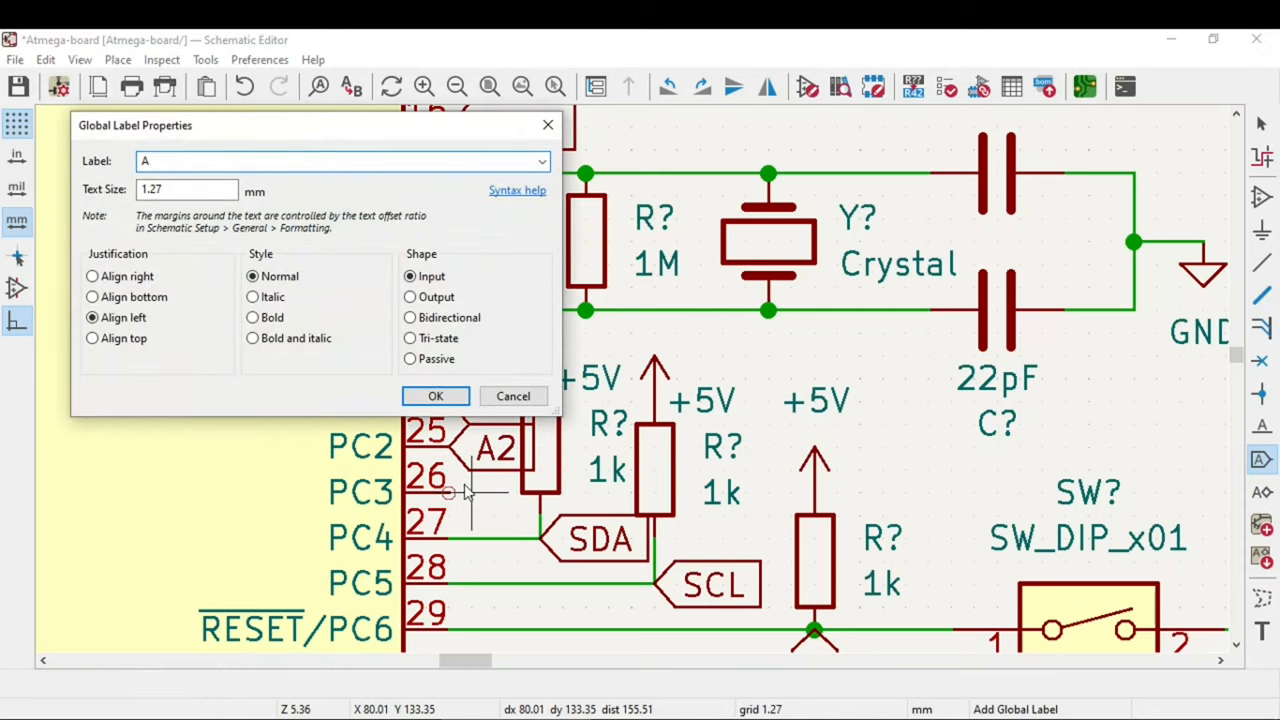
click(436, 396)
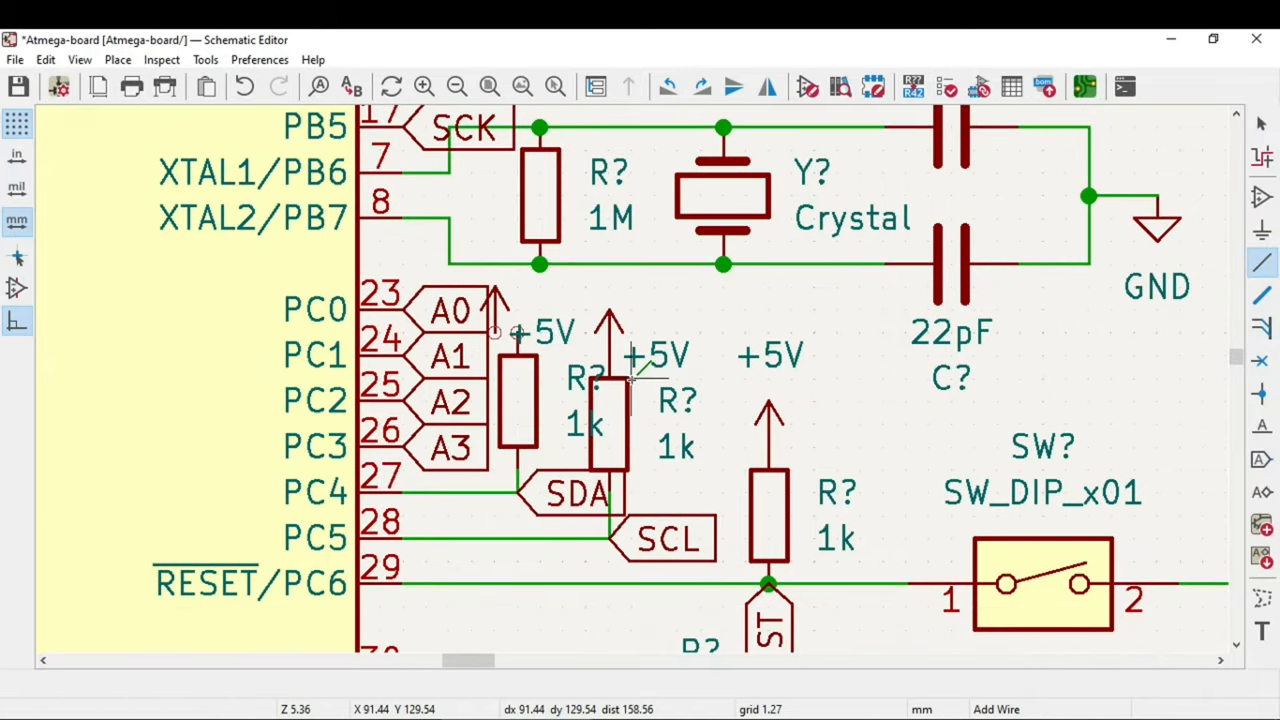
click(496, 310)
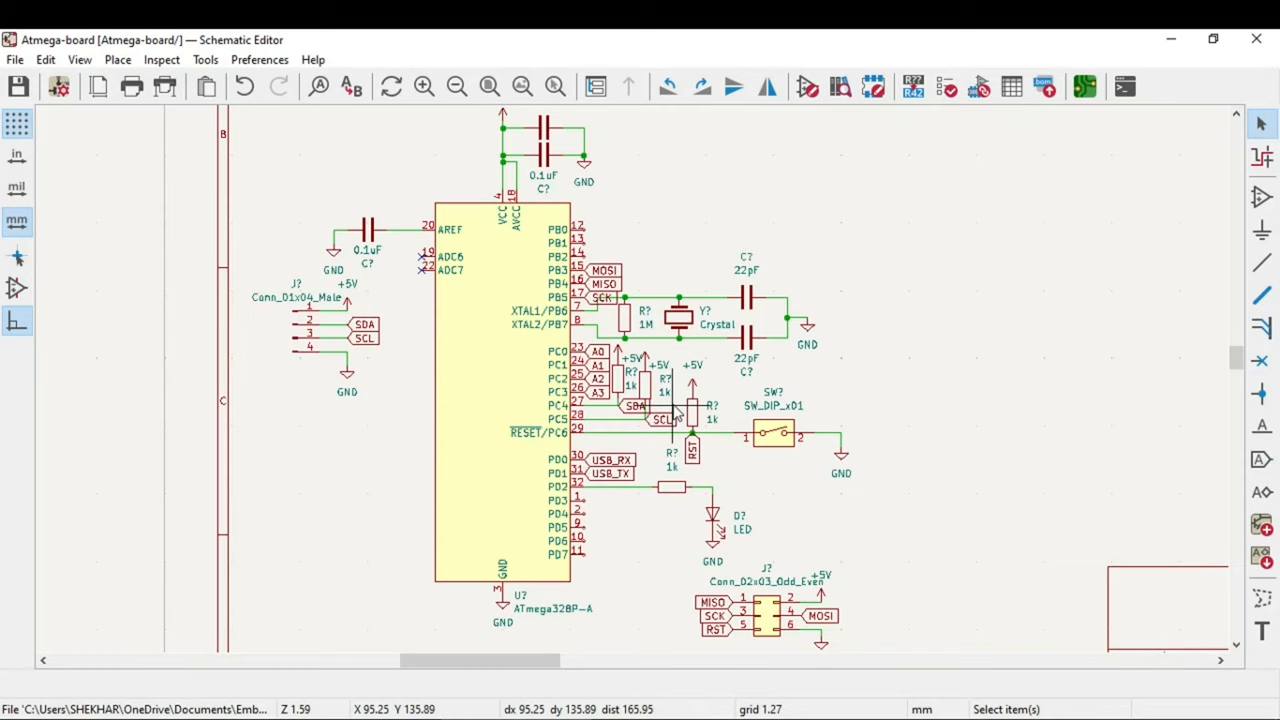
mouse_move(1210, 196)
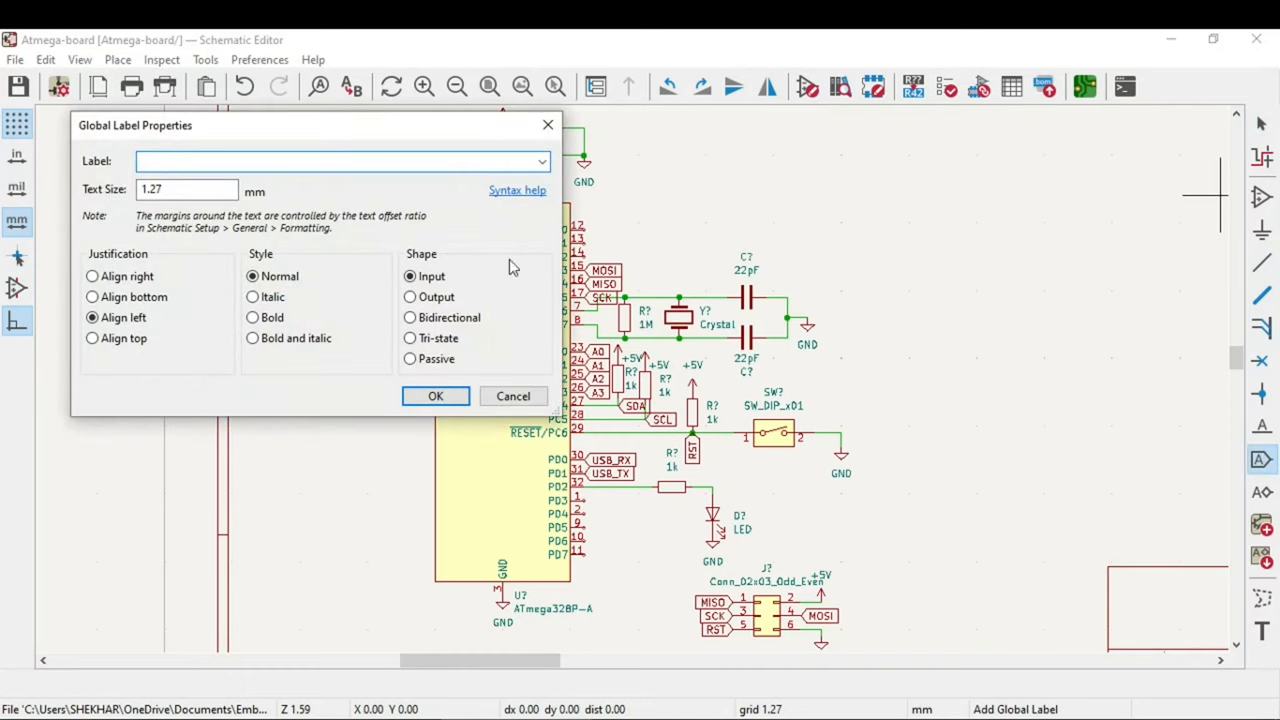
Add global labels D3 through D7 on the PD3–PD7 pins.
text(D)
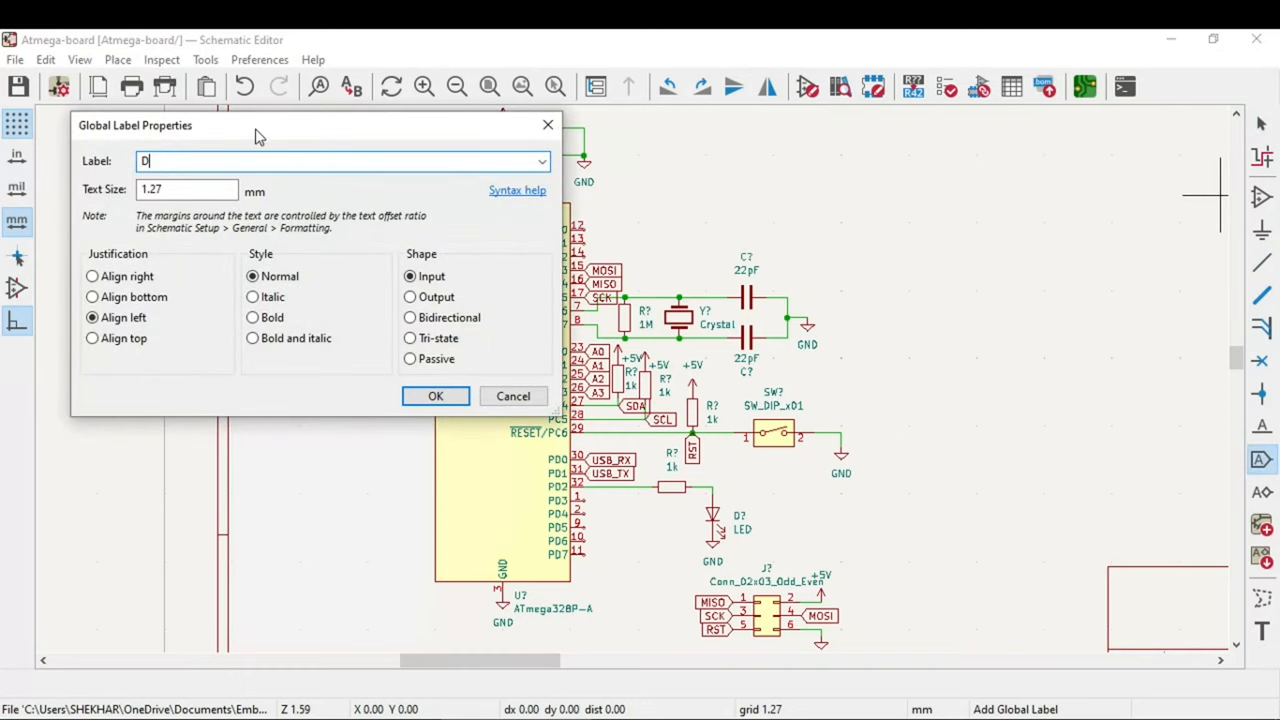
click(436, 396)
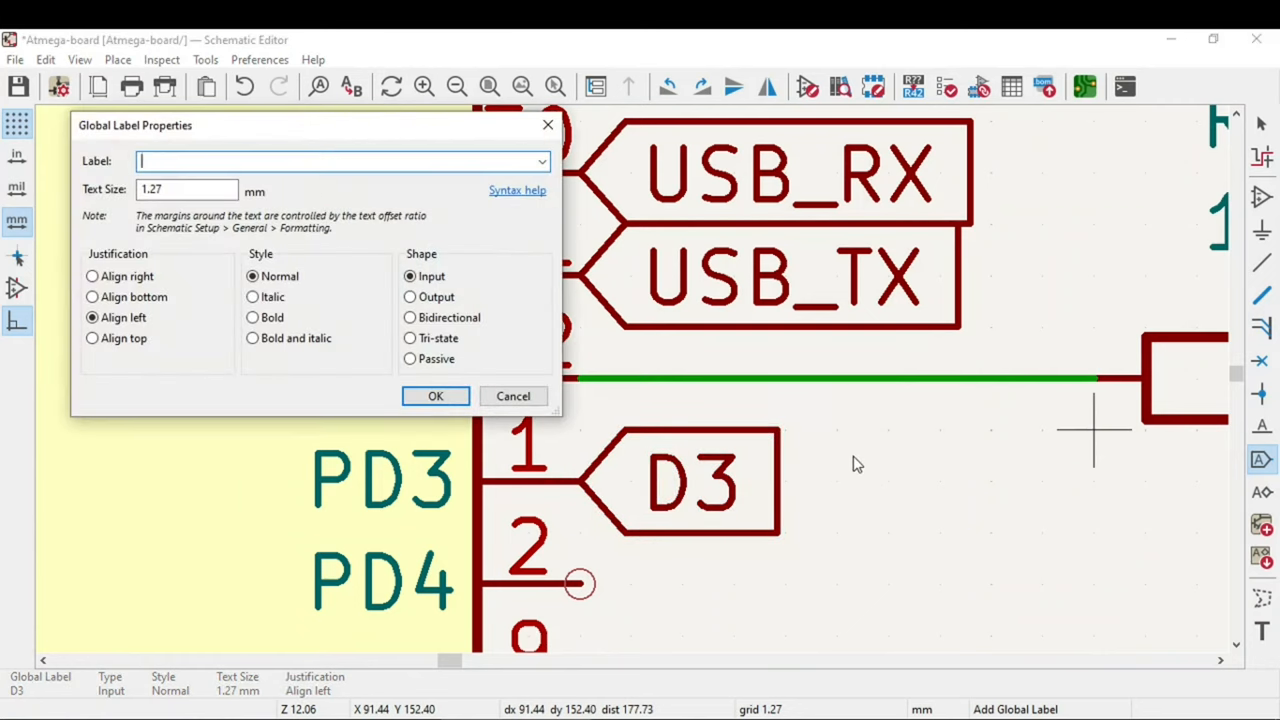
click(512, 396)
text(D5)
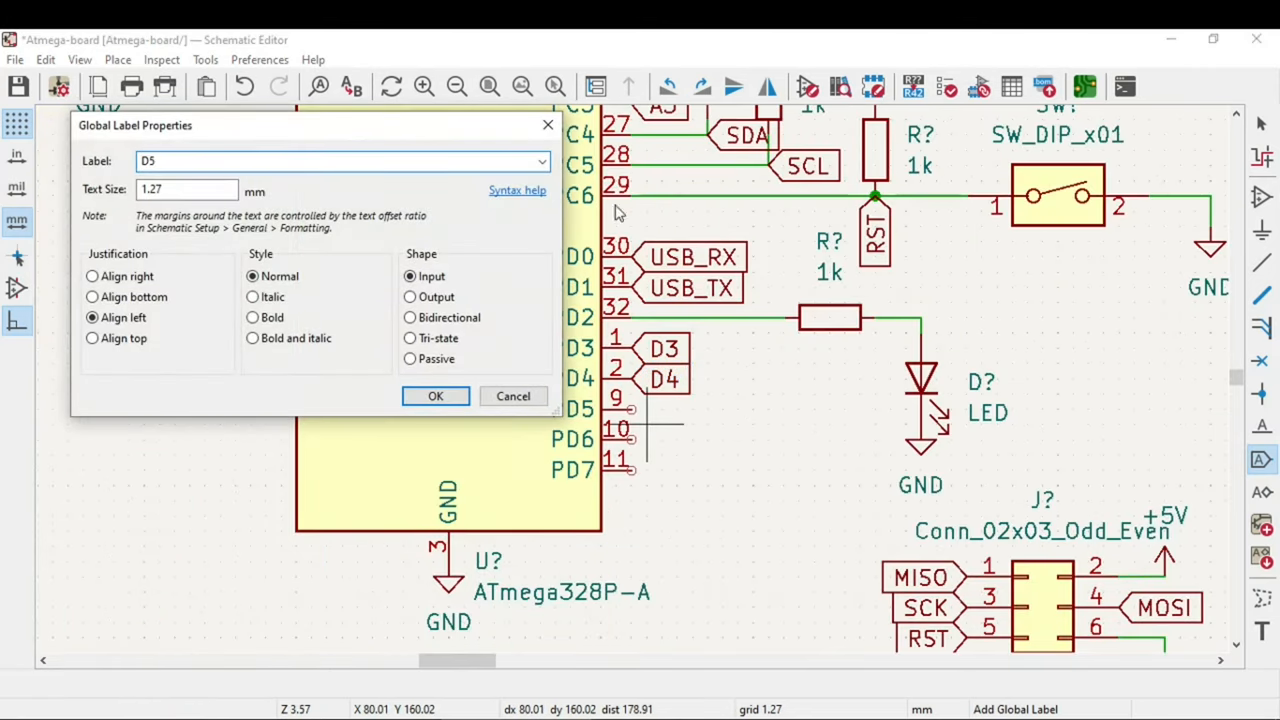
click(436, 396)
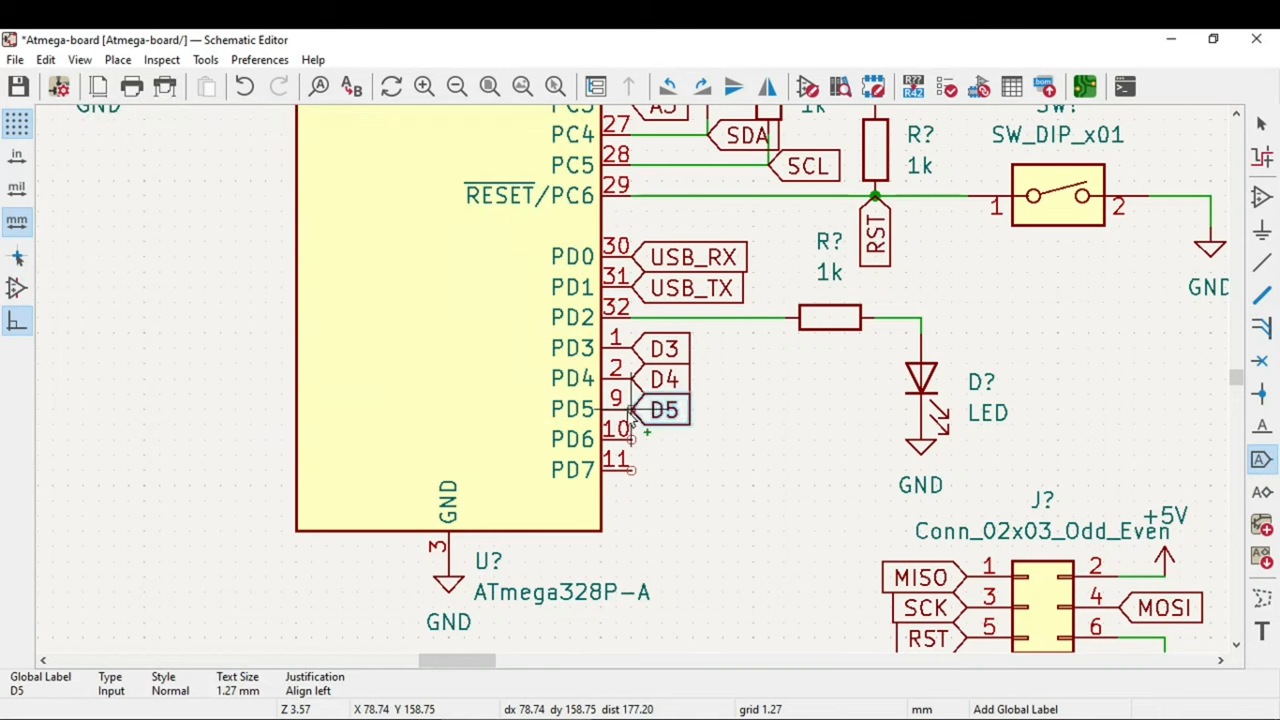
double_click(664, 408)
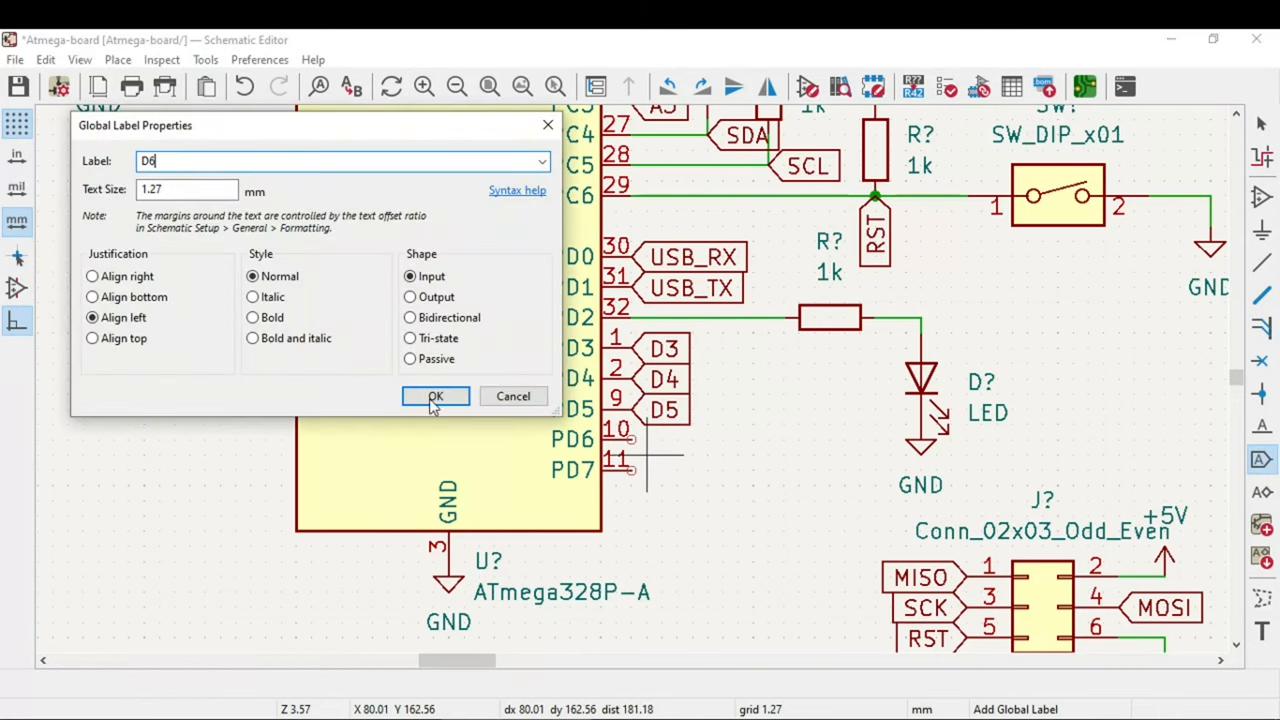
click(436, 396)
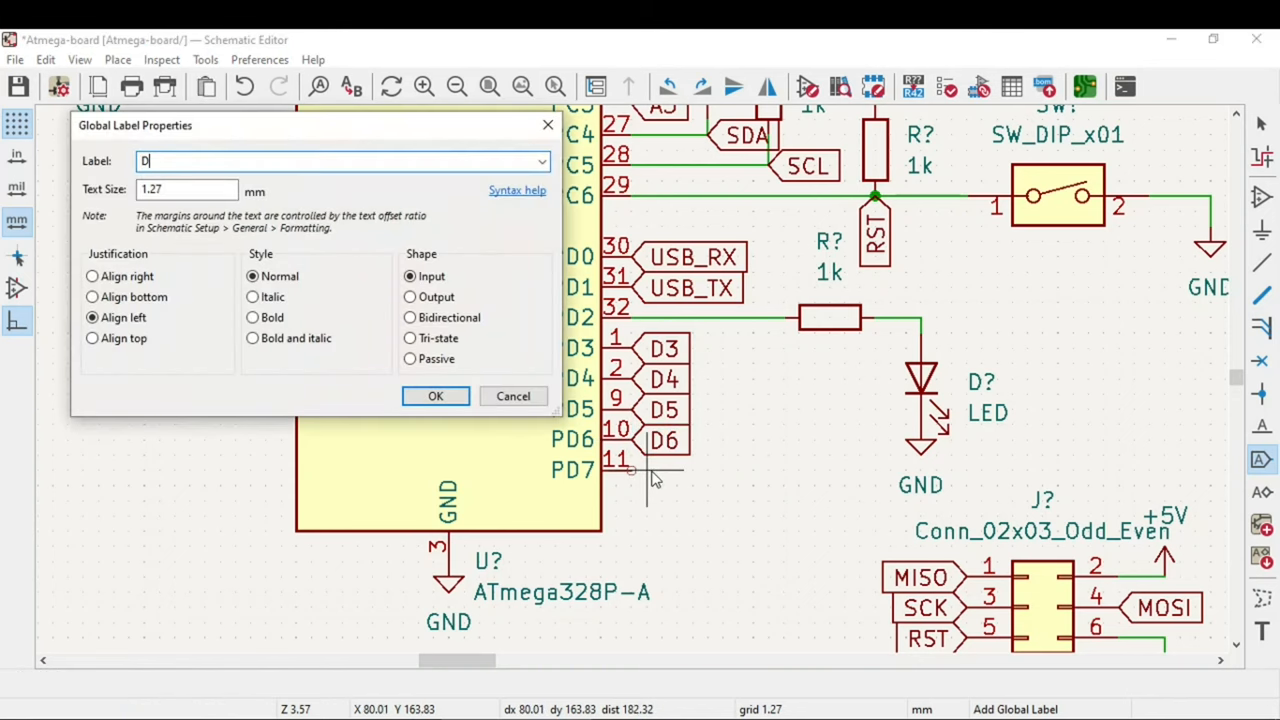
click(436, 396)
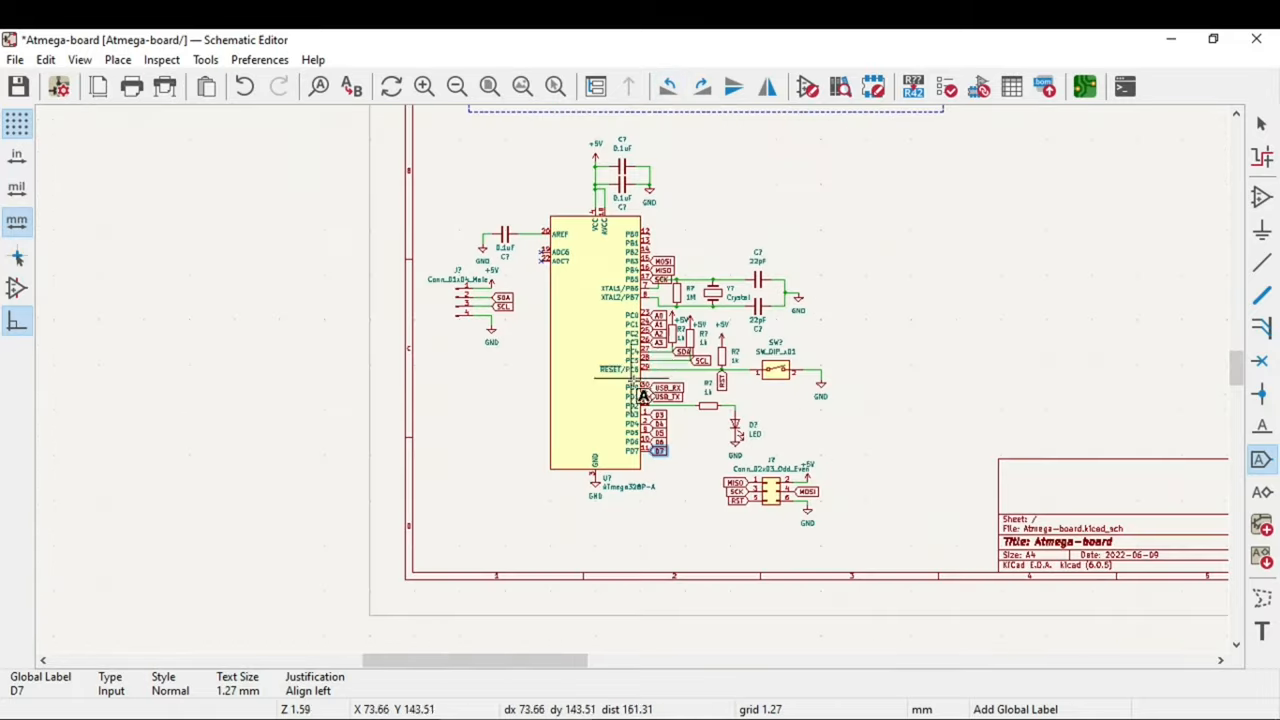
Add global labels D8, D9 and D10 on the PB0–PB2 pins.
scroll(up, 3)
text(D)
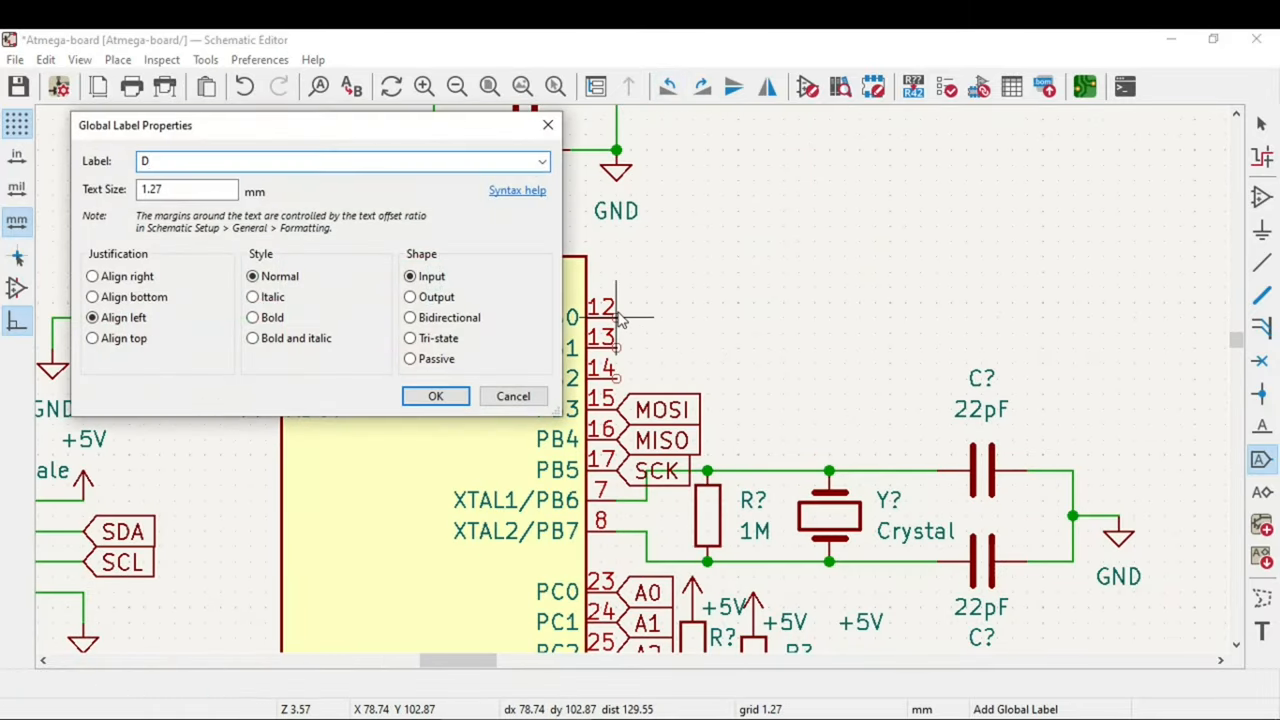
click(436, 396)
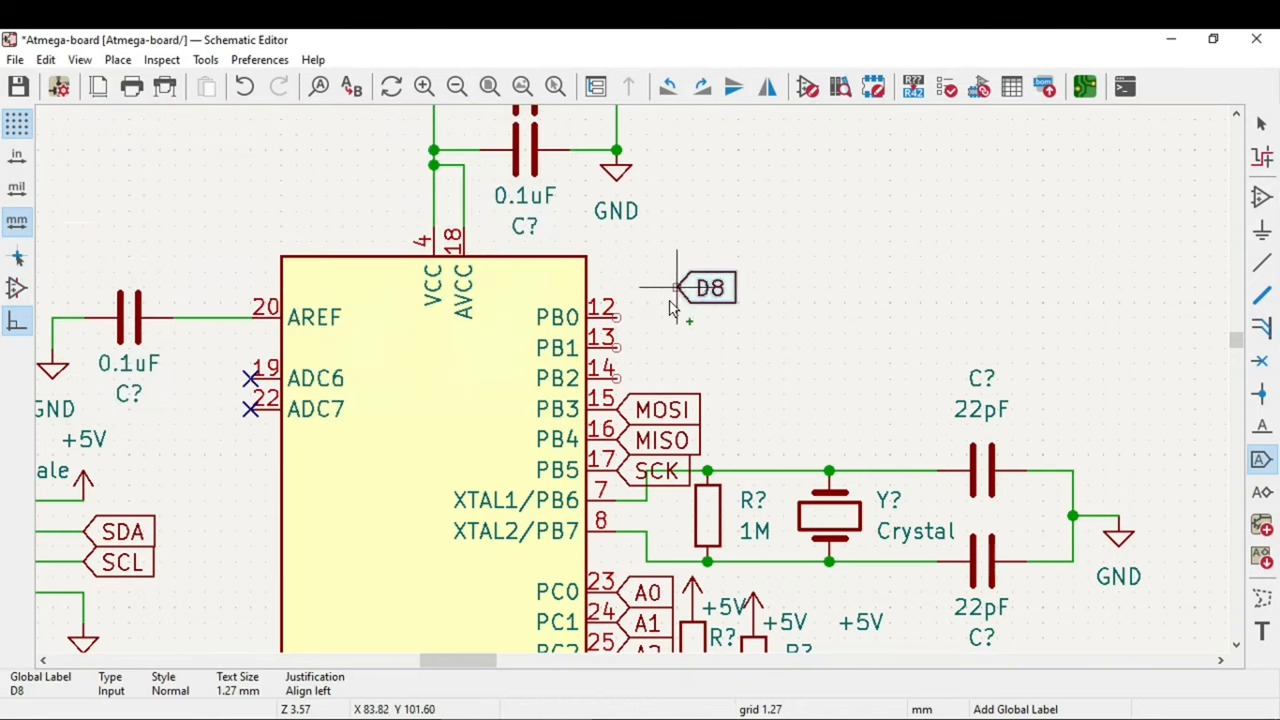
double_click(710, 288)
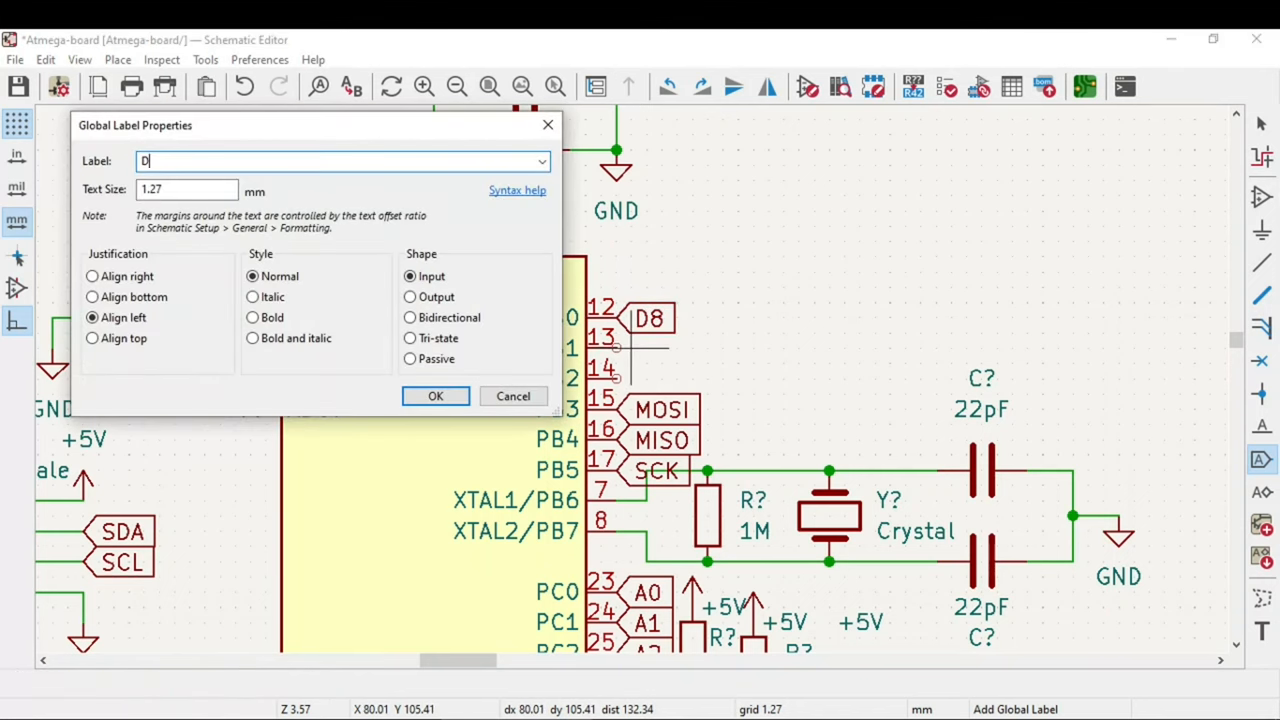
text(9)
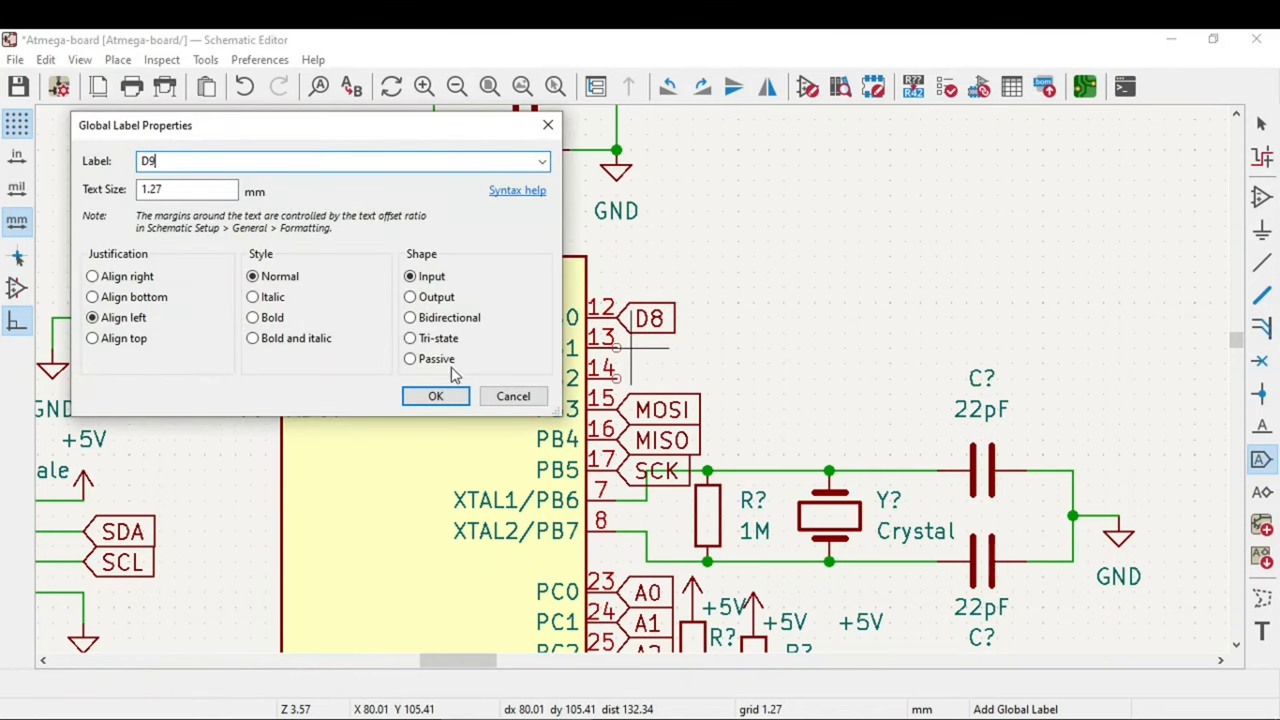
click(436, 396)
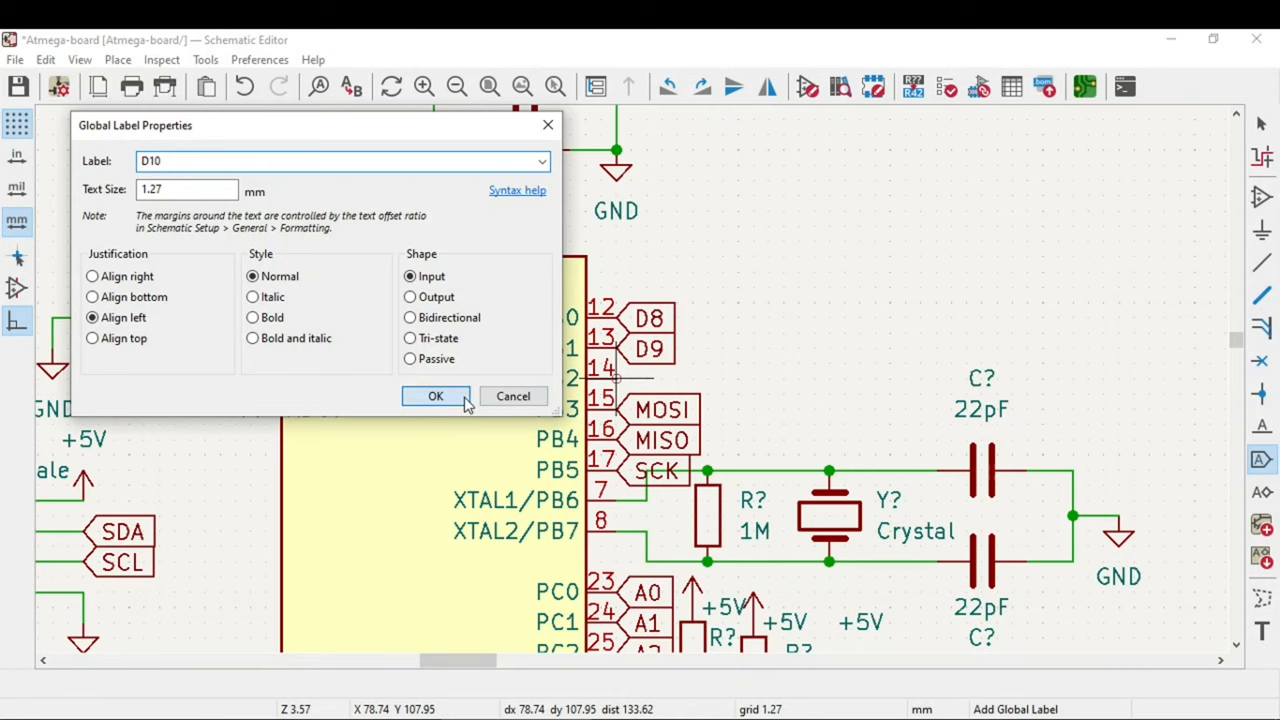
click(436, 396)
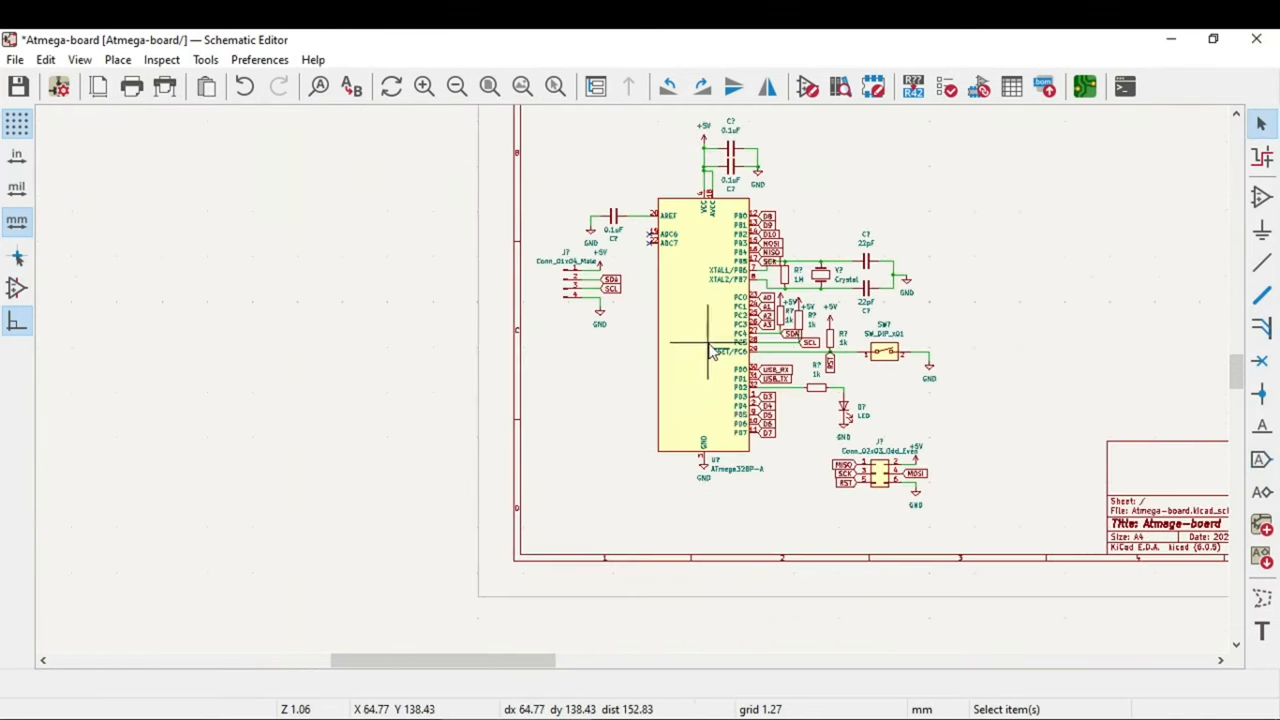
mouse_move(796, 270)
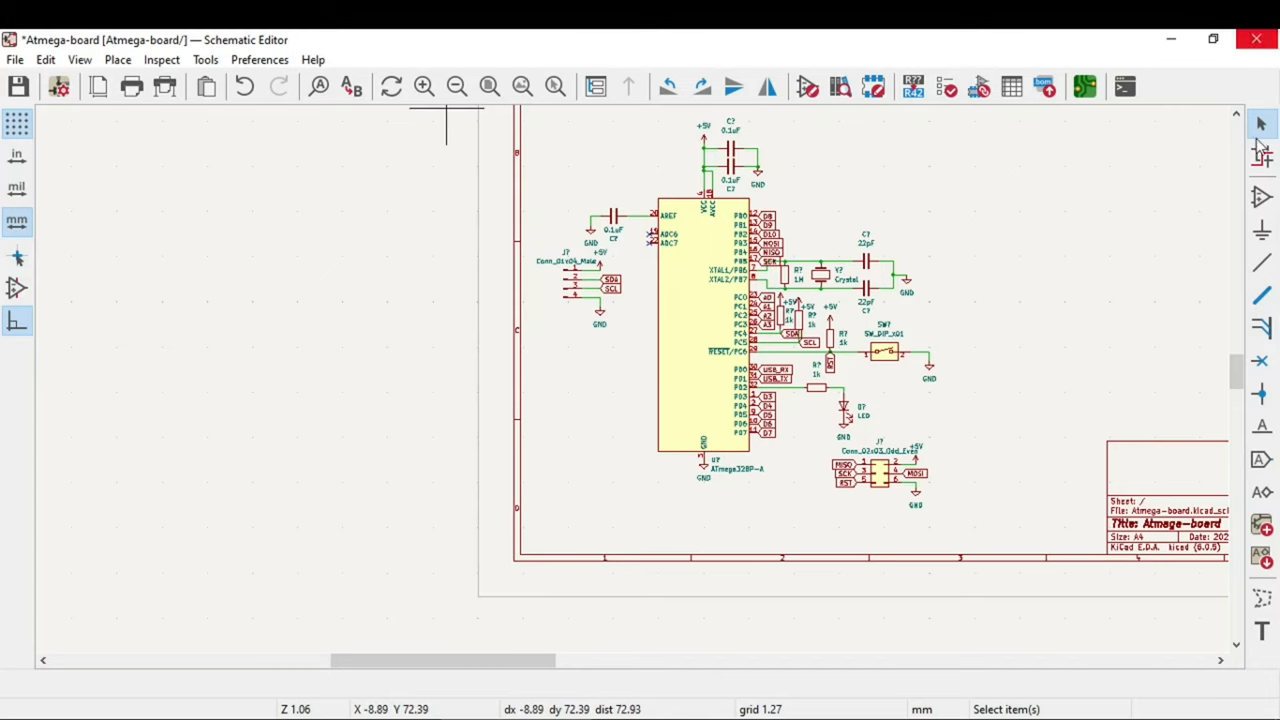
mouse_move(600, 210)
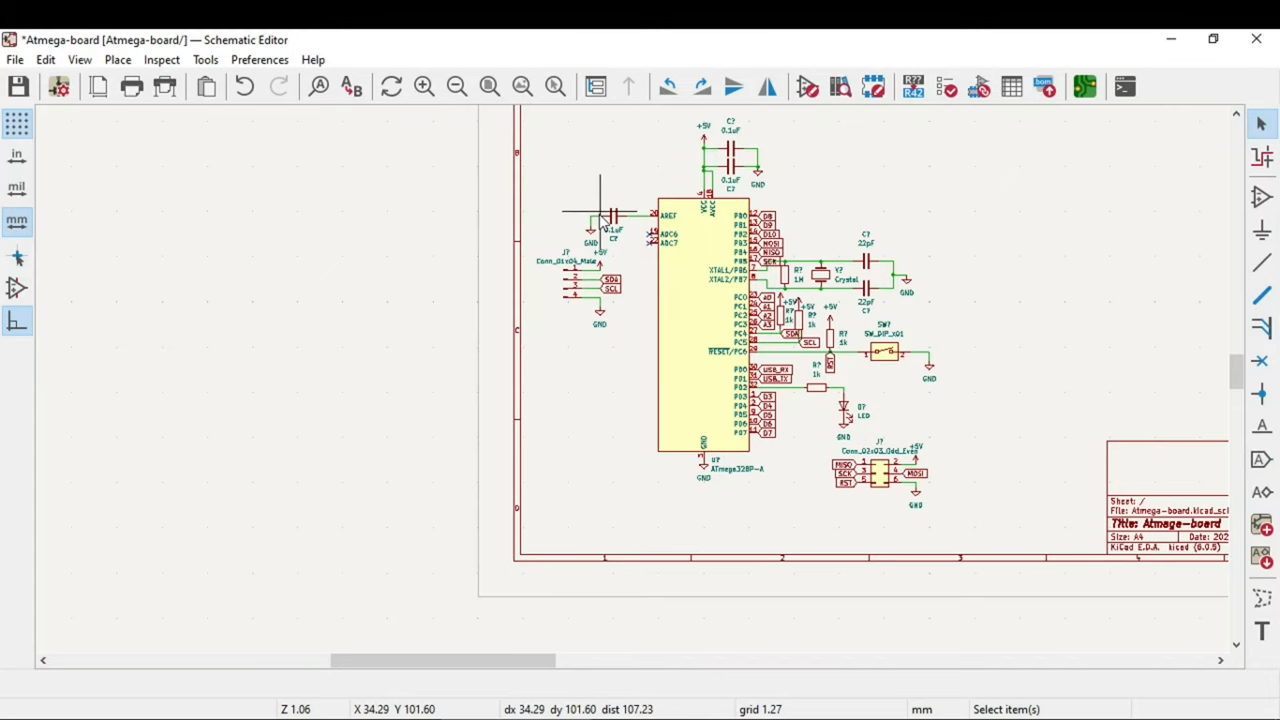
mouse_move(584, 220)
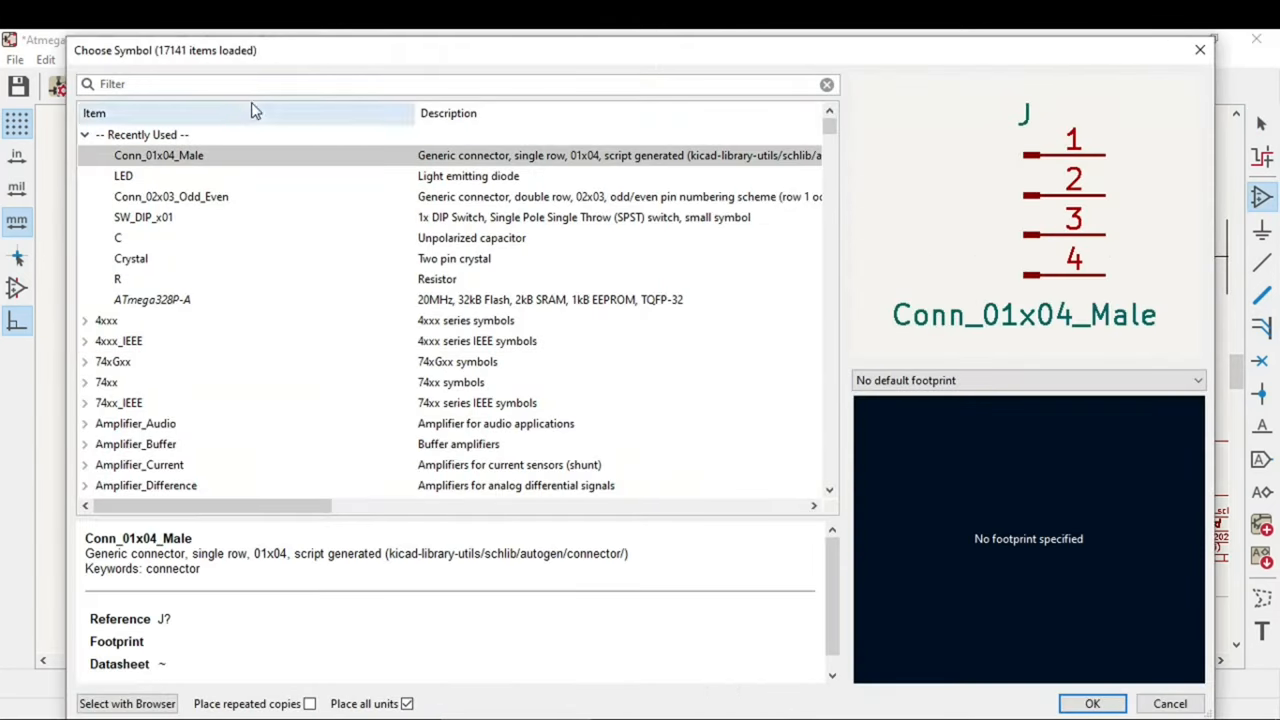
Place a Conn_01x05_Male header left of the chip, filtering for CONN.
click(250, 84)
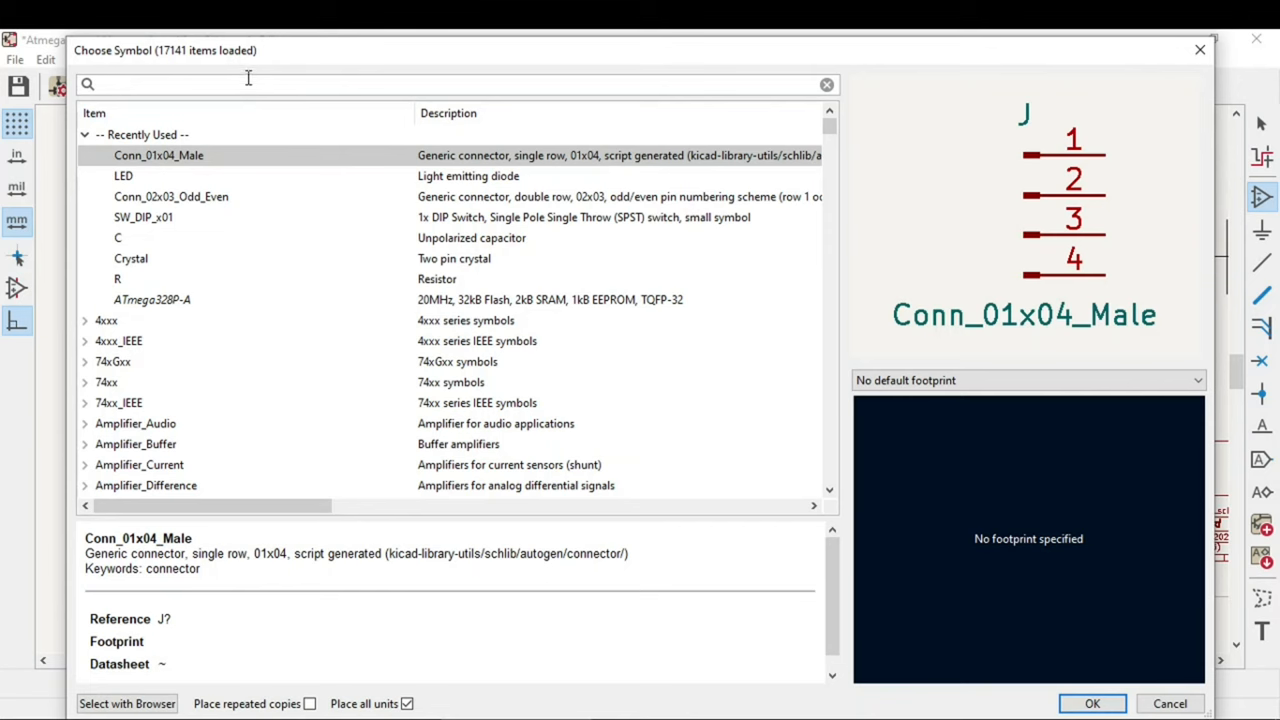
text(CONN)
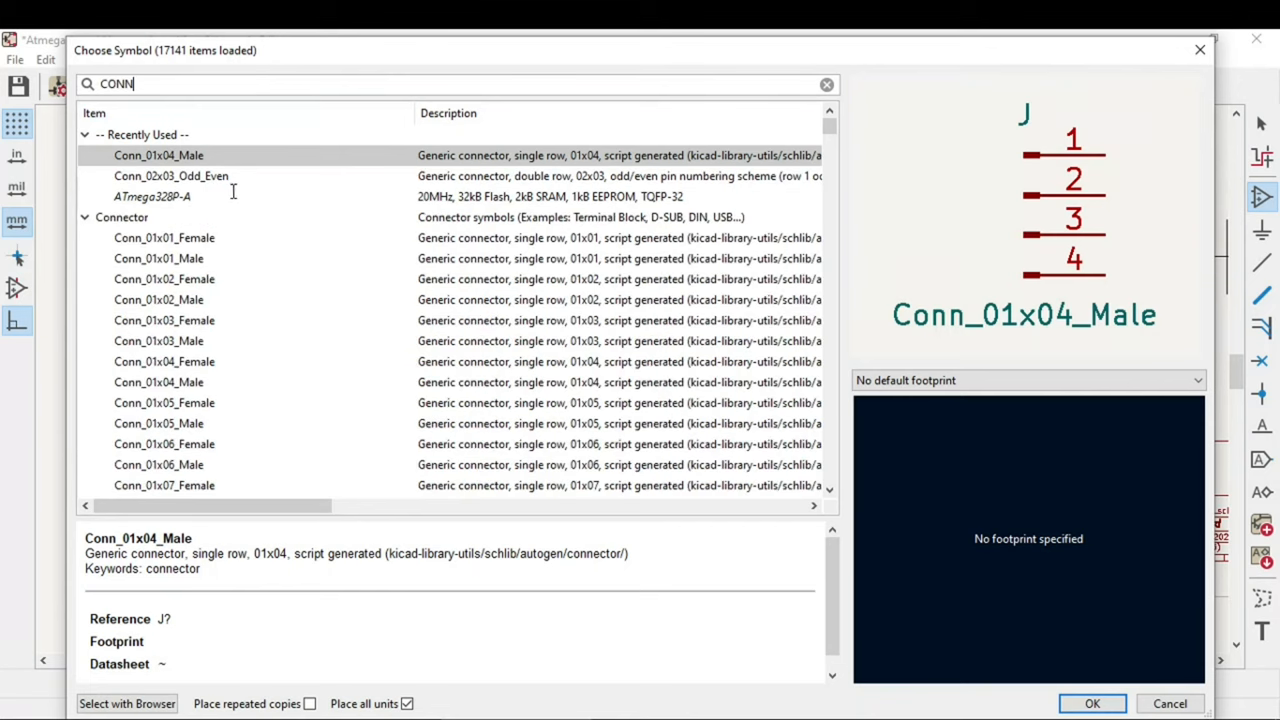
click(158, 360)
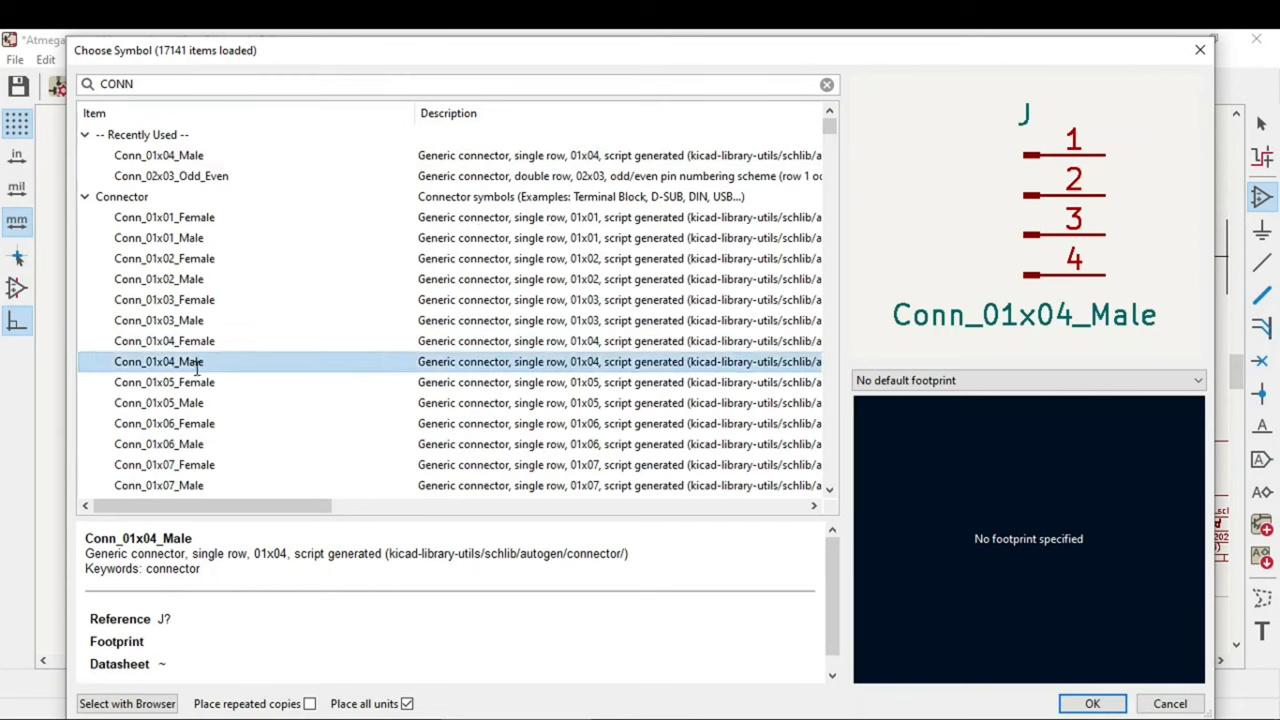
click(158, 402)
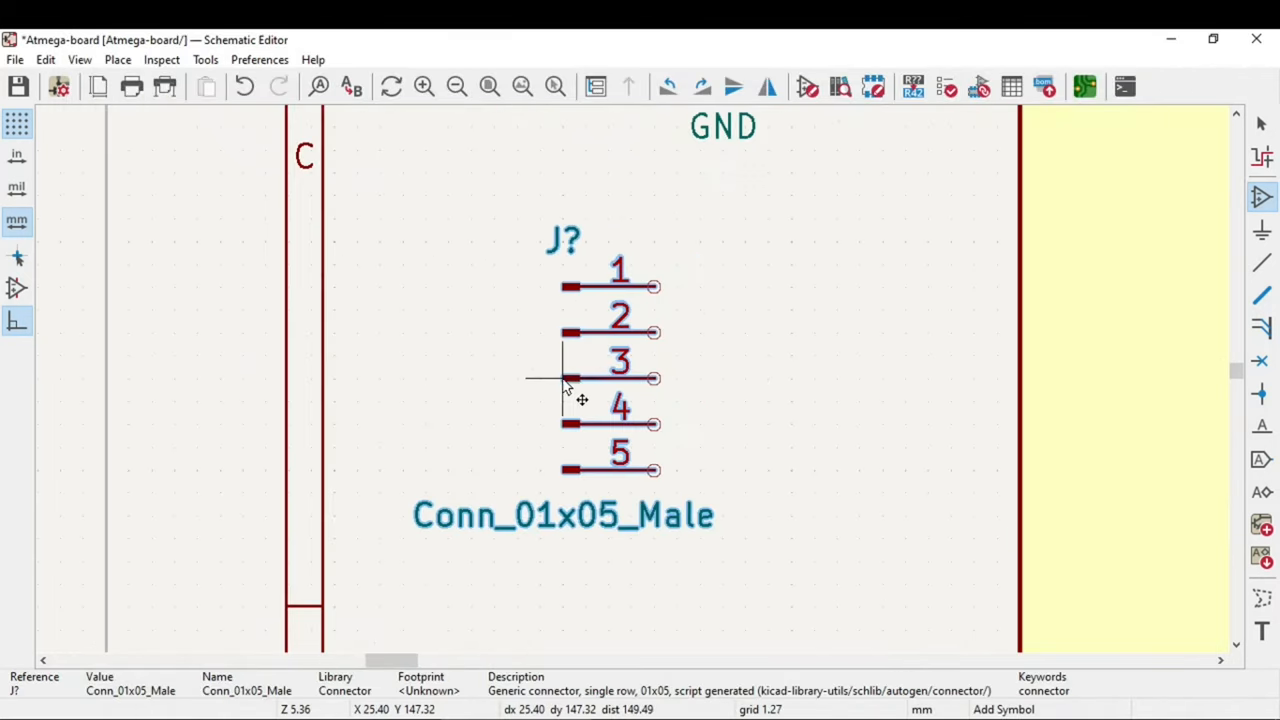
Place a Conn_01x07_Male header and set it down below the 5-pin header.
scroll(down, 3)
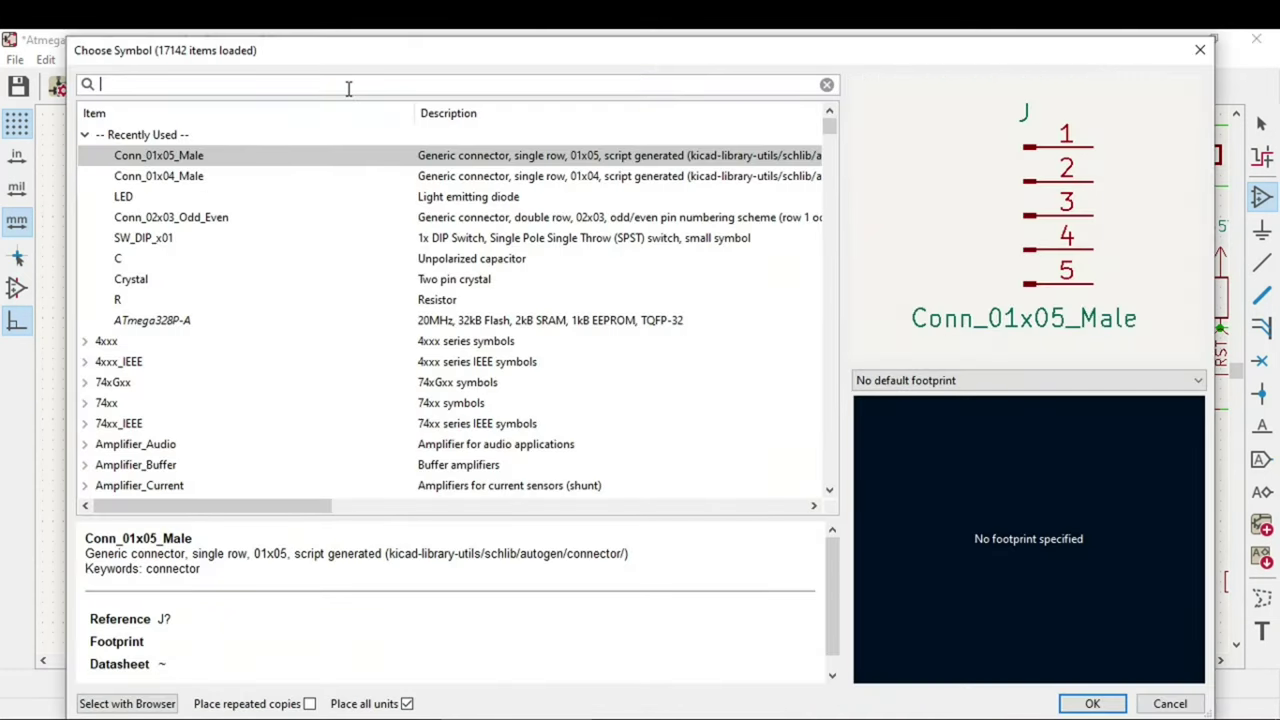
text(CONN)
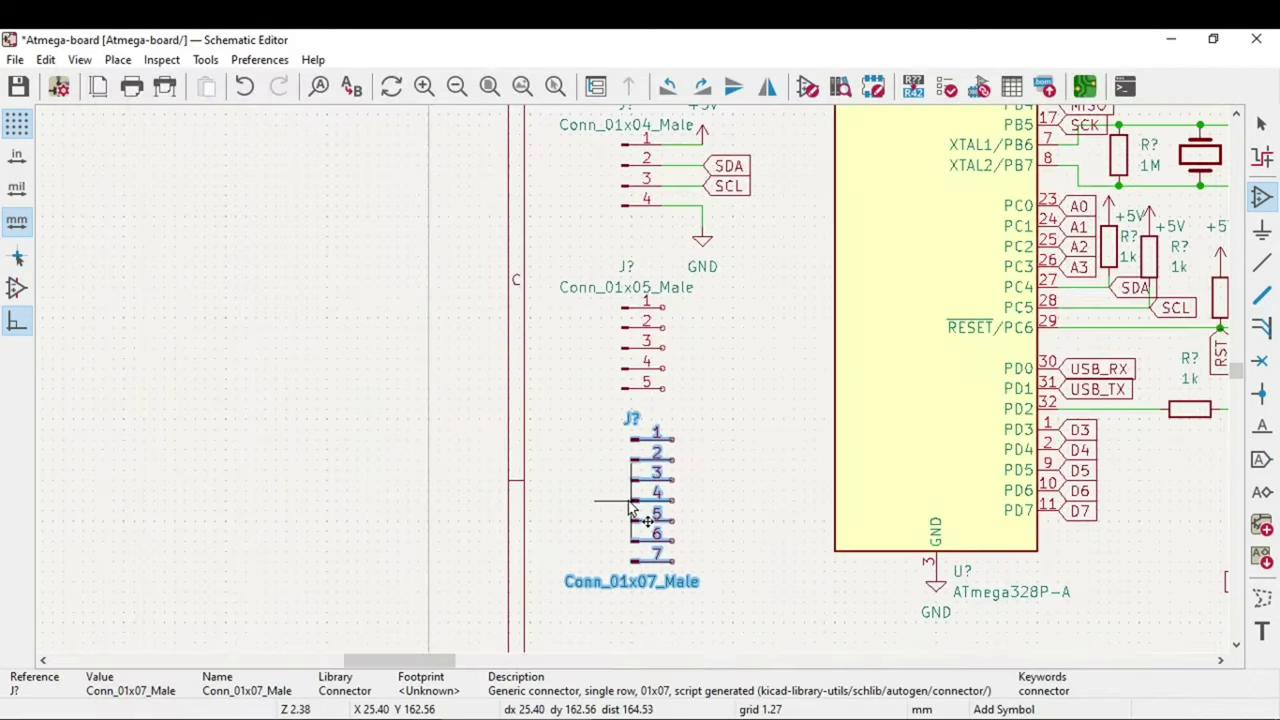
drag(650, 510, 620, 420)
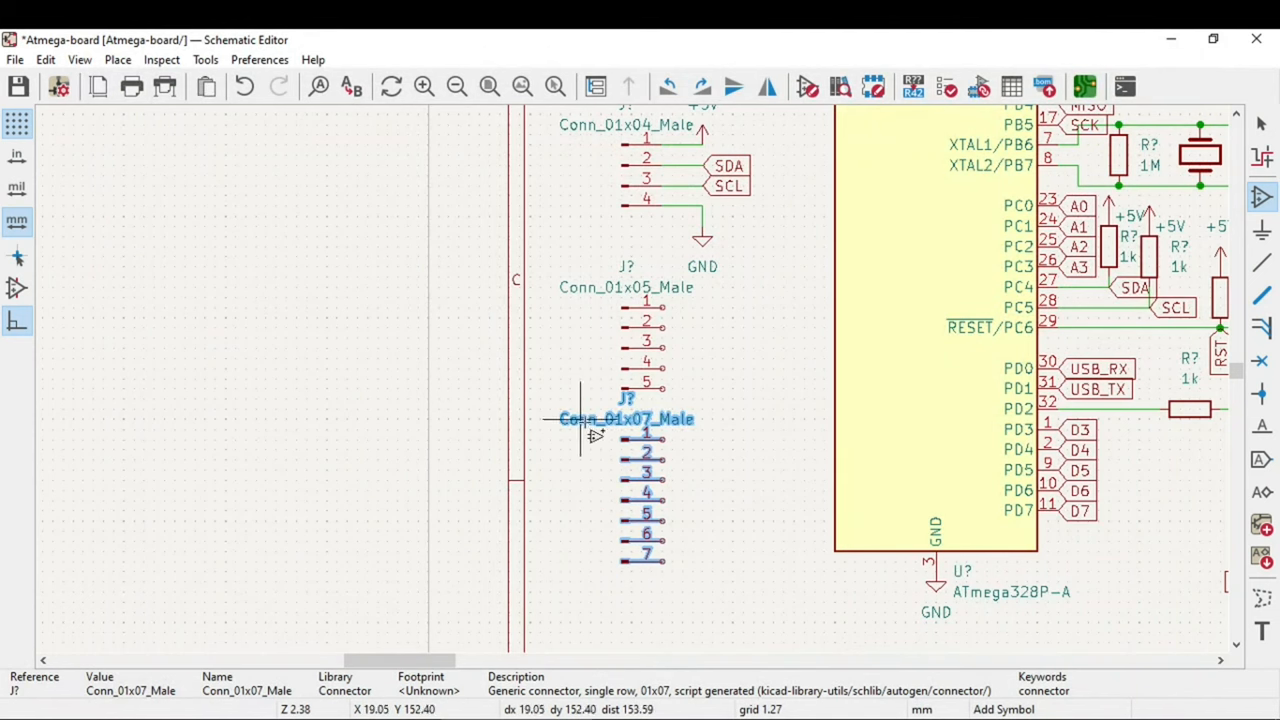
click(570, 378)
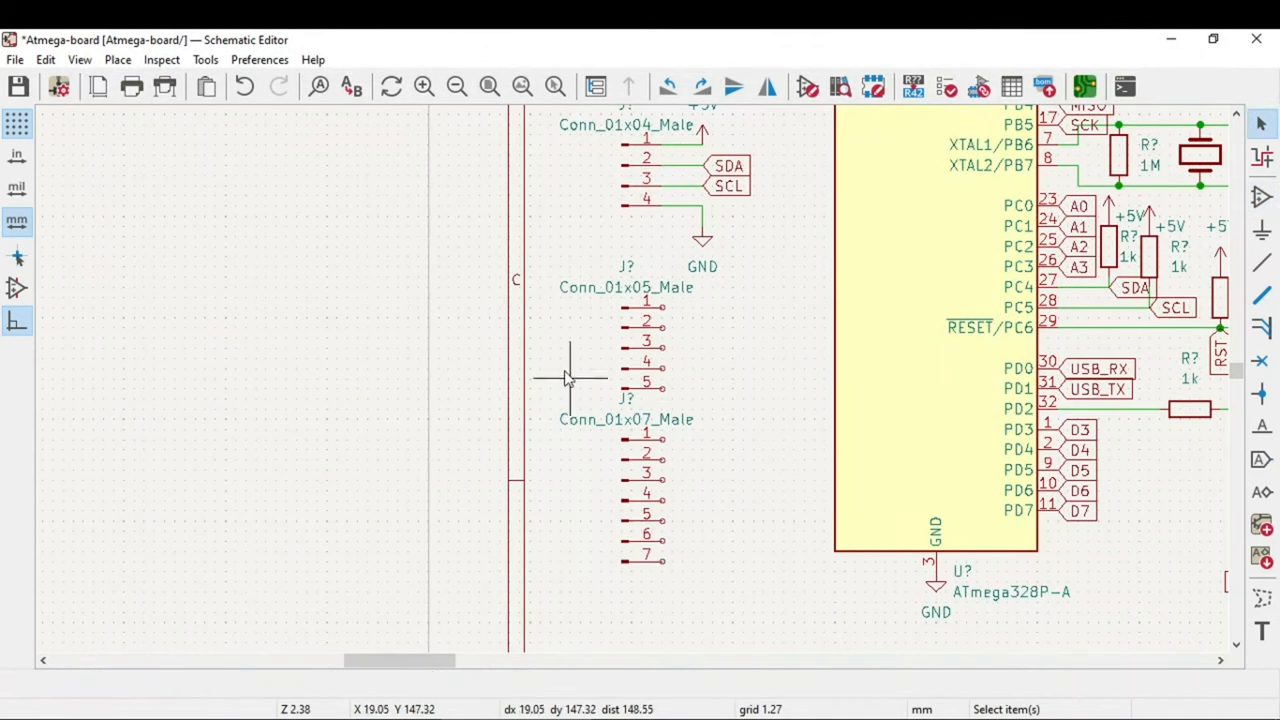
mouse_move(1110, 532)
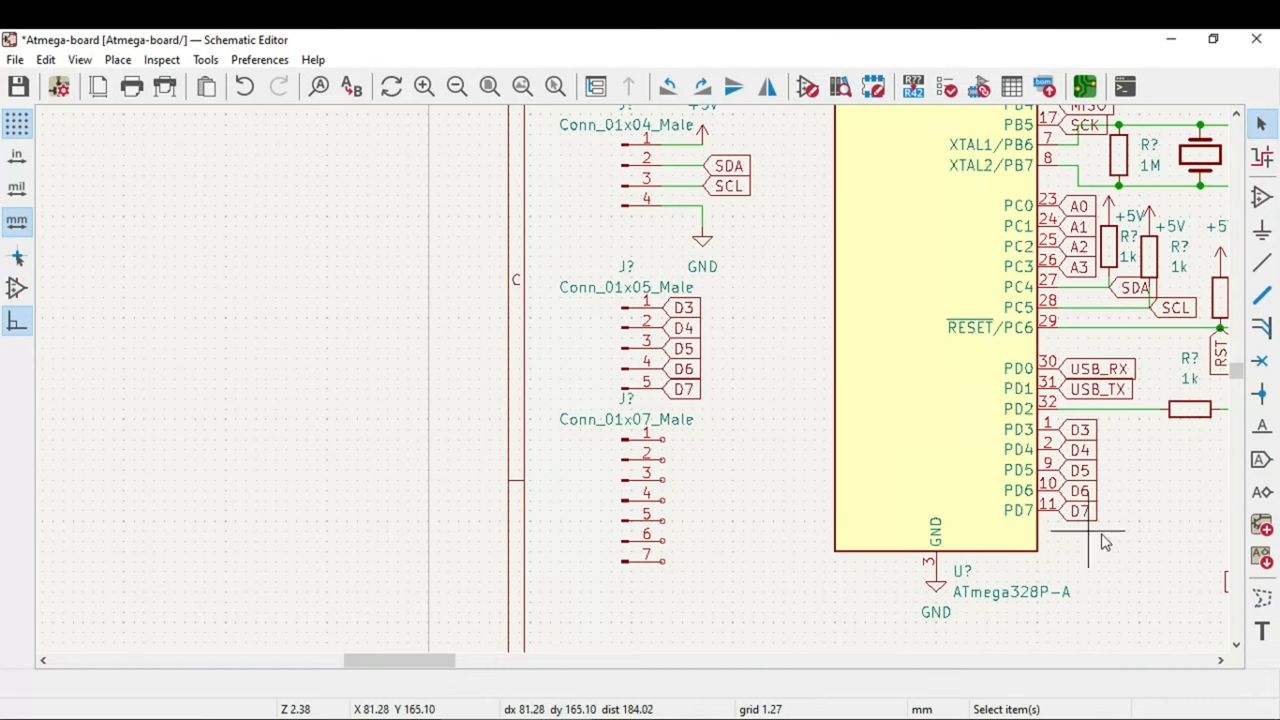
mouse_move(692, 400)
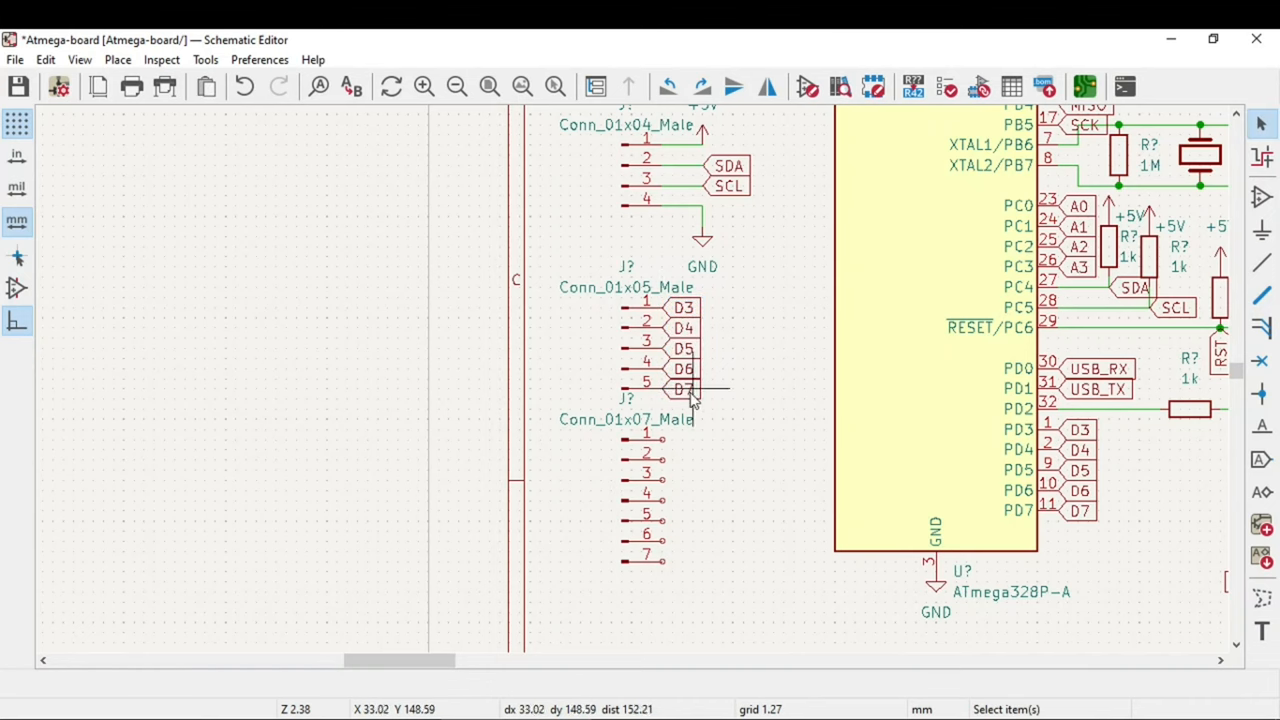
mouse_move(700, 396)
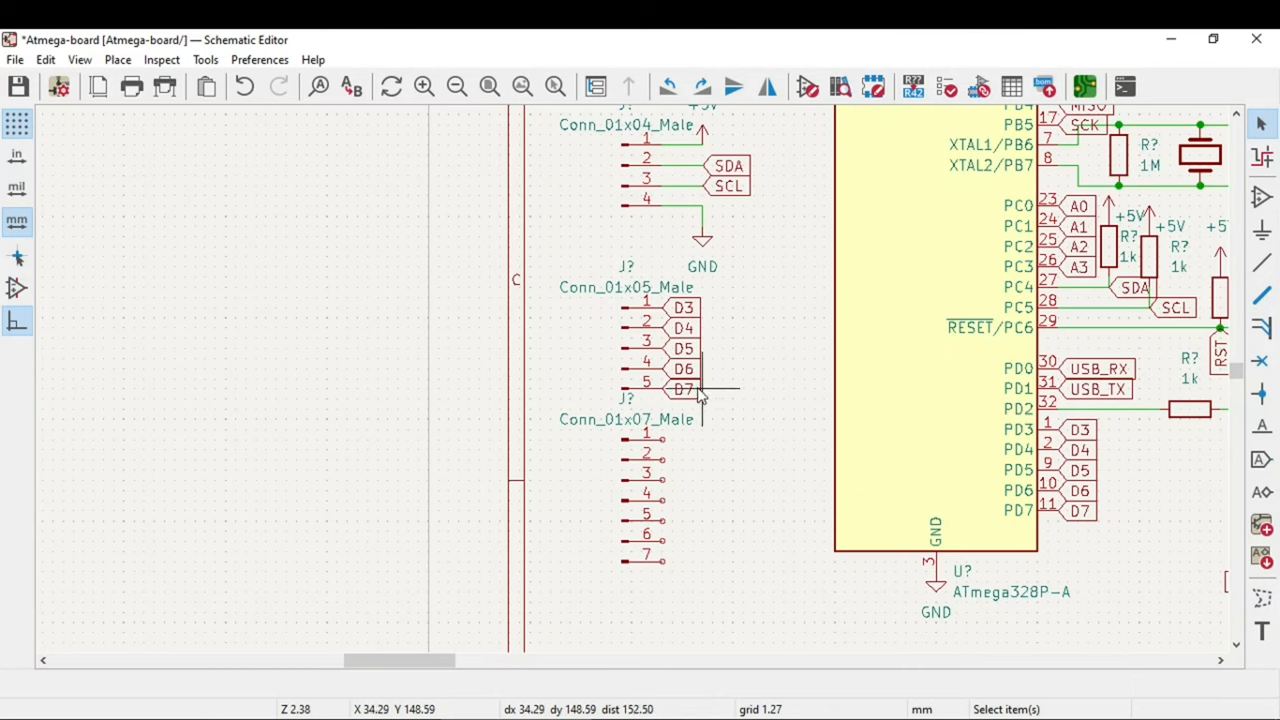
mouse_move(624, 360)
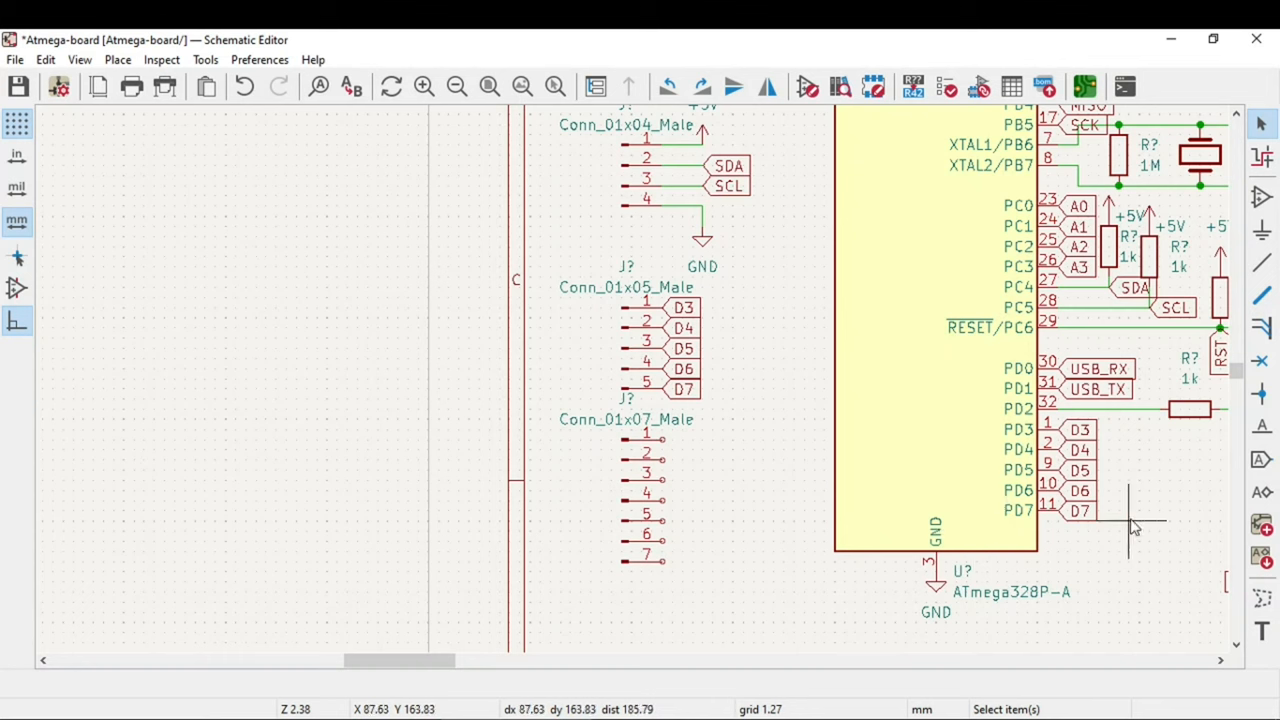
Scroll over the breakout headers while copying the D3–D7 labels onto the 5-pin header.
scroll(down, 3)
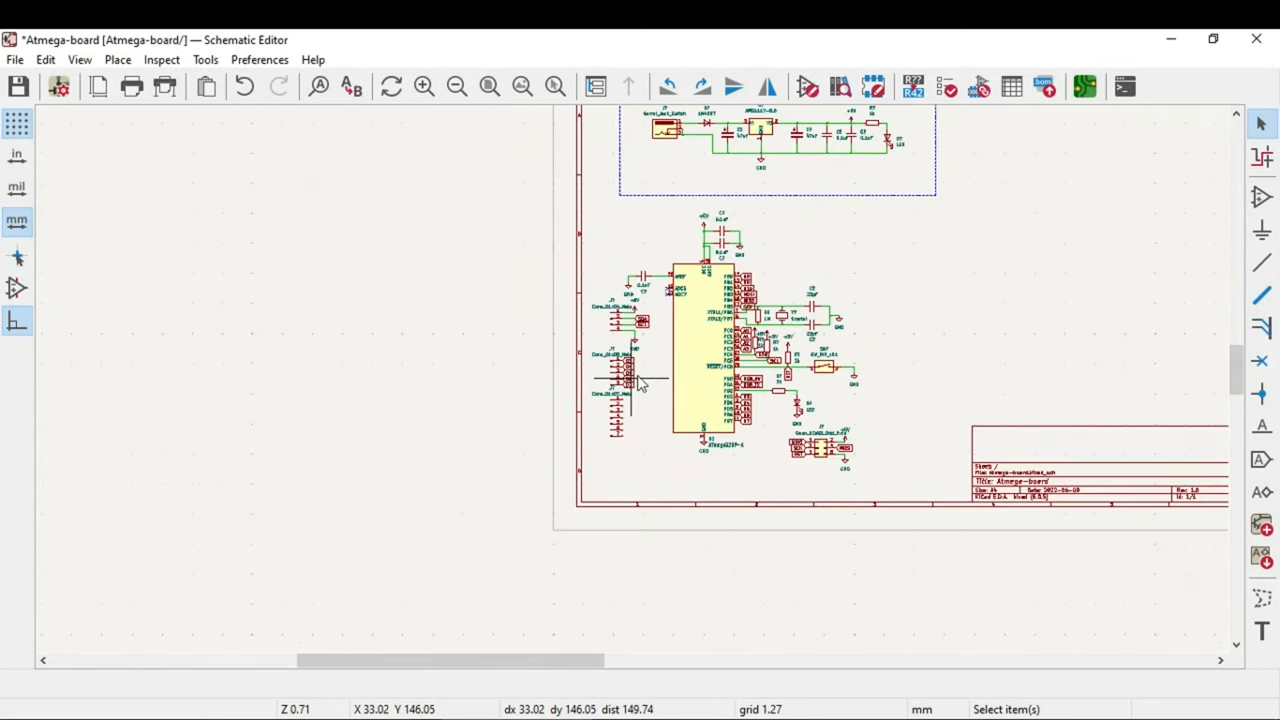
scroll(up, 3)
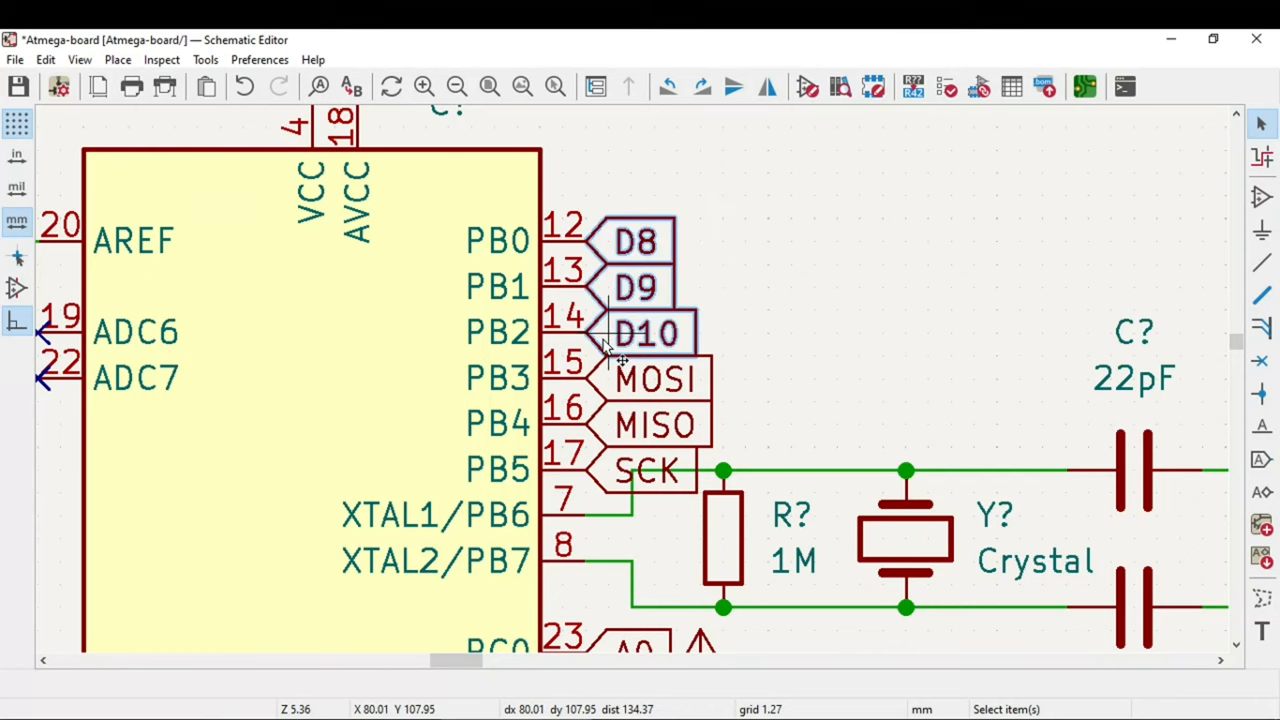
scroll(down, 3)
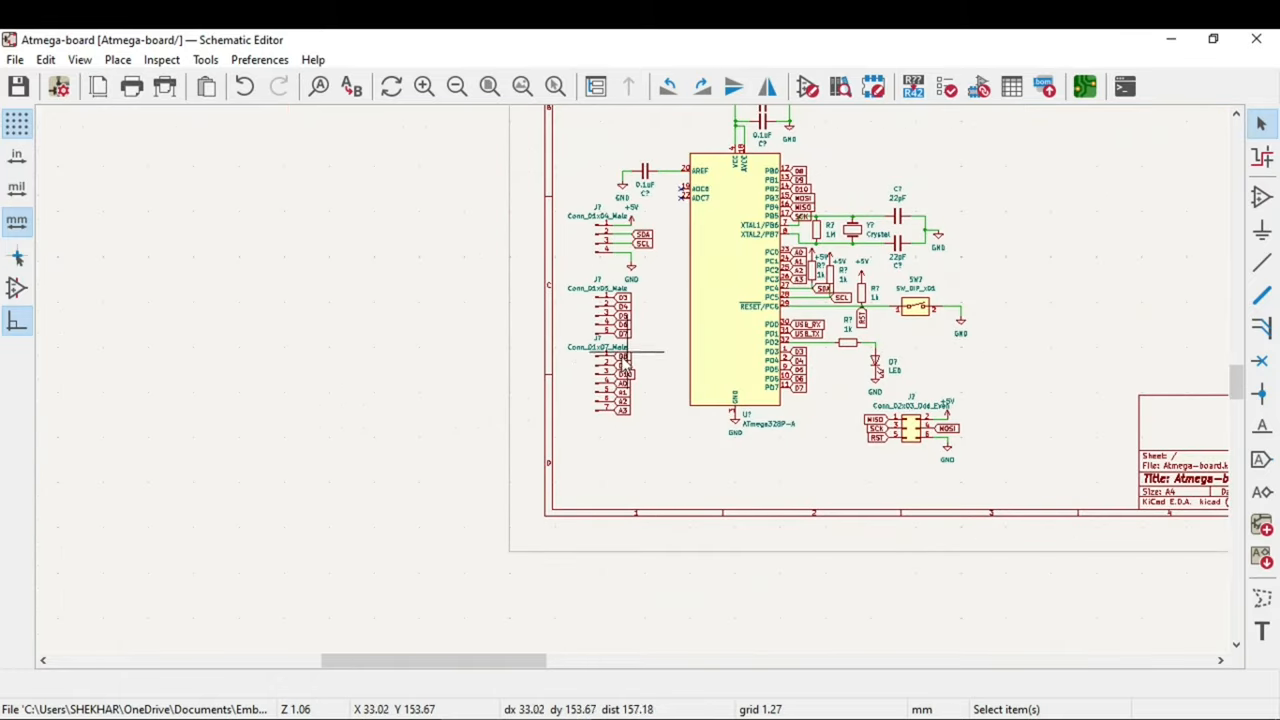
mouse_move(630, 316)
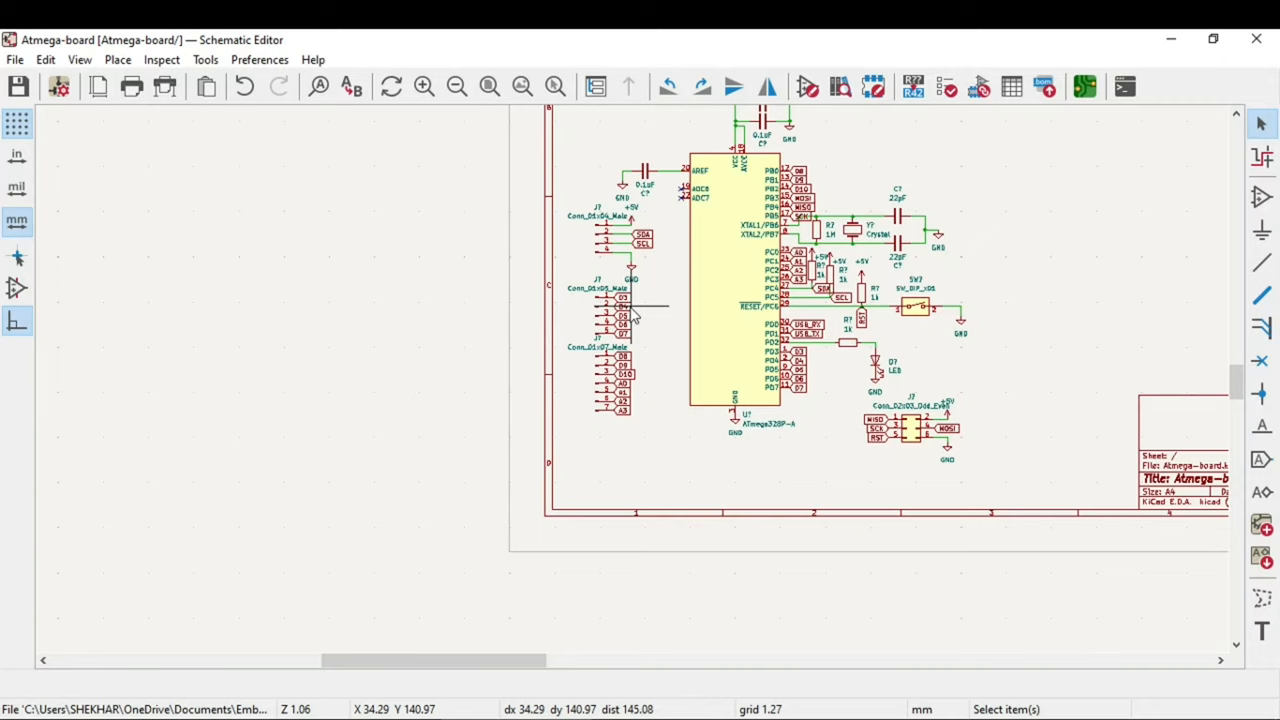
mouse_move(98, 144)
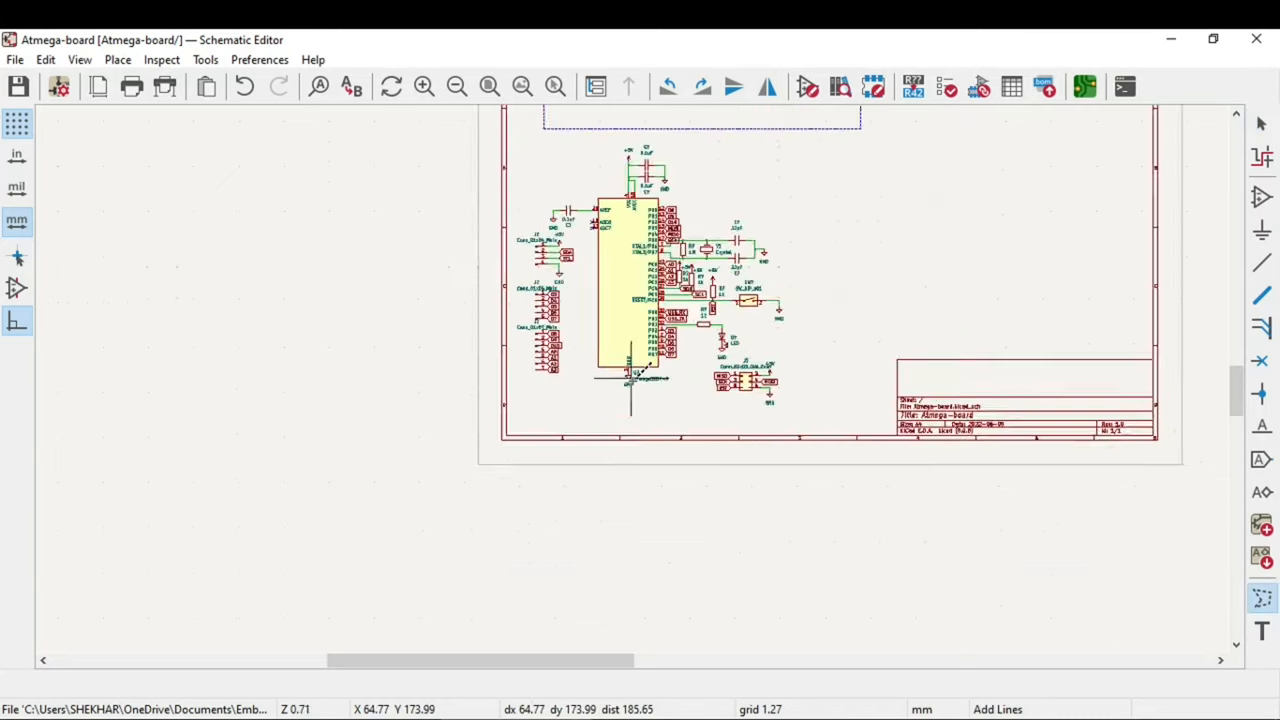
Draw the dashed outline rectangle around the ATmega328P section, setting its bottom-left corner.
scroll(up, 3)
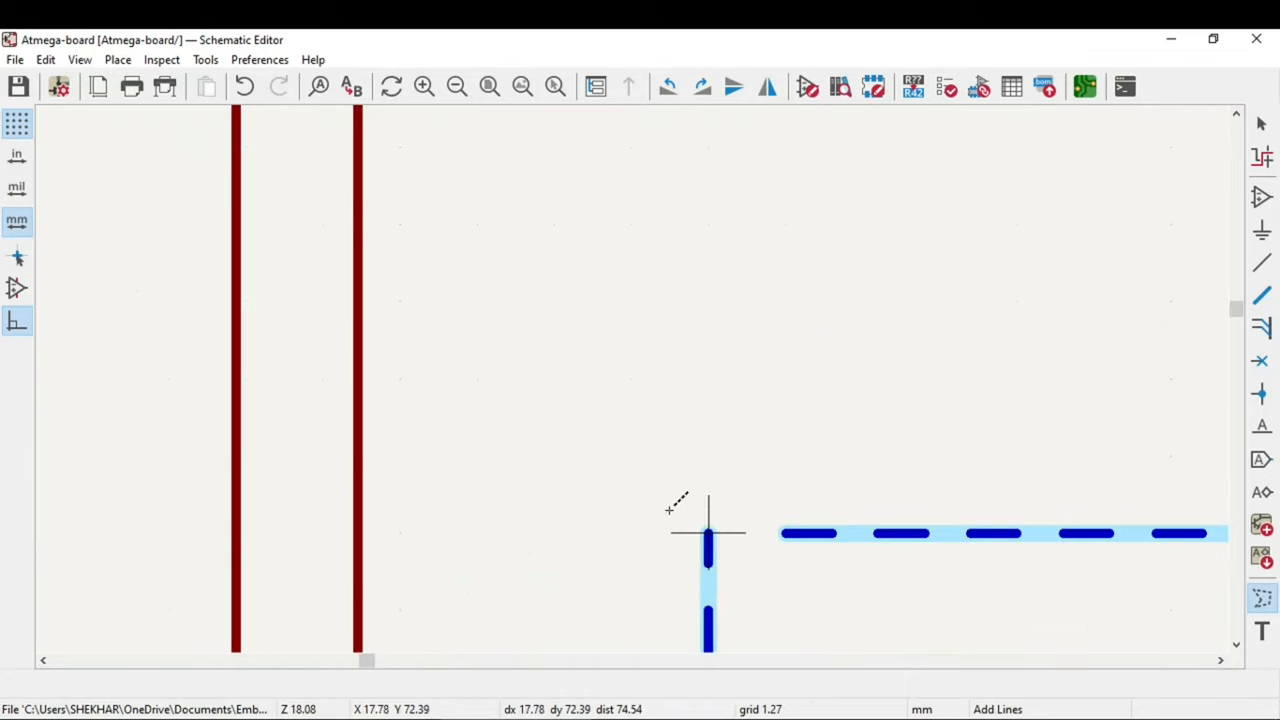
click(784, 532)
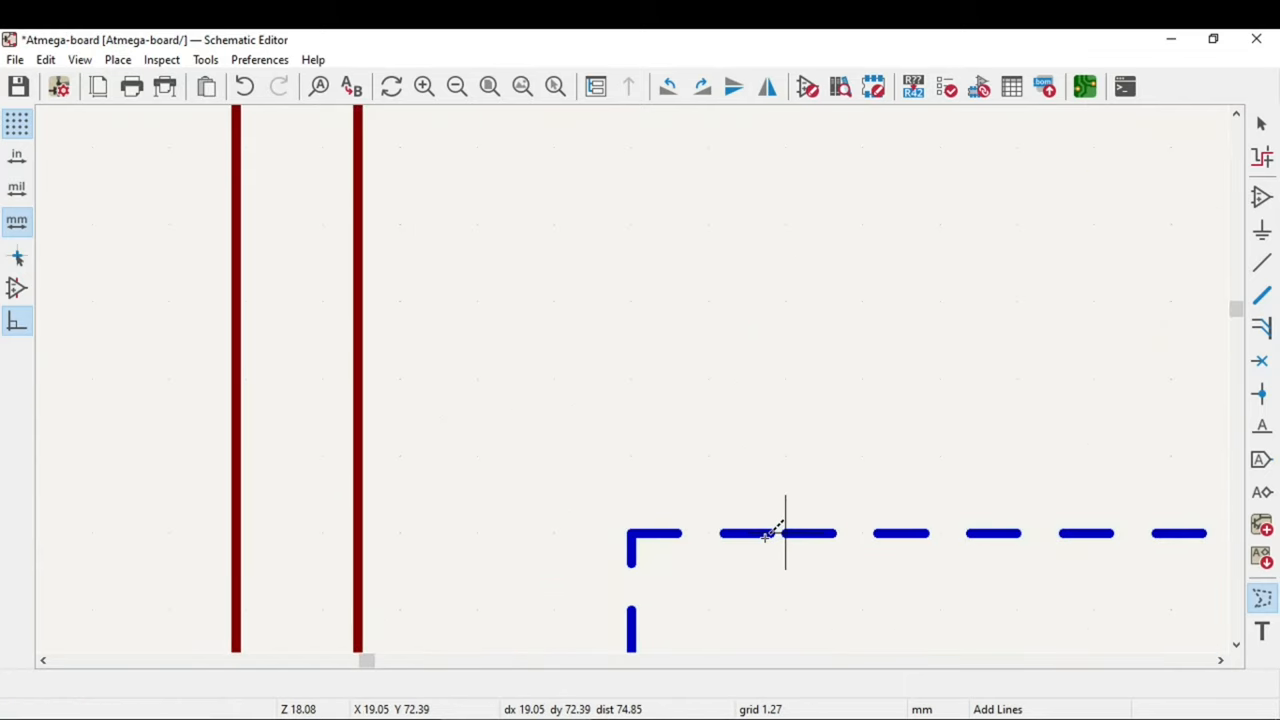
scroll(down, 3)
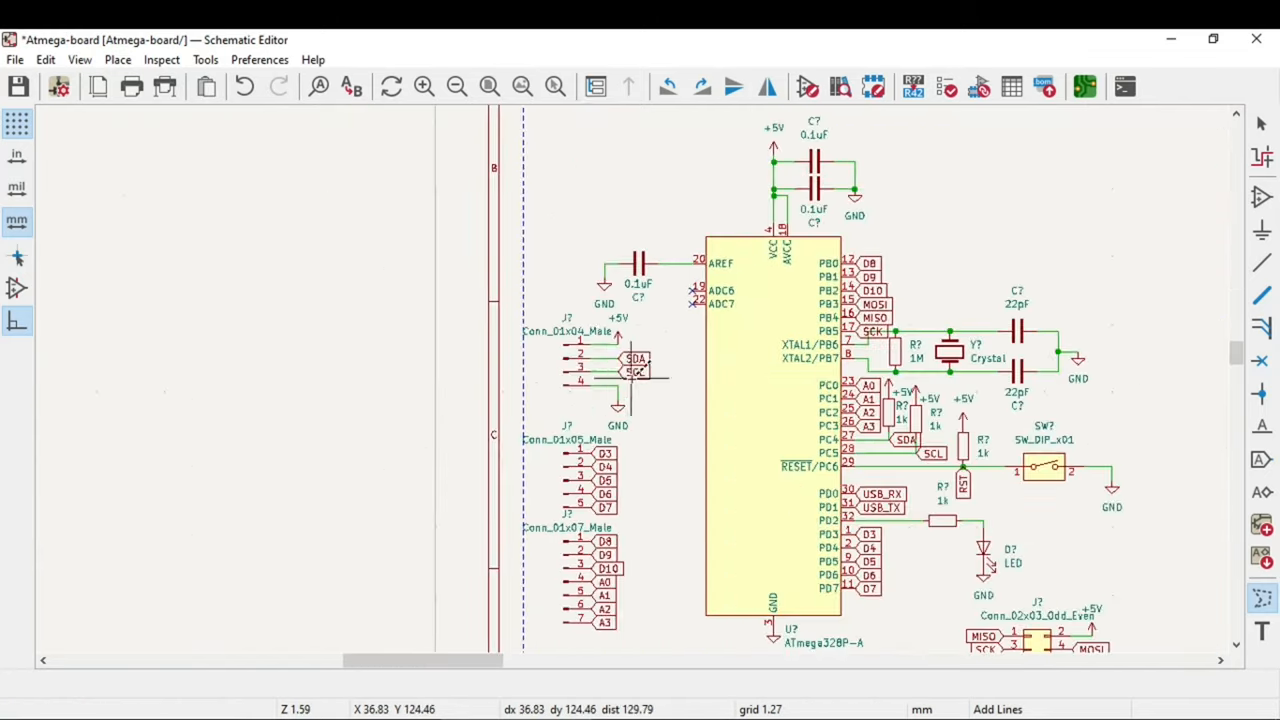
scroll(down, 3)
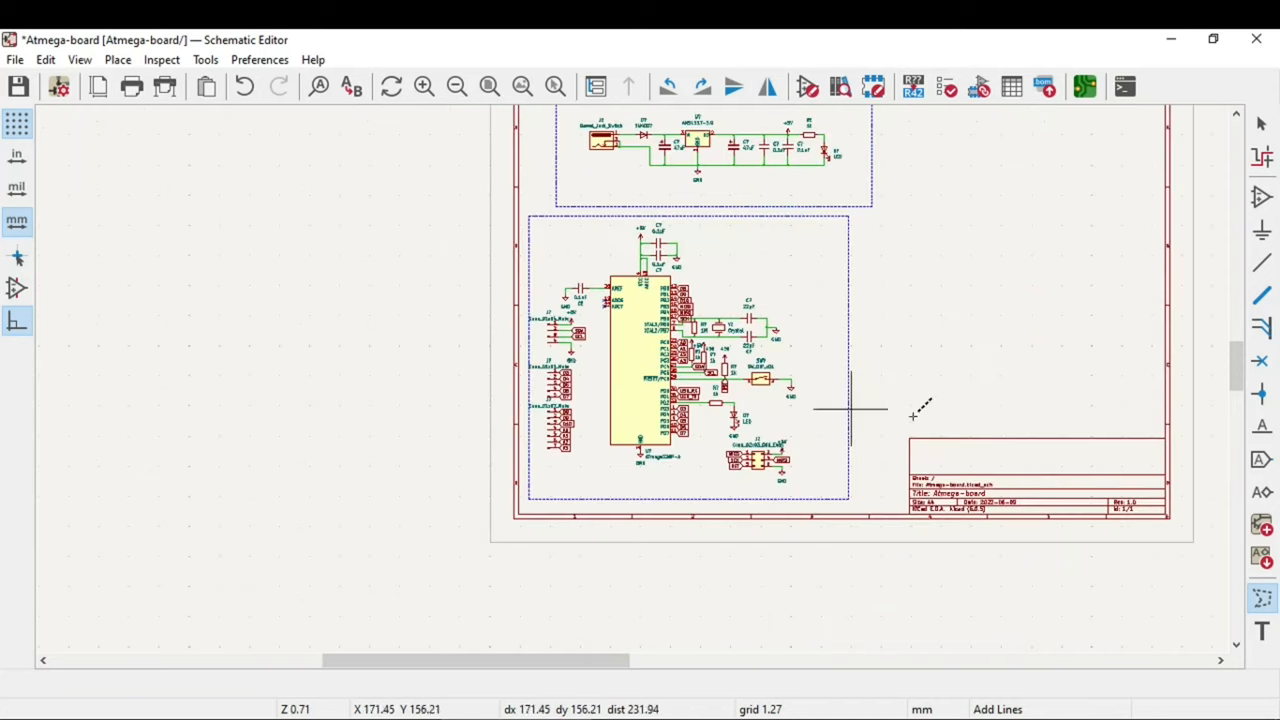